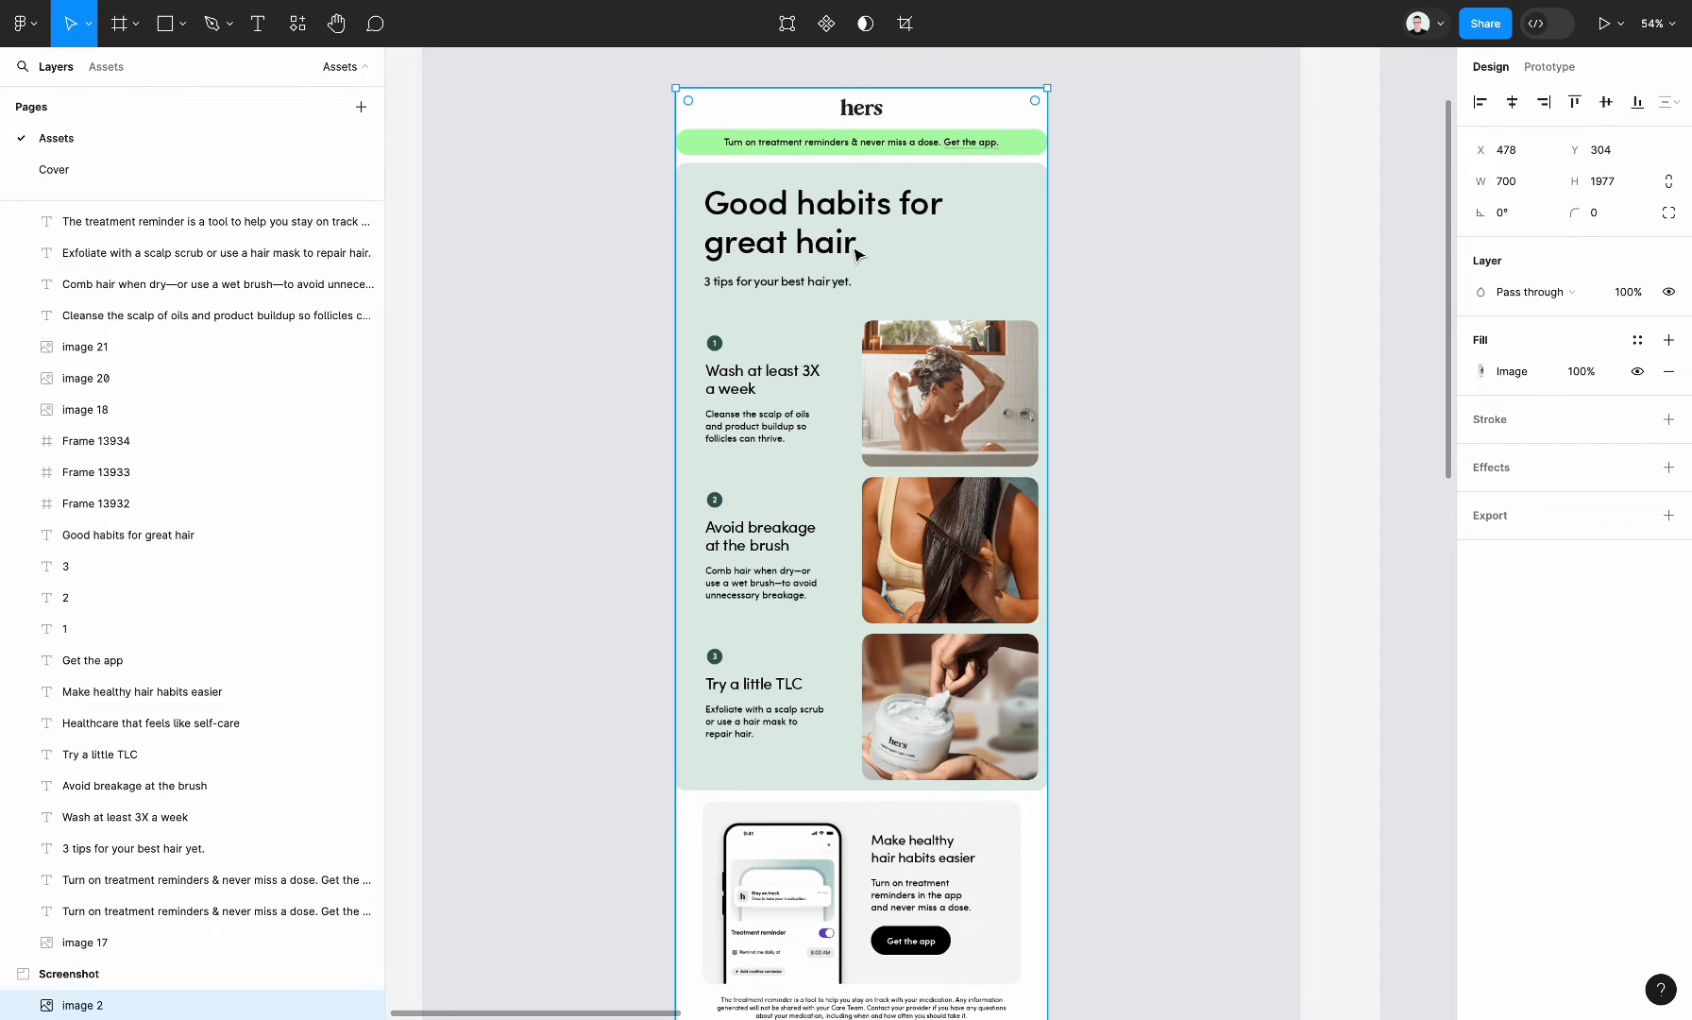
{"action": "mouse_move", "coordinate": [974, 204]}
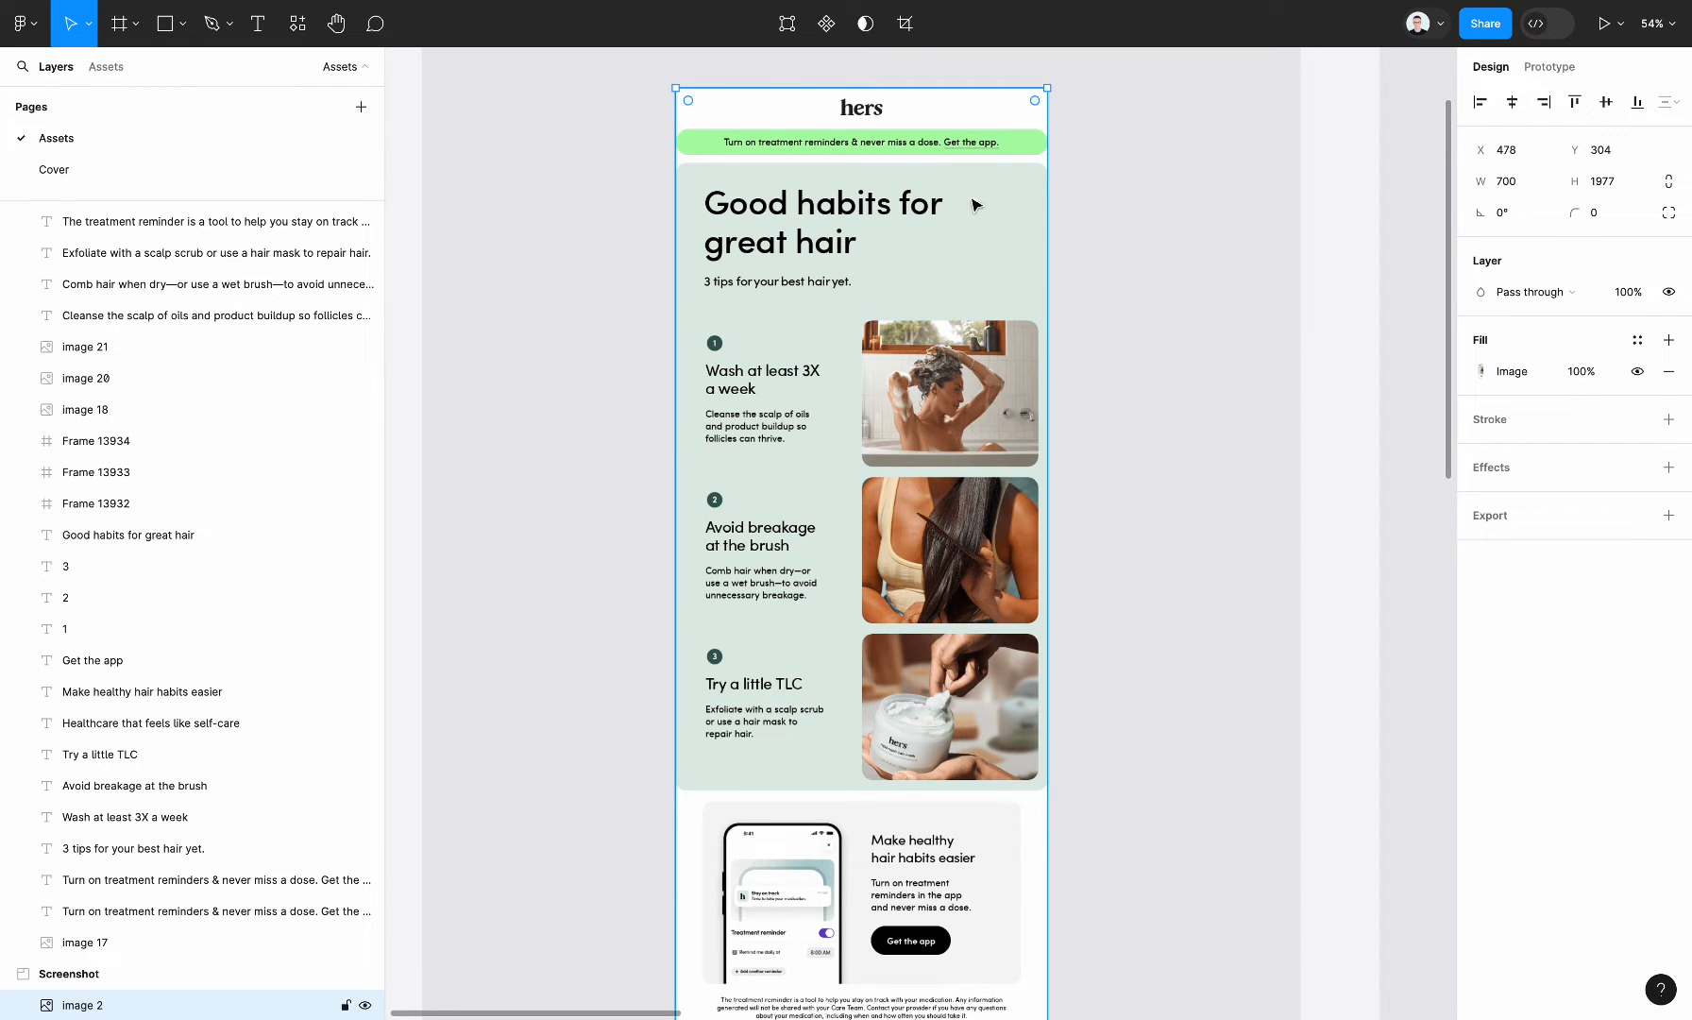
{"action": "mouse_move", "coordinate": [912, 279]}
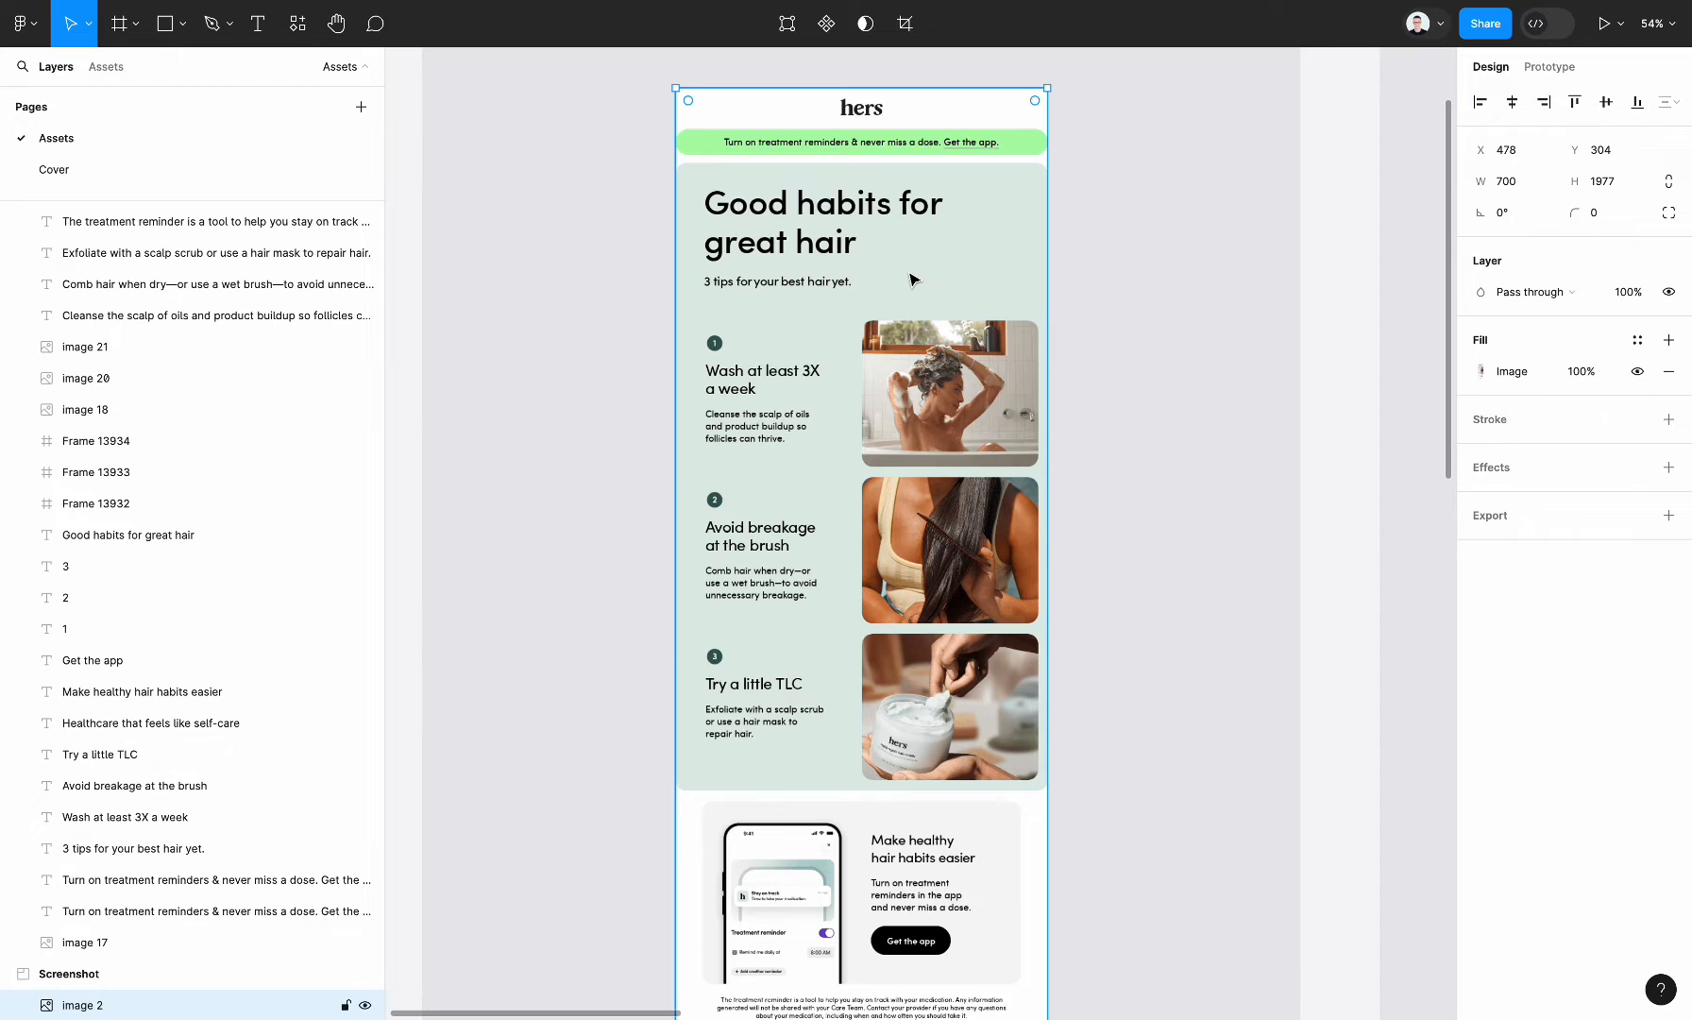
{"action": "mouse_move", "coordinate": [1178, 315]}
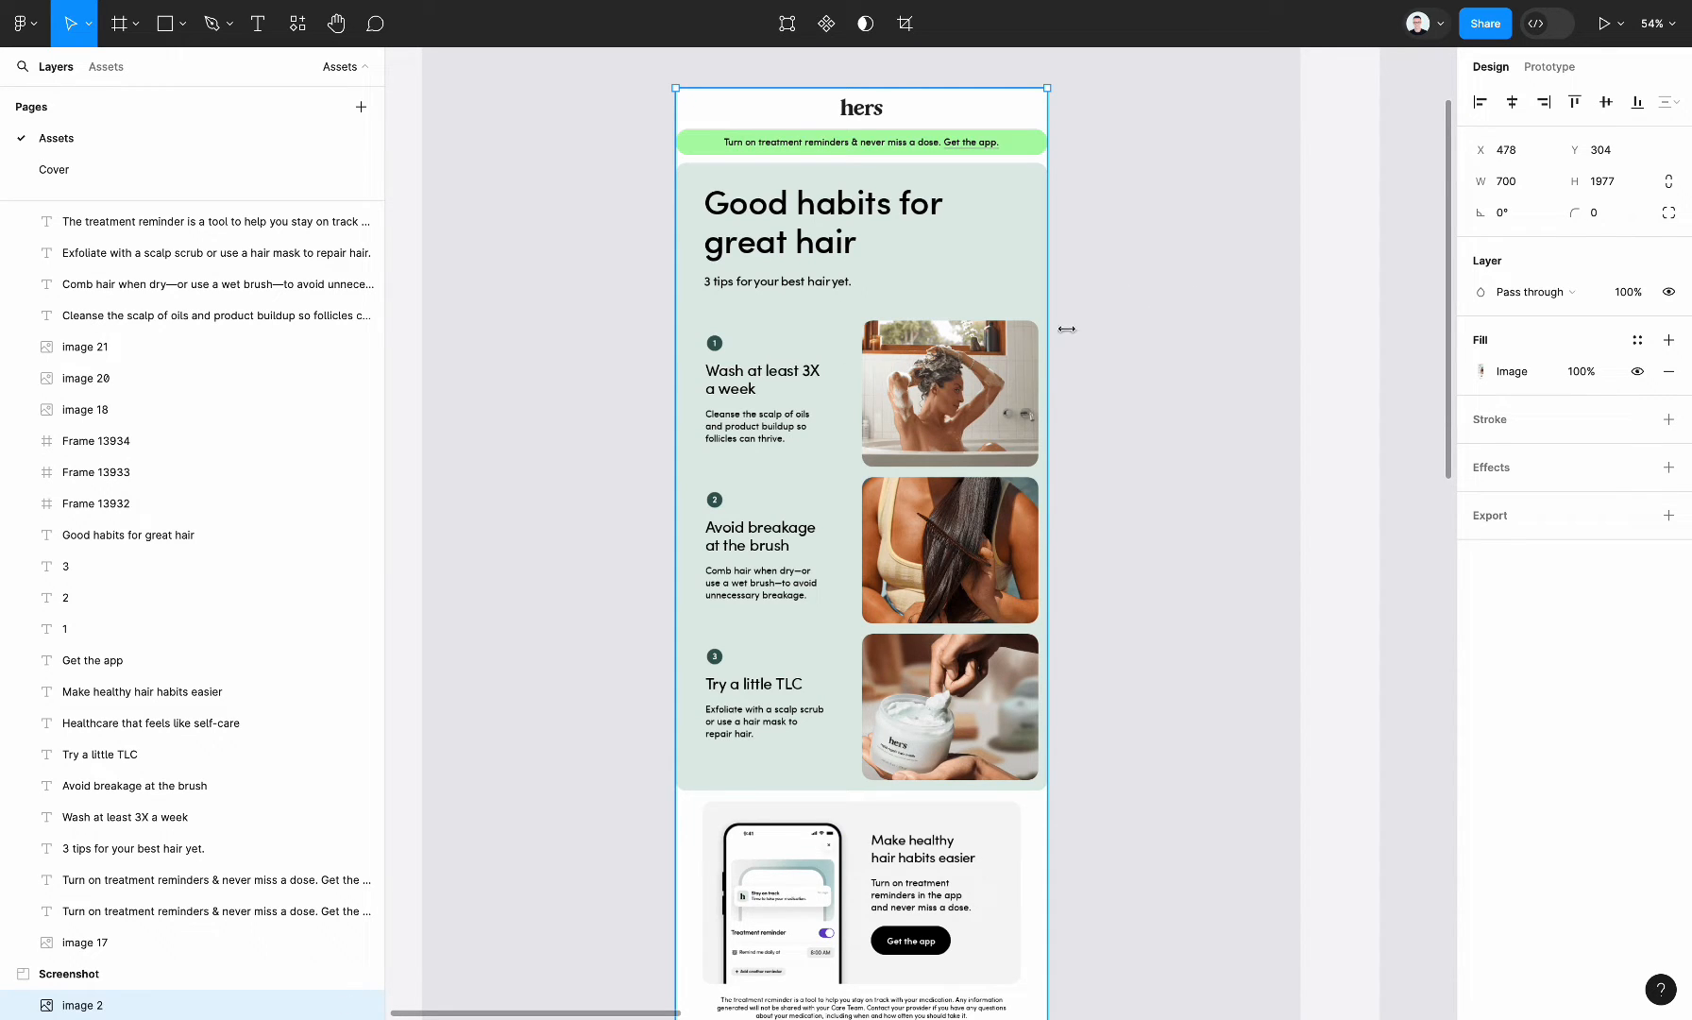
{"action": "mouse_move", "coordinate": [1029, 353]}
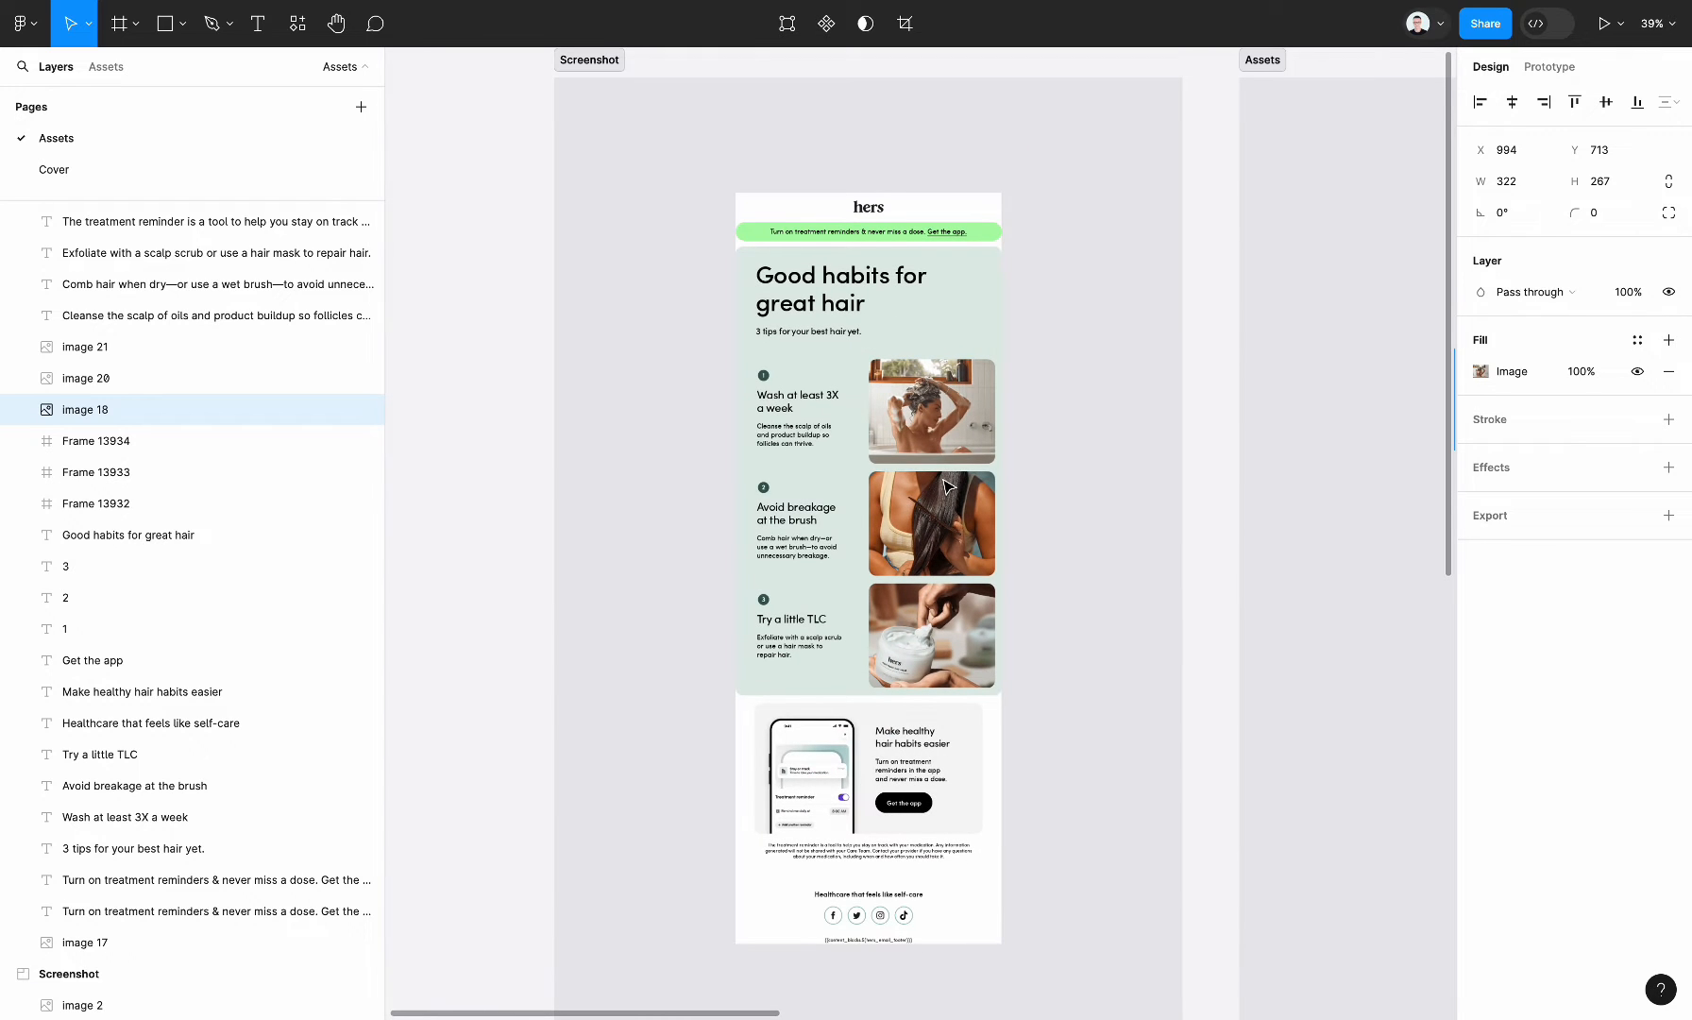
{"action": "mouse_move", "coordinate": [497, 499]}
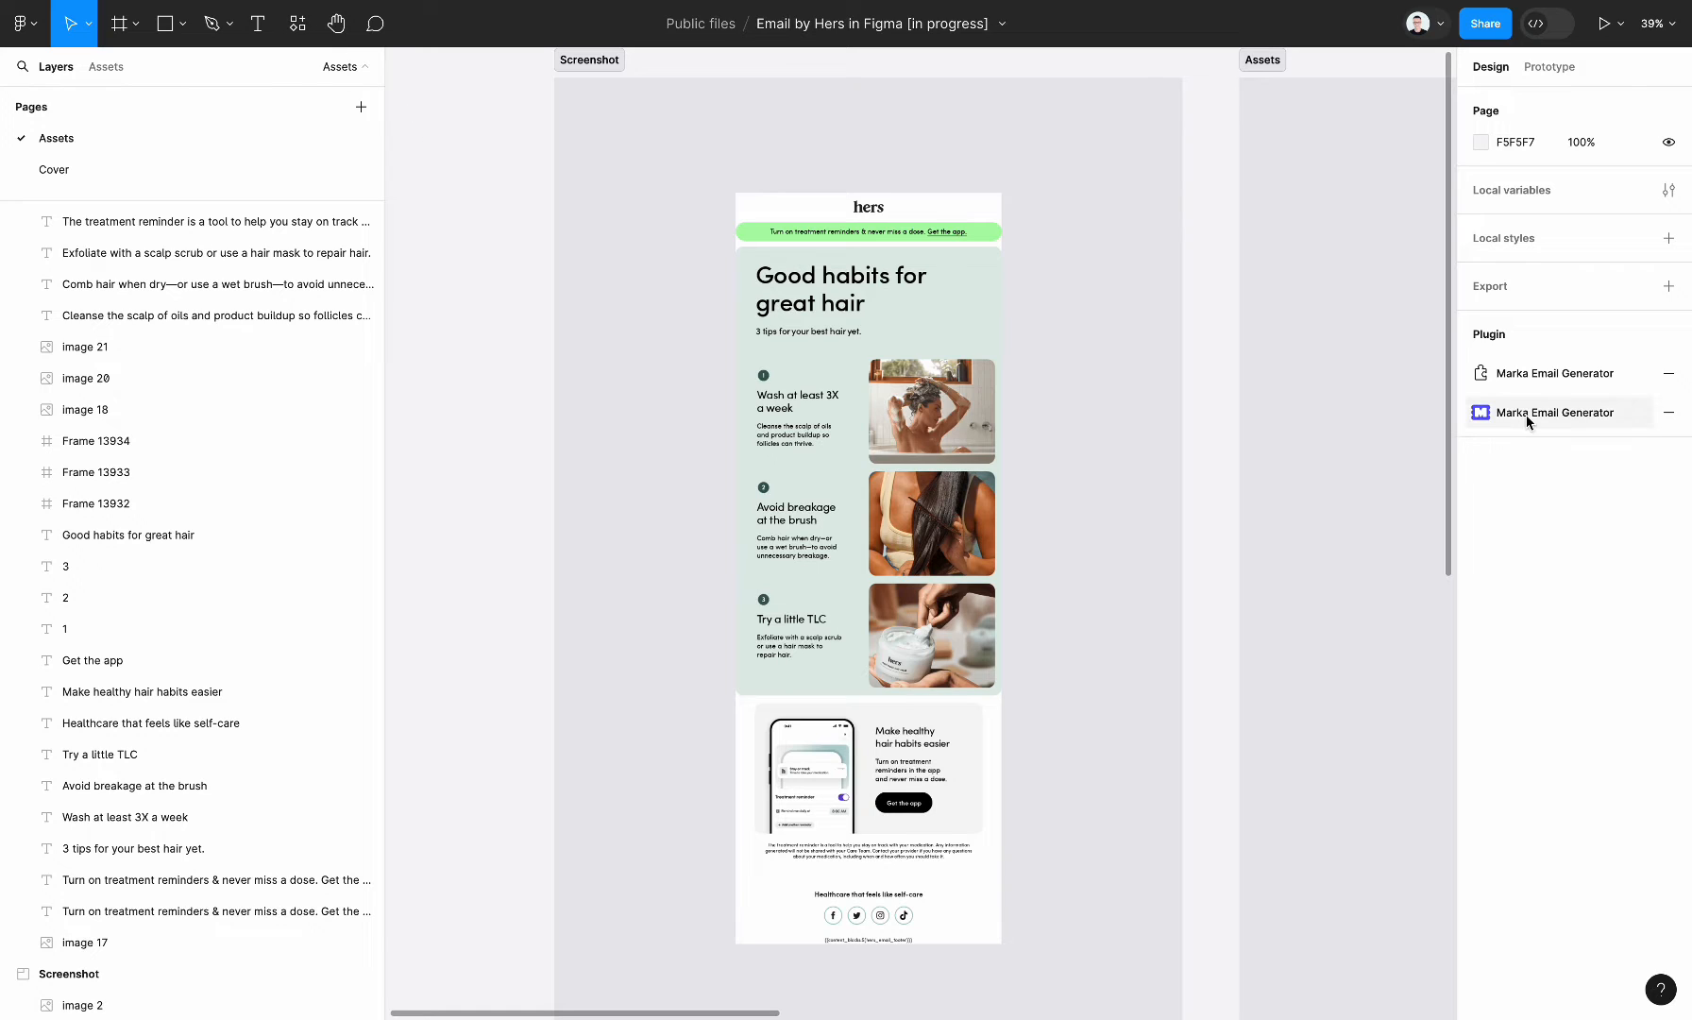
{"action": "mouse_move", "coordinate": [1554, 413]}
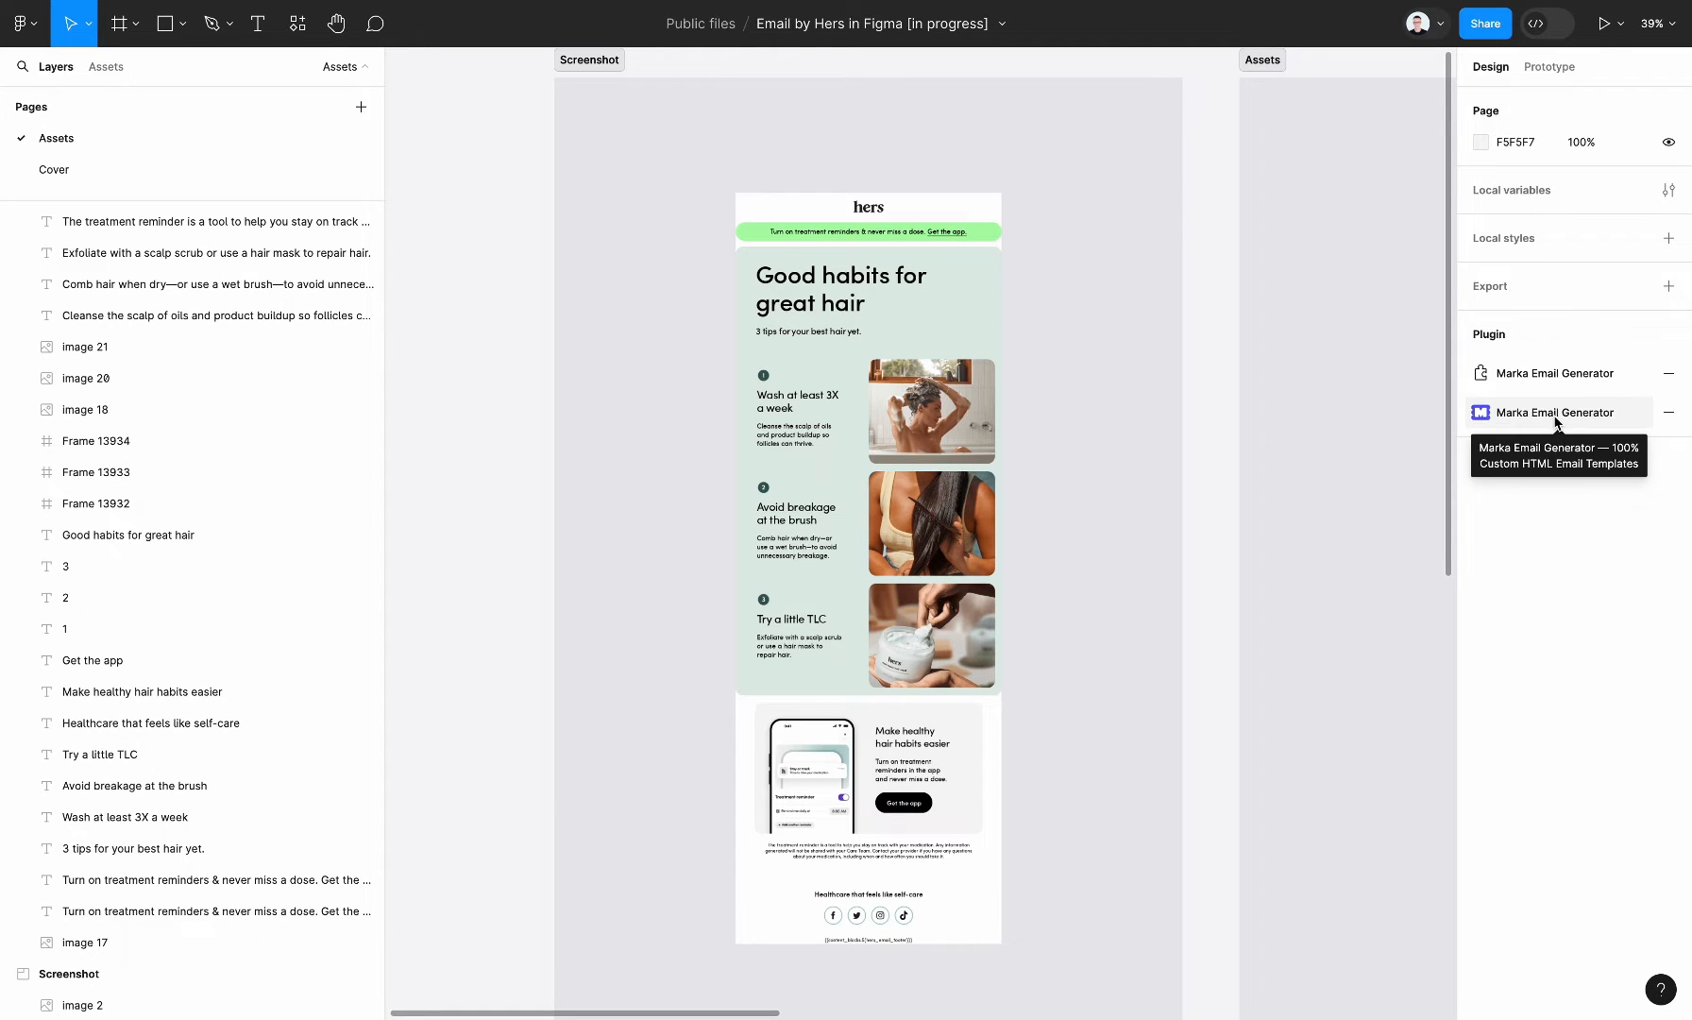
- Run the Marka Email Generator plugin and create a new project
{"action": "left_click", "coordinate": [1554, 413]}
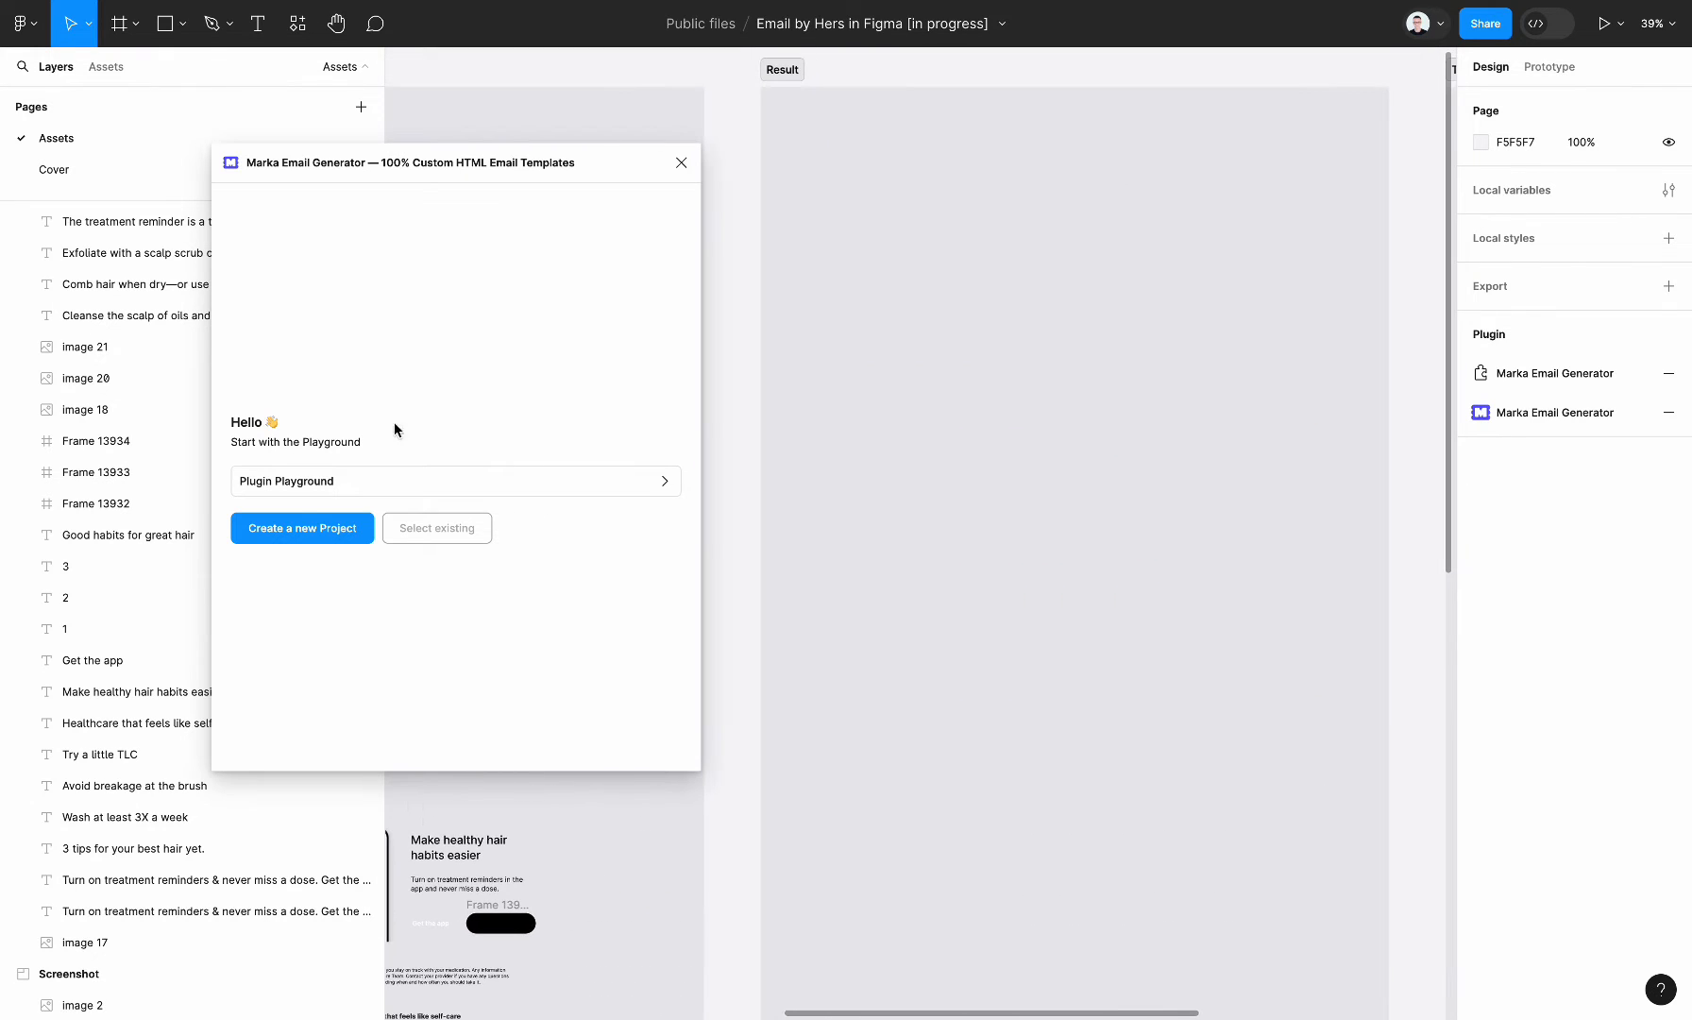
{"action": "left_click", "coordinate": [302, 527]}
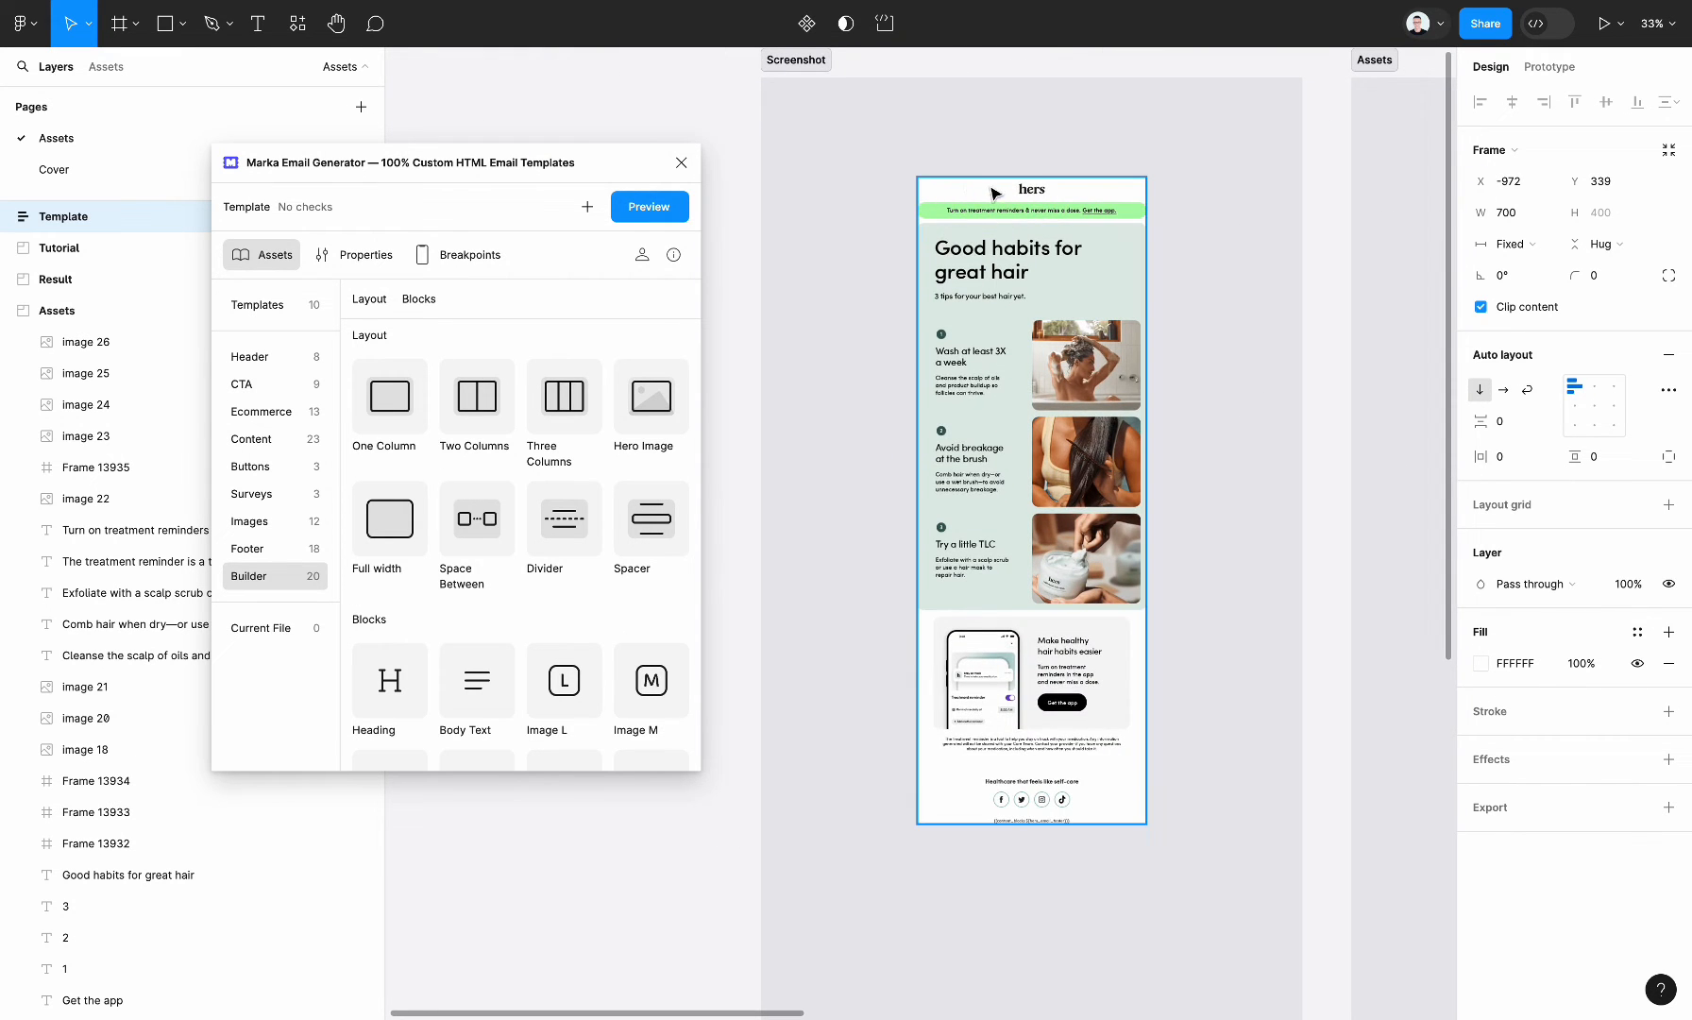
{"action": "mouse_move", "coordinate": [1050, 202]}
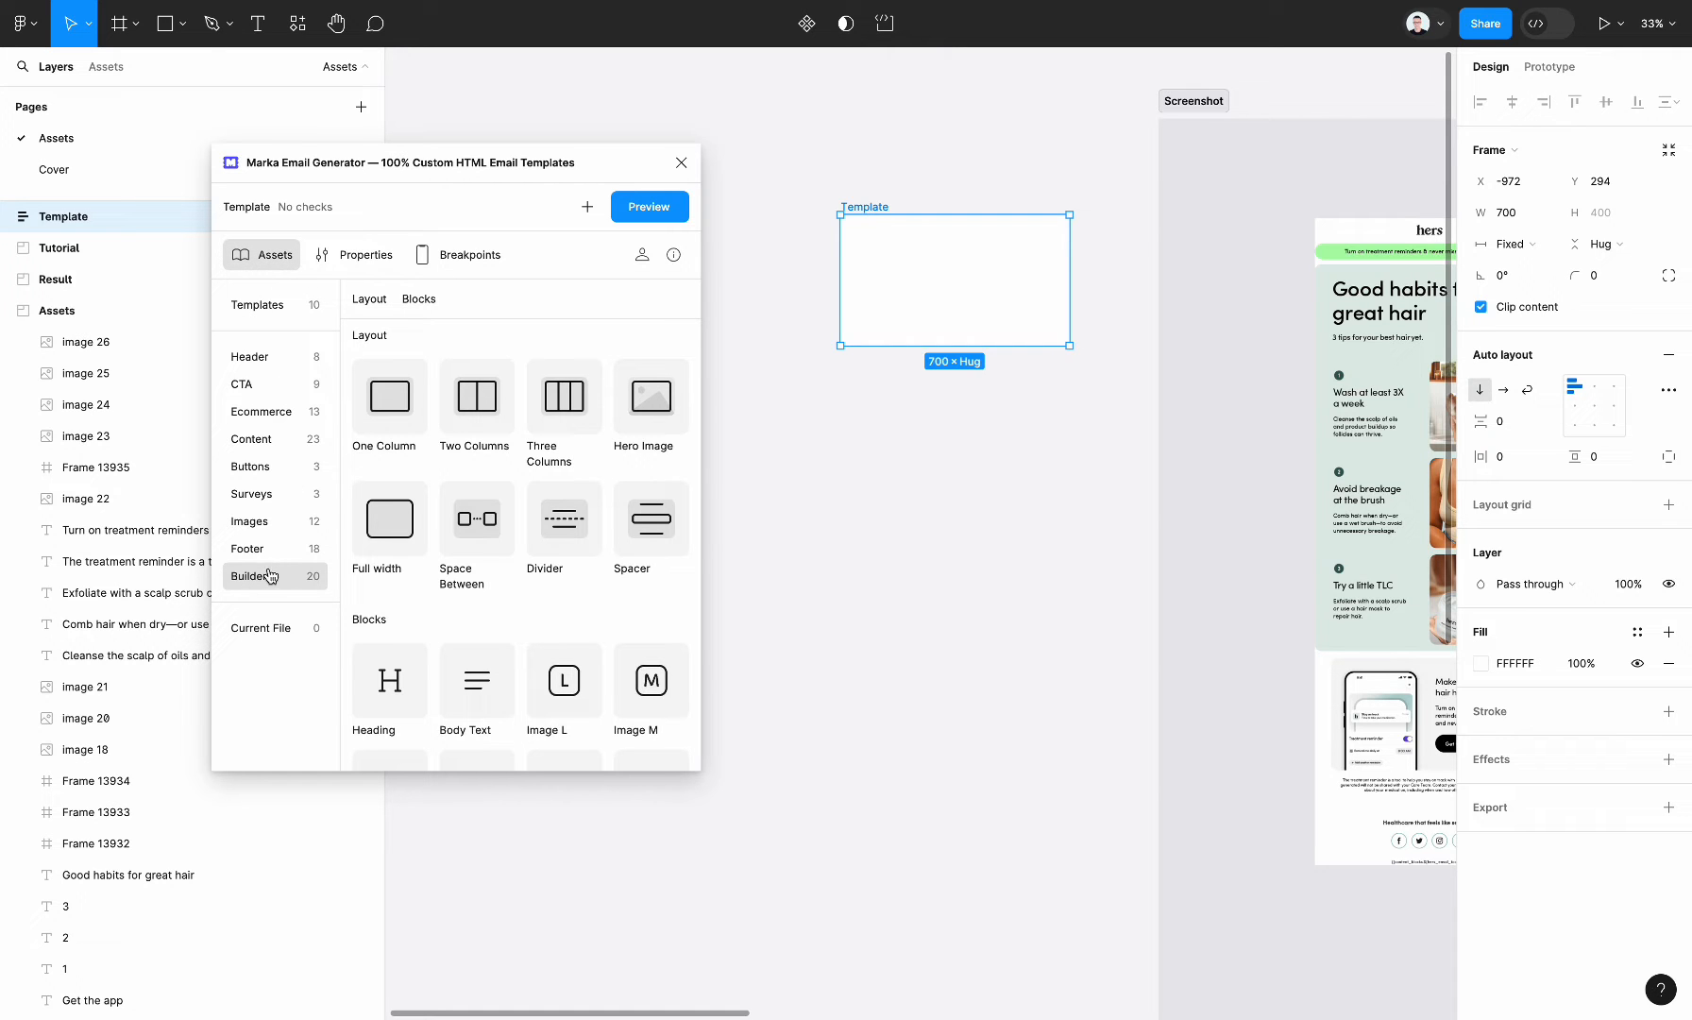
- Browse Marka's Builder Layout list and add One Column twice to the Template frame
{"action": "scroll", "scroll_direction": "down", "scroll_amount": 3}
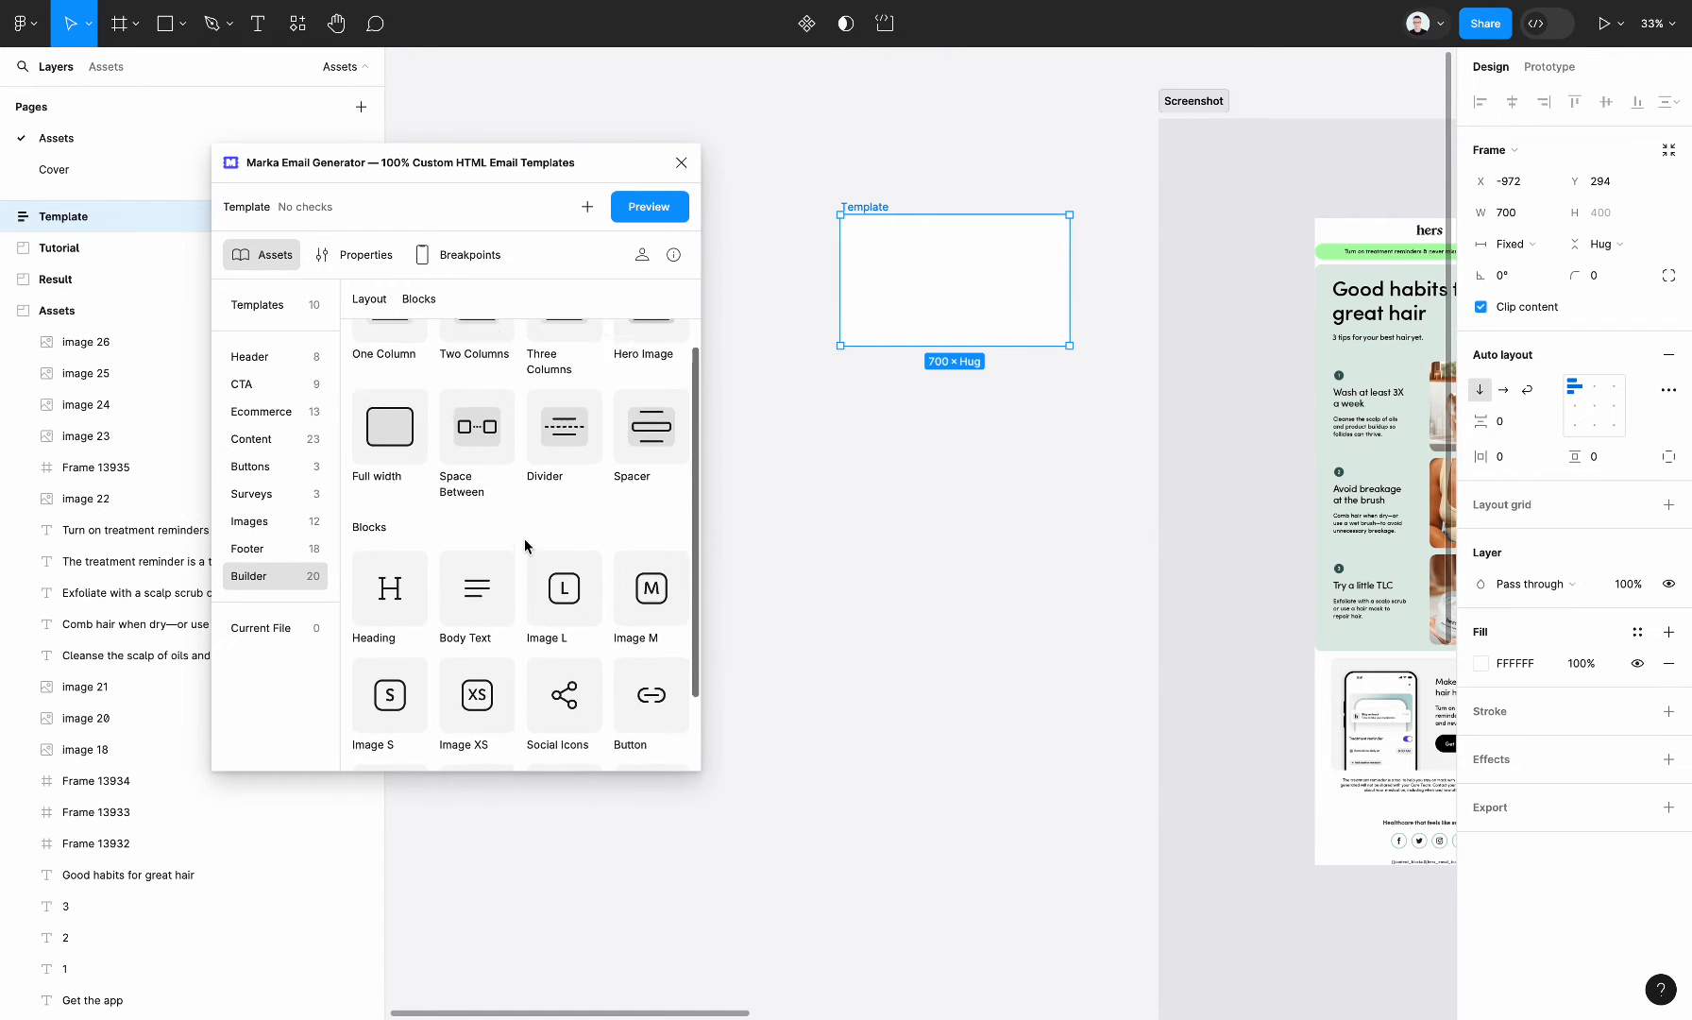
{"action": "scroll", "scroll_direction": "up", "scroll_amount": 3}
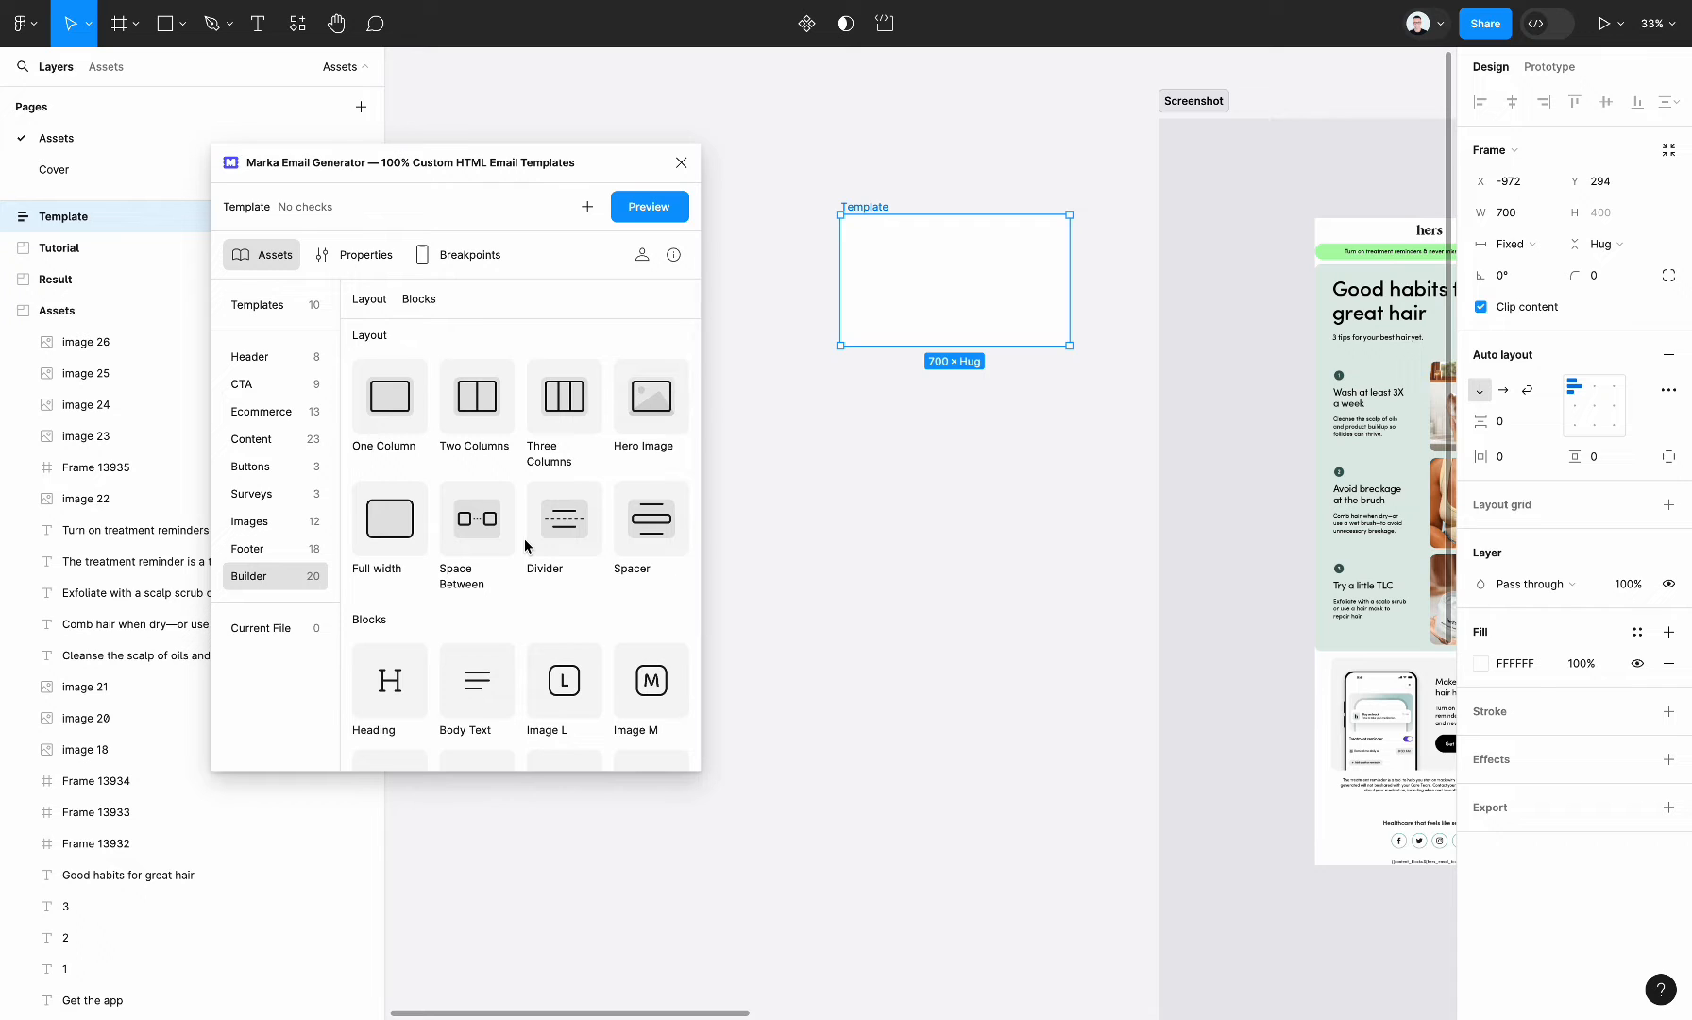
{"action": "mouse_move", "coordinate": [1076, 569]}
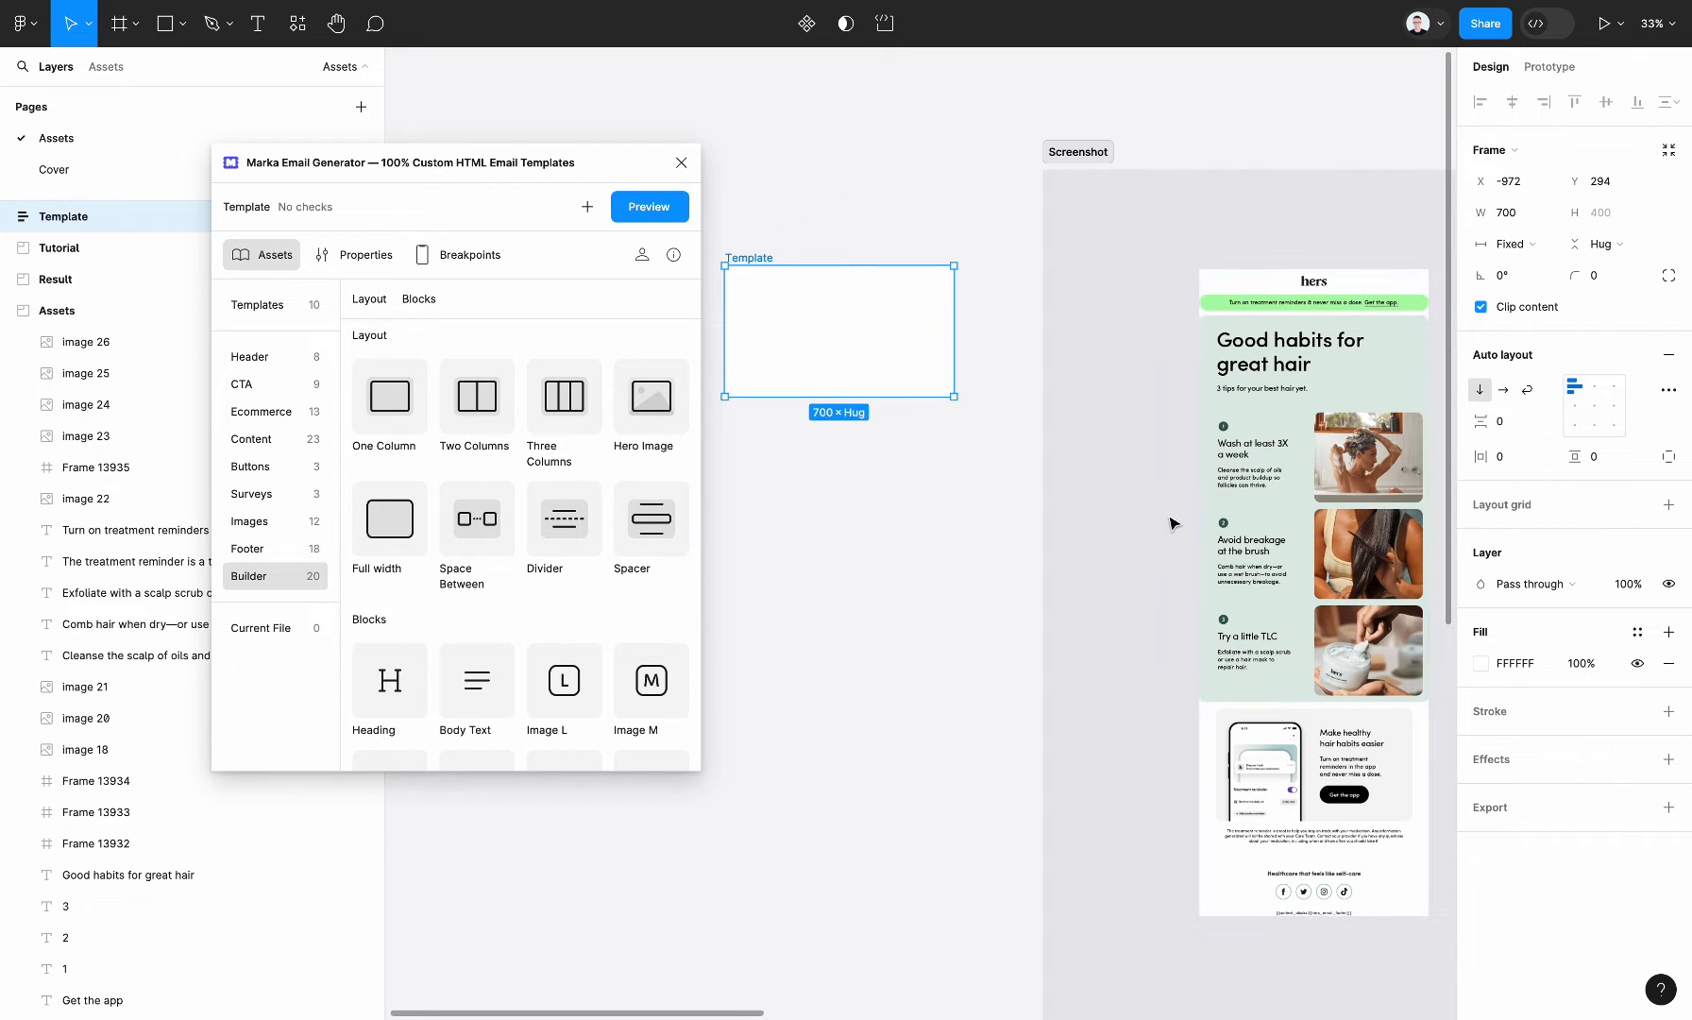
{"action": "mouse_move", "coordinate": [1219, 277]}
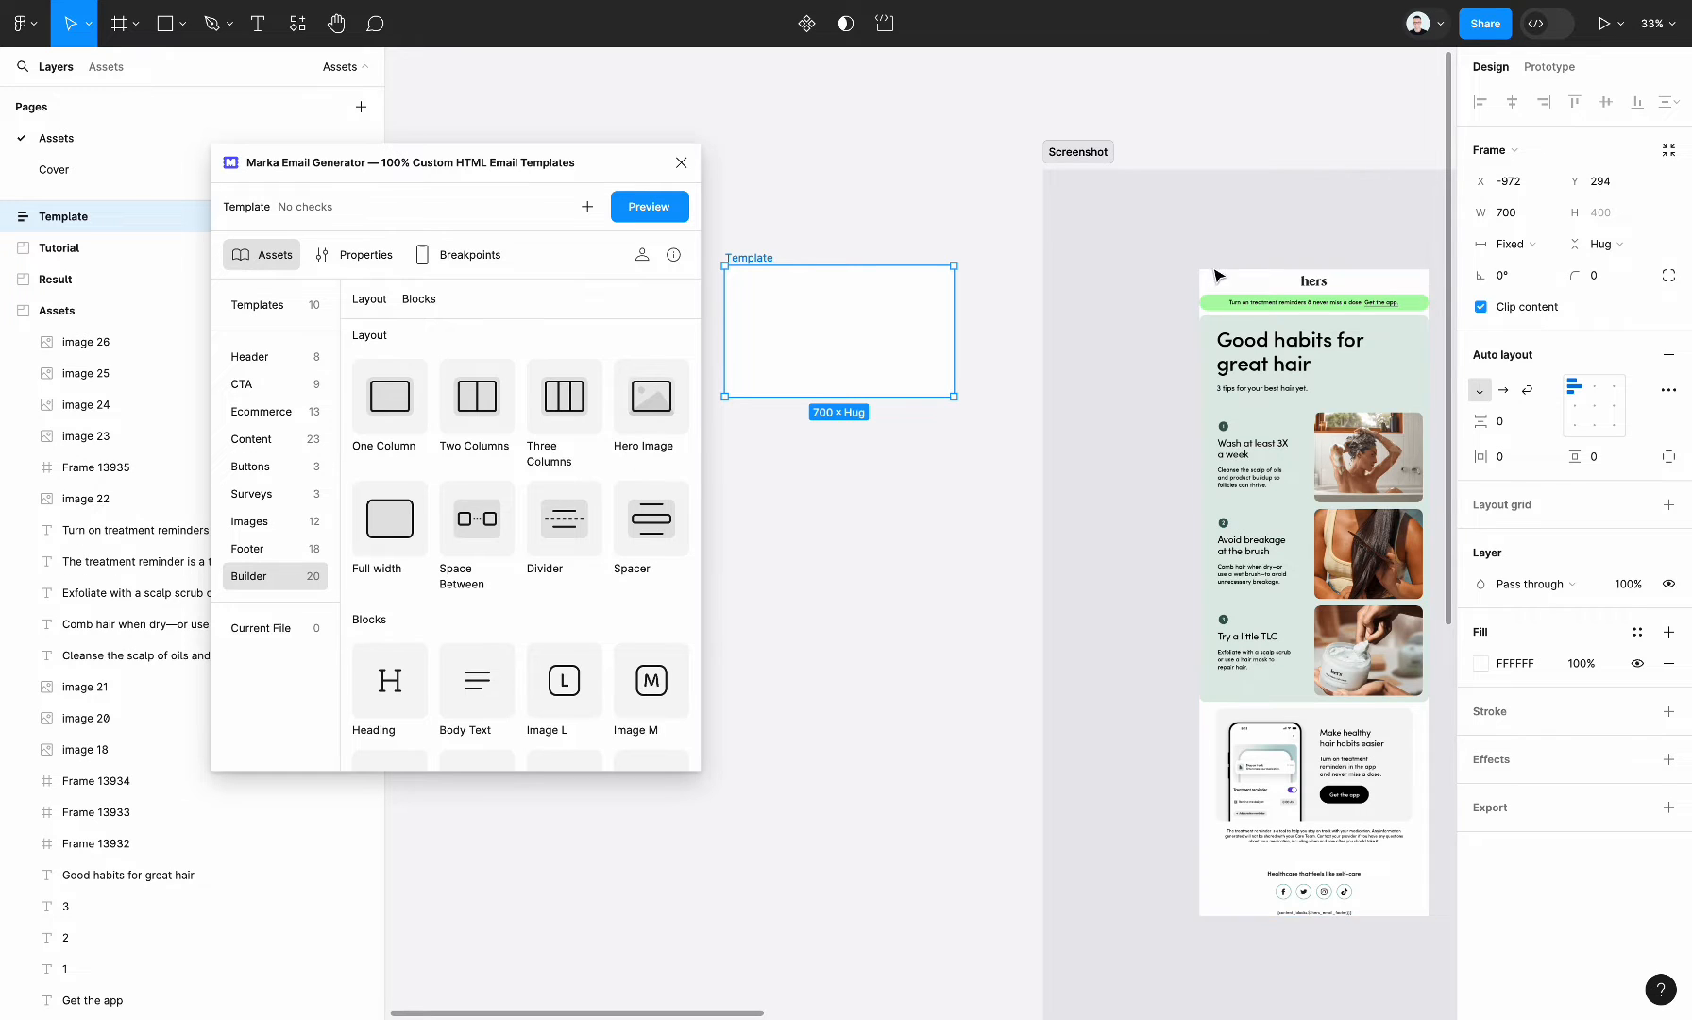
{"action": "mouse_move", "coordinate": [943, 579]}
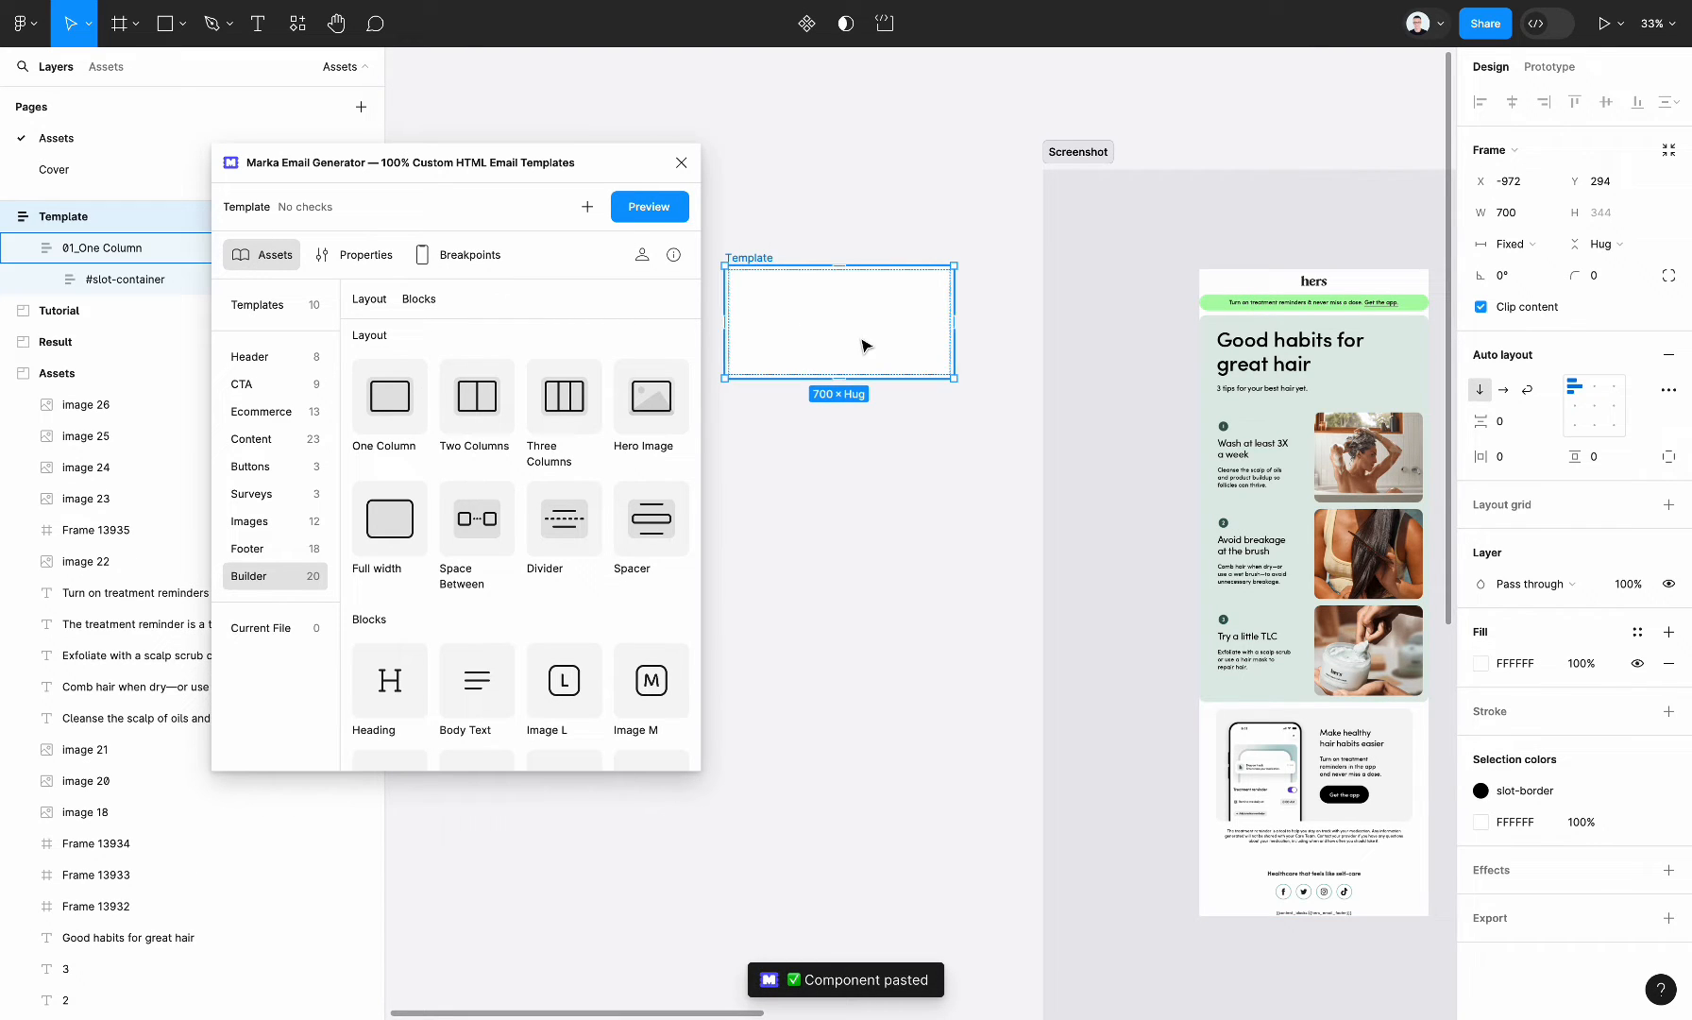
{"action": "mouse_move", "coordinate": [917, 462]}
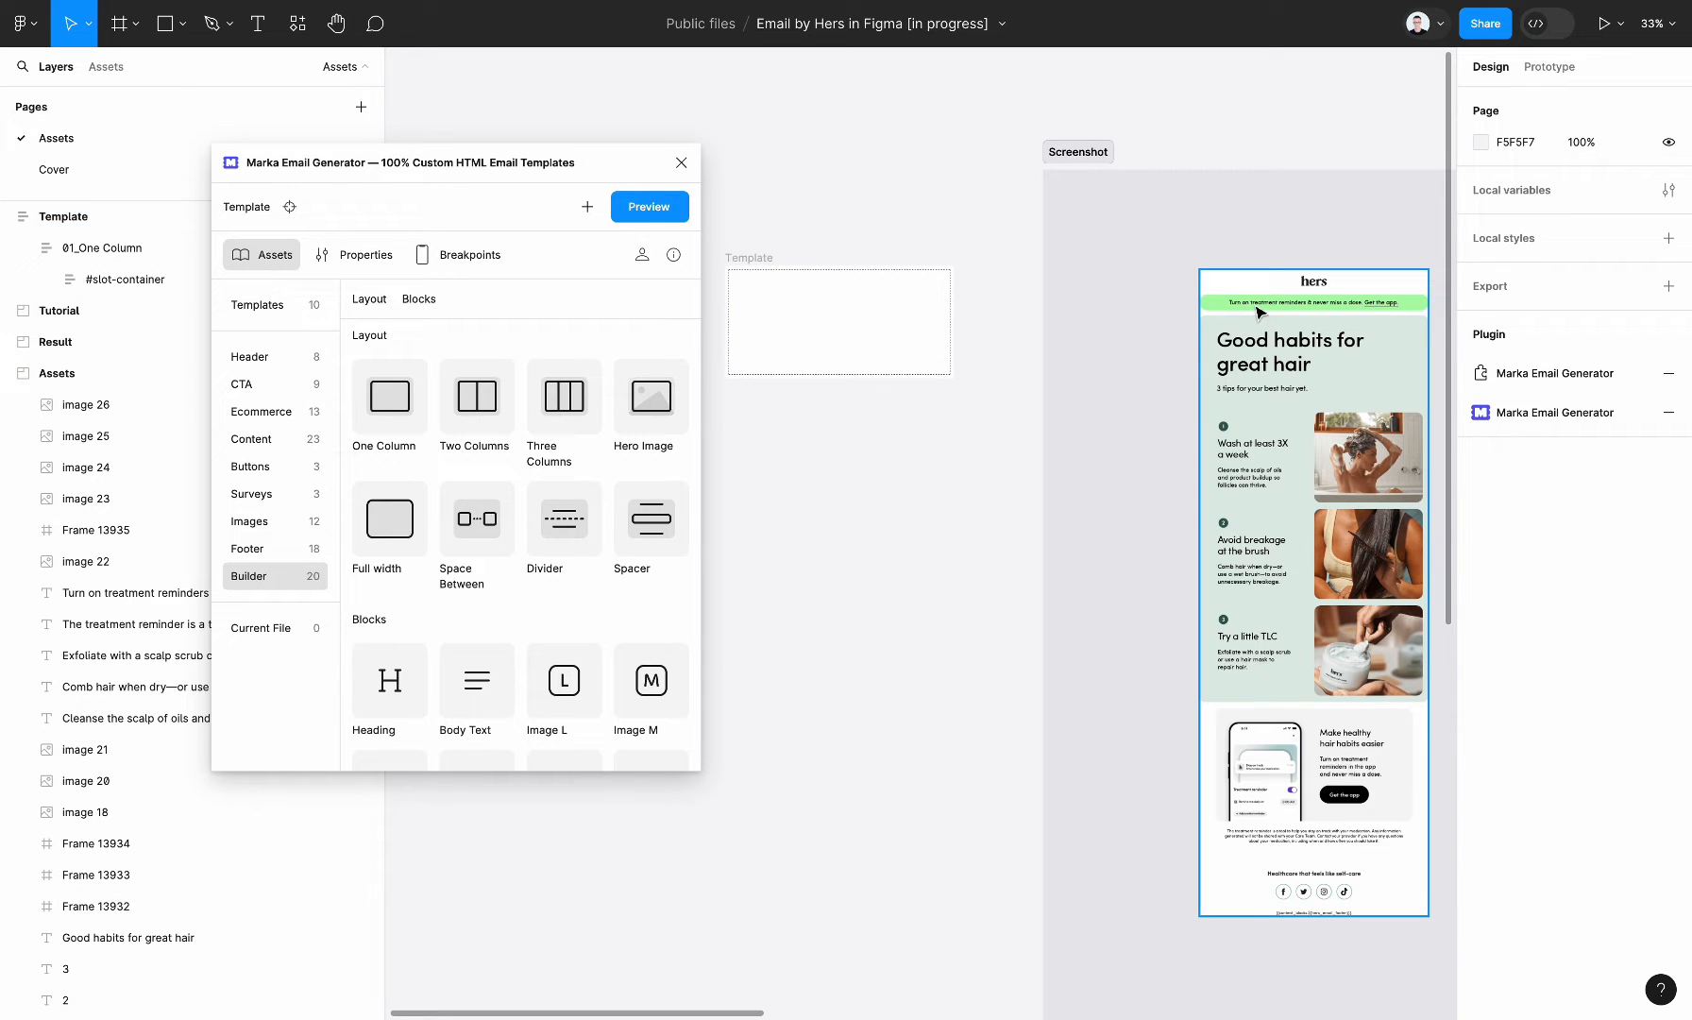
{"action": "mouse_move", "coordinate": [1391, 302]}
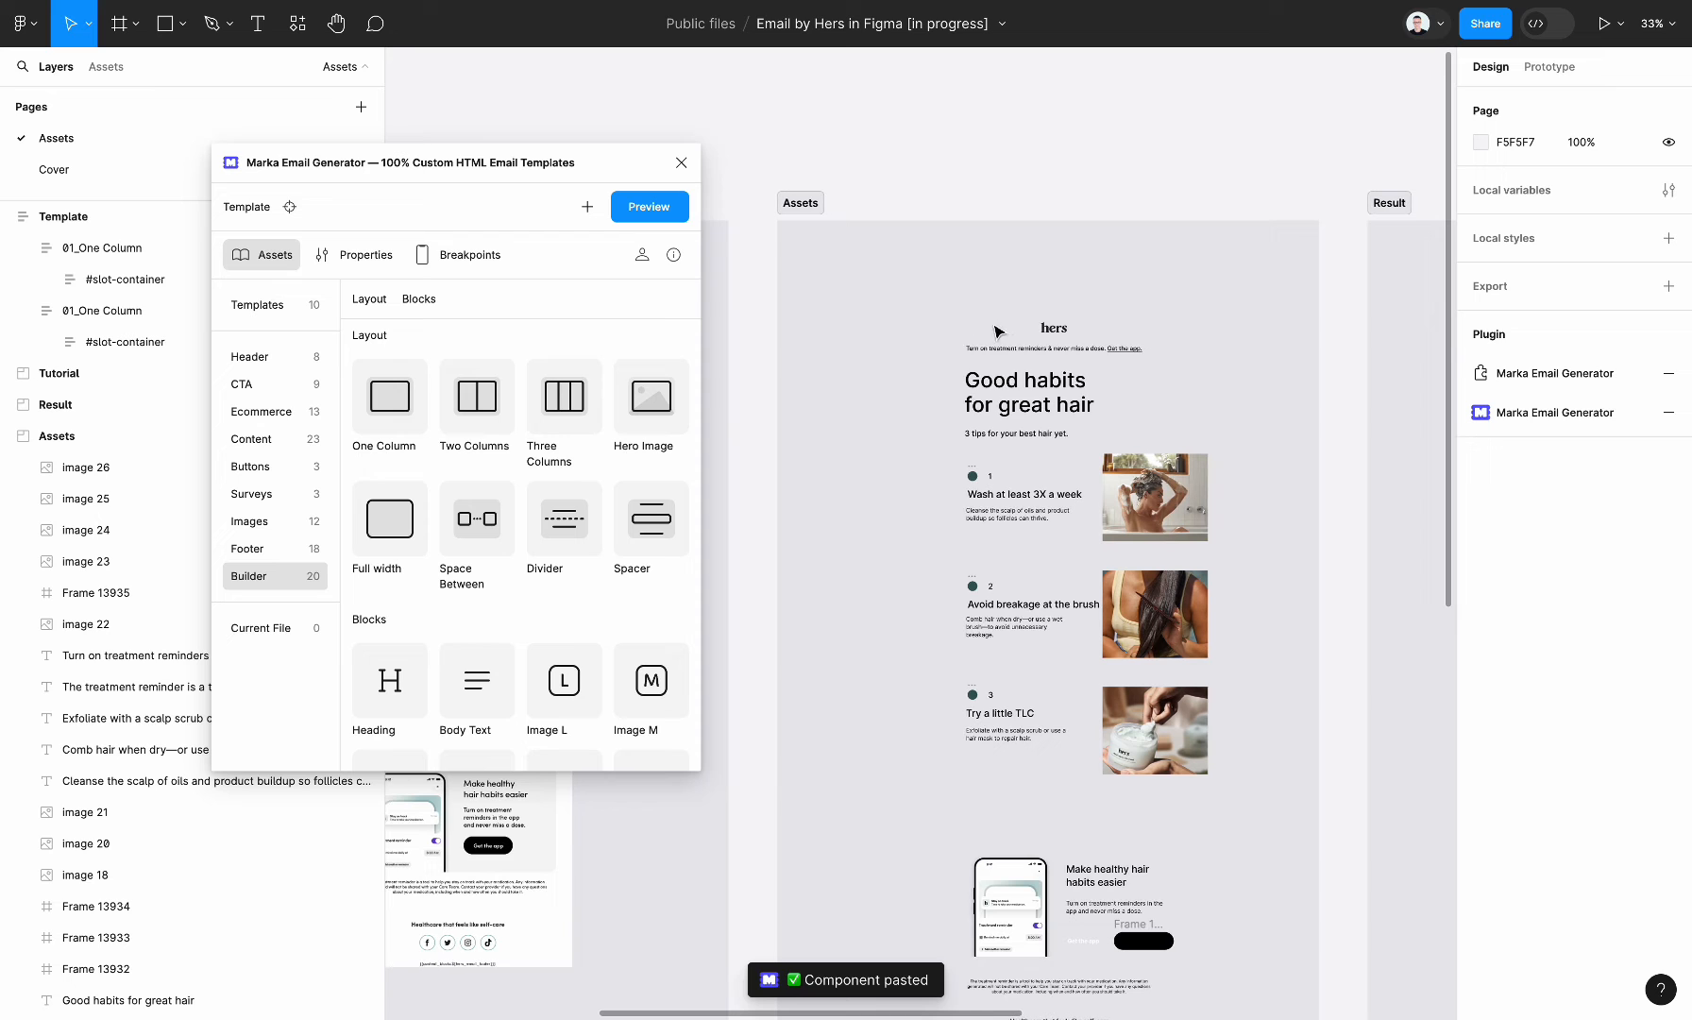
- Place image 17, the hers logo, in the first slot container and centre it
{"action": "left_click", "coordinate": [1052, 327]}
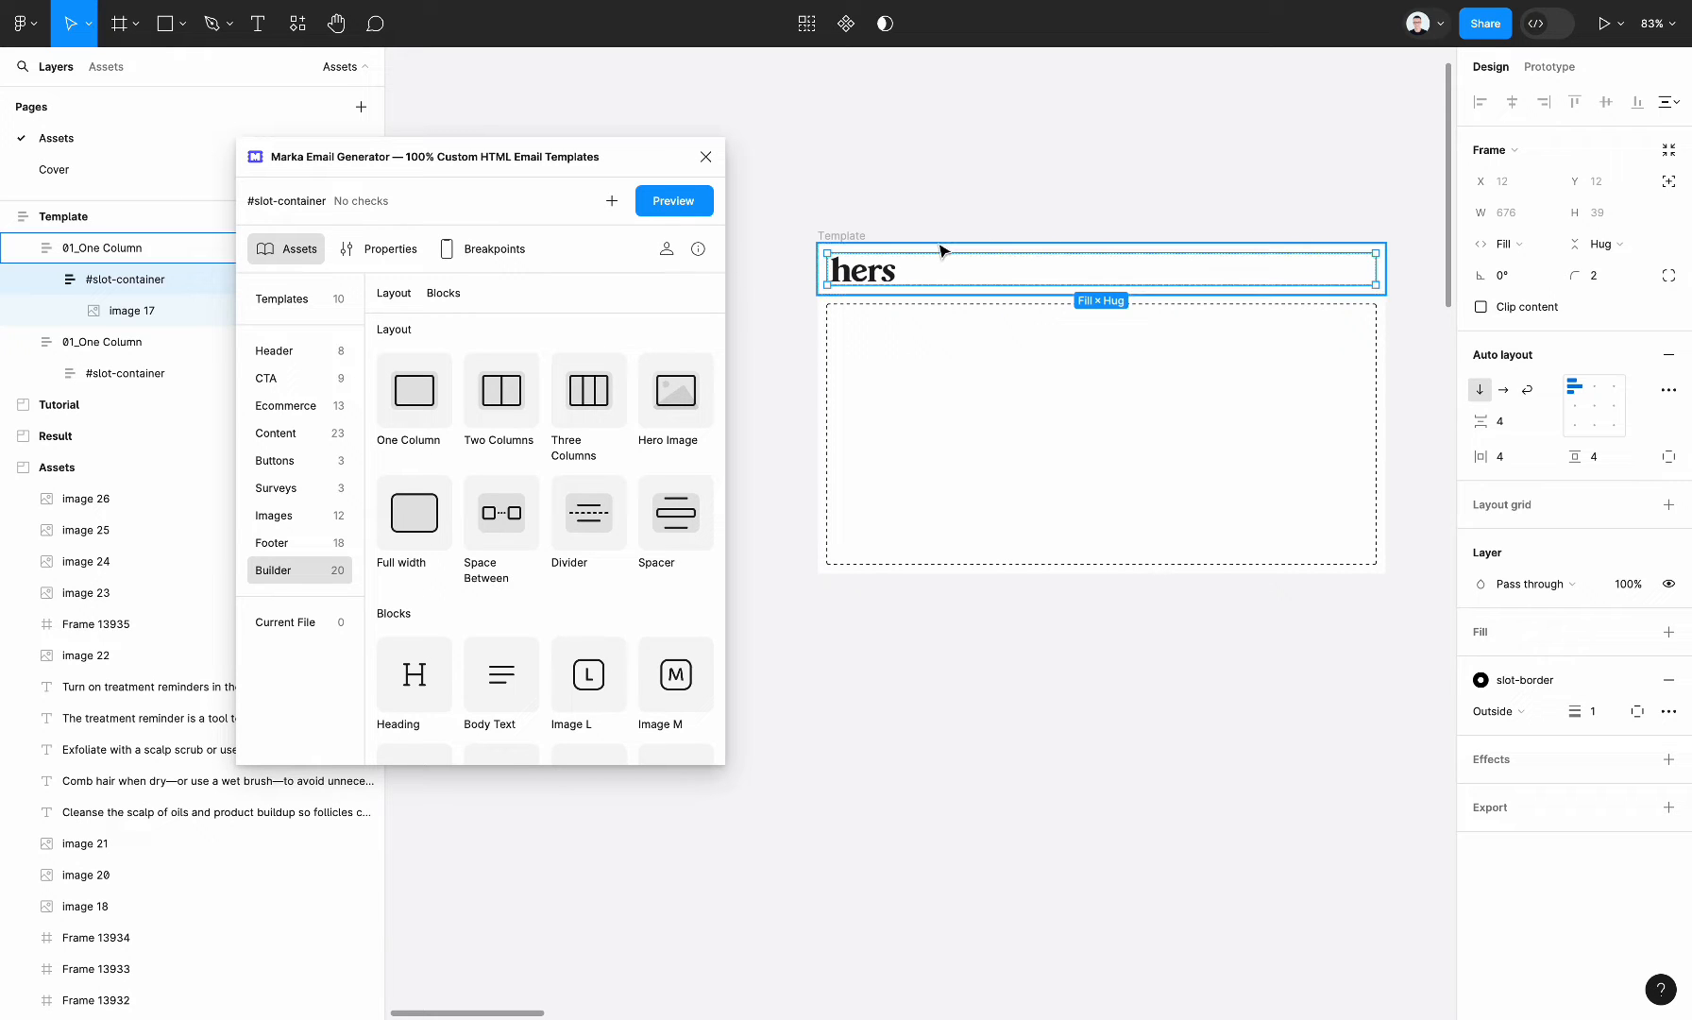
{"action": "left_click", "coordinate": [131, 280]}
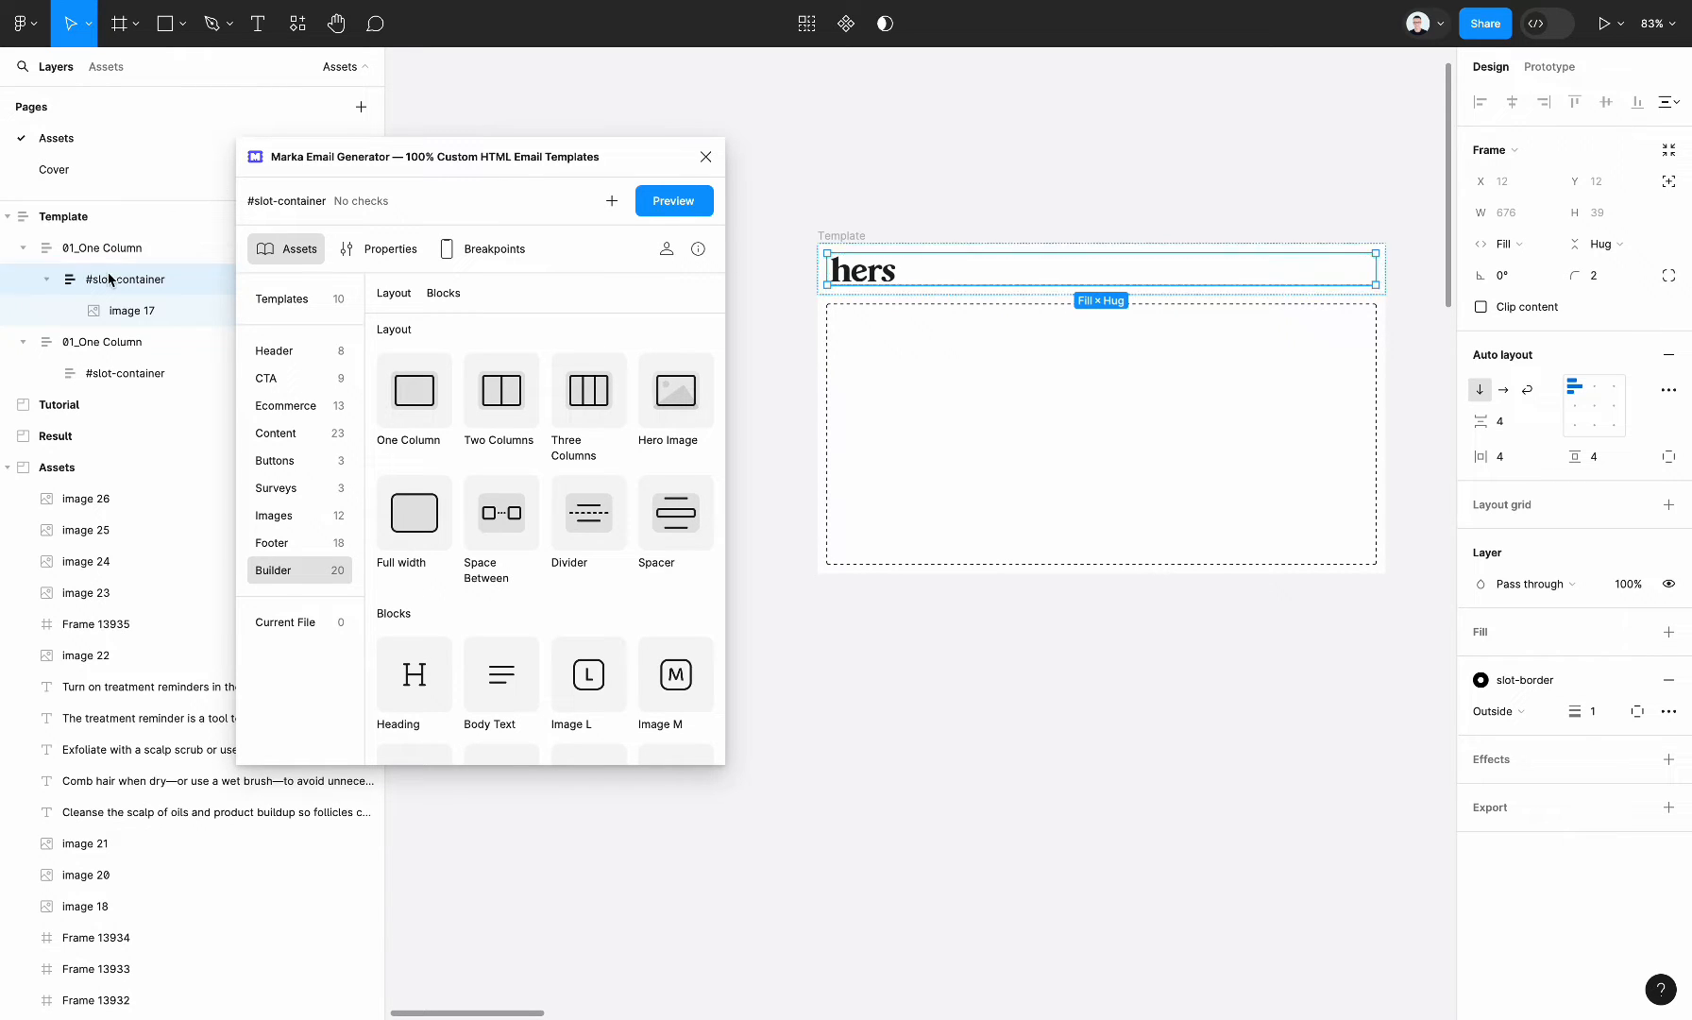
{"action": "mouse_move", "coordinate": [149, 292]}
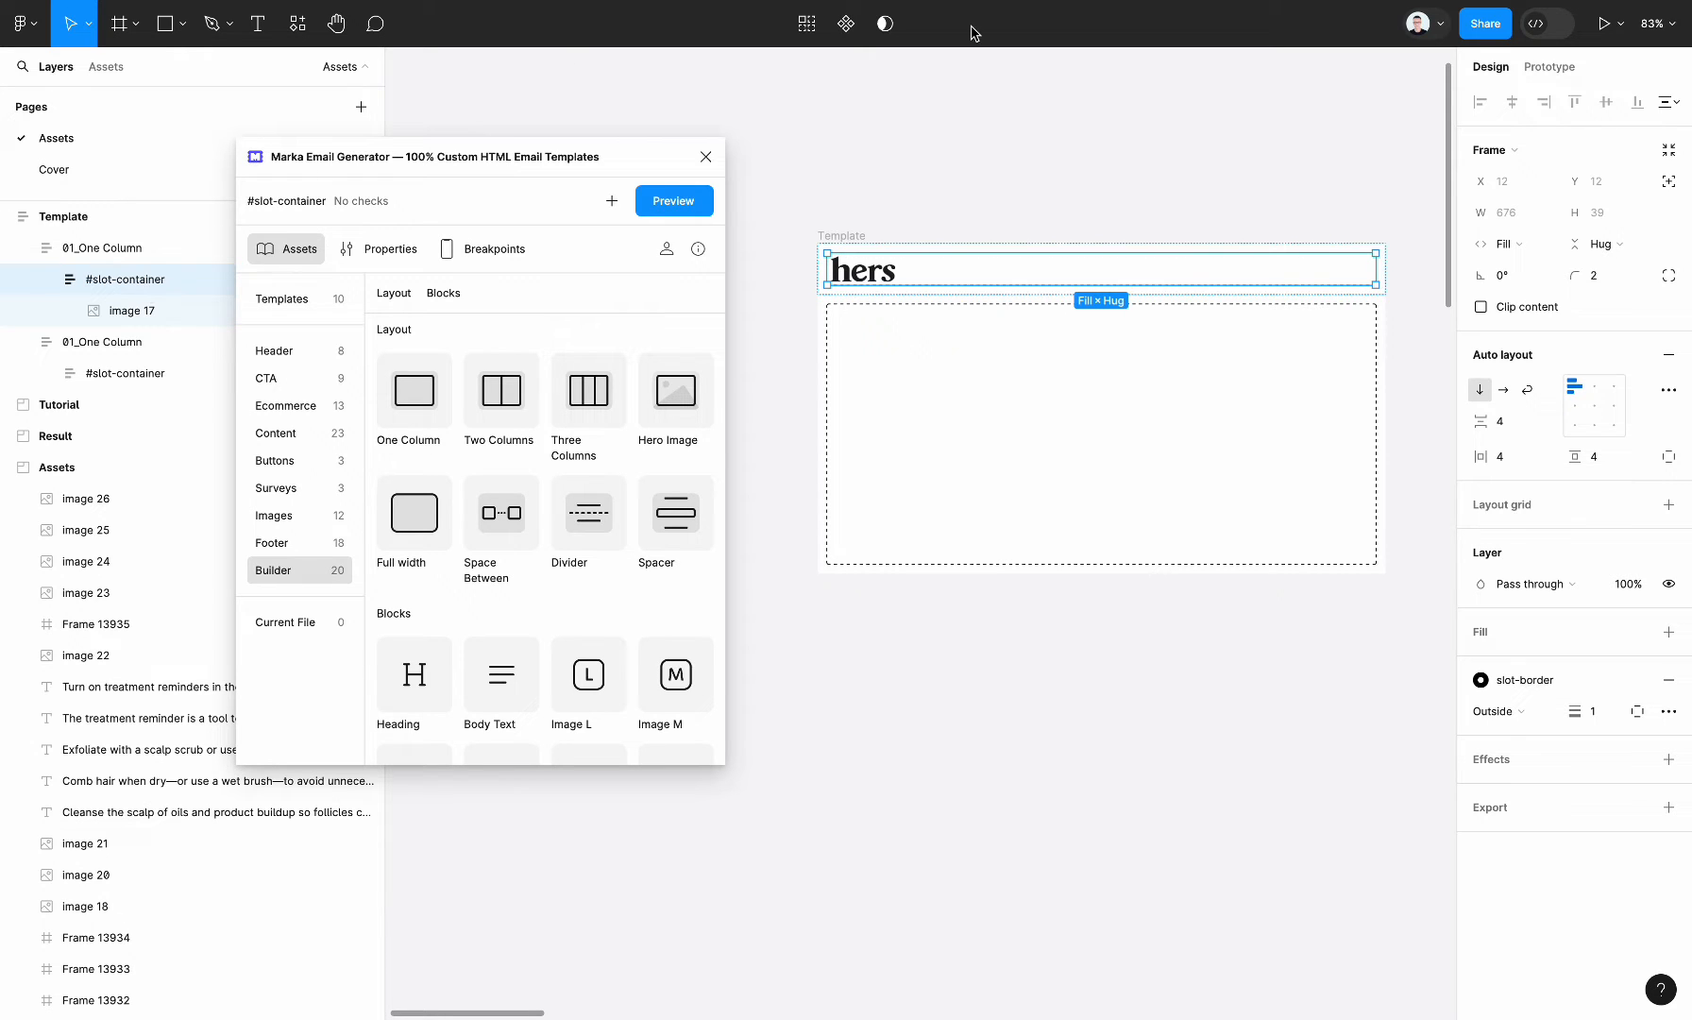
{"action": "mouse_move", "coordinate": [1536, 954]}
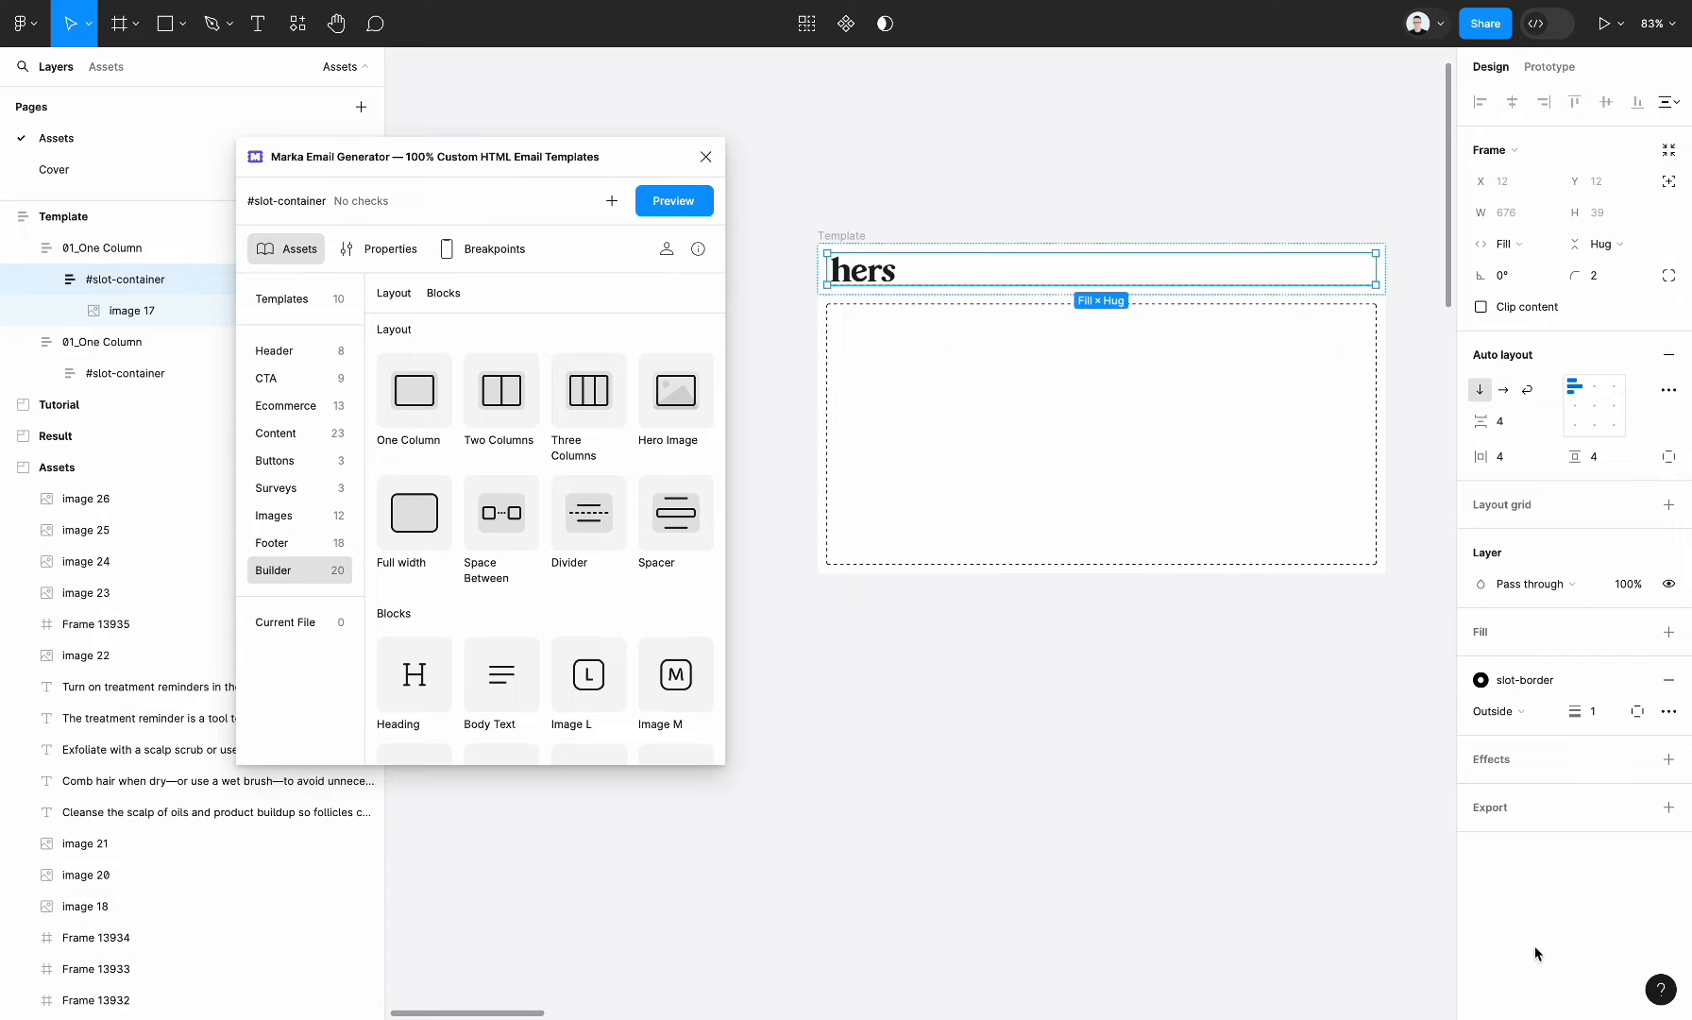
{"action": "mouse_move", "coordinate": [1463, 243]}
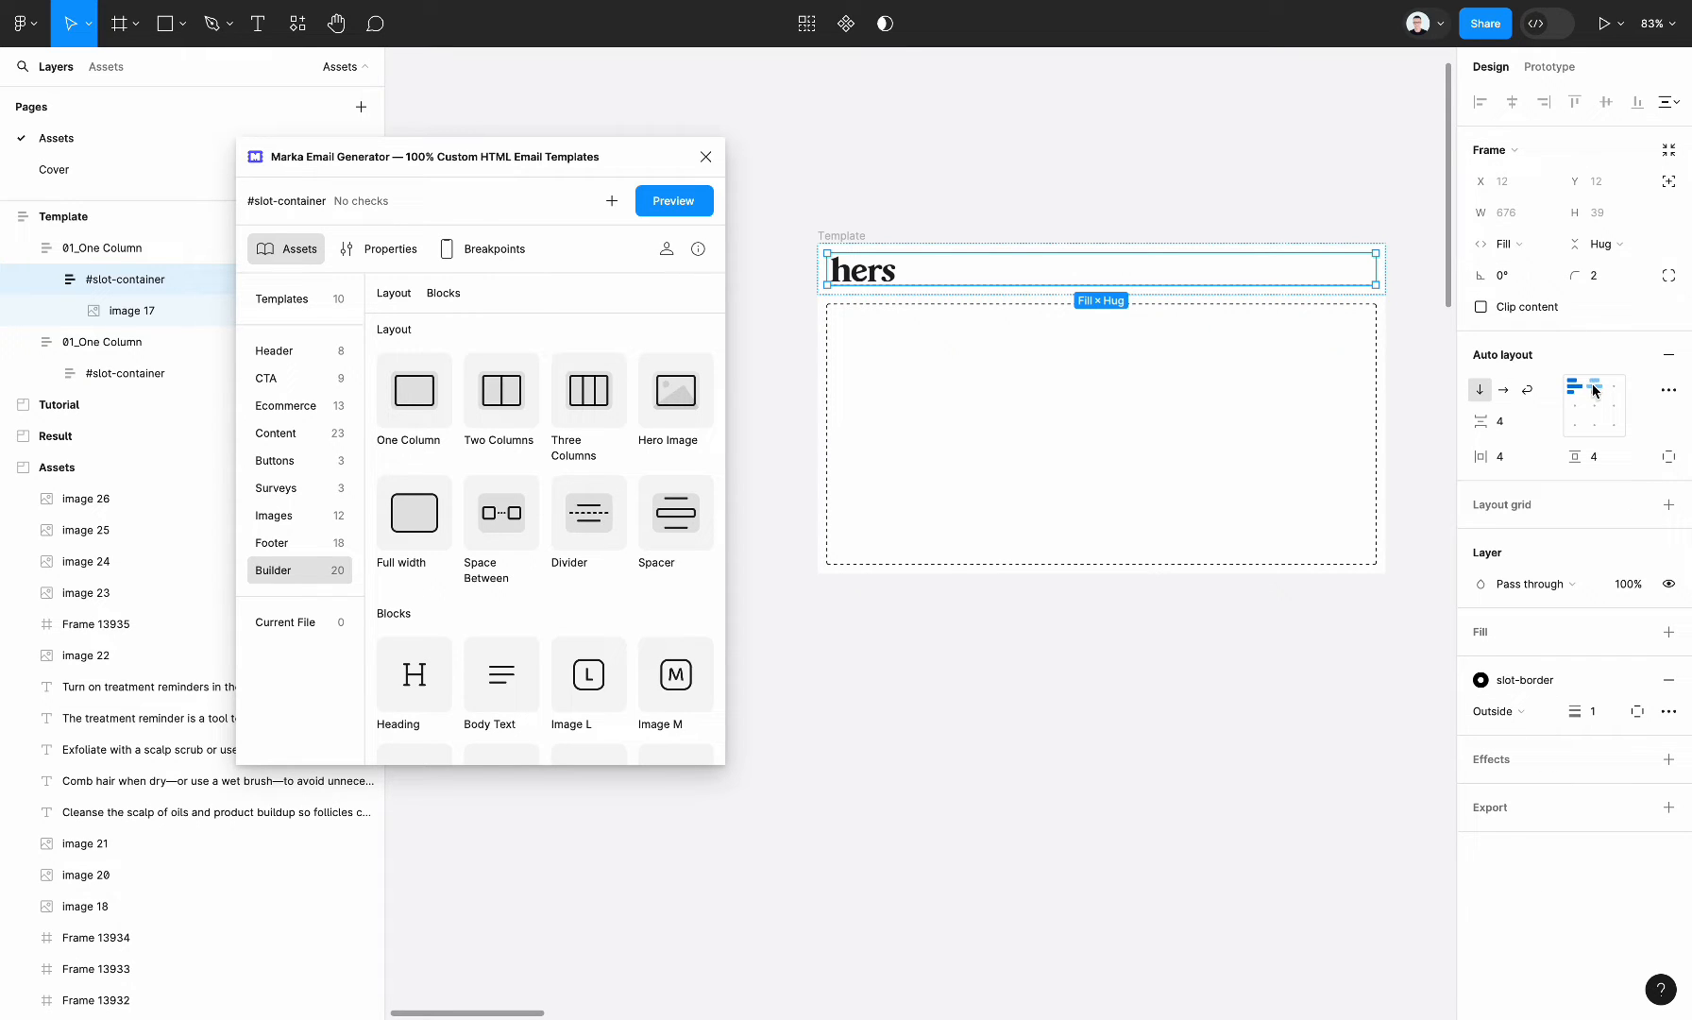
{"action": "left_click", "coordinate": [1593, 406]}
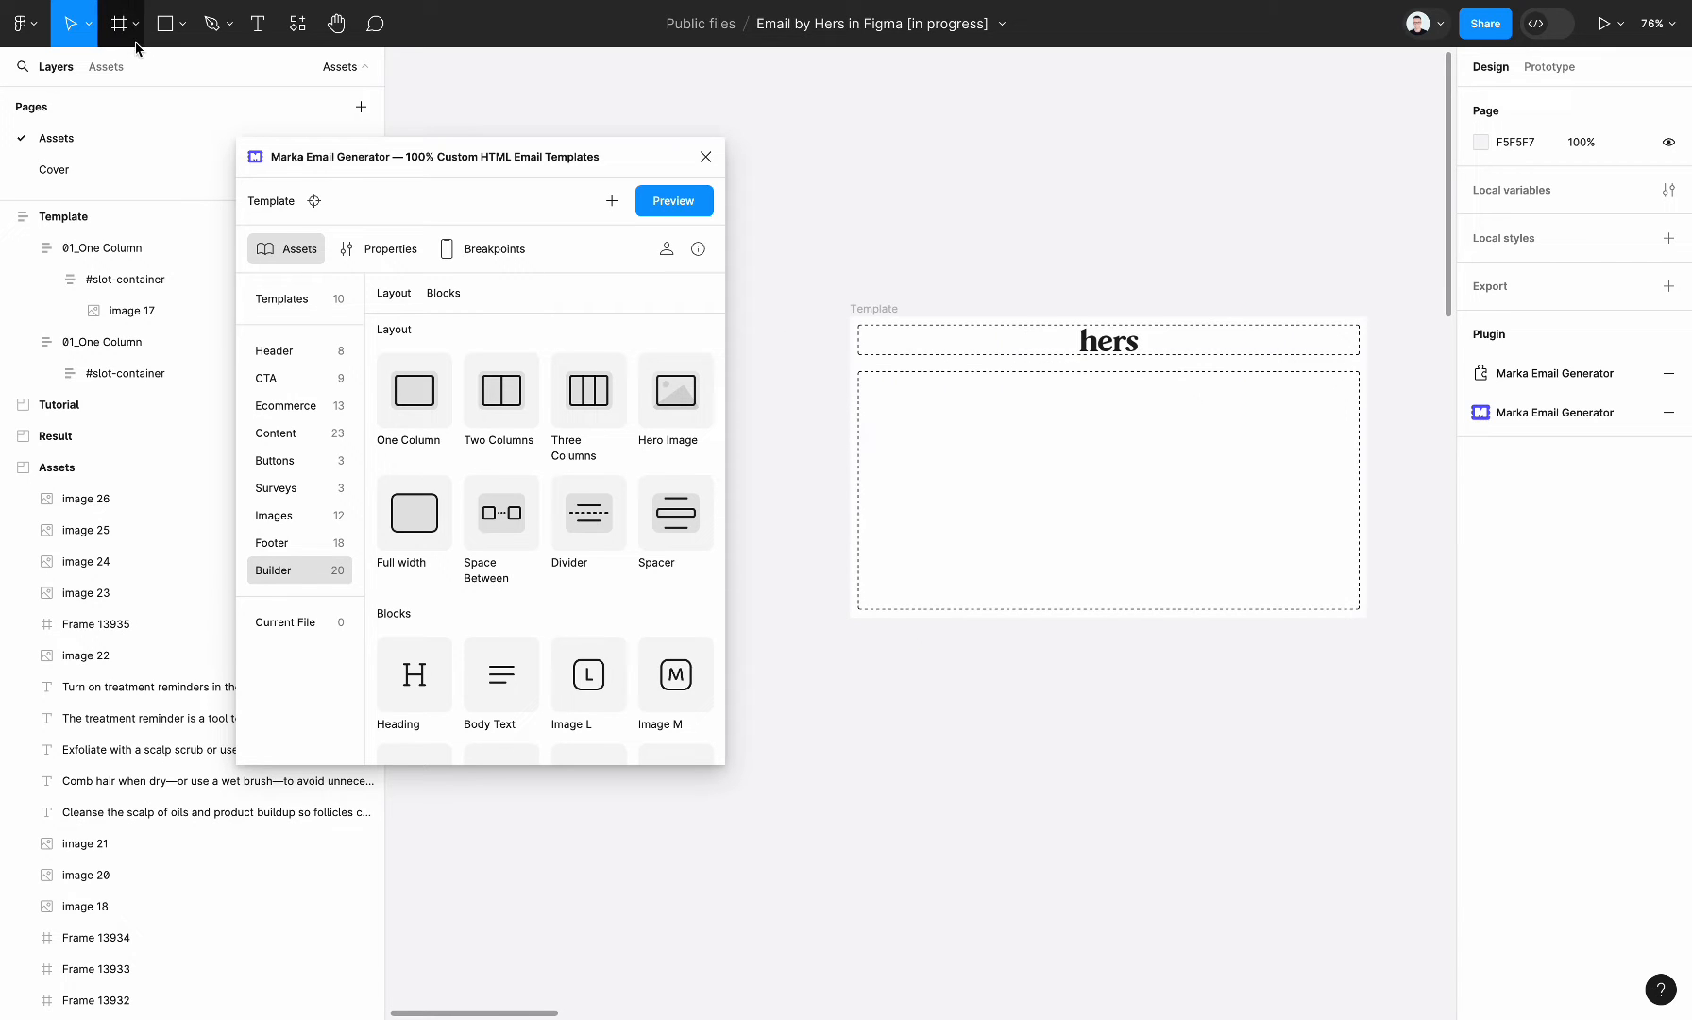
- Build the green auto-layout reminder banner with its text filling the width and centred
{"action": "left_click", "coordinate": [118, 22]}
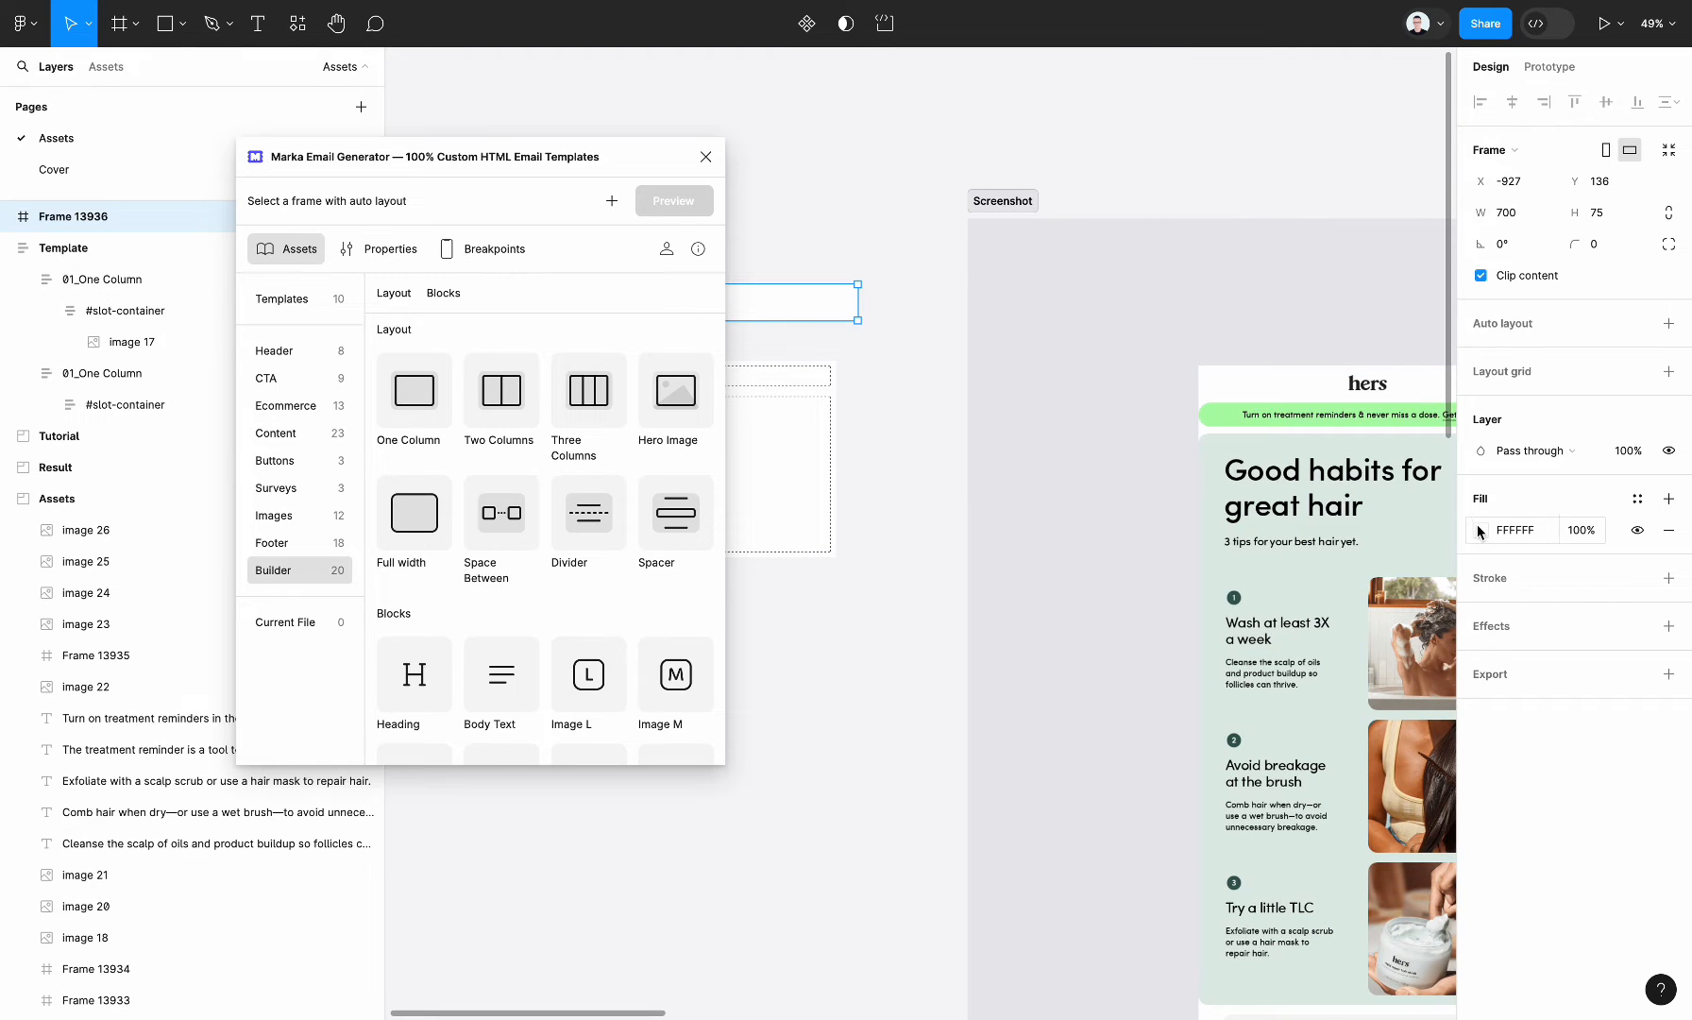
{"action": "left_click", "coordinate": [1486, 529]}
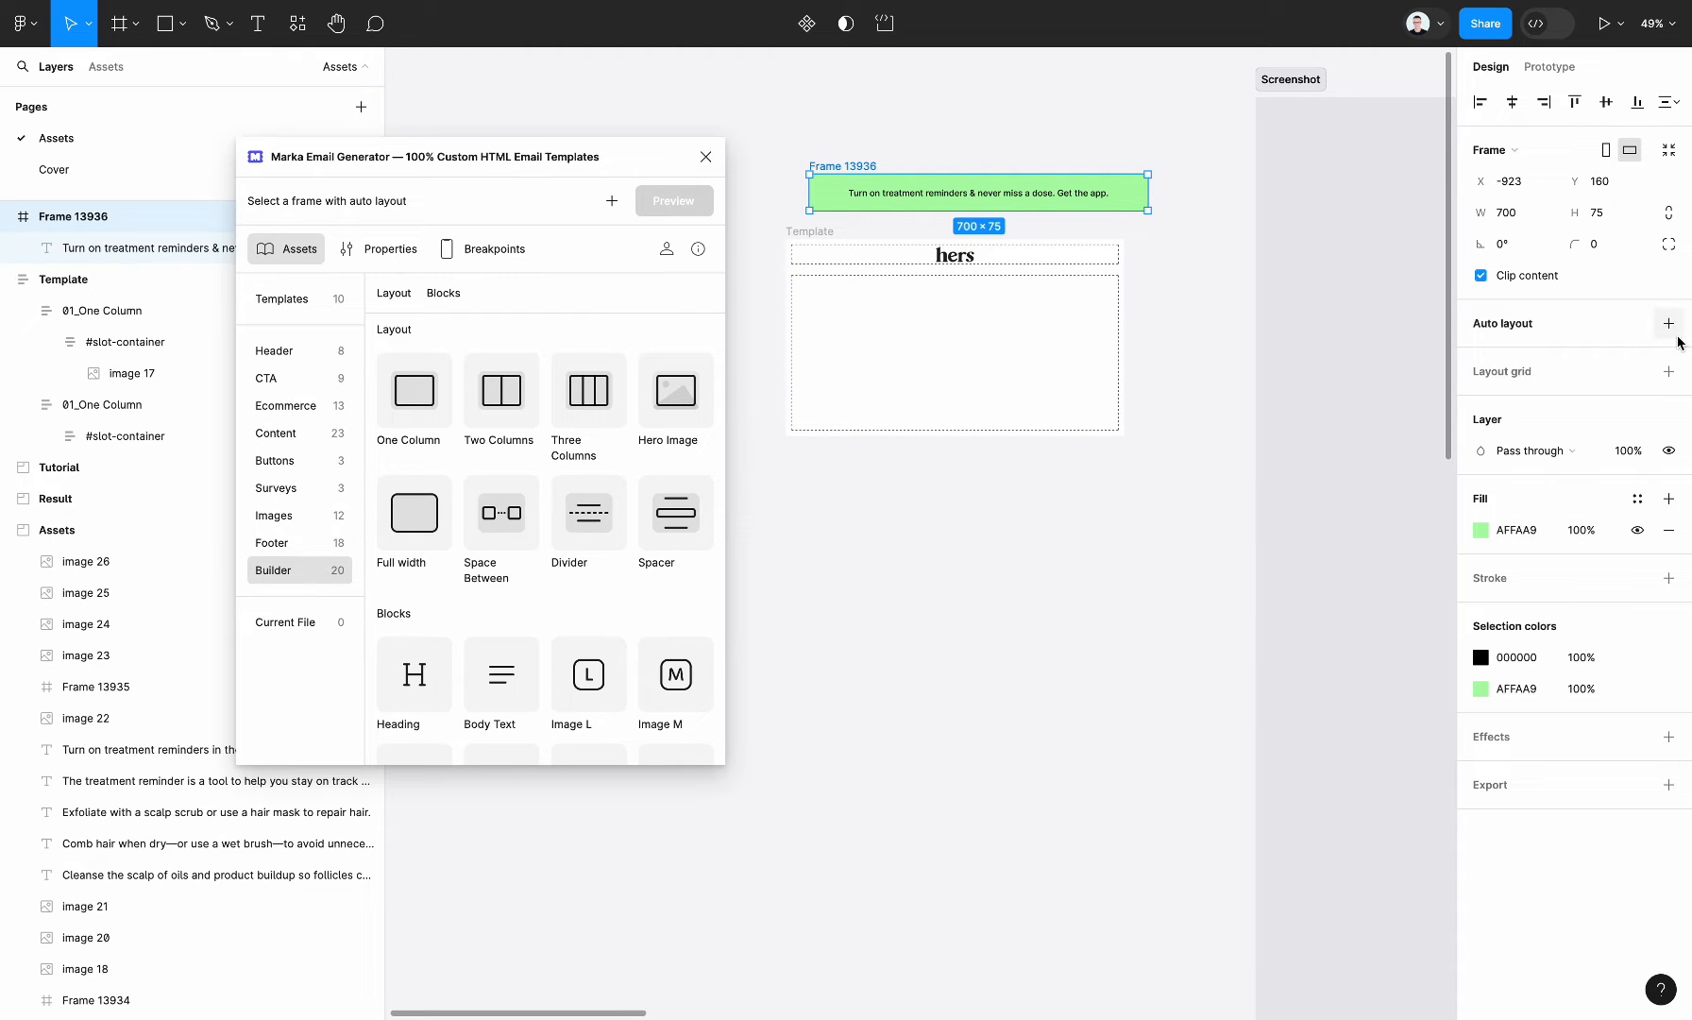
{"action": "left_click", "coordinate": [1669, 322]}
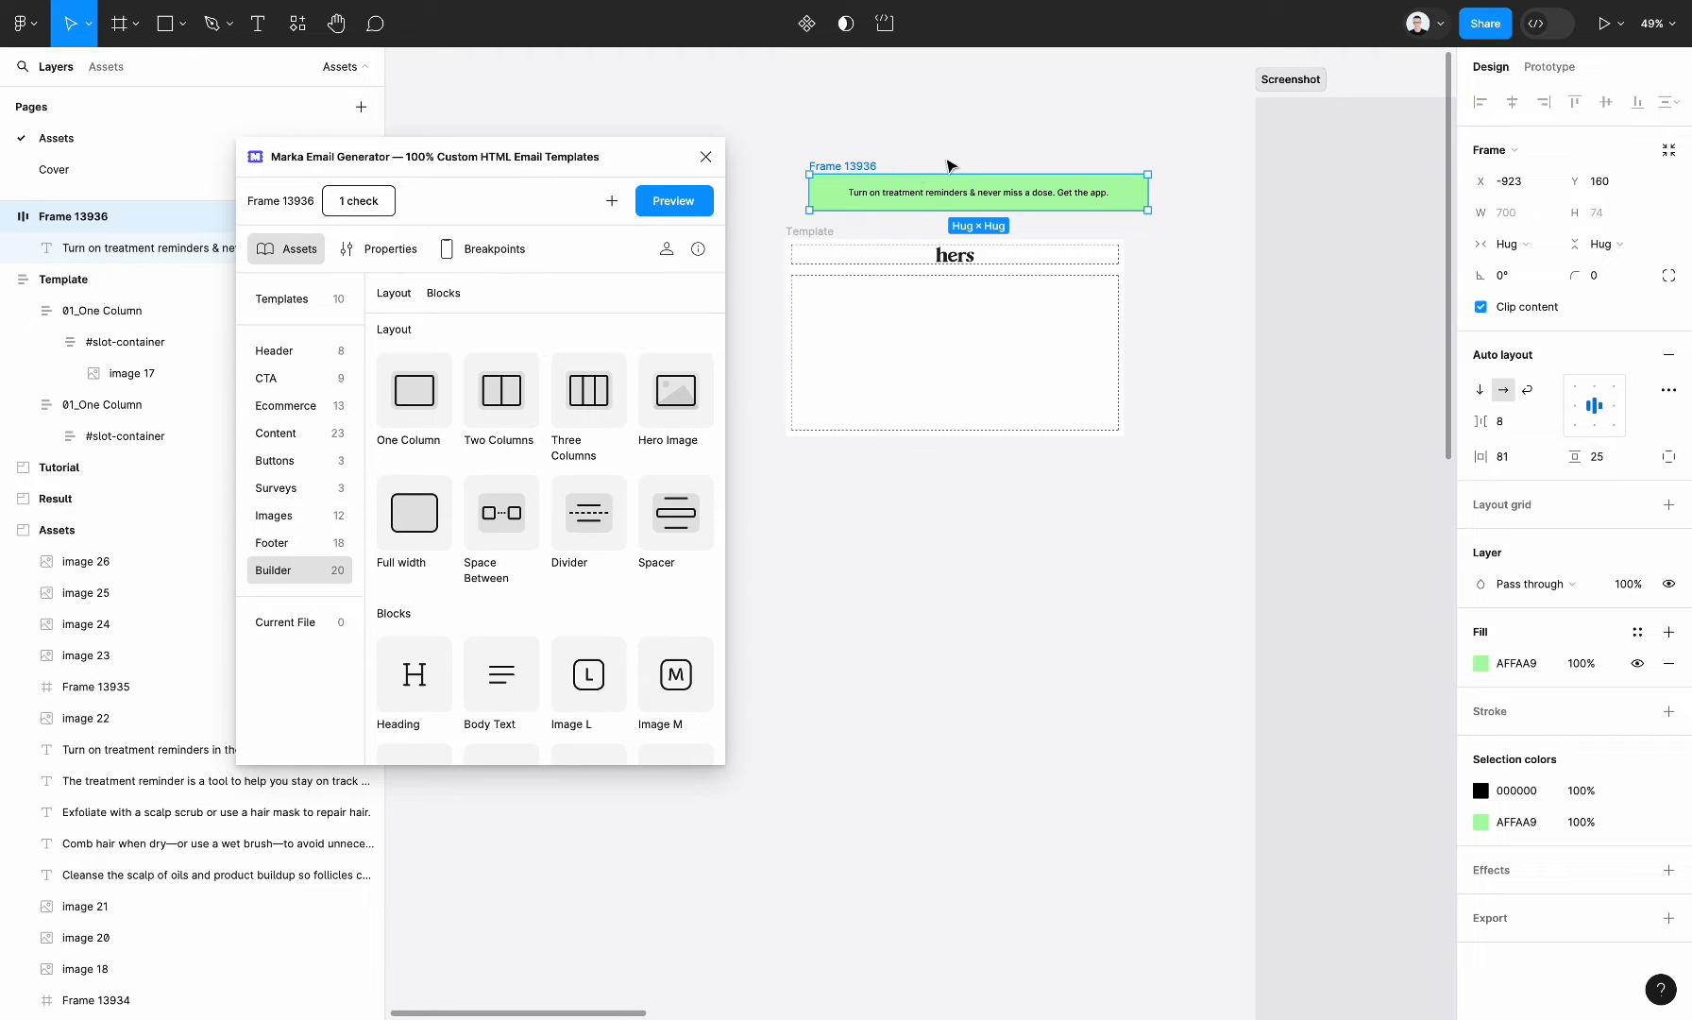
{"action": "mouse_move", "coordinate": [945, 178]}
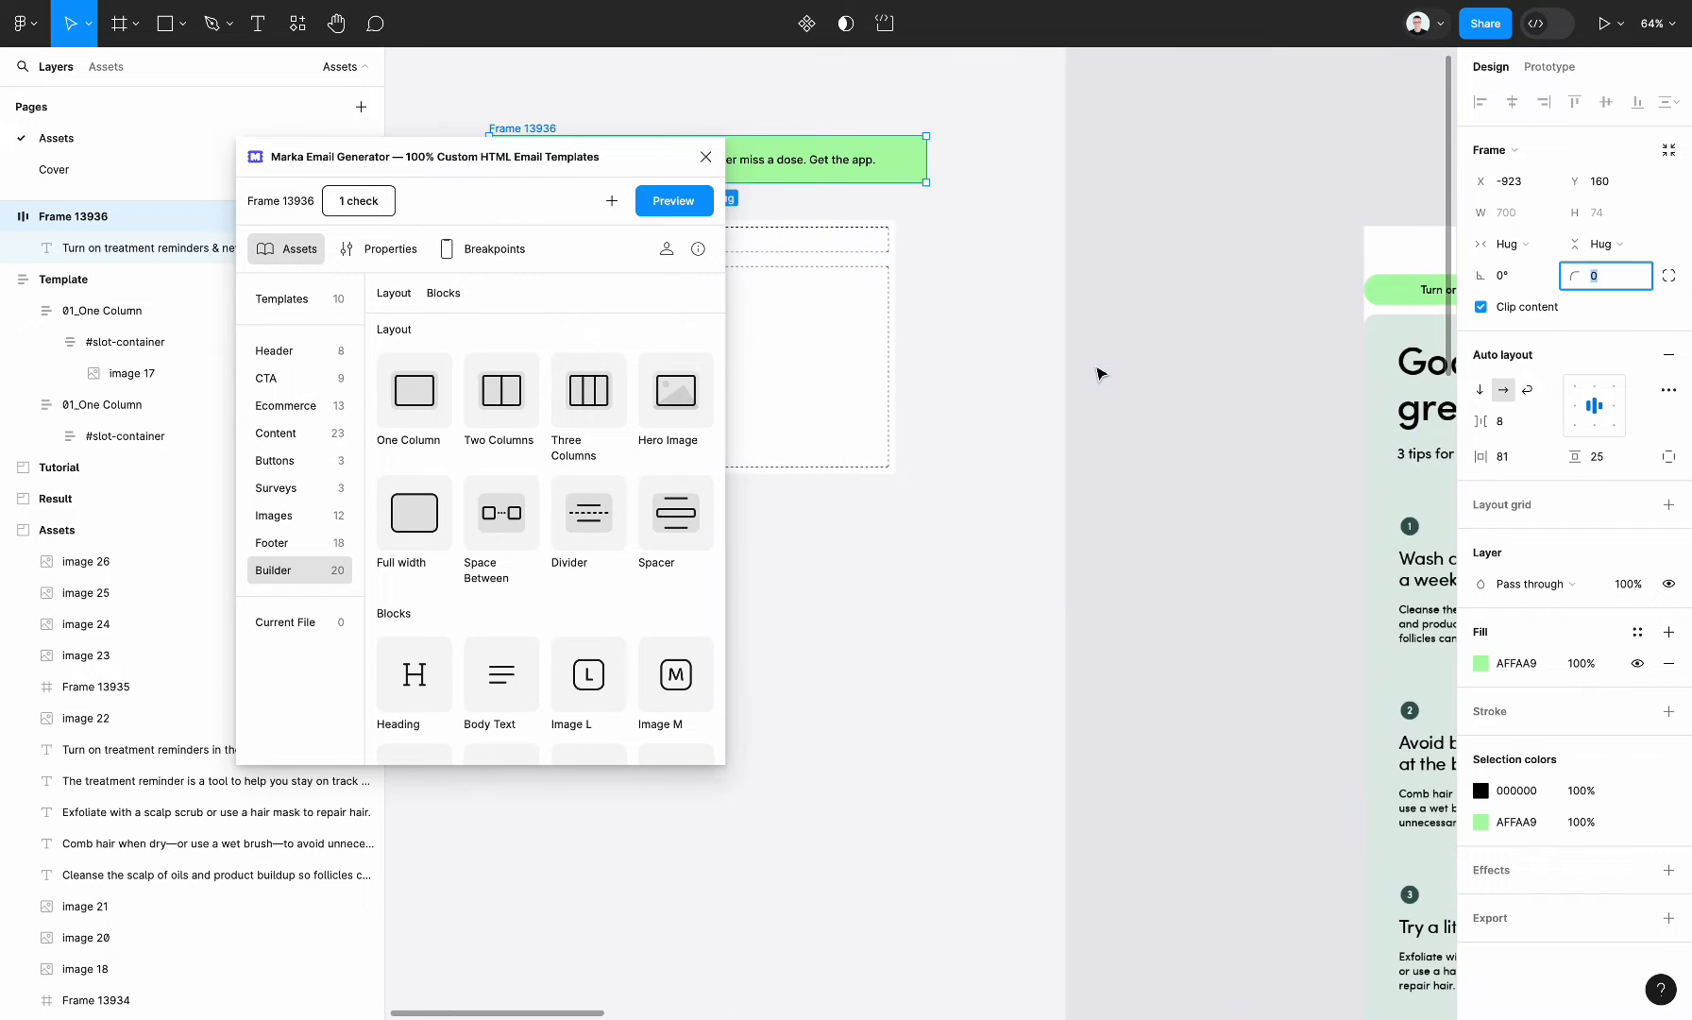
{"action": "left_click", "coordinate": [896, 154]}
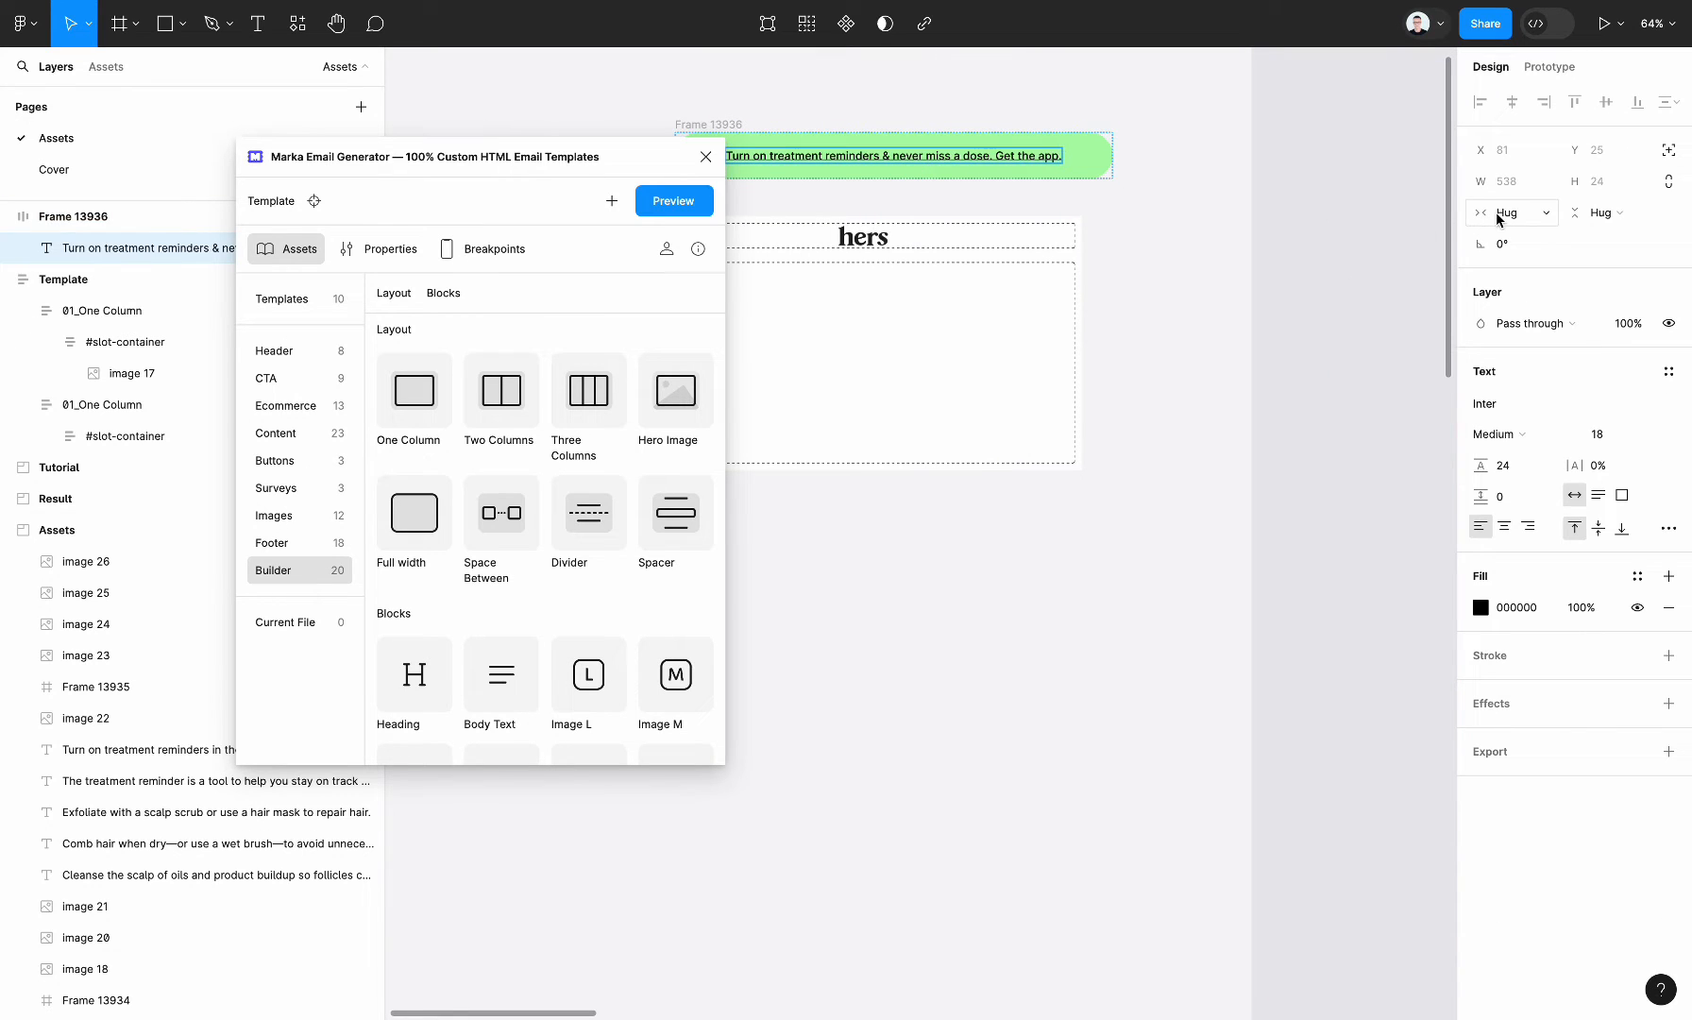
{"action": "left_click", "coordinate": [1510, 211]}
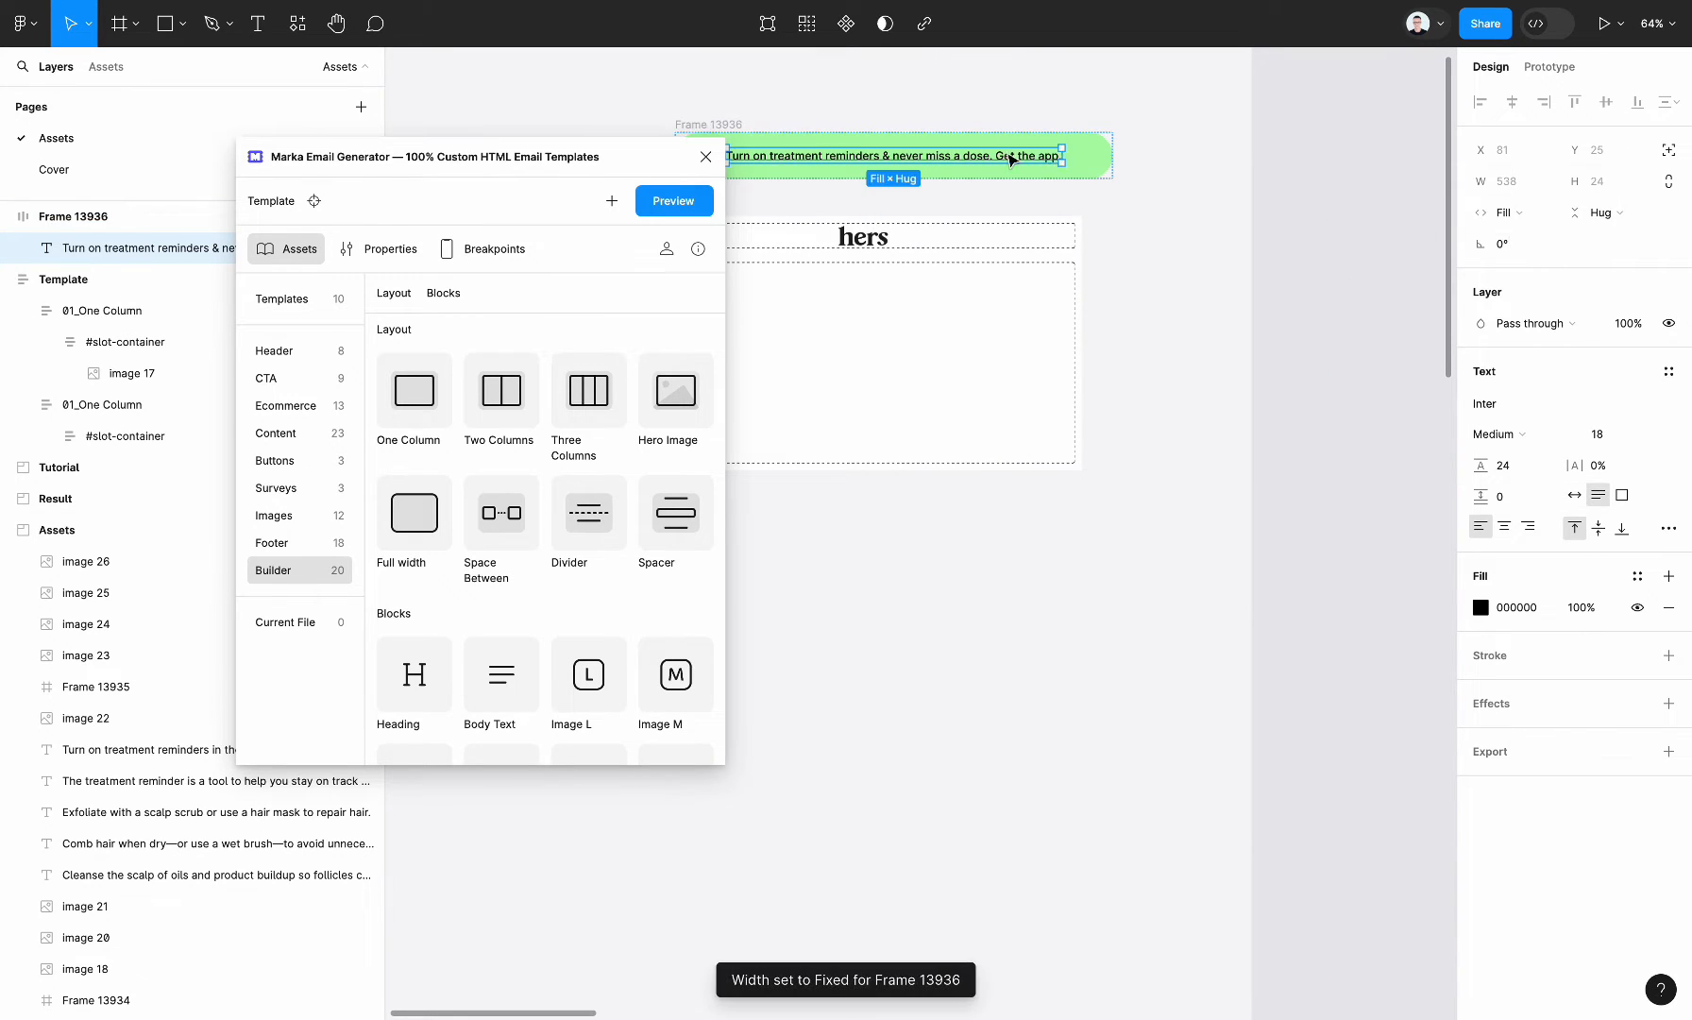
{"action": "mouse_move", "coordinate": [1301, 166]}
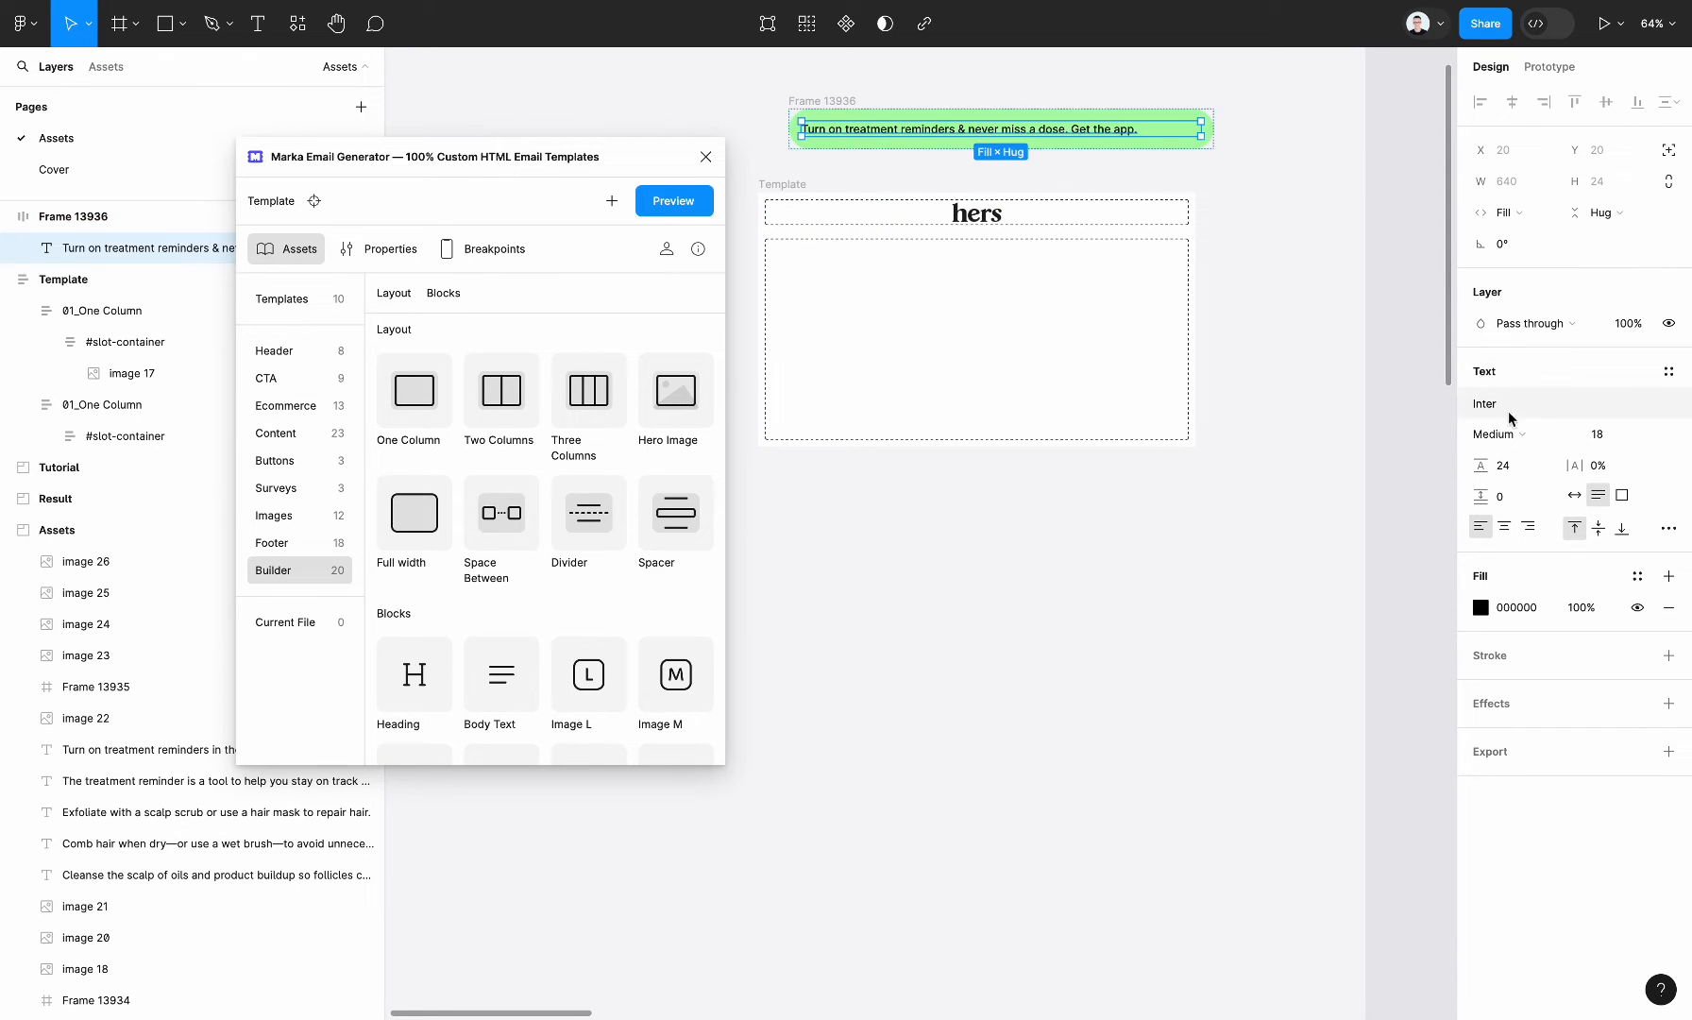
{"action": "left_click", "coordinate": [1504, 527]}
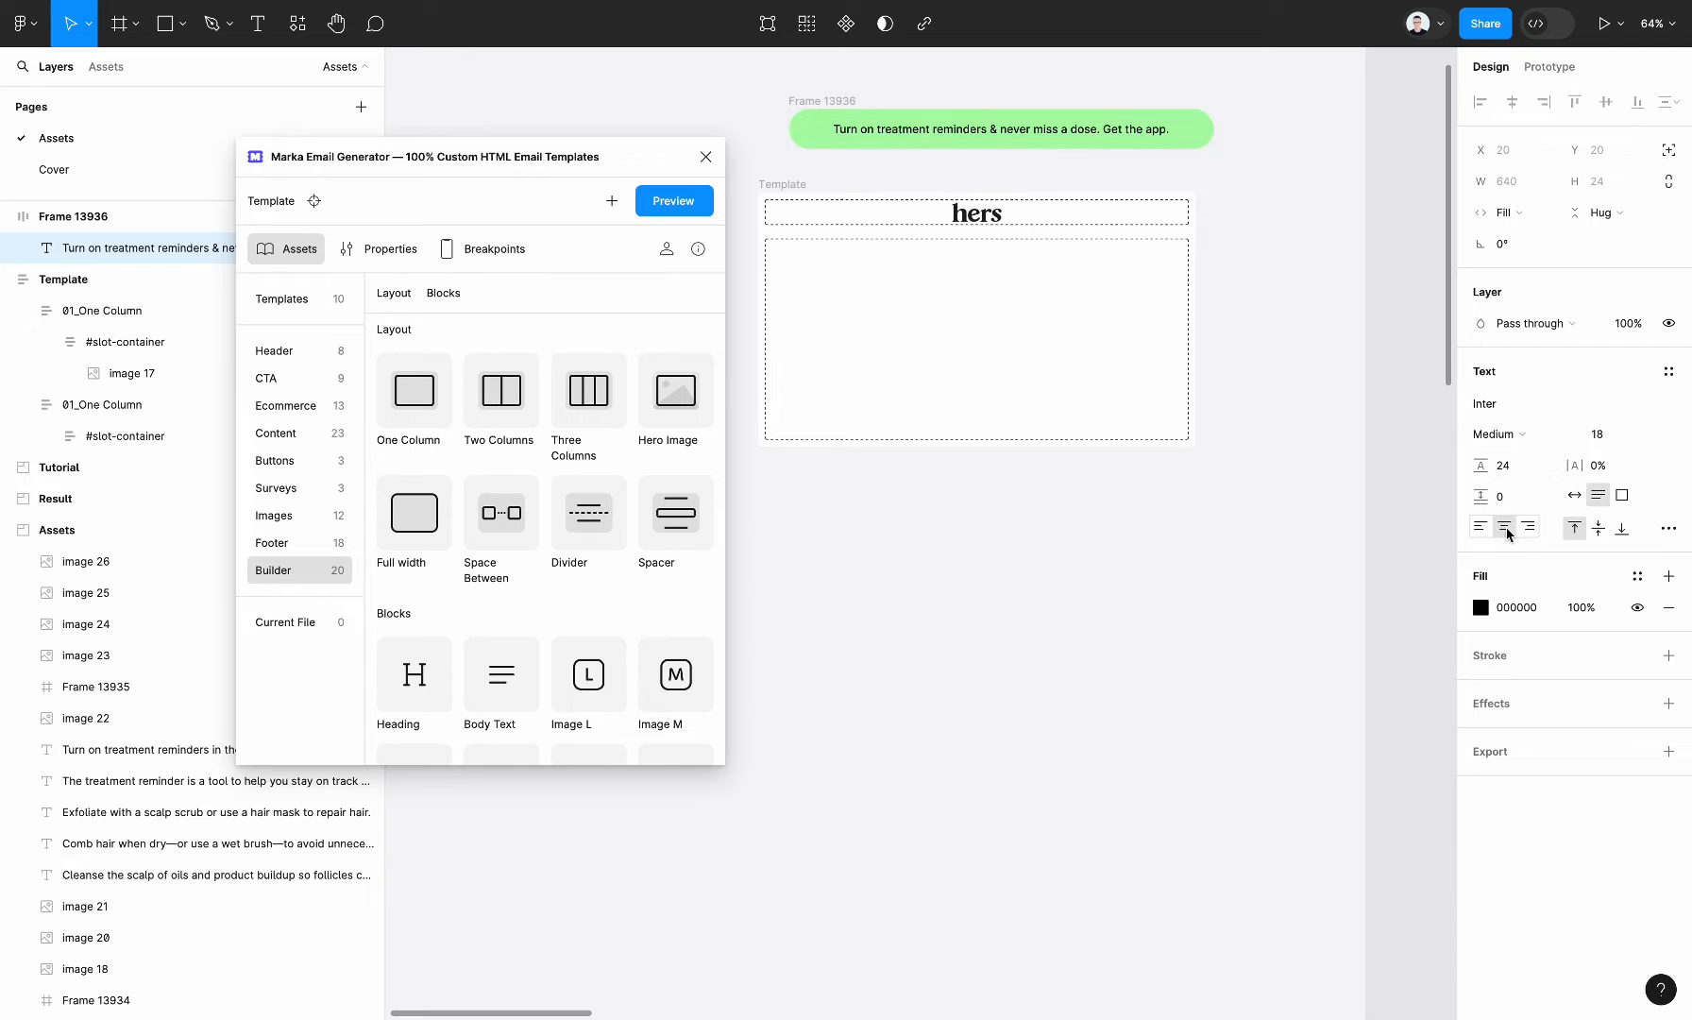
- Place banner Frame 13936 into the template's slot container below the header
{"action": "left_click", "coordinate": [1000, 128]}
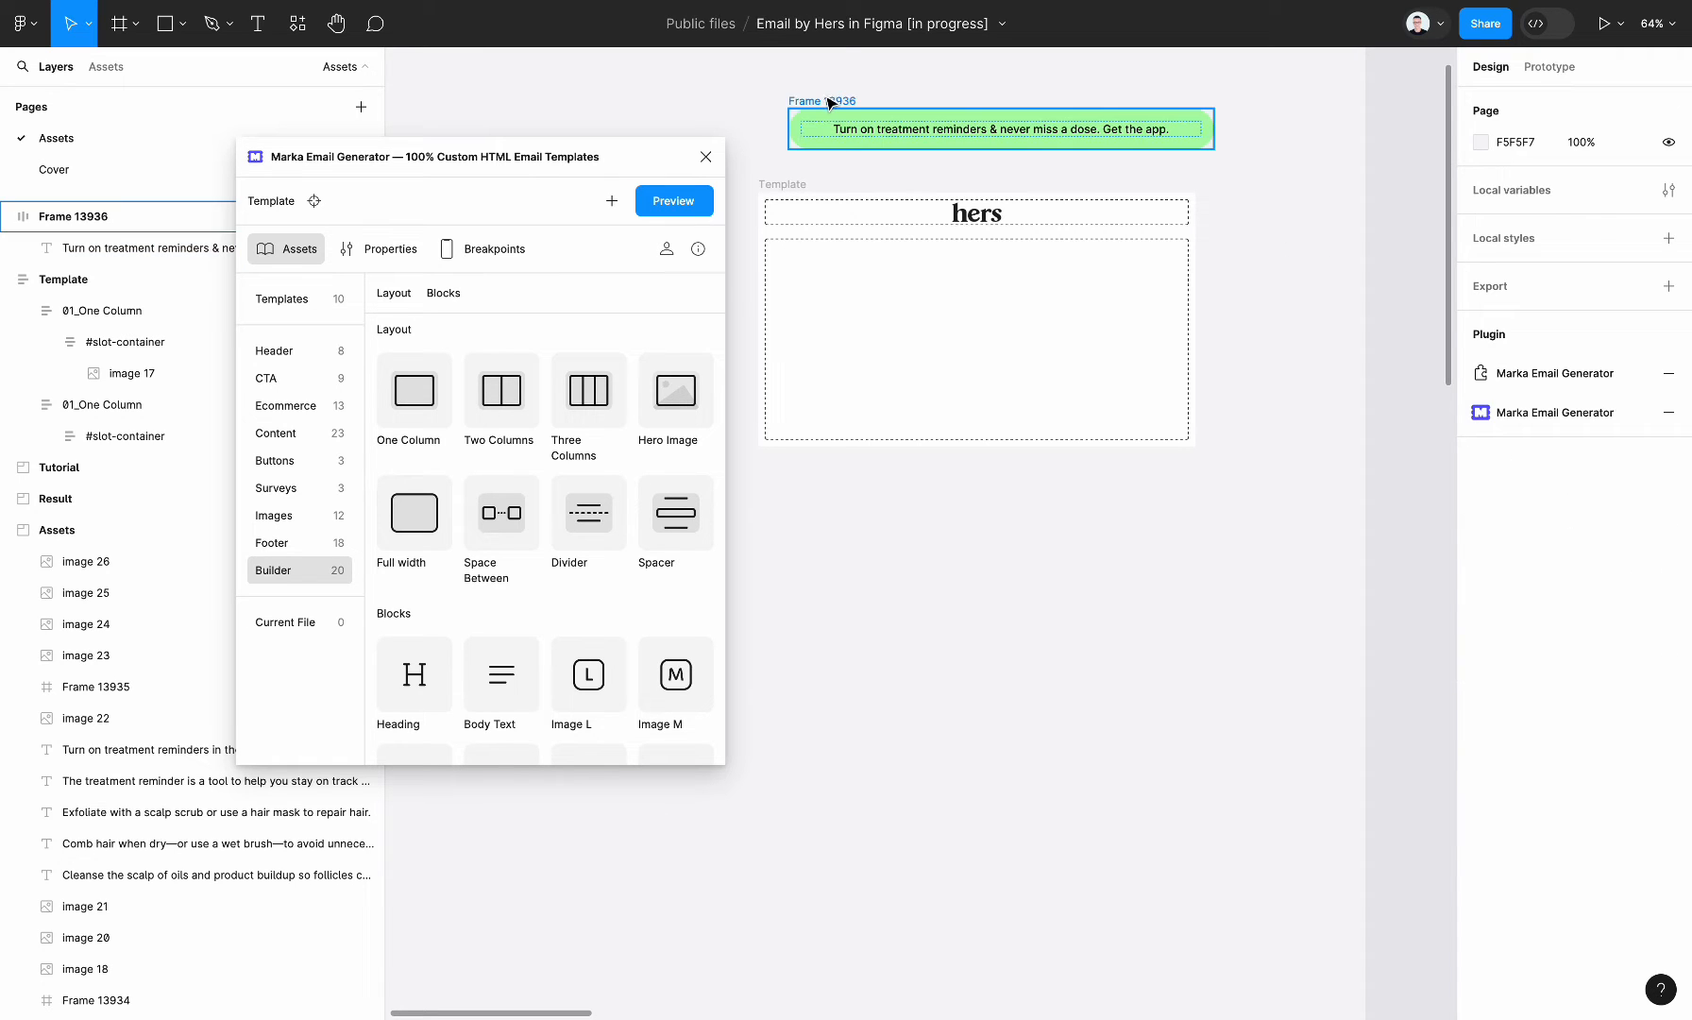
{"action": "left_click", "coordinate": [999, 128]}
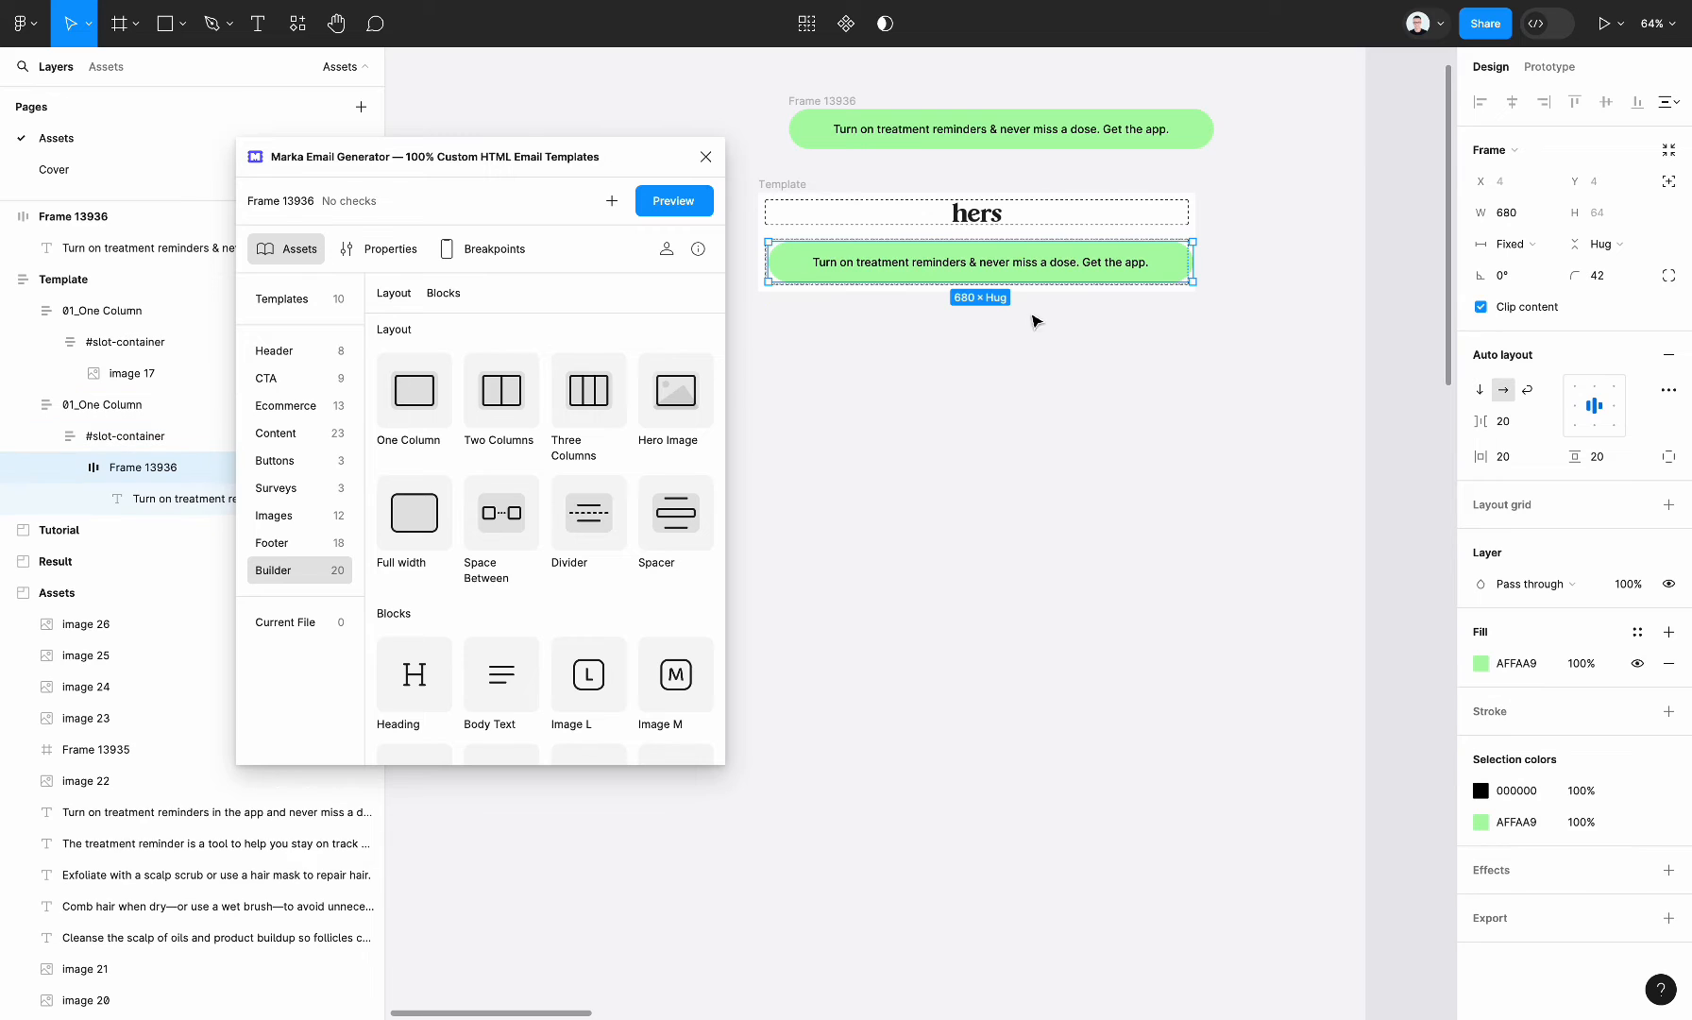
{"action": "left_click", "coordinate": [1504, 243]}
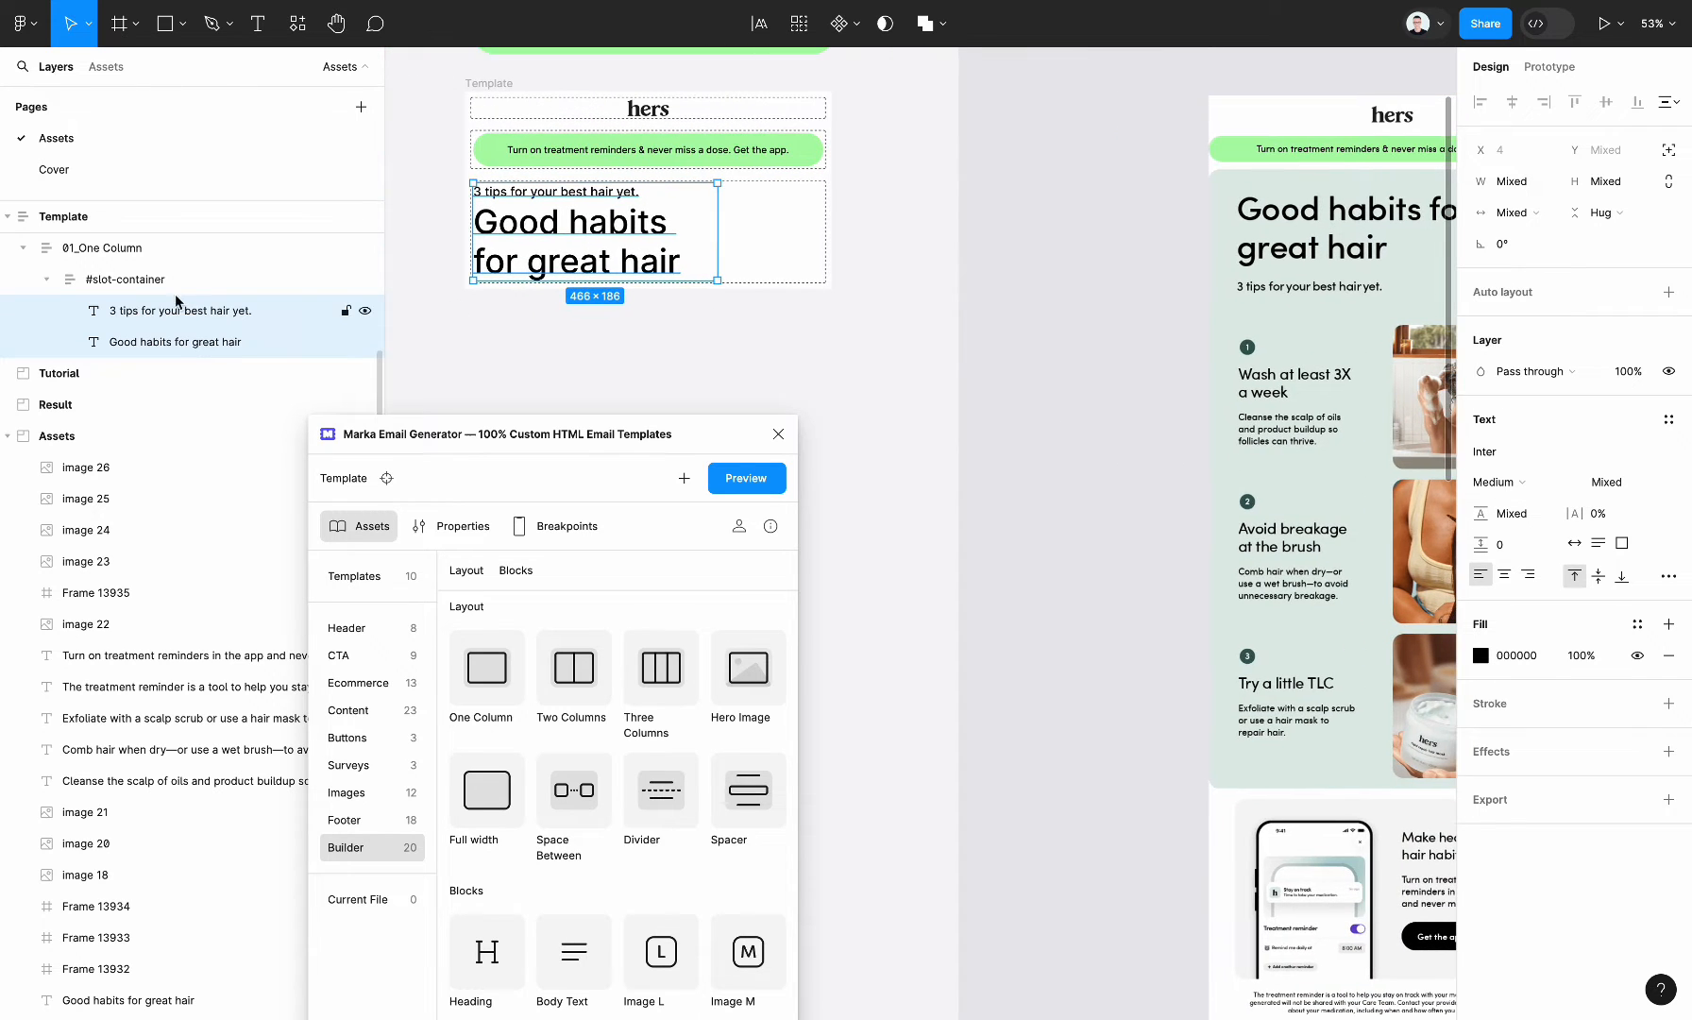
- Give 01_One Column 36 padding and eyedrop the reference email's pale green as its fill
{"action": "left_click", "coordinate": [127, 279]}
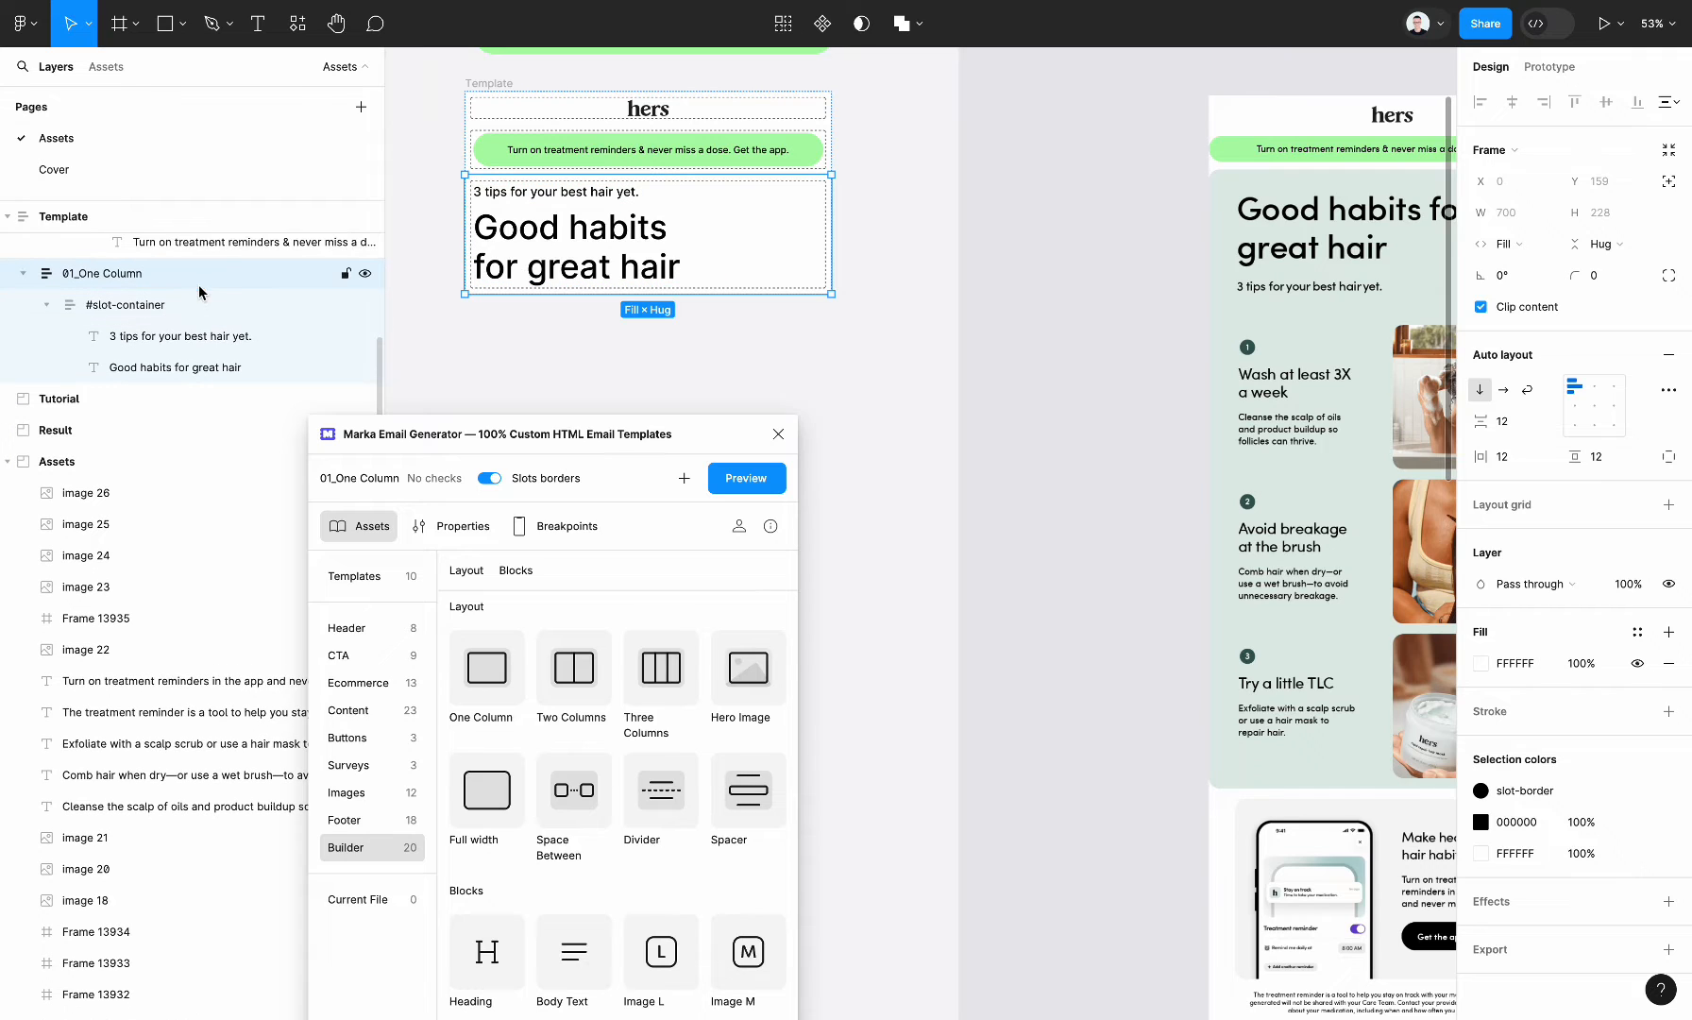
{"action": "mouse_move", "coordinate": [149, 292]}
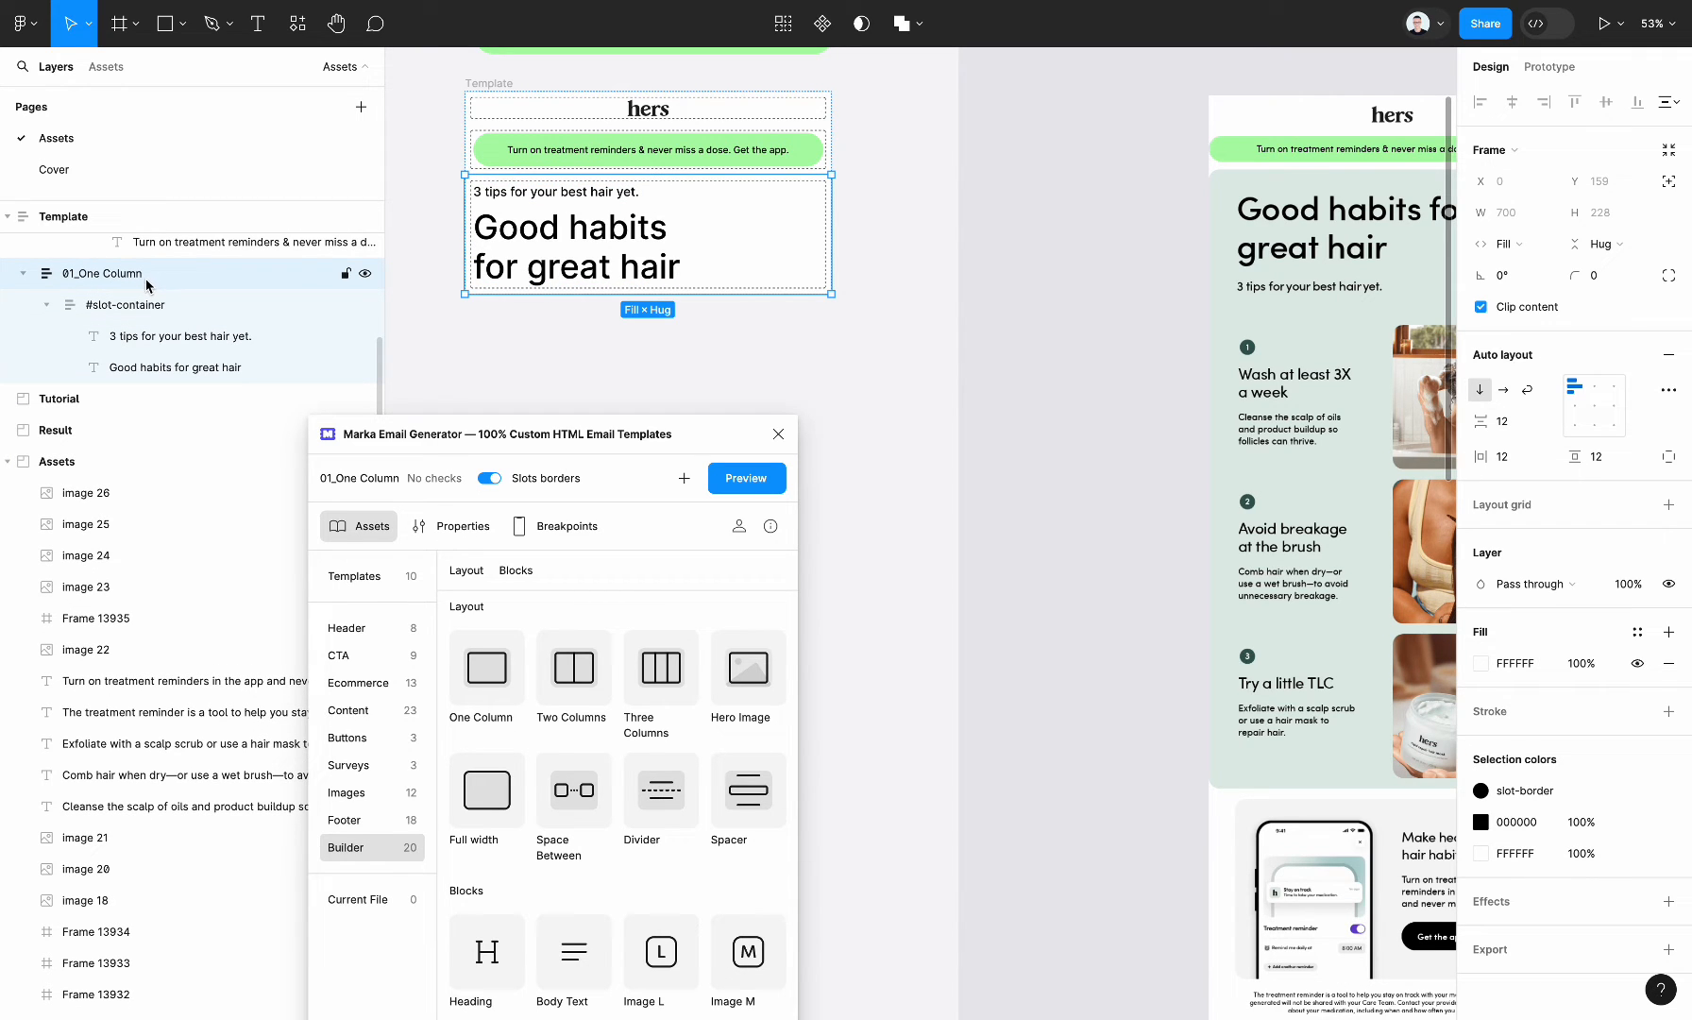
{"action": "mouse_move", "coordinate": [799, 368]}
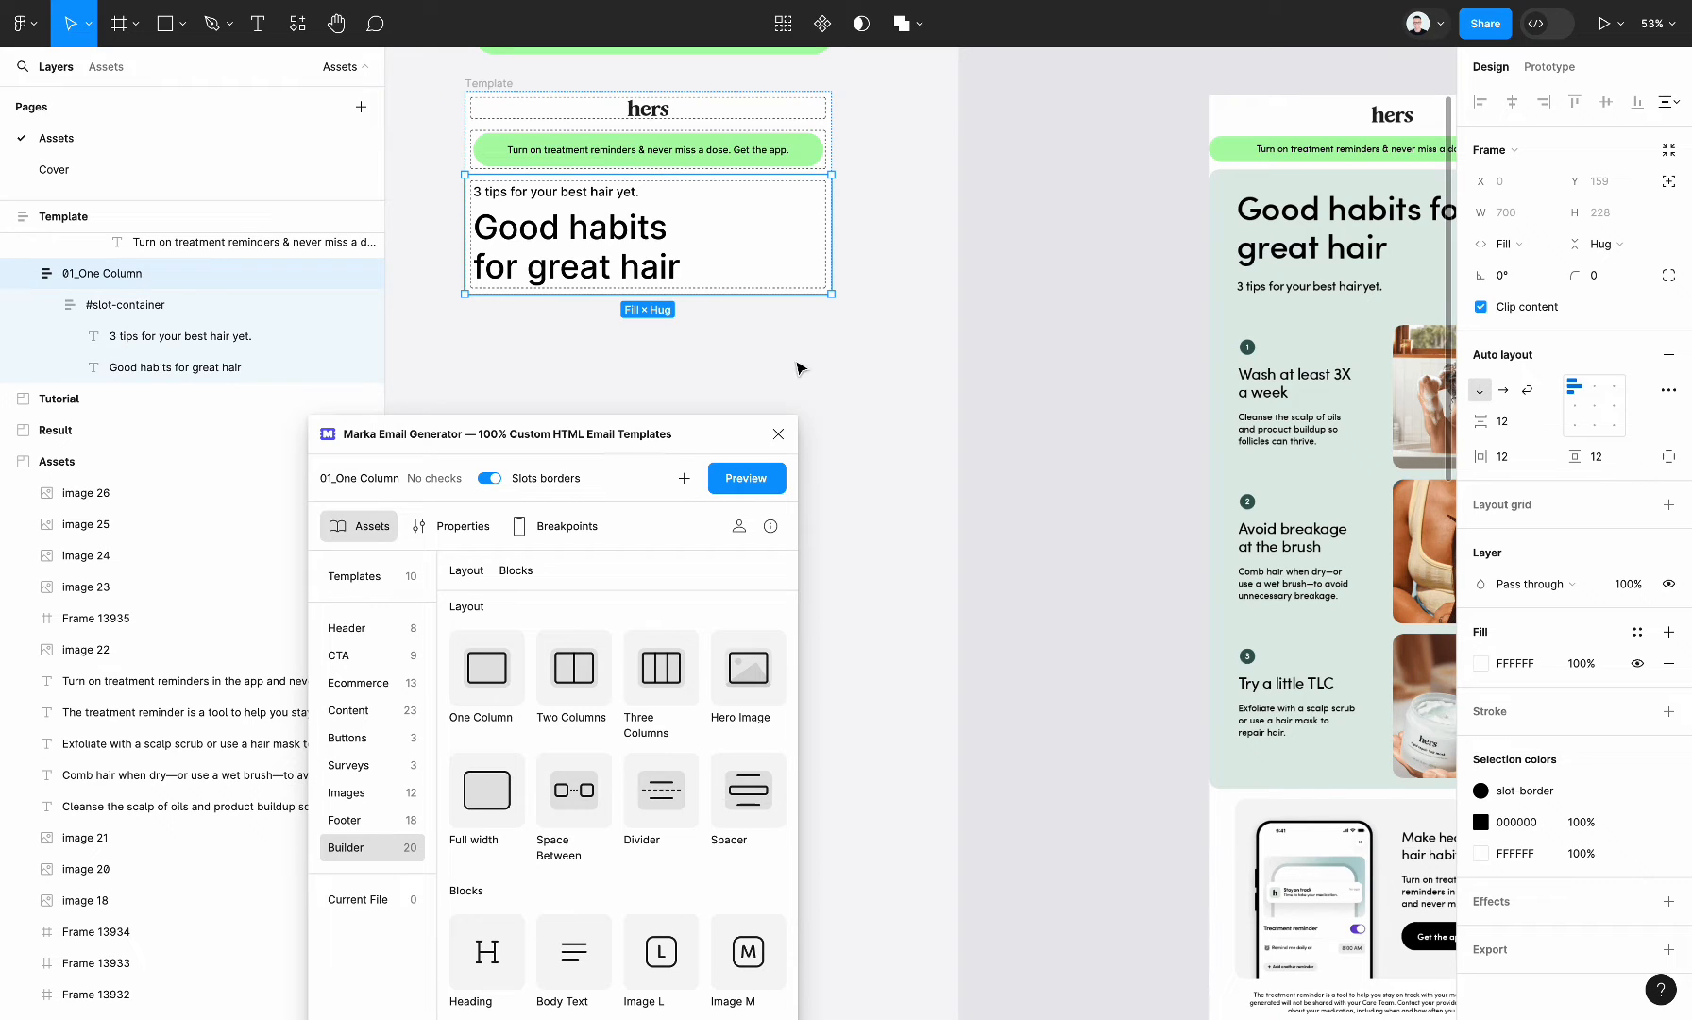
{"action": "mouse_move", "coordinate": [1500, 455]}
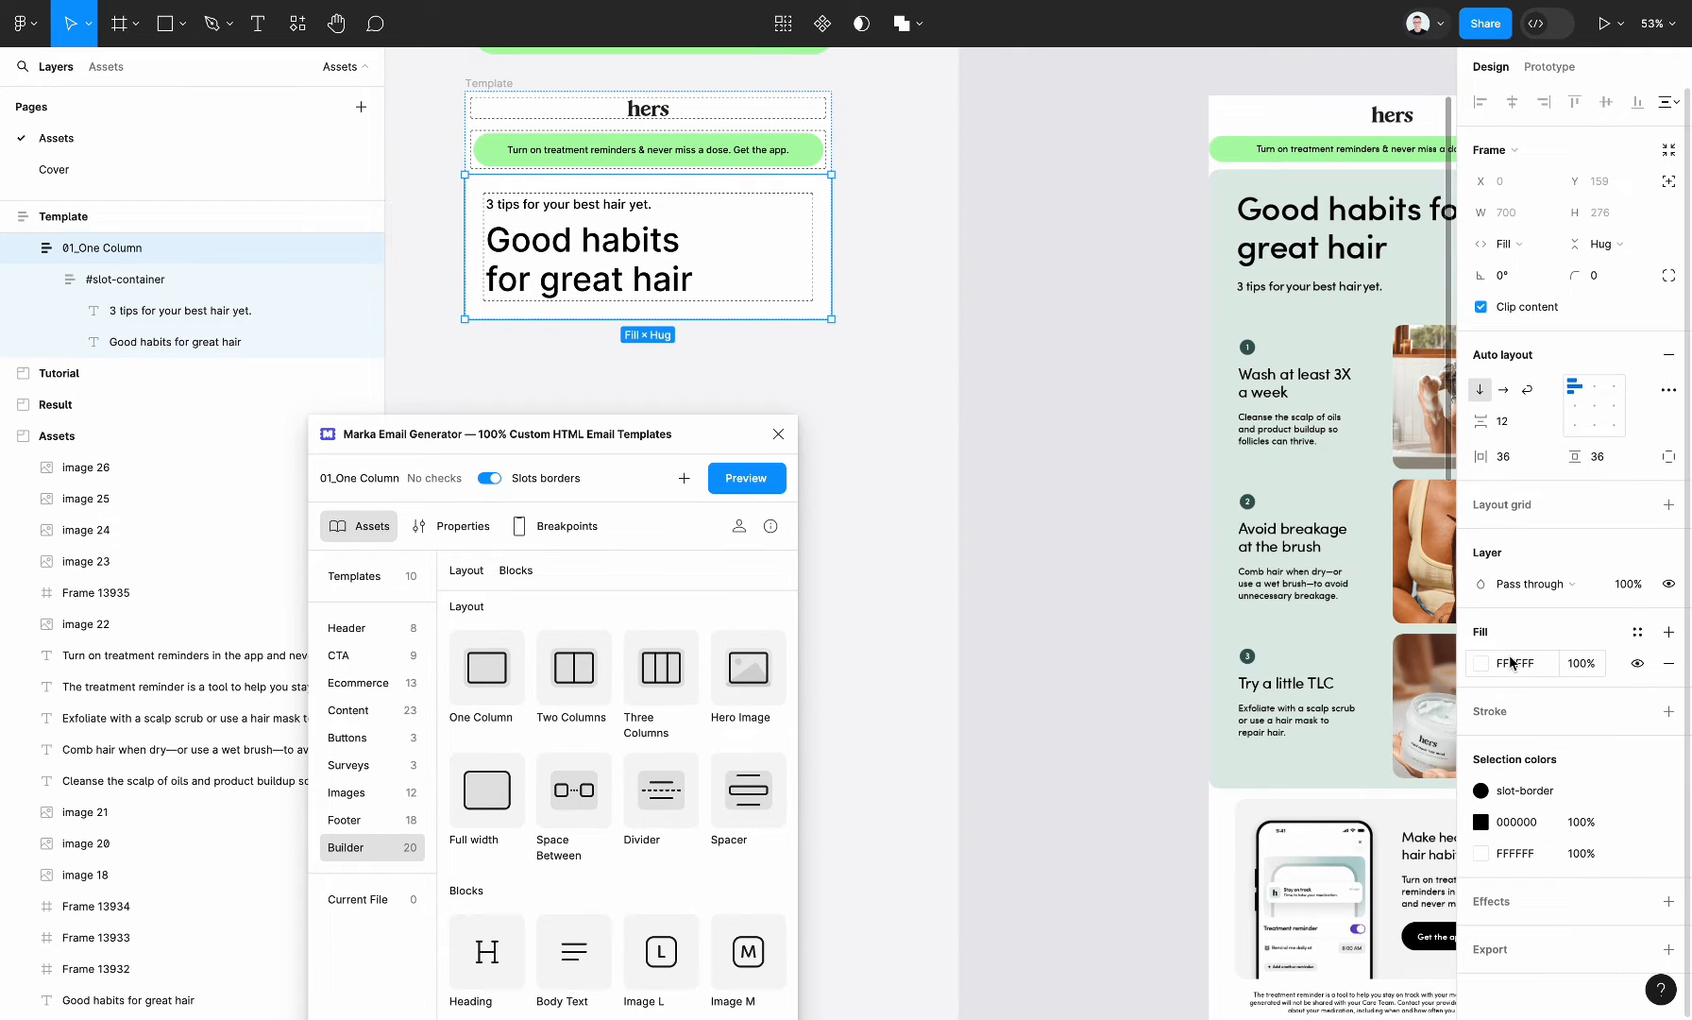
{"action": "left_click", "coordinate": [1482, 662]}
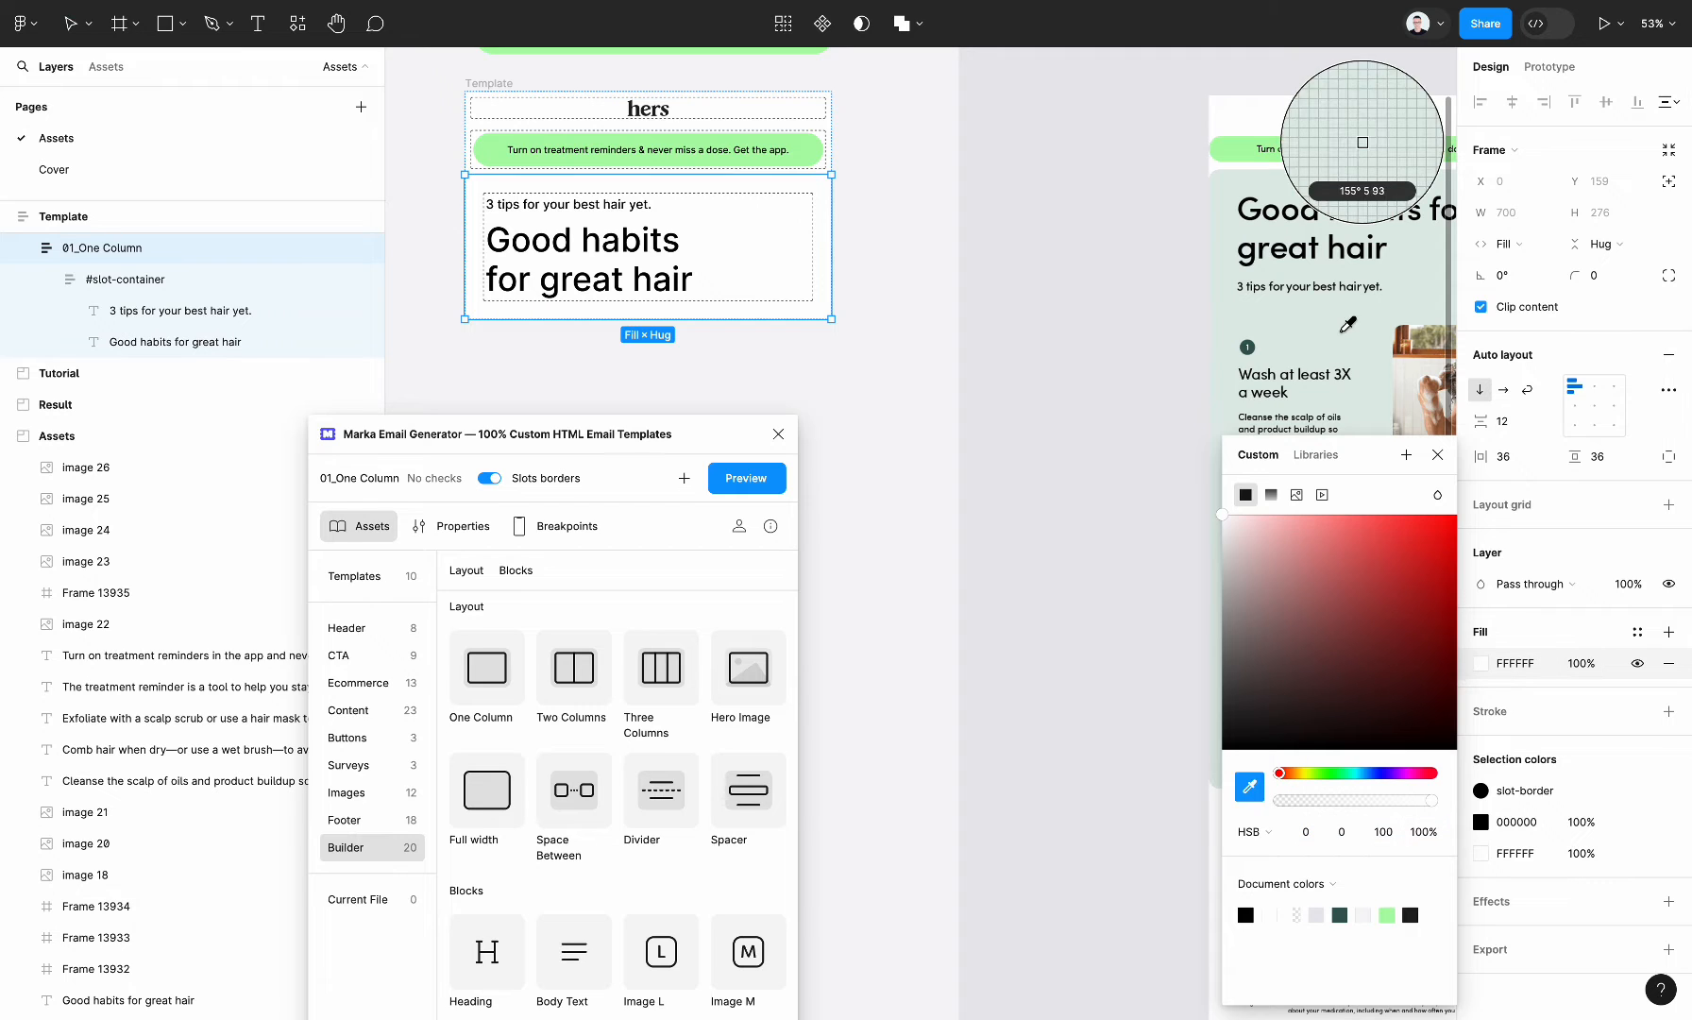
{"action": "left_click", "coordinate": [914, 415]}
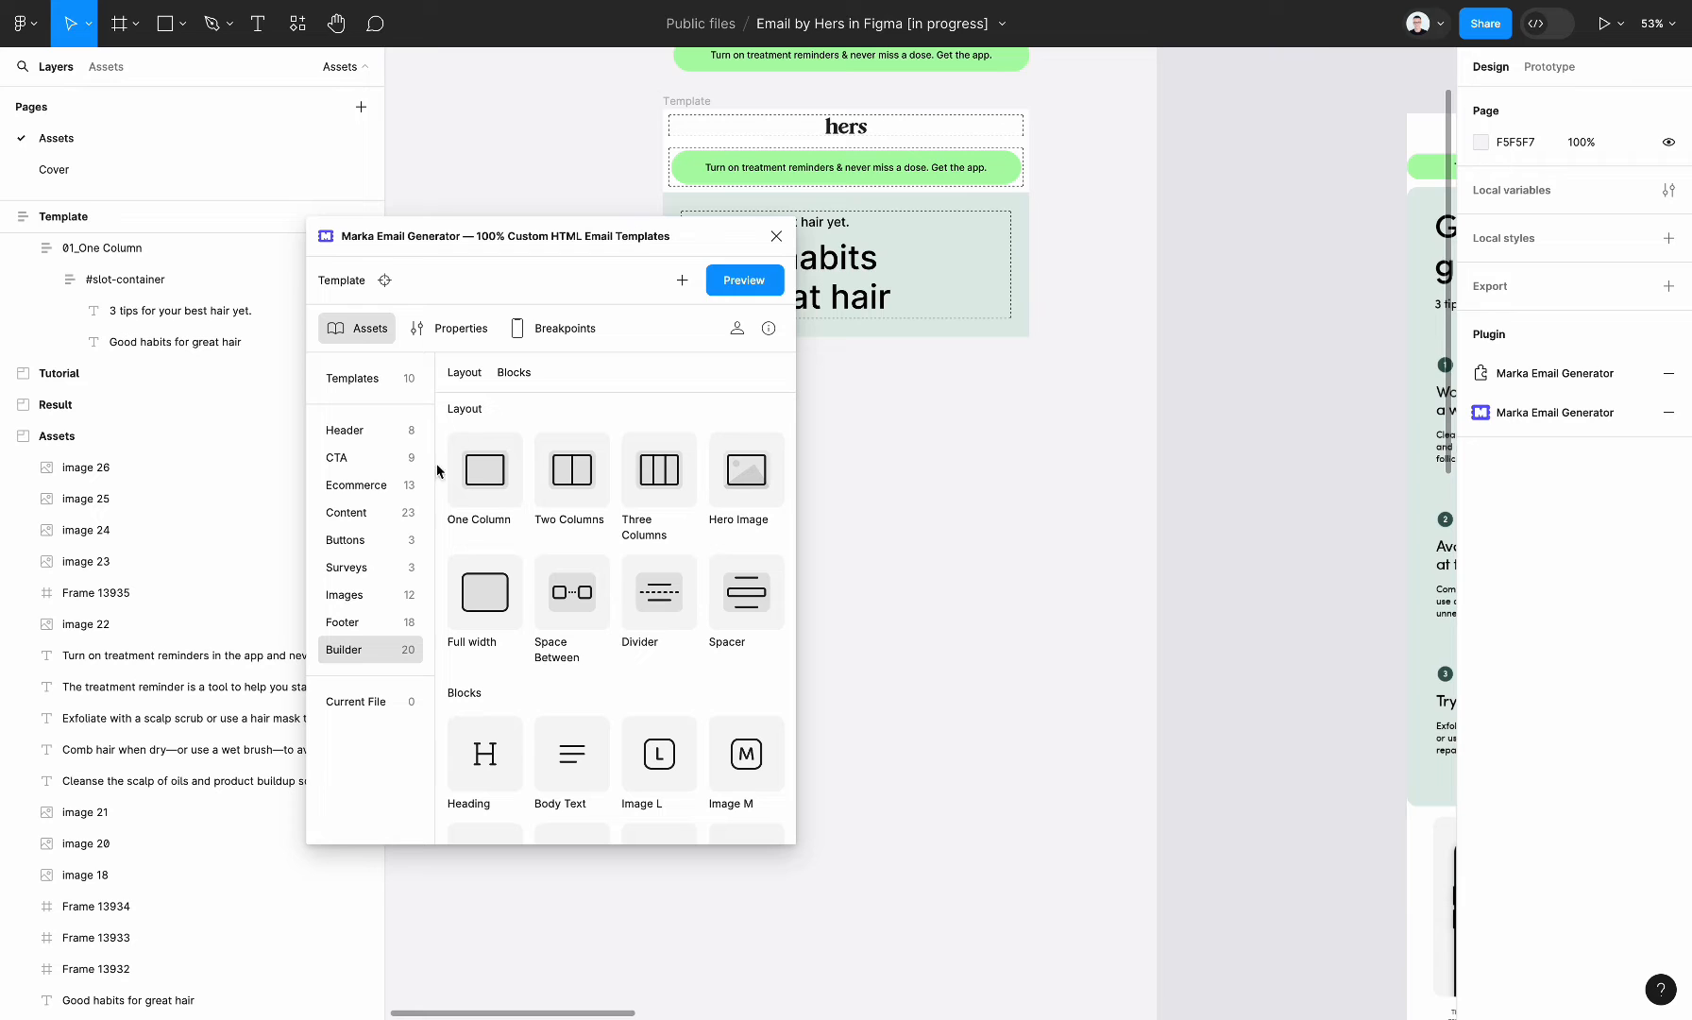
- Drag '1 Item image right' from Ecommerce Product Grid under the headline section
{"action": "left_click", "coordinate": [338, 457]}
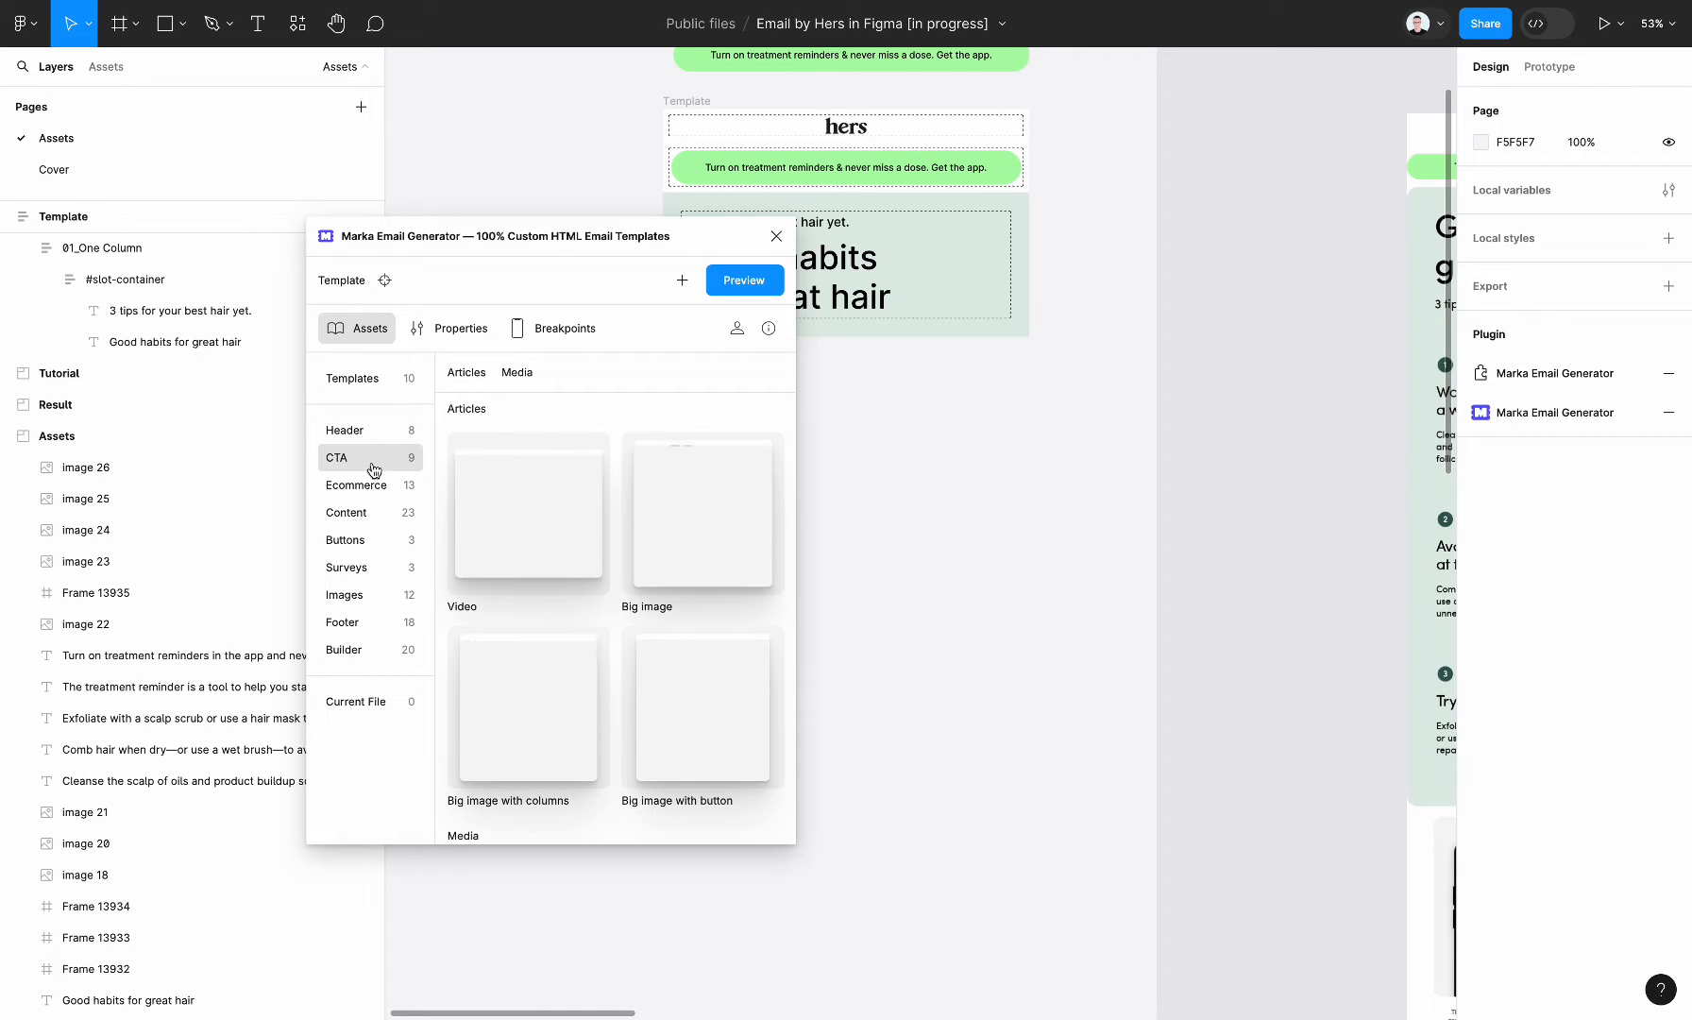
{"action": "left_click", "coordinate": [355, 485]}
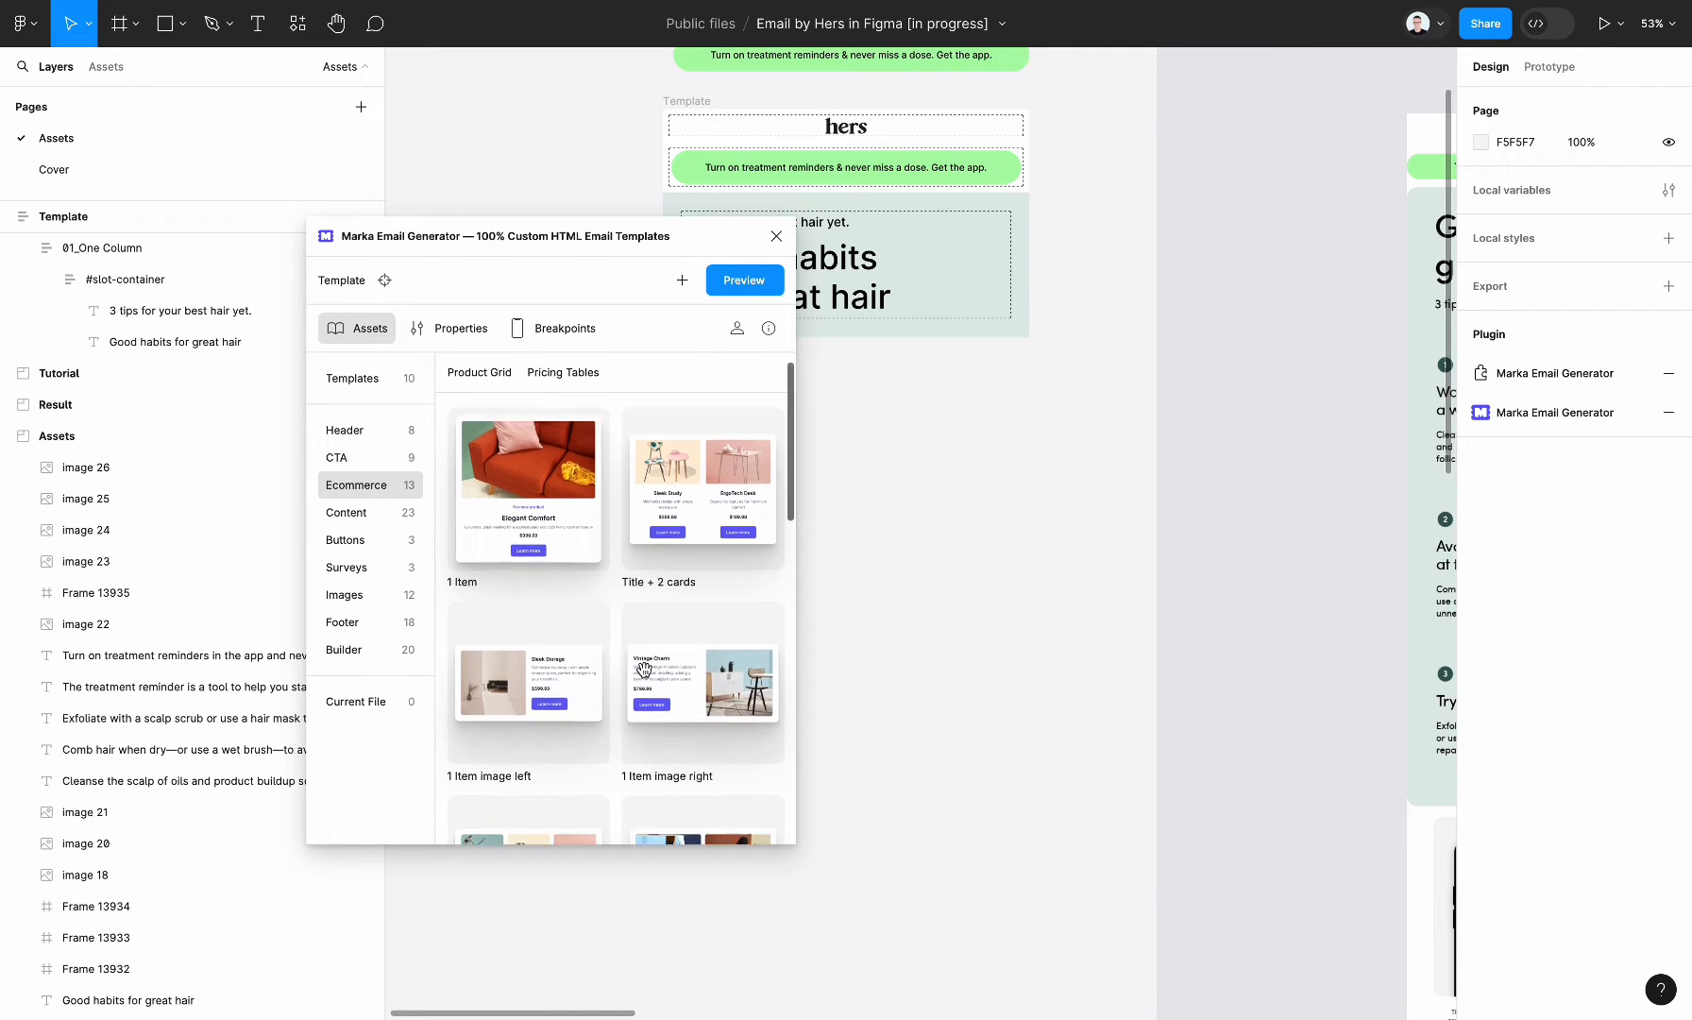
{"action": "scroll", "scroll_direction": "down", "scroll_amount": 3}
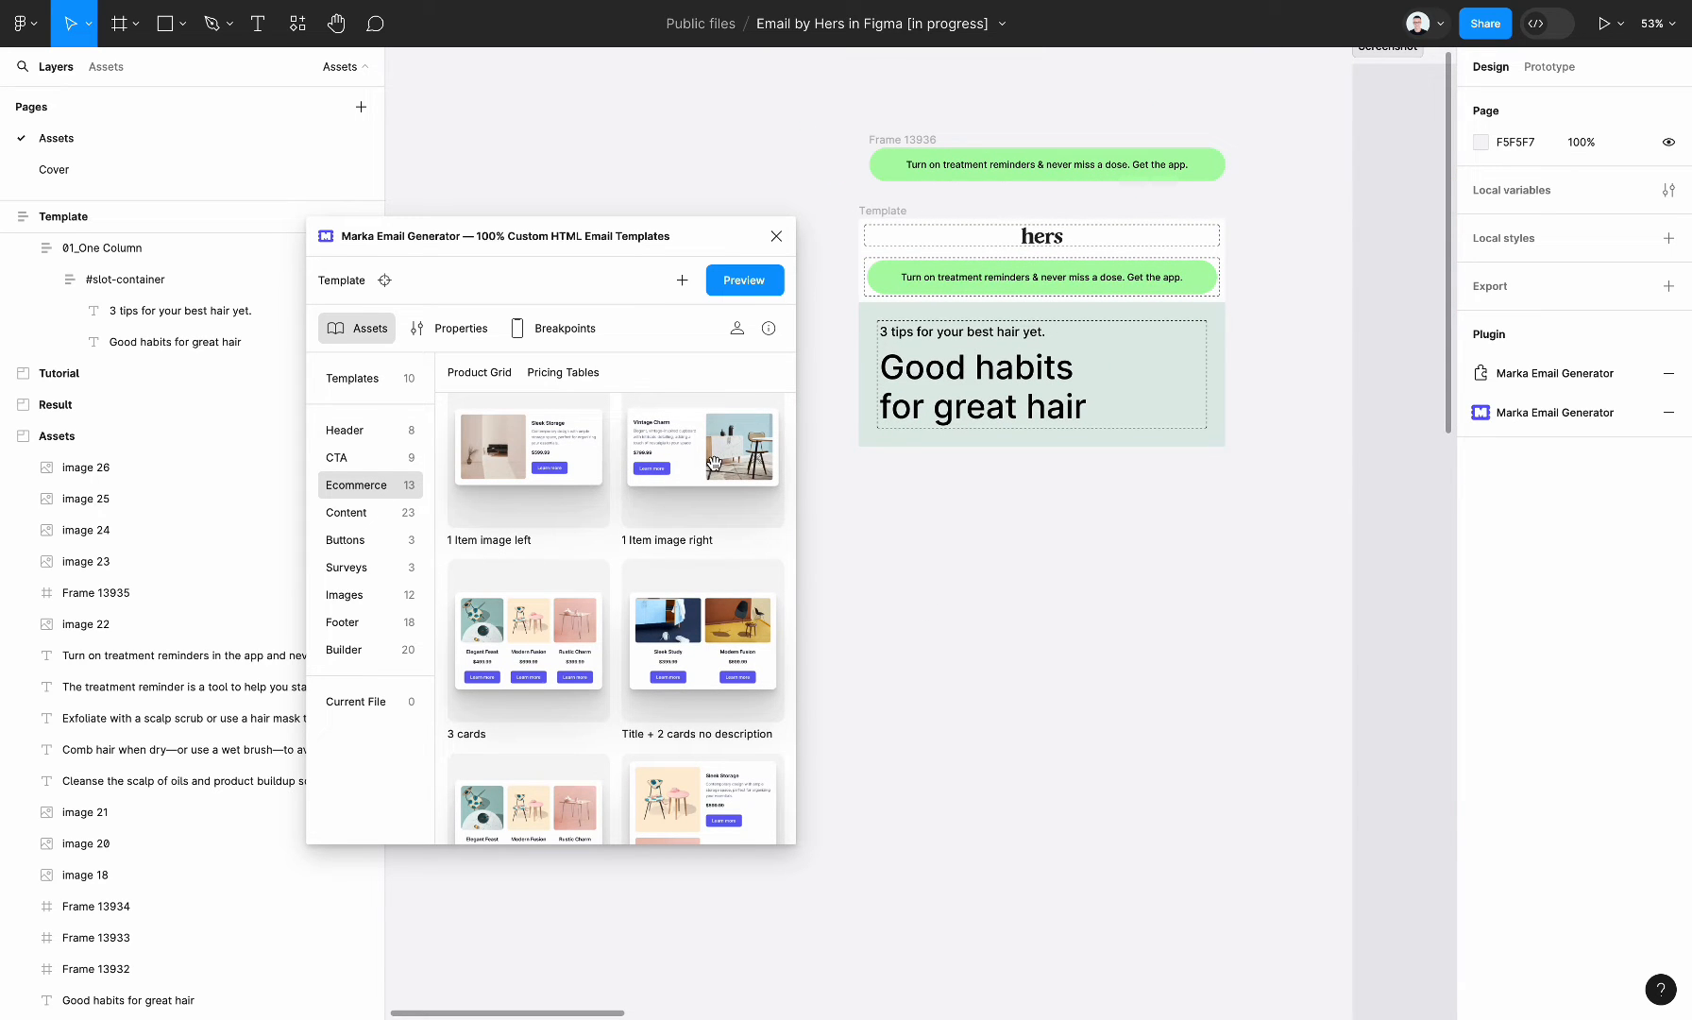
{"action": "left_click", "coordinate": [743, 279]}
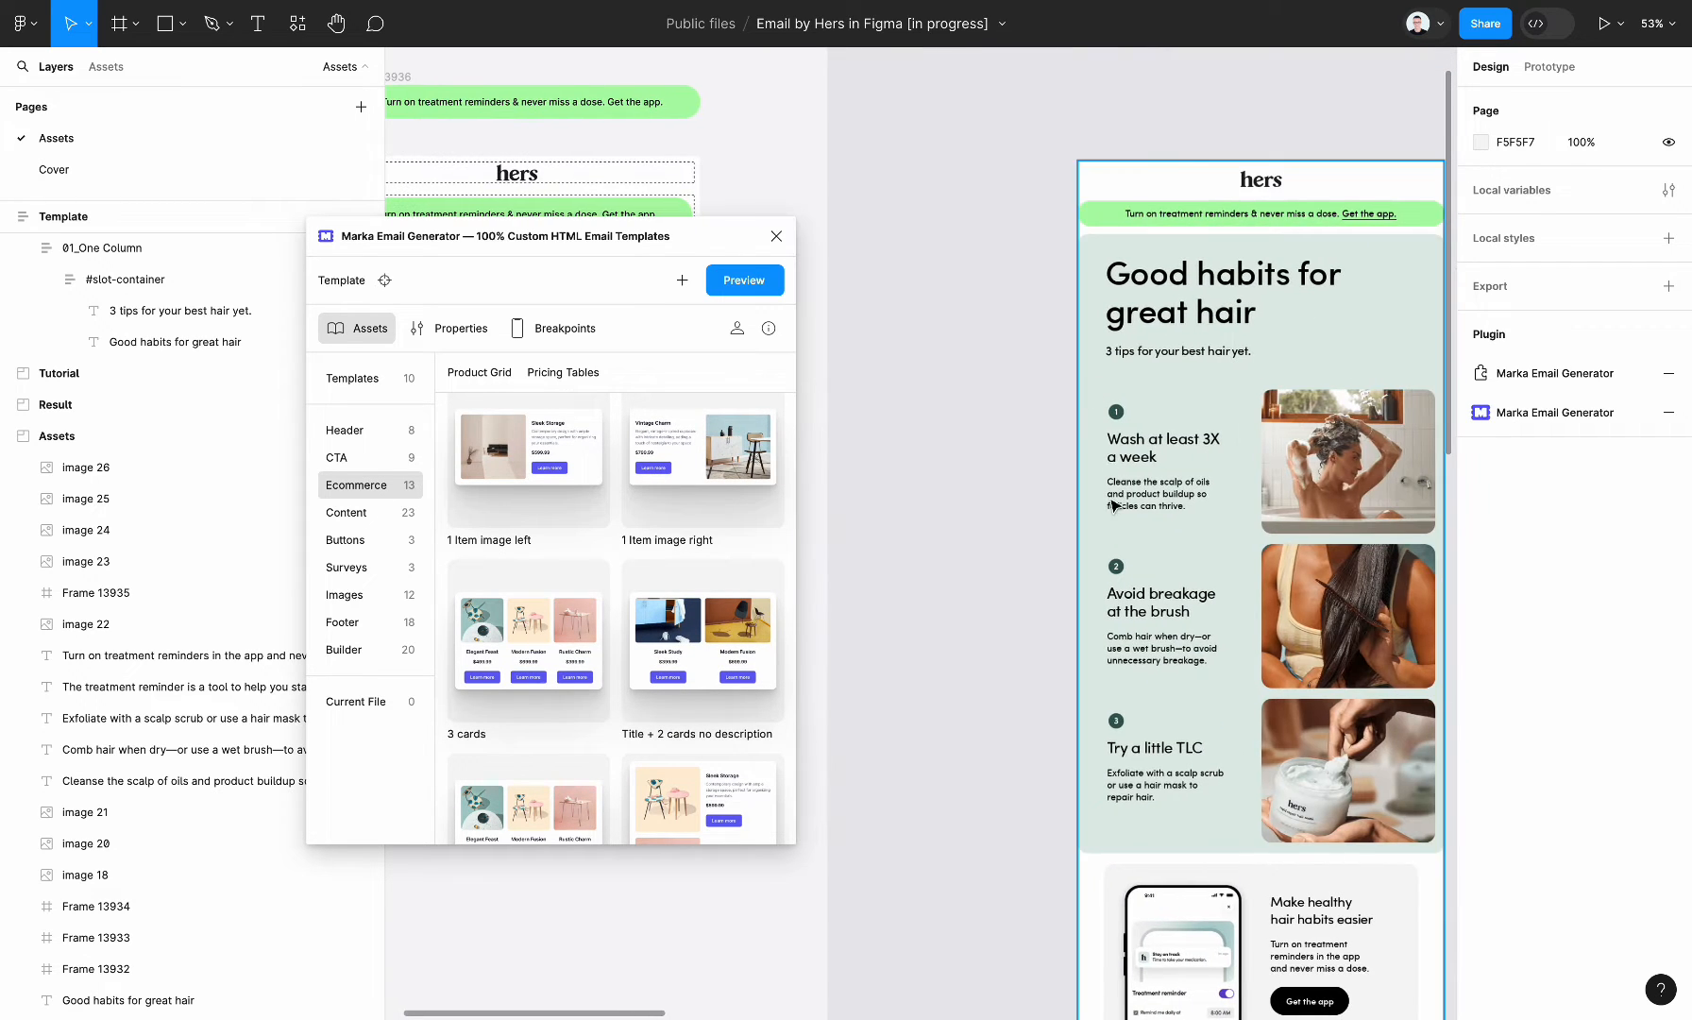
{"action": "scroll", "scroll_direction": "up", "scroll_amount": 3}
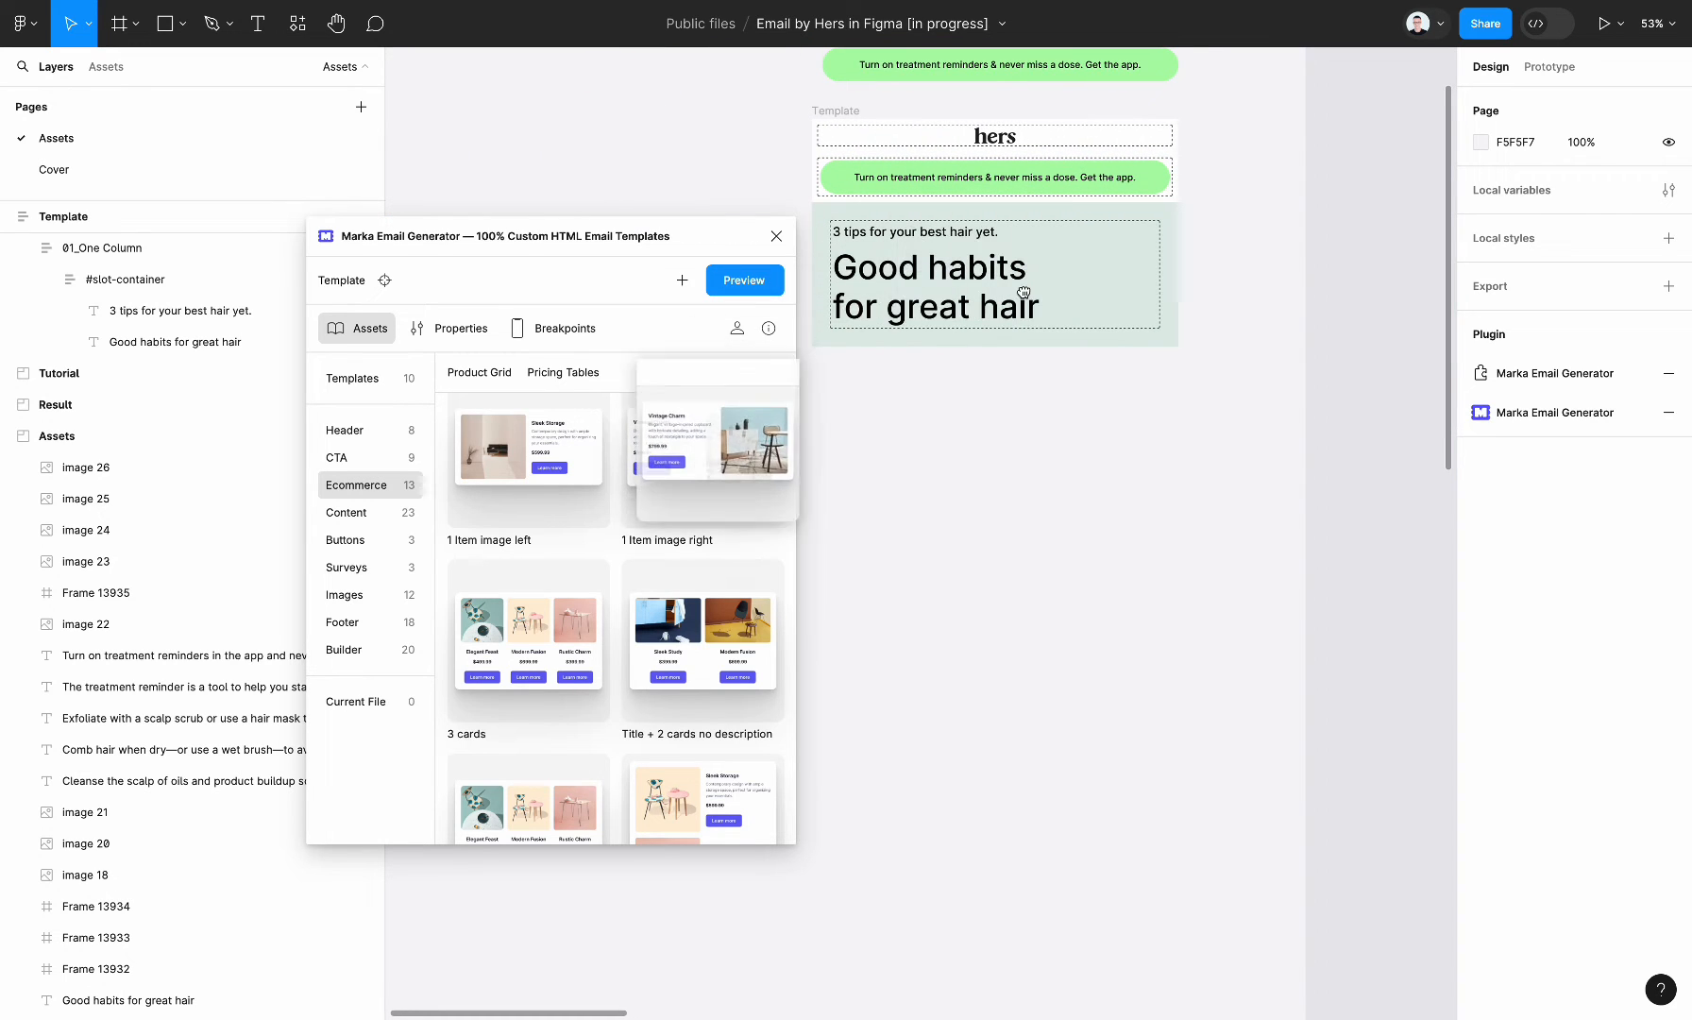
{"action": "left_click", "coordinate": [713, 443]}
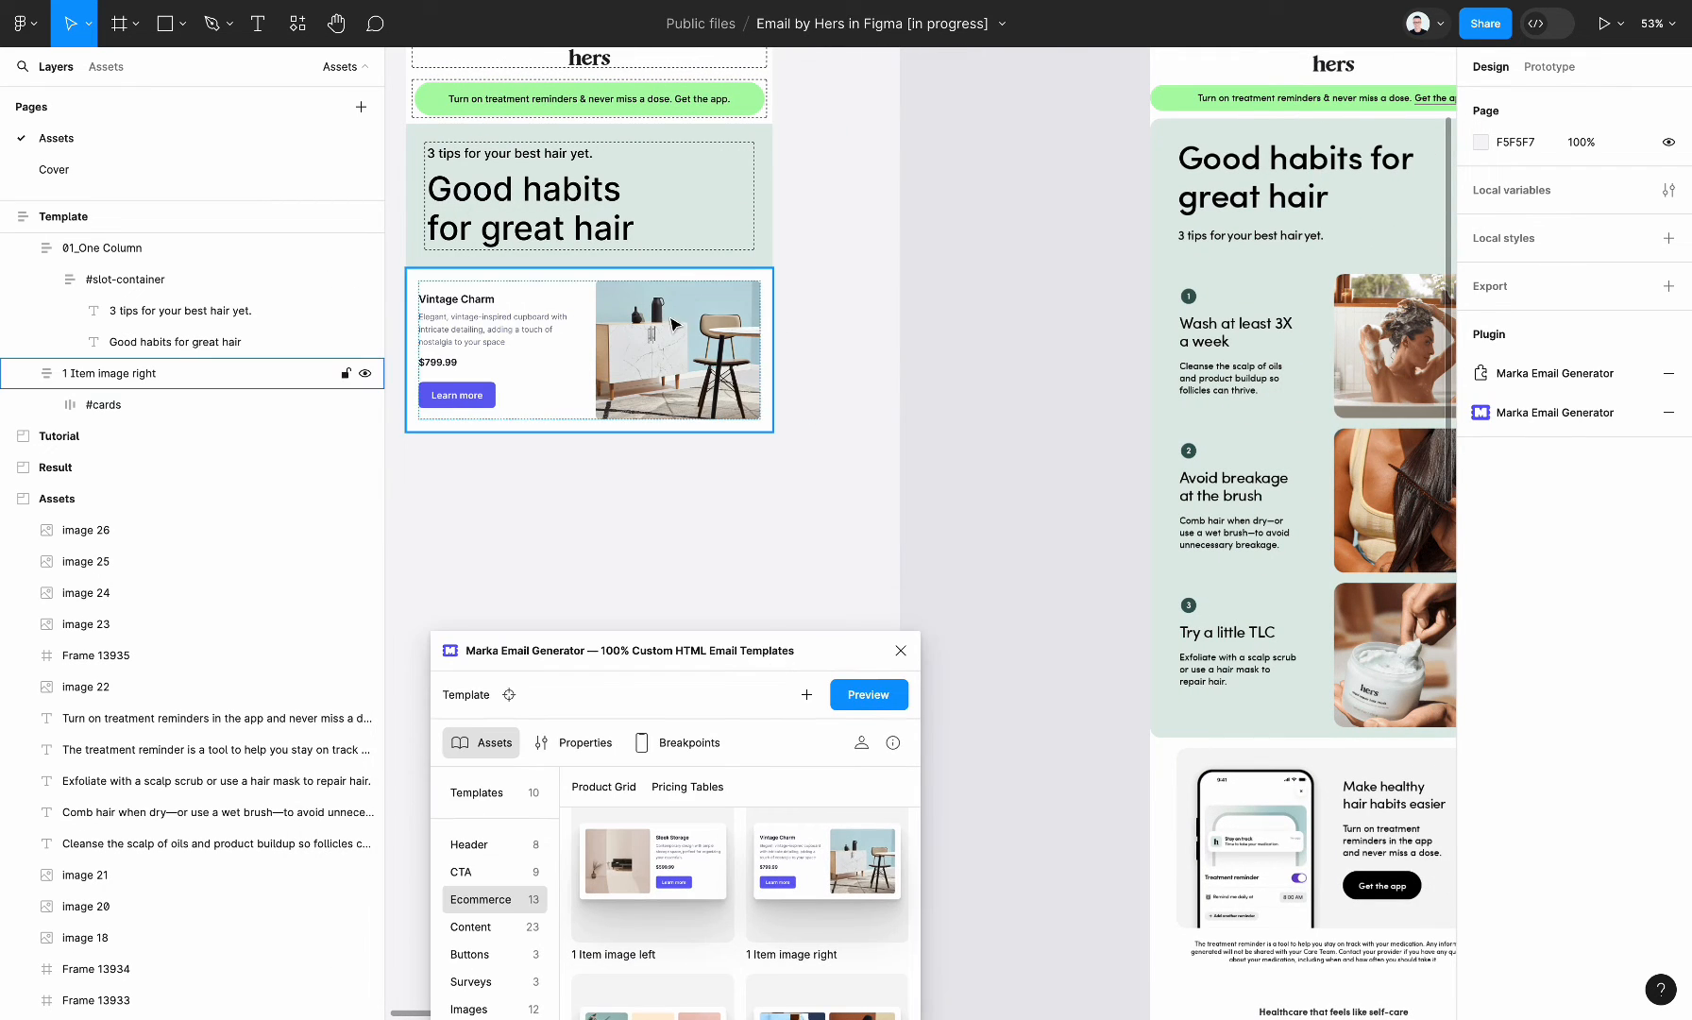
- Replace the item block's image with the reference email's hair-washing photo
{"action": "left_click", "coordinate": [589, 350]}
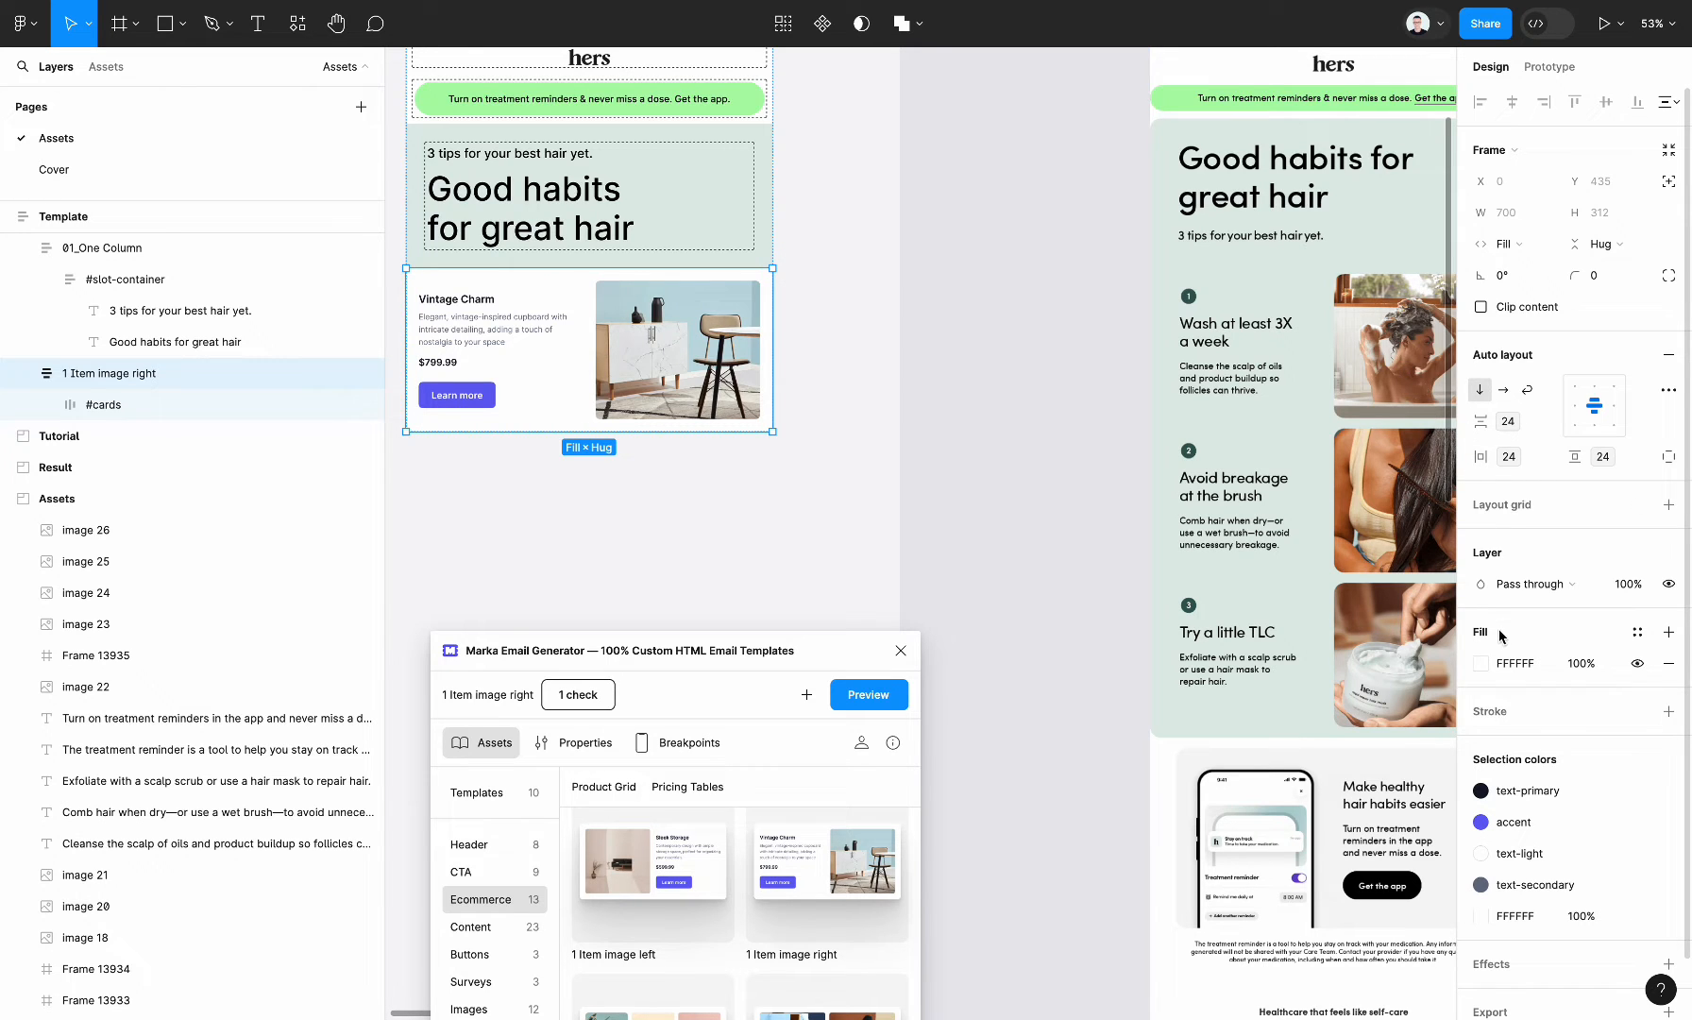
{"action": "left_click", "coordinate": [1485, 663]}
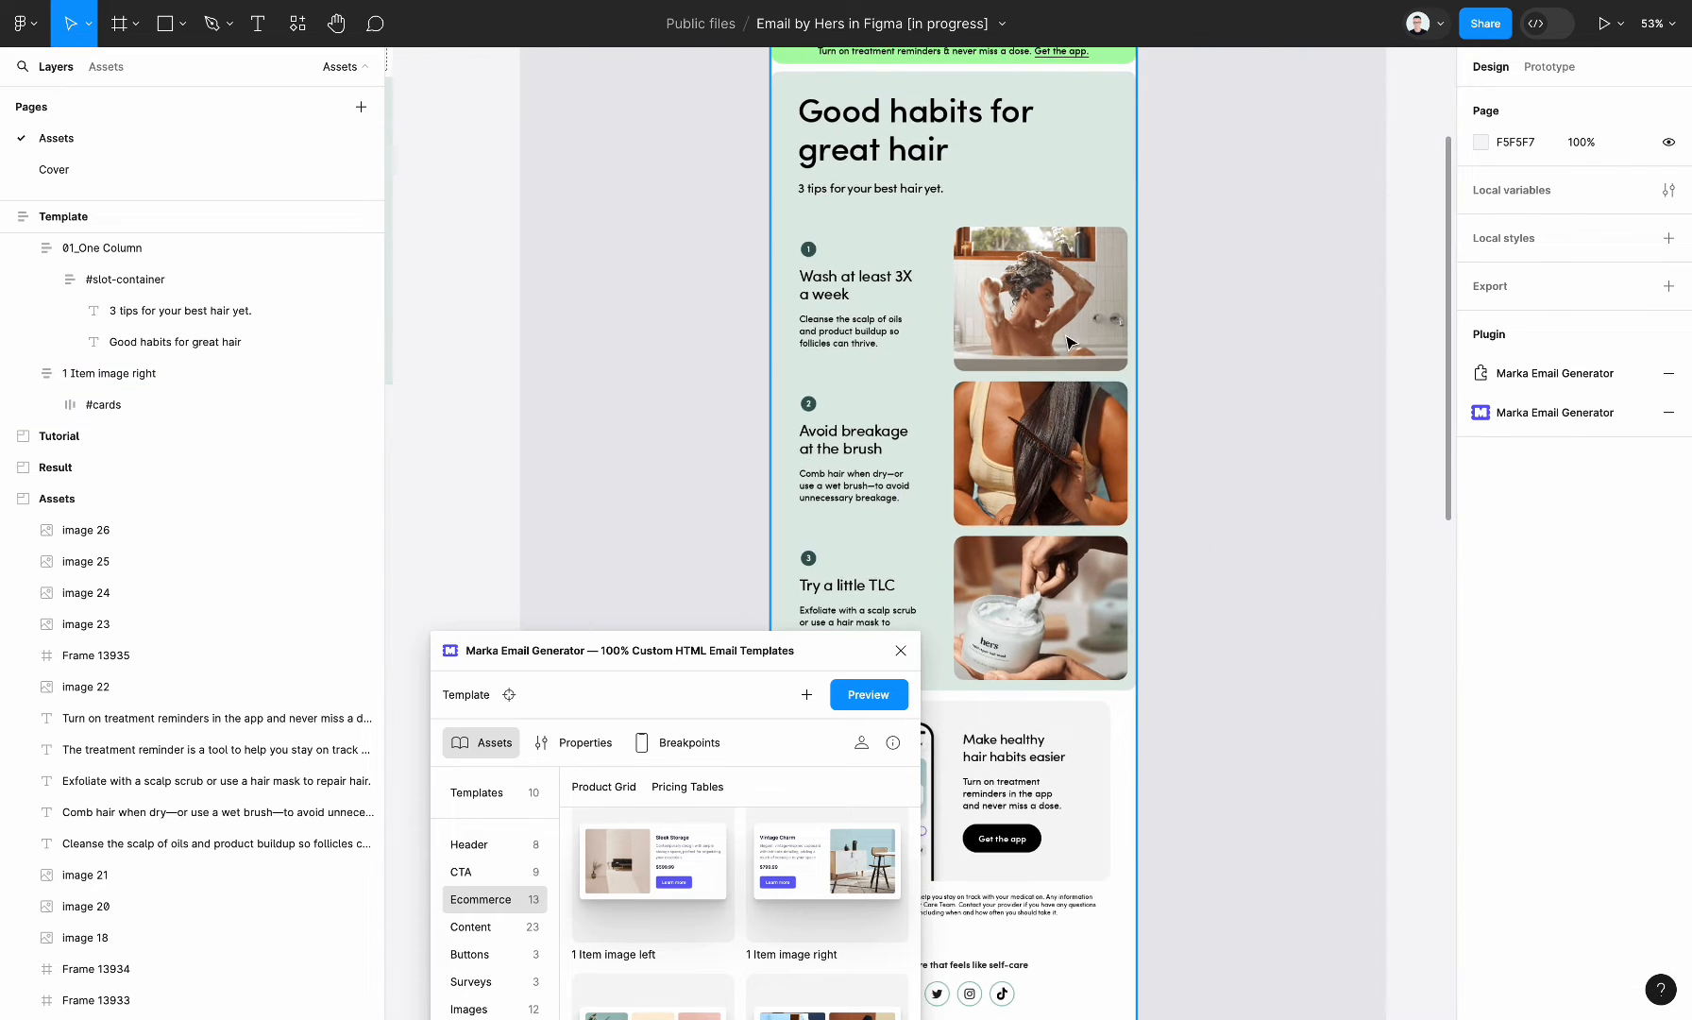
{"action": "left_click", "coordinate": [1037, 299]}
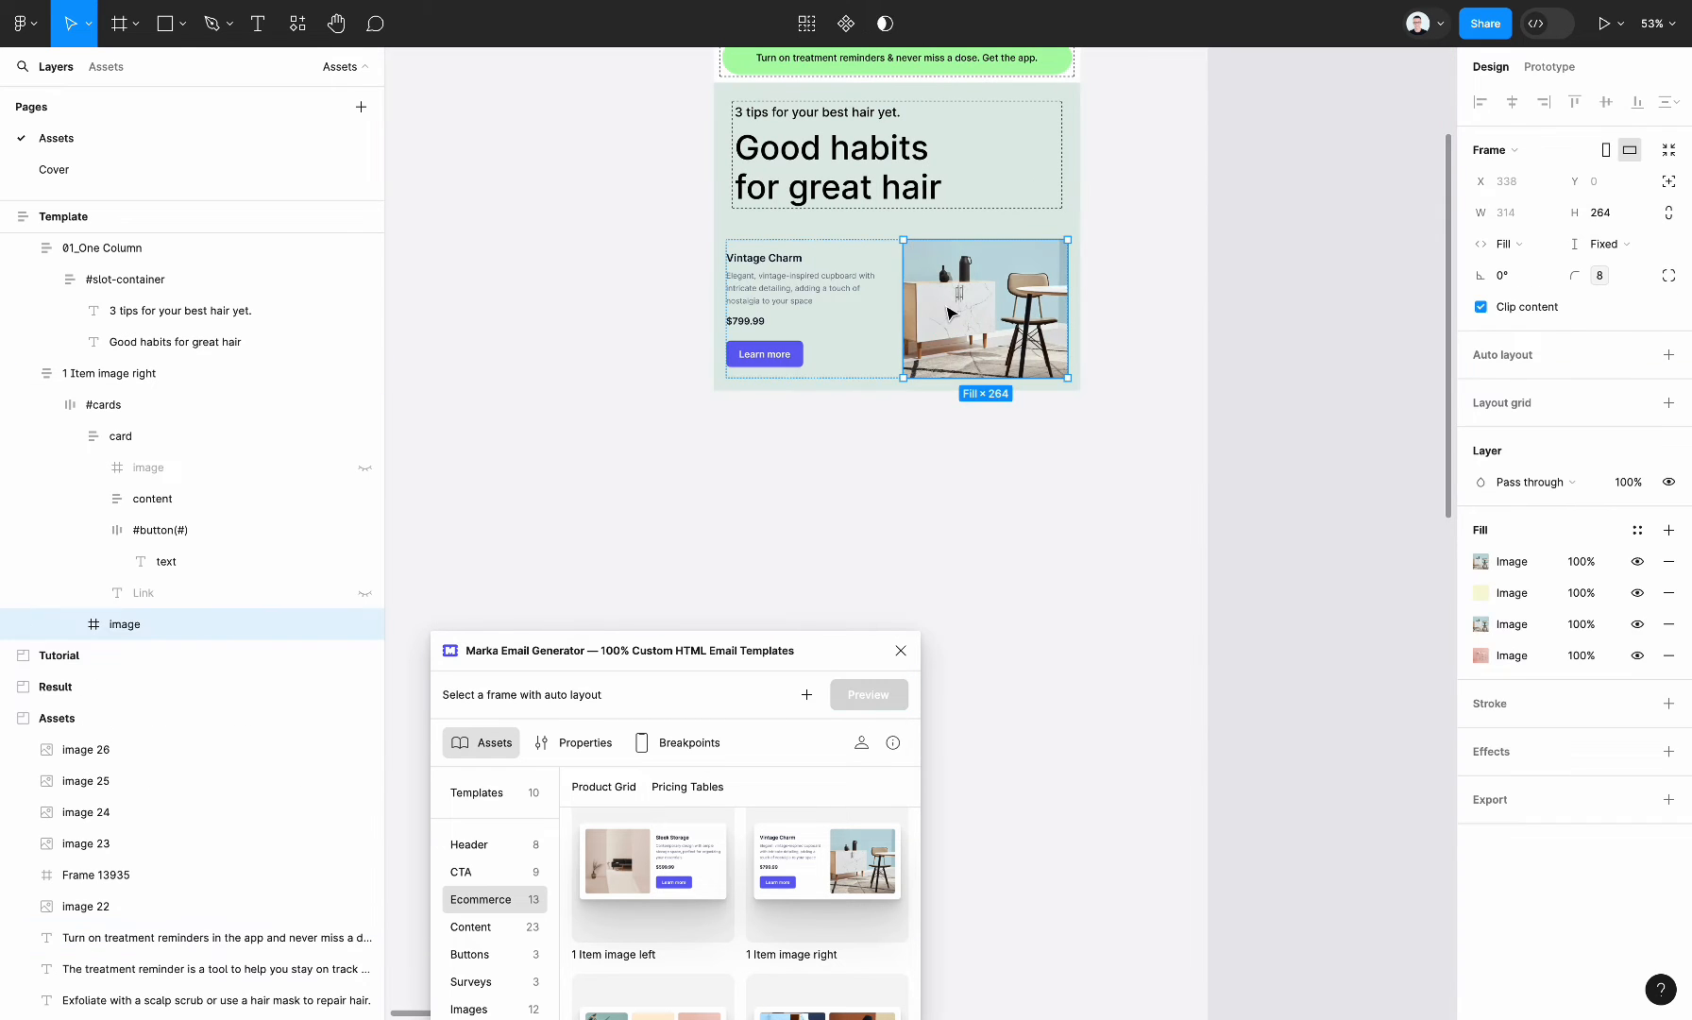
{"action": "left_click", "coordinate": [1670, 592]}
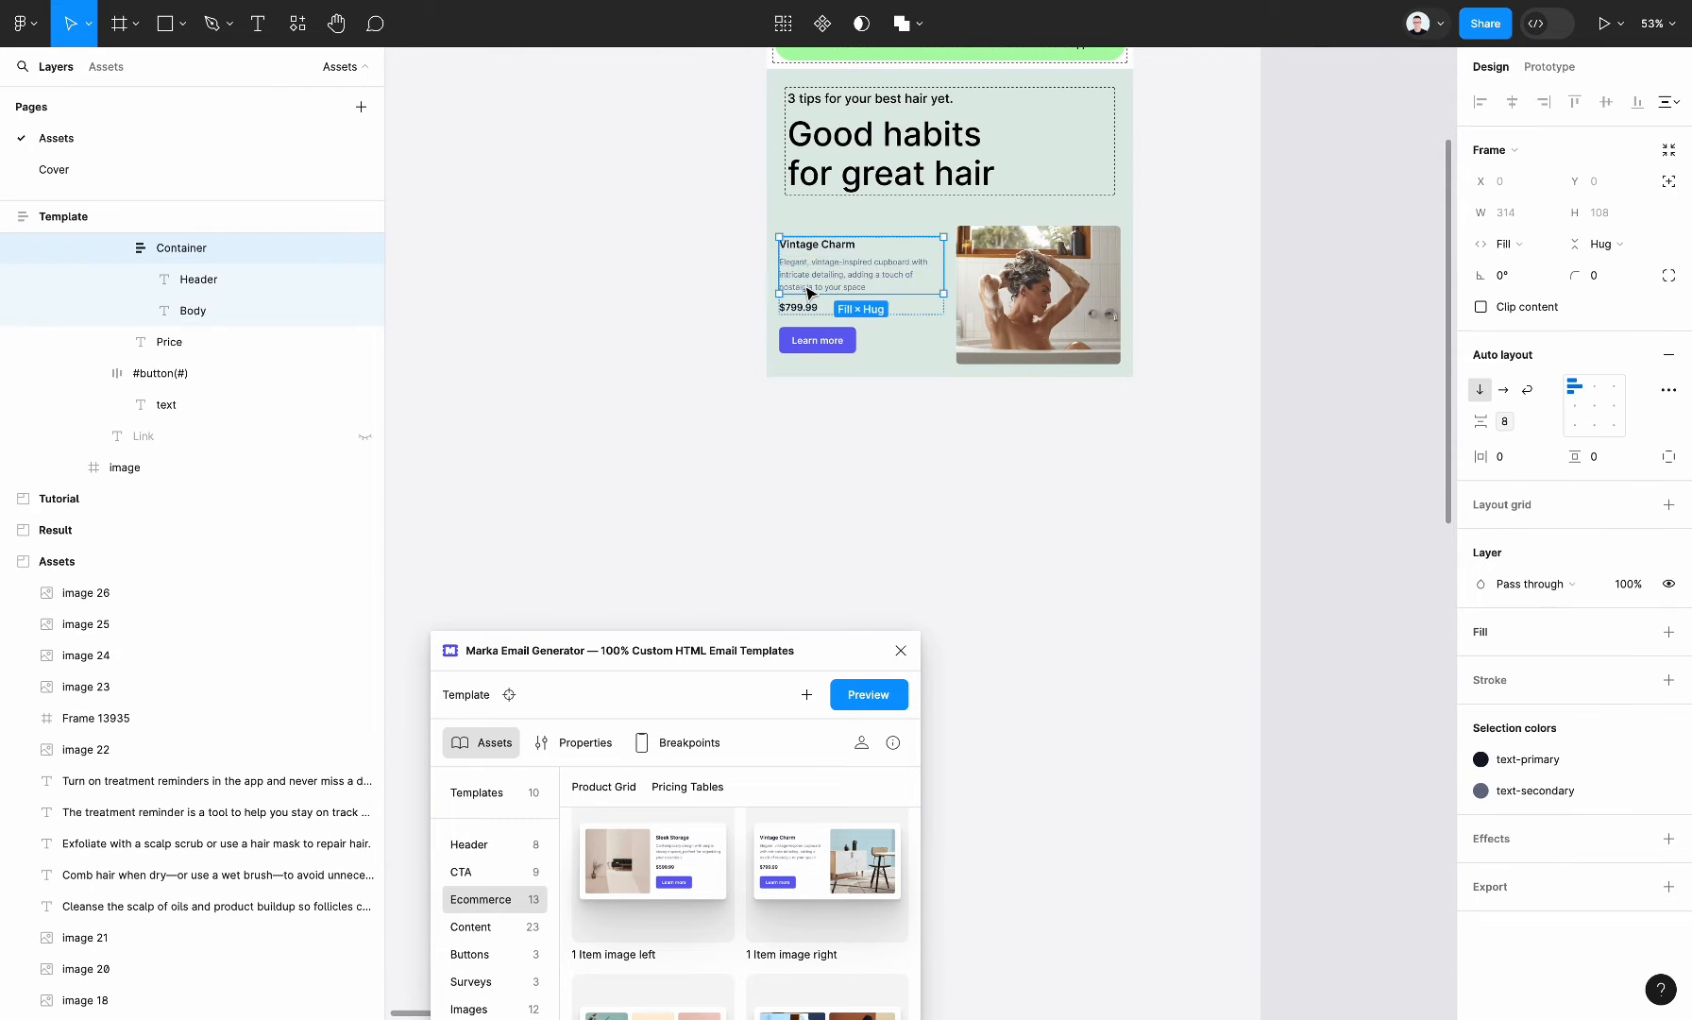
- Swap in the 'Wash at least 3X a week' tip text at fill width and select the price
{"action": "left_click", "coordinate": [193, 311]}
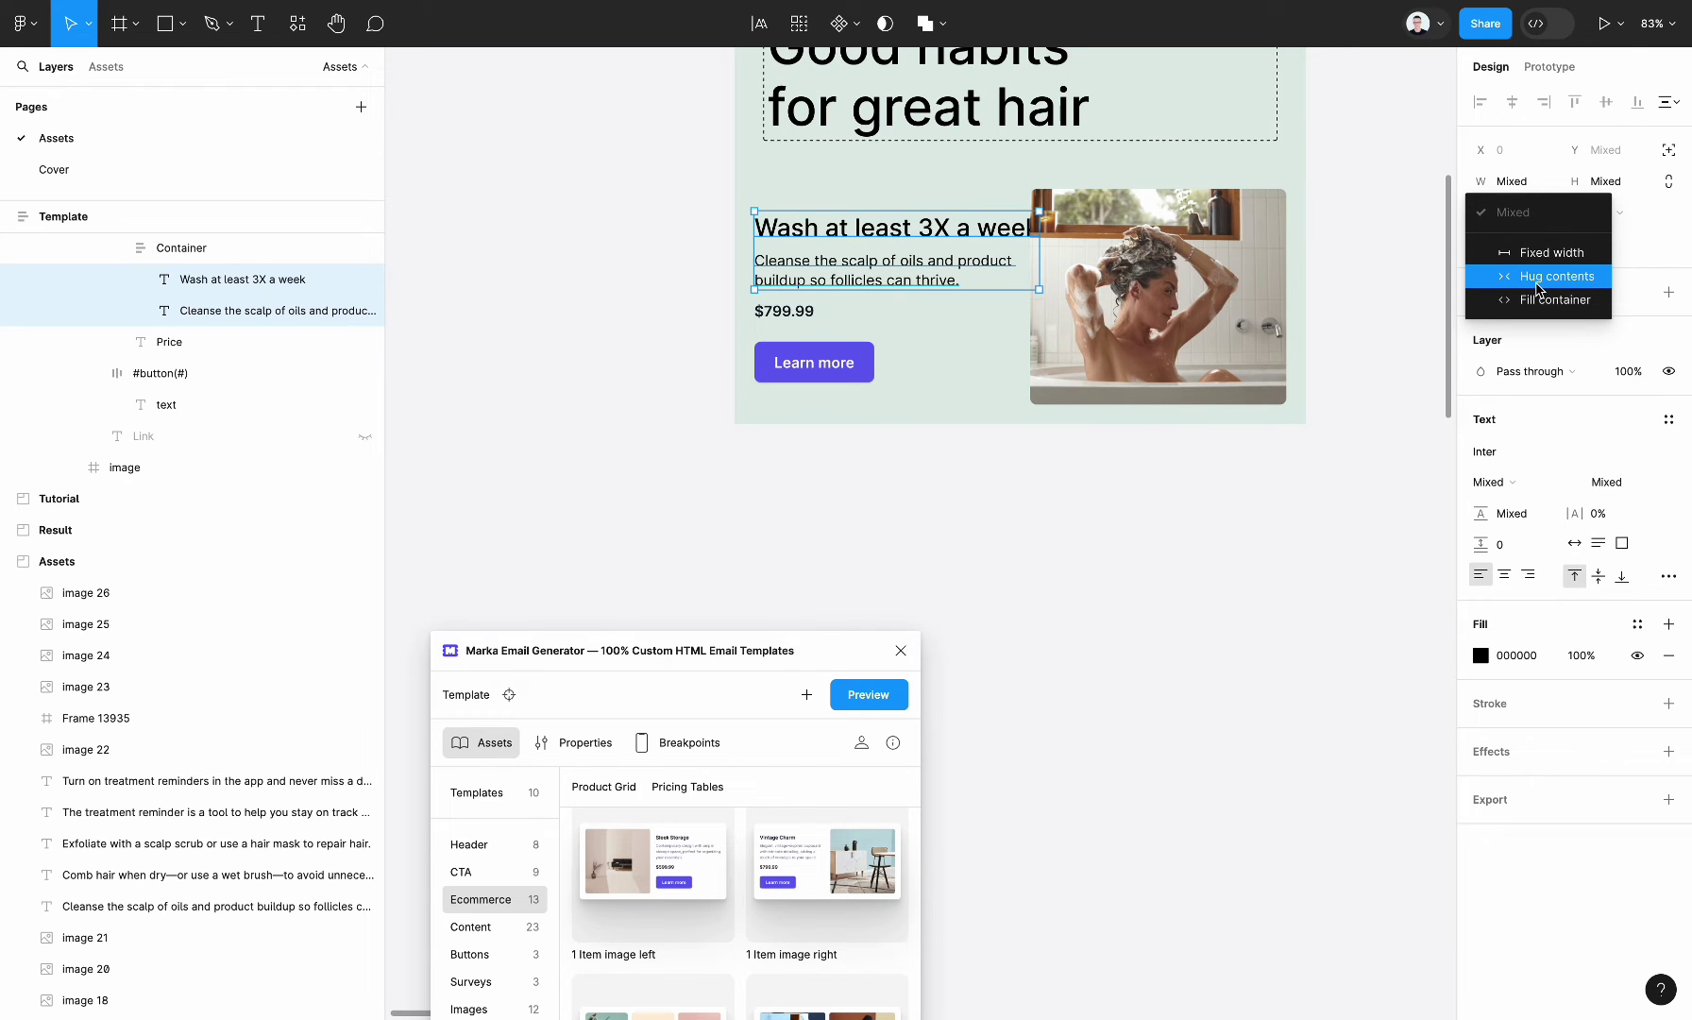
{"action": "left_click", "coordinate": [1557, 276]}
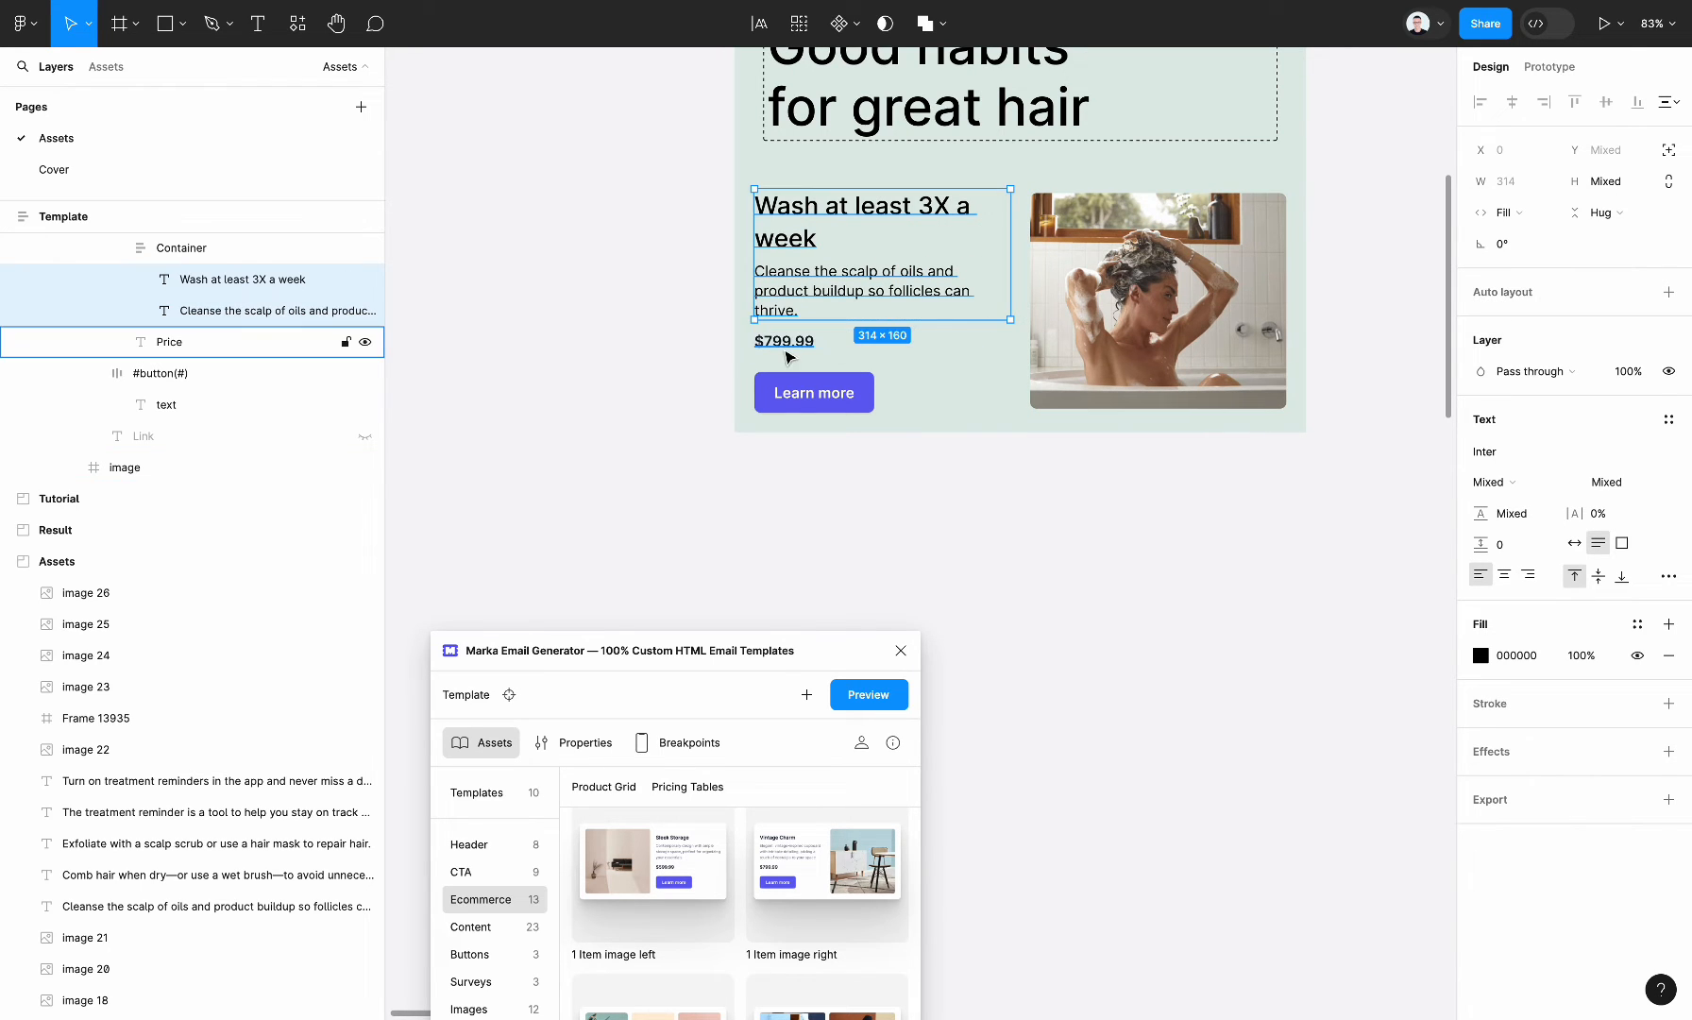
{"action": "left_click", "coordinate": [159, 372]}
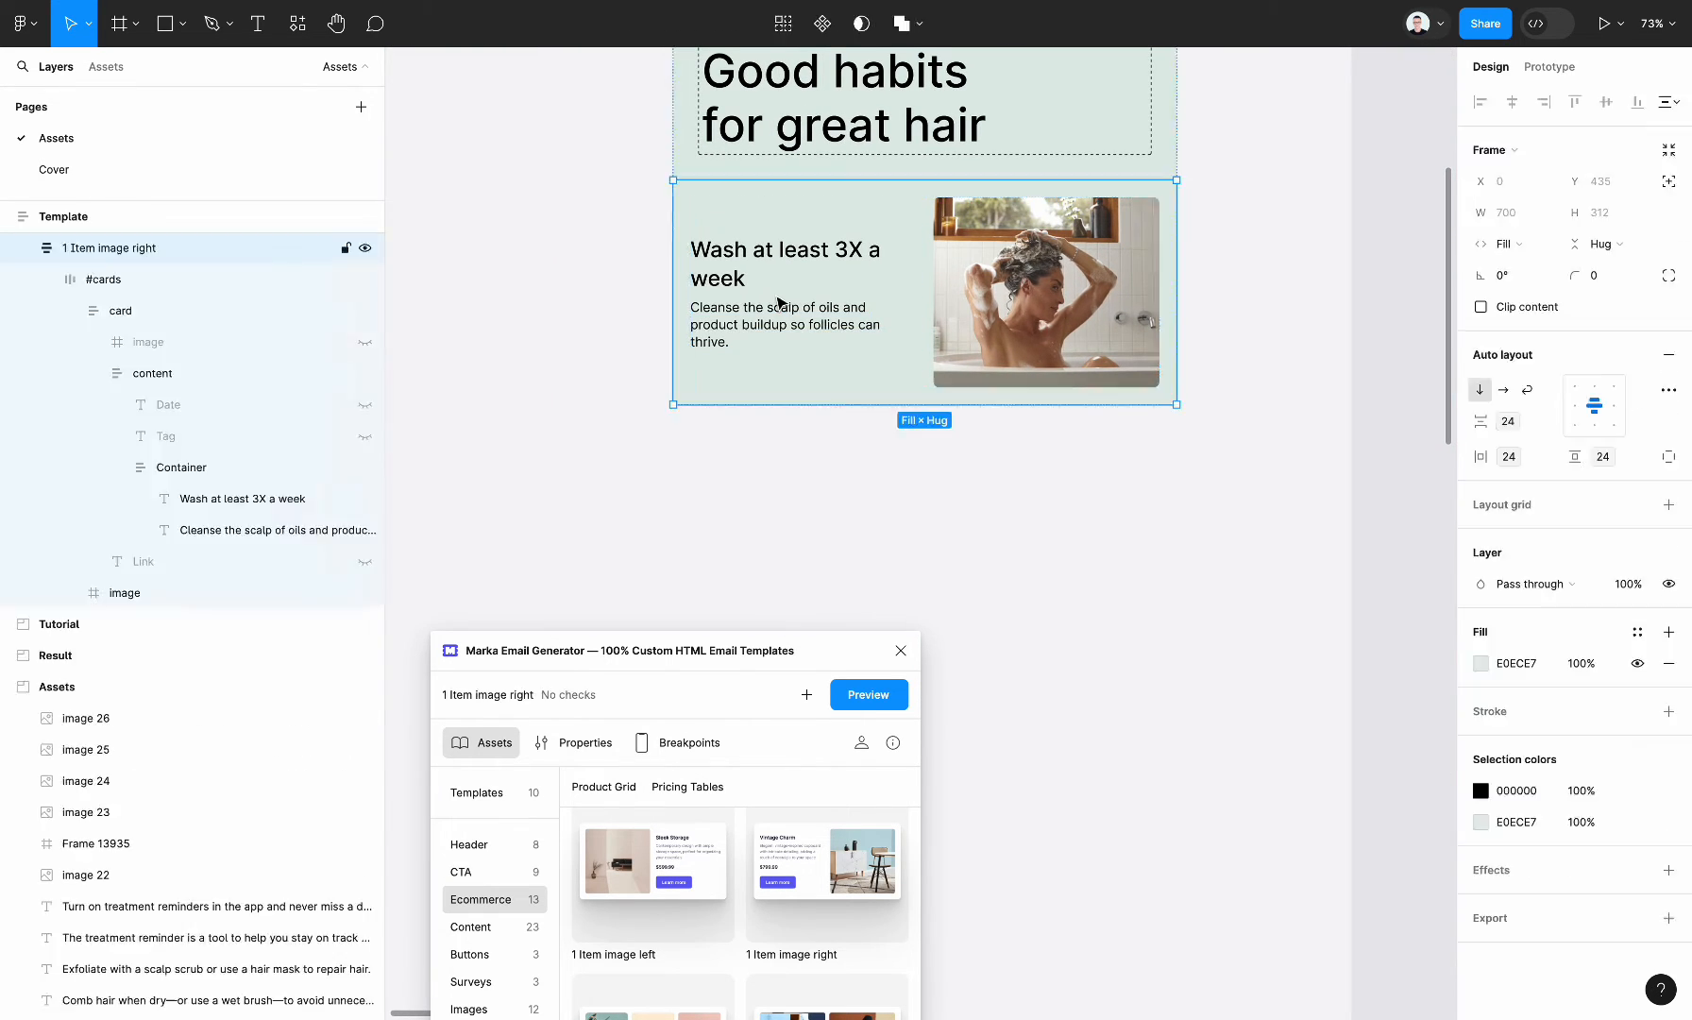
- Insert a number badge reading '1' above the card heading and adjust its fill colour
{"action": "left_click", "coordinate": [278, 529]}
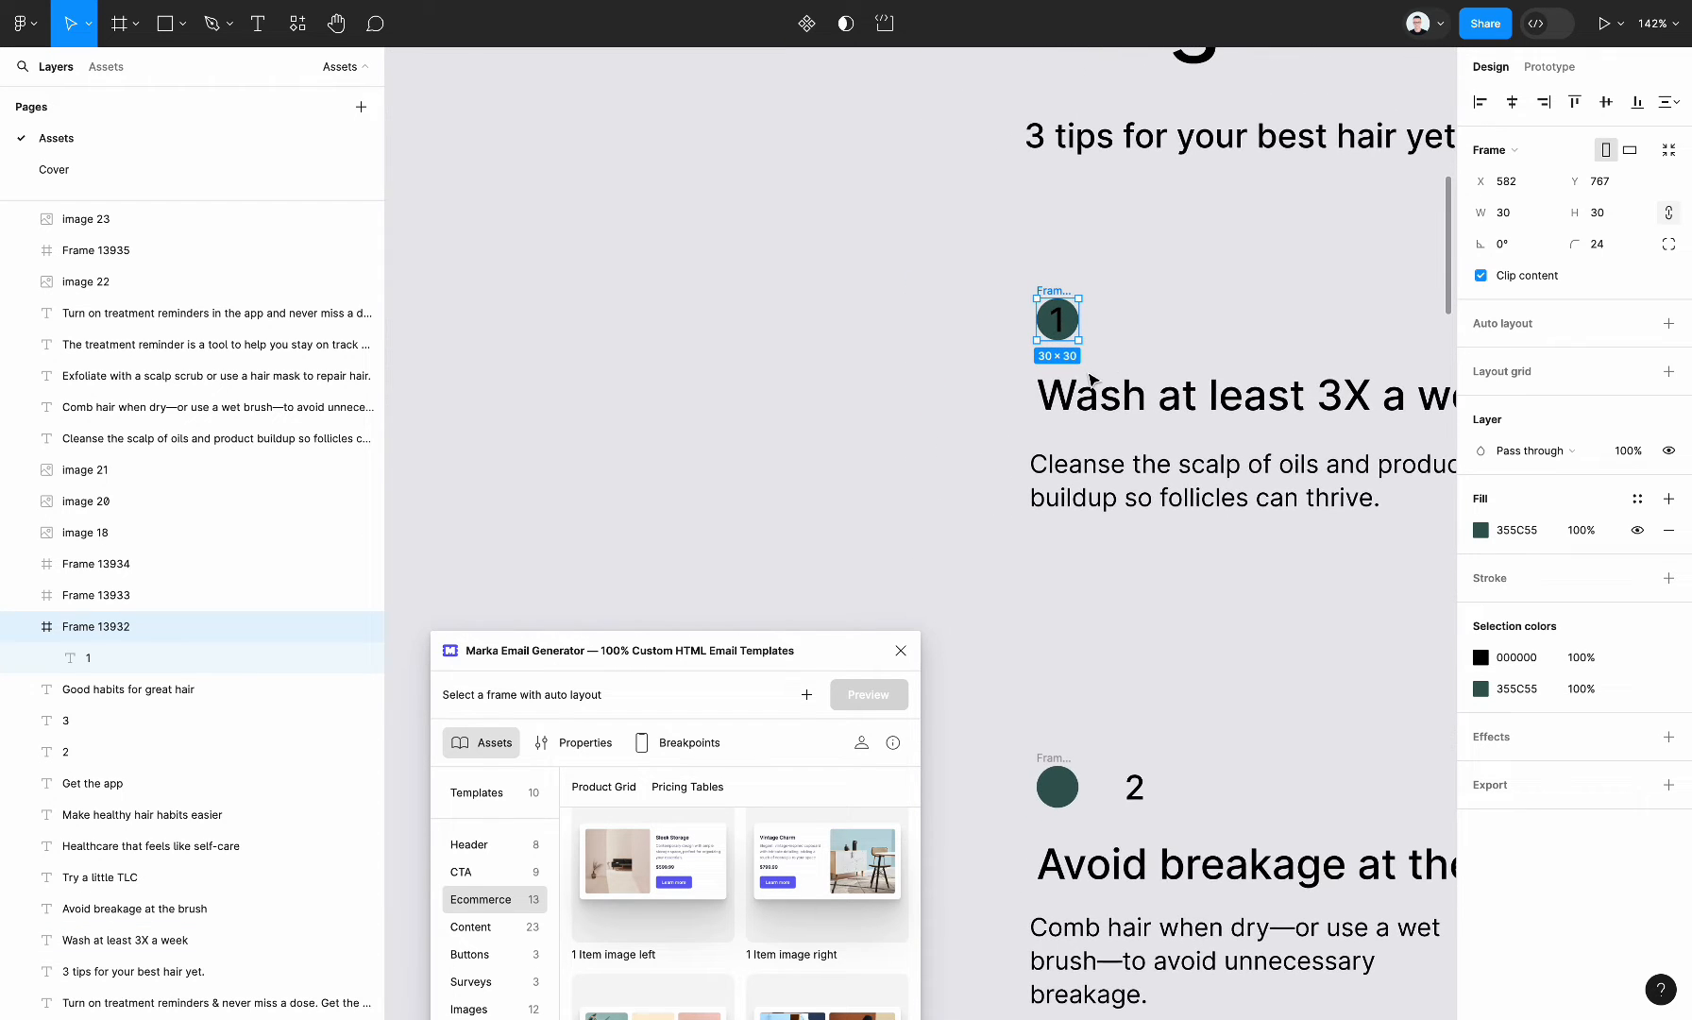
{"action": "scroll", "scroll_direction": "down", "scroll_amount": 3}
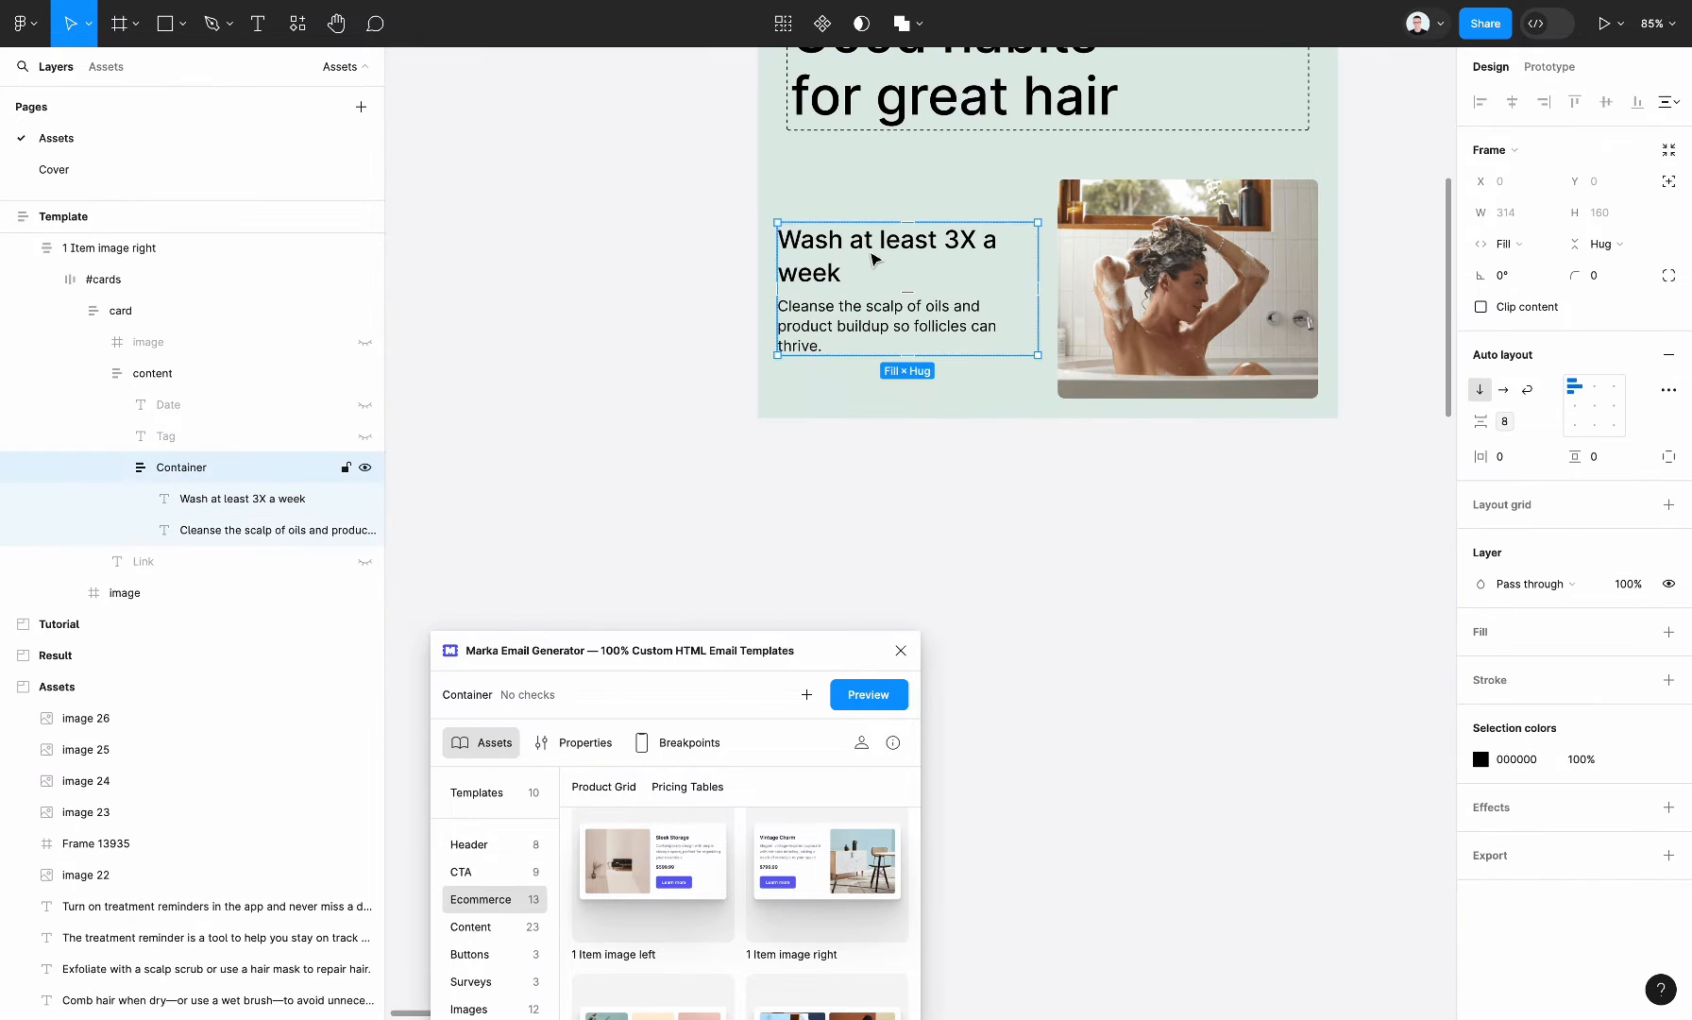
{"action": "left_click", "coordinate": [242, 498]}
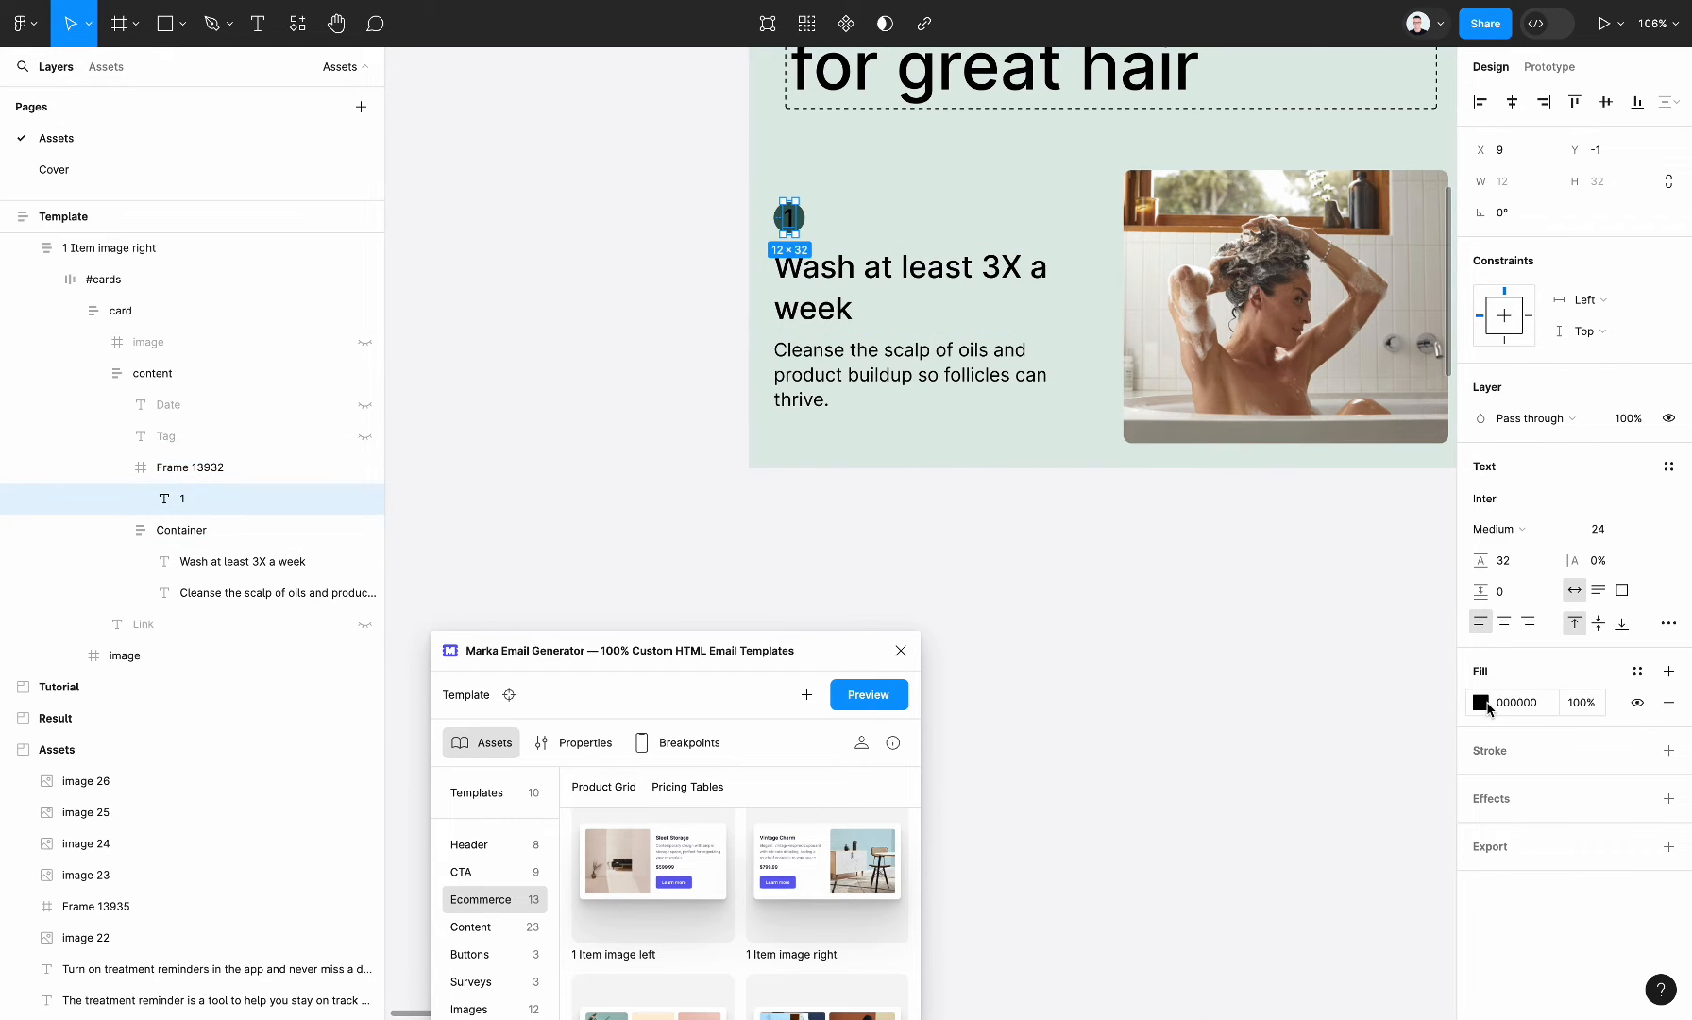
{"action": "left_click", "coordinate": [1483, 702]}
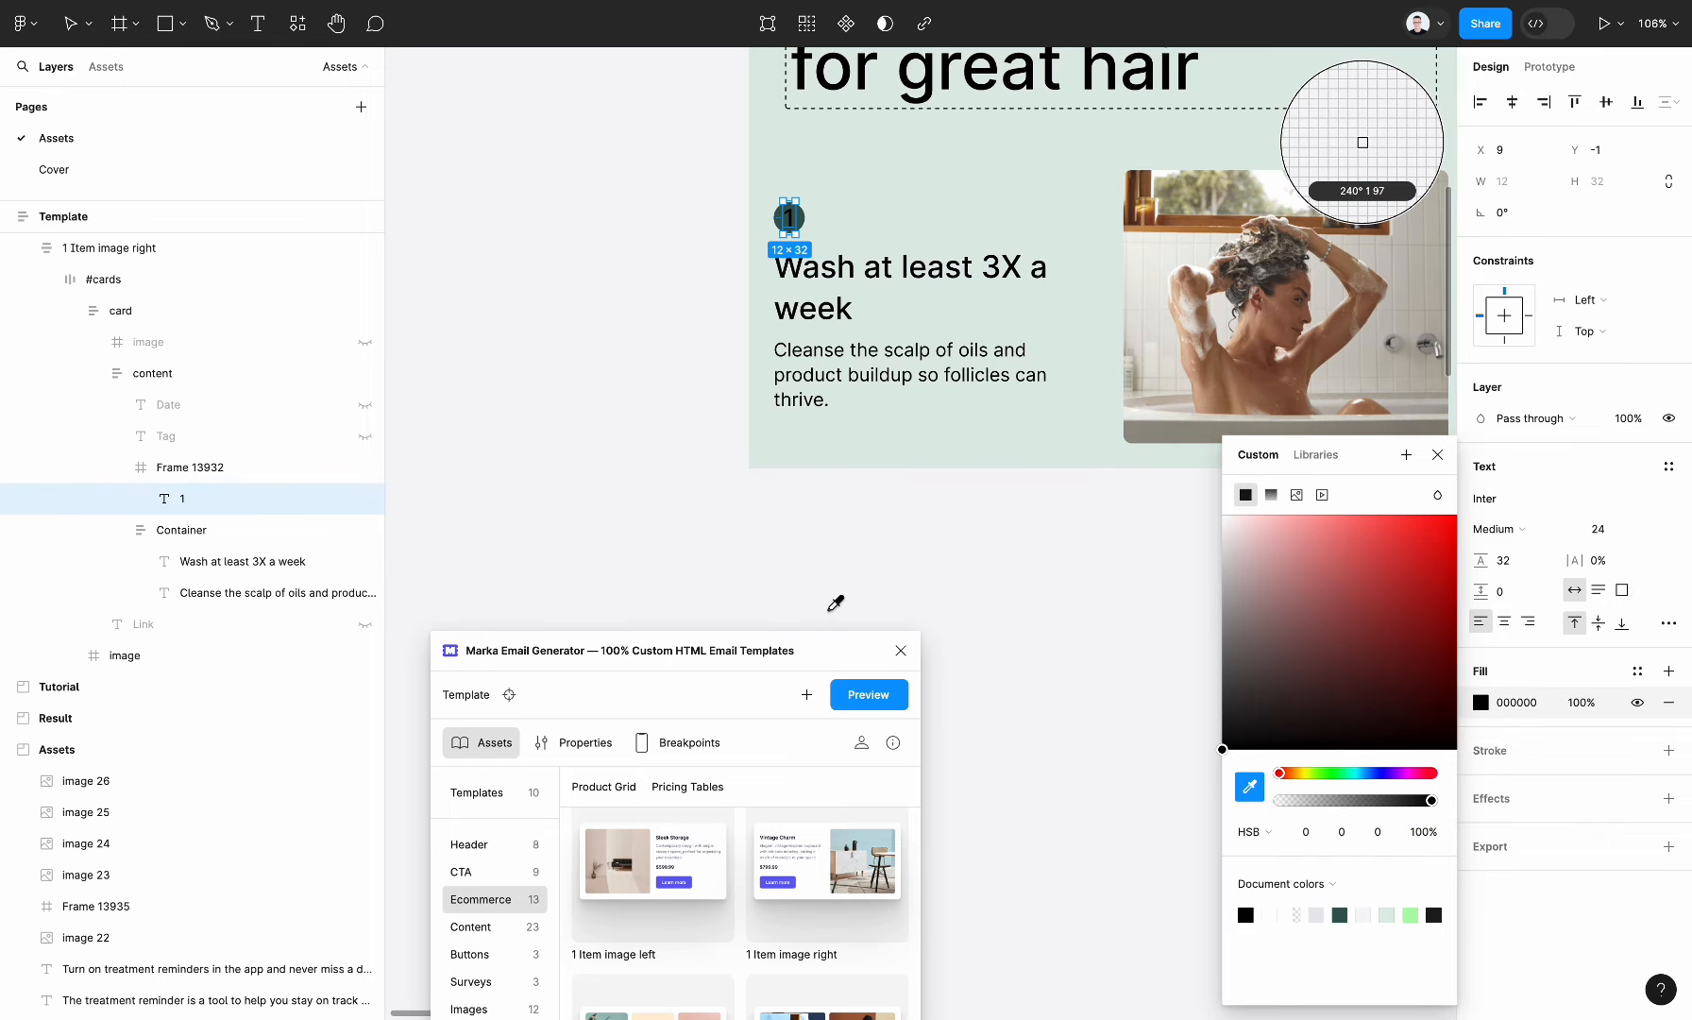
{"action": "scroll", "scroll_direction": "down", "scroll_amount": 3}
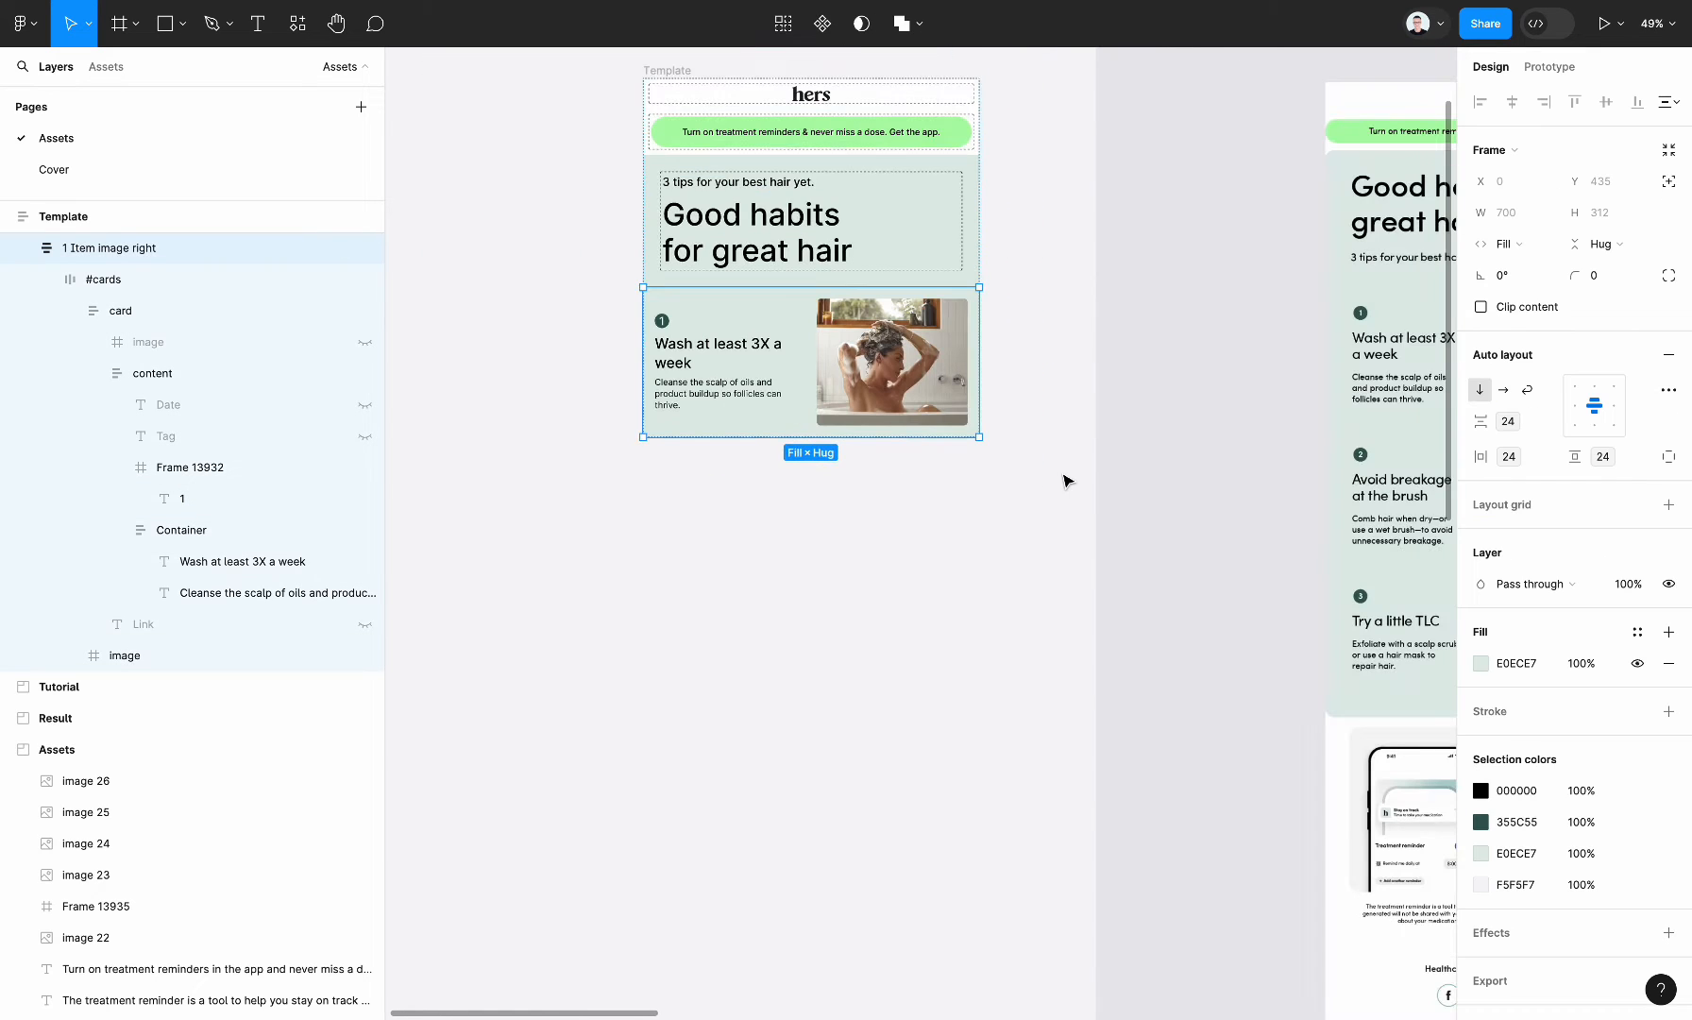
{"action": "mouse_move", "coordinate": [1163, 456]}
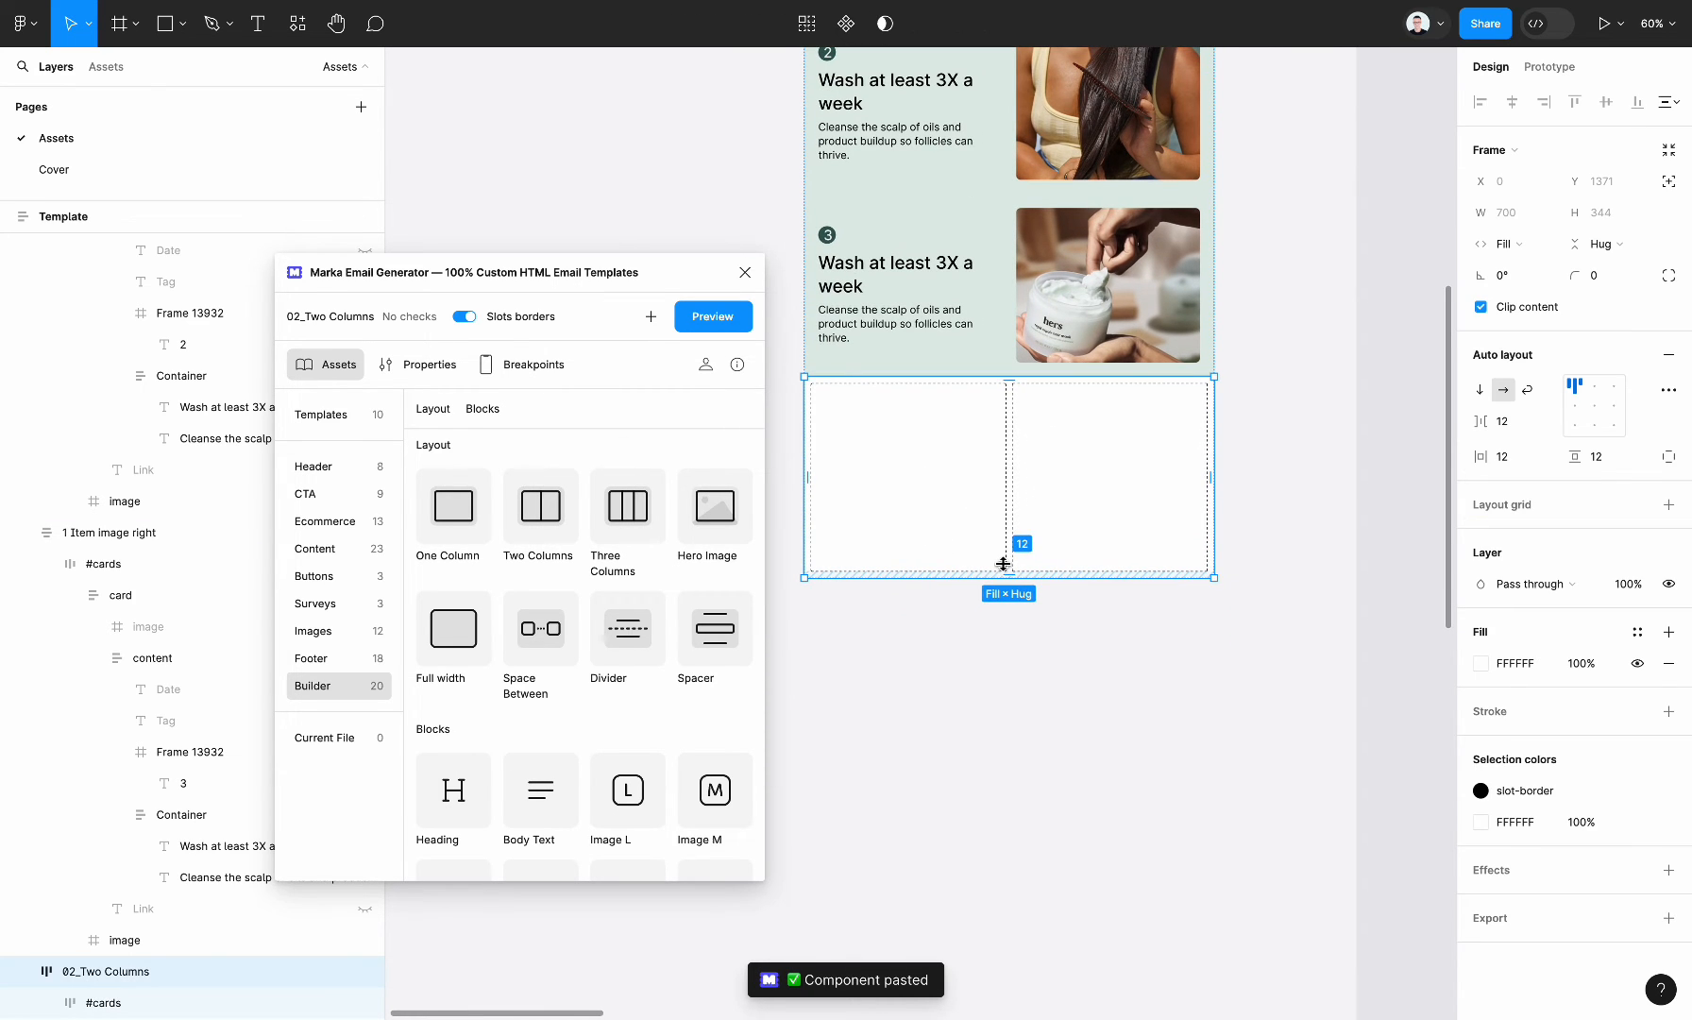
- Duplicate the card as tips 2 and 3 and paste a Two Columns layout beneath
{"action": "left_click", "coordinate": [1090, 702]}
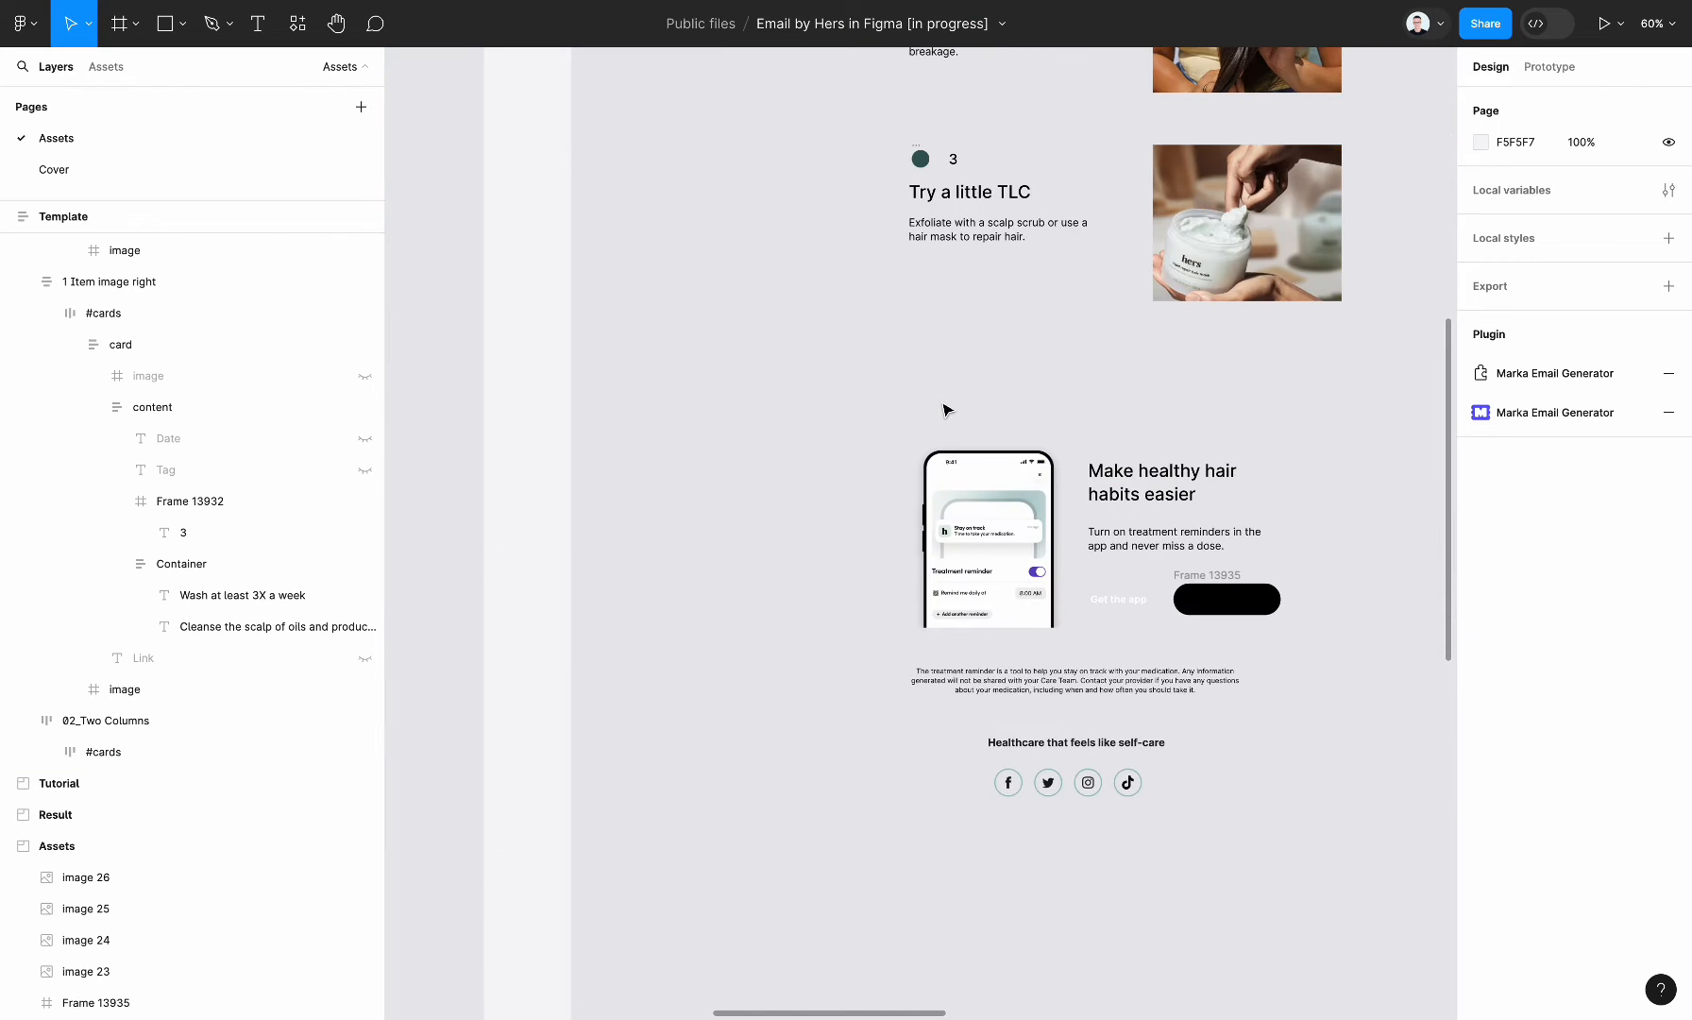
- Paste image 22 and the promo text layers into the Two Columns slot containers
{"action": "left_click", "coordinate": [1092, 534]}
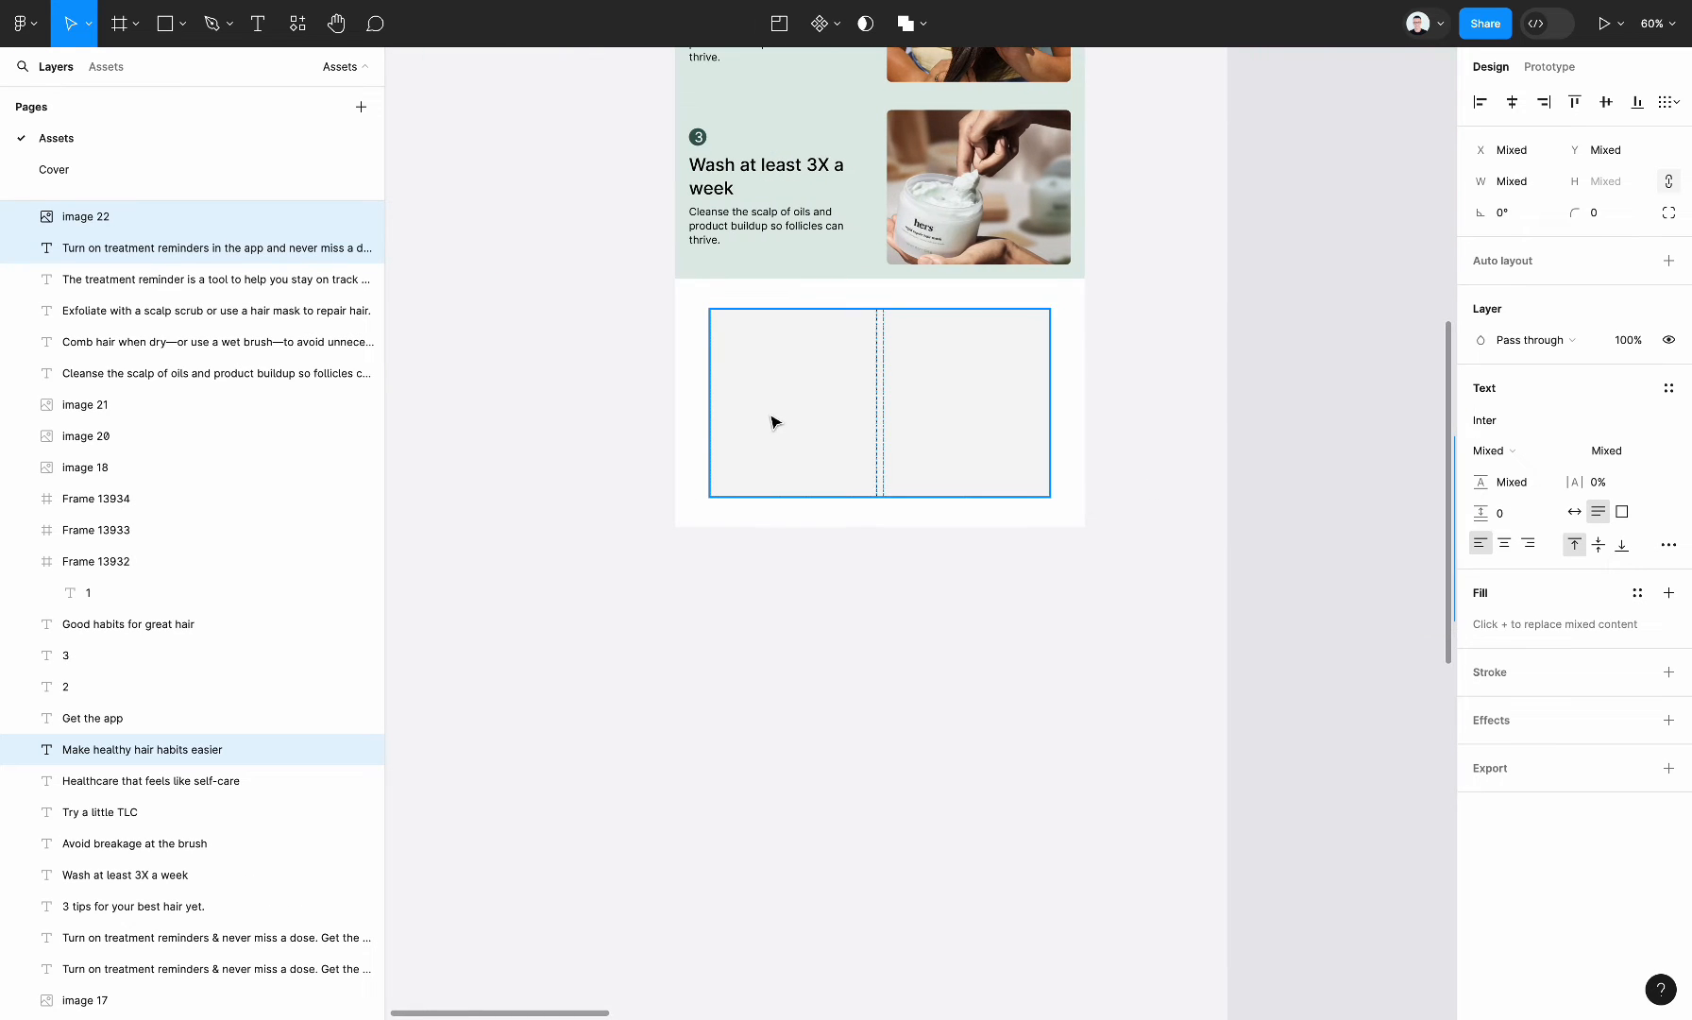
{"action": "left_click", "coordinate": [85, 216]}
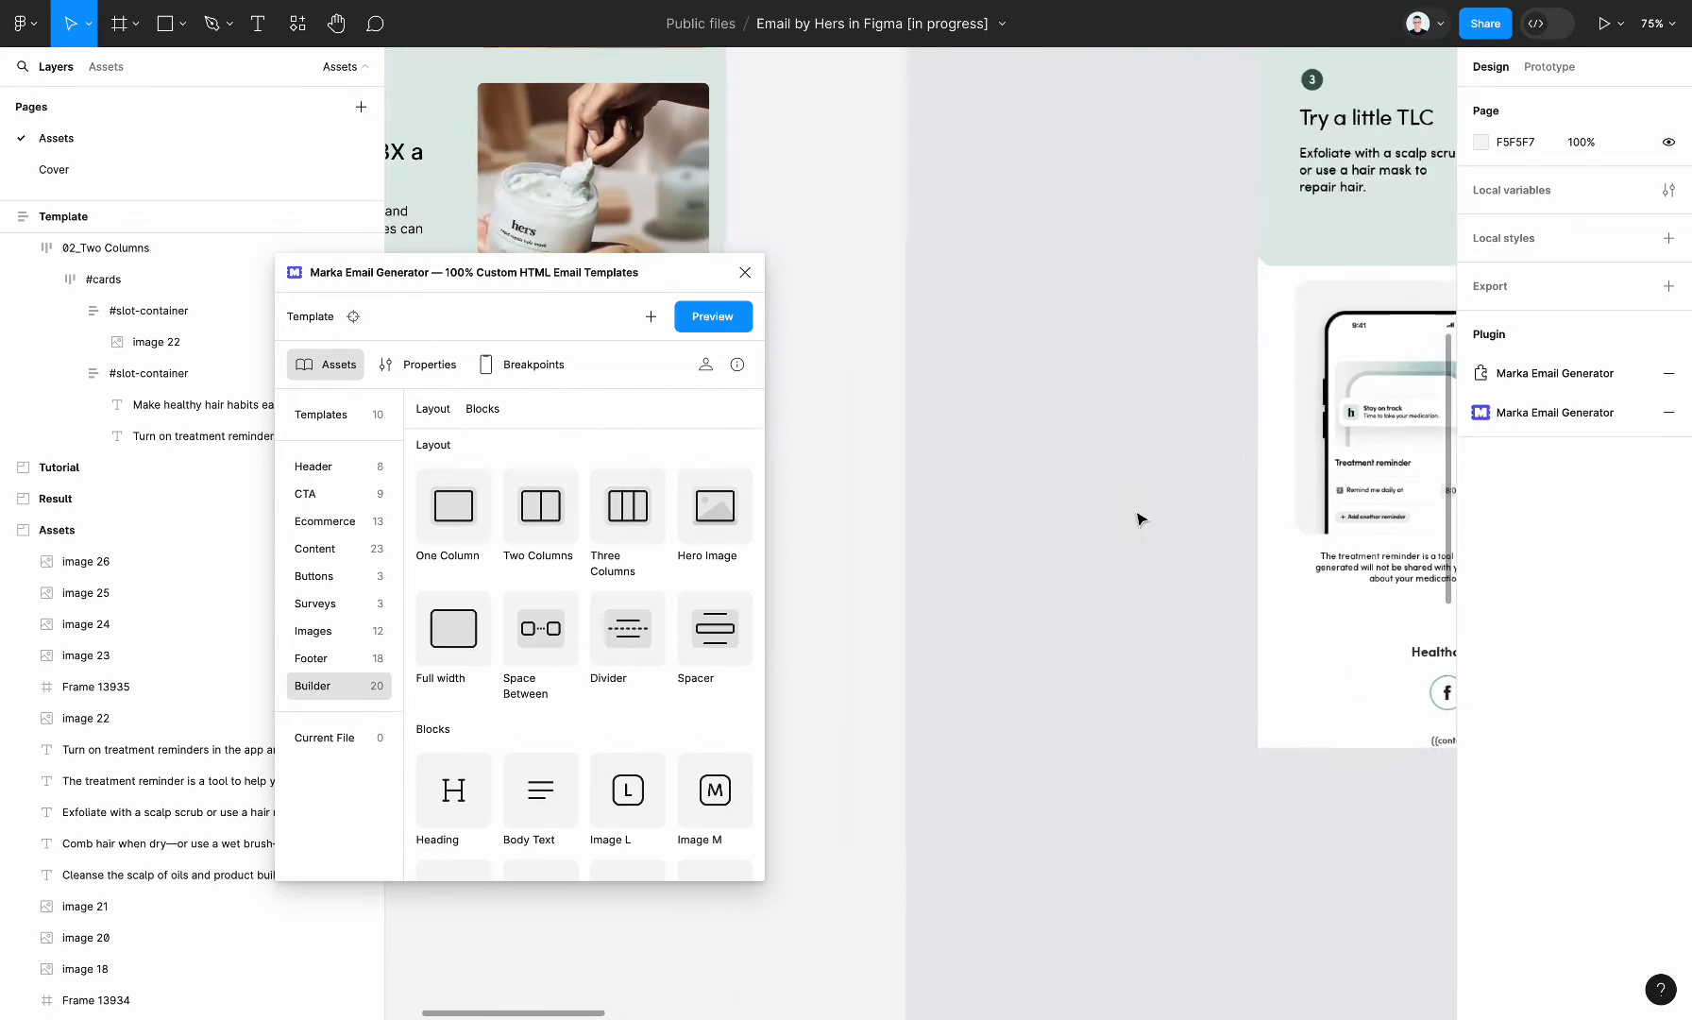
- Insert a black button with corner radius 40 labelled 'Get the app' below the promo text
{"action": "scroll", "scroll_direction": "down", "scroll_amount": 3}
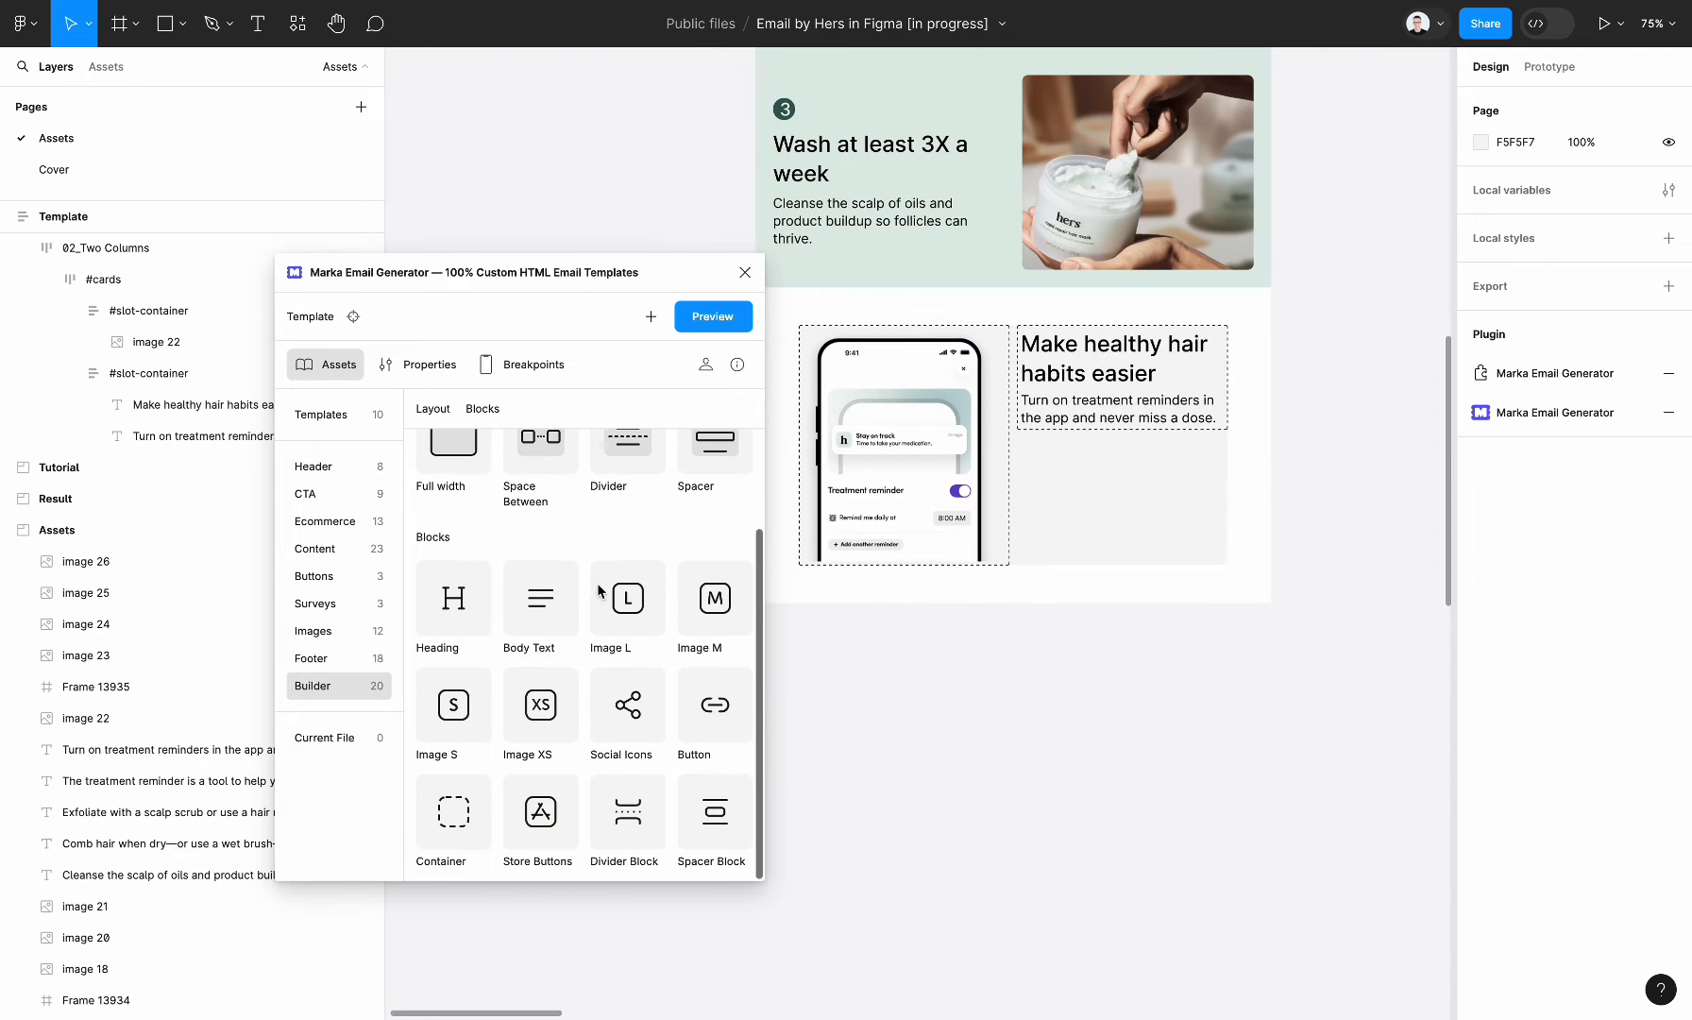
{"action": "mouse_move", "coordinate": [490, 762]}
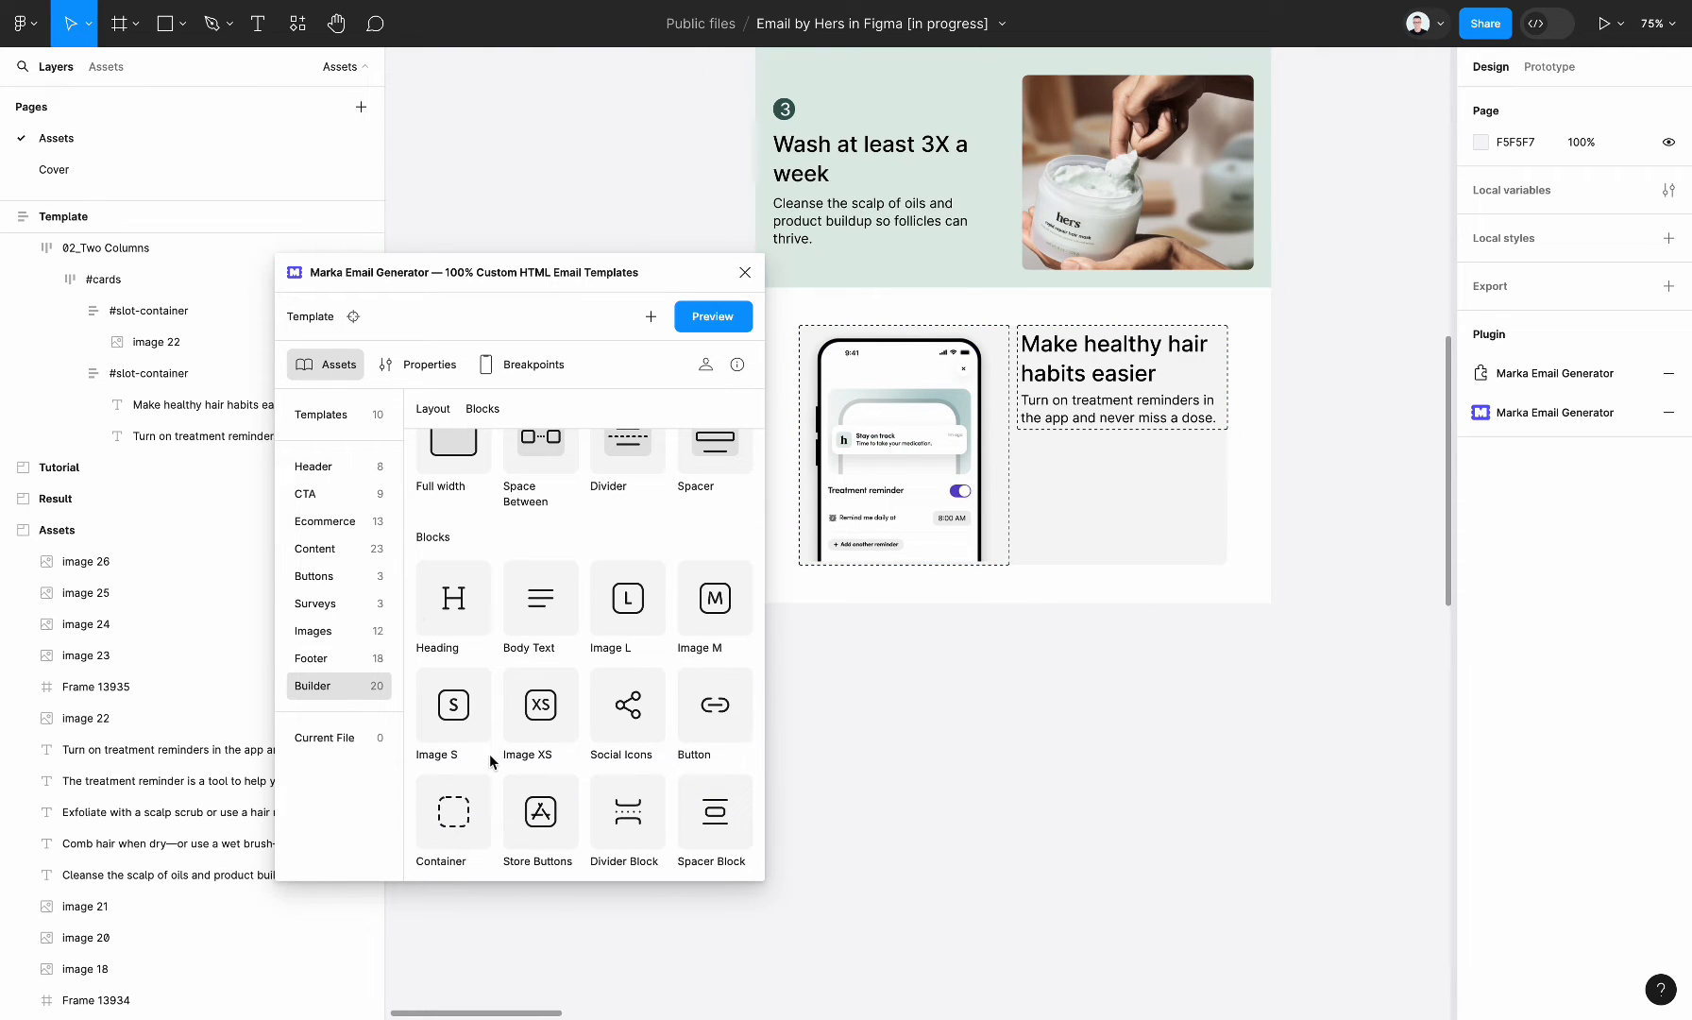
{"action": "mouse_move", "coordinate": [572, 730]}
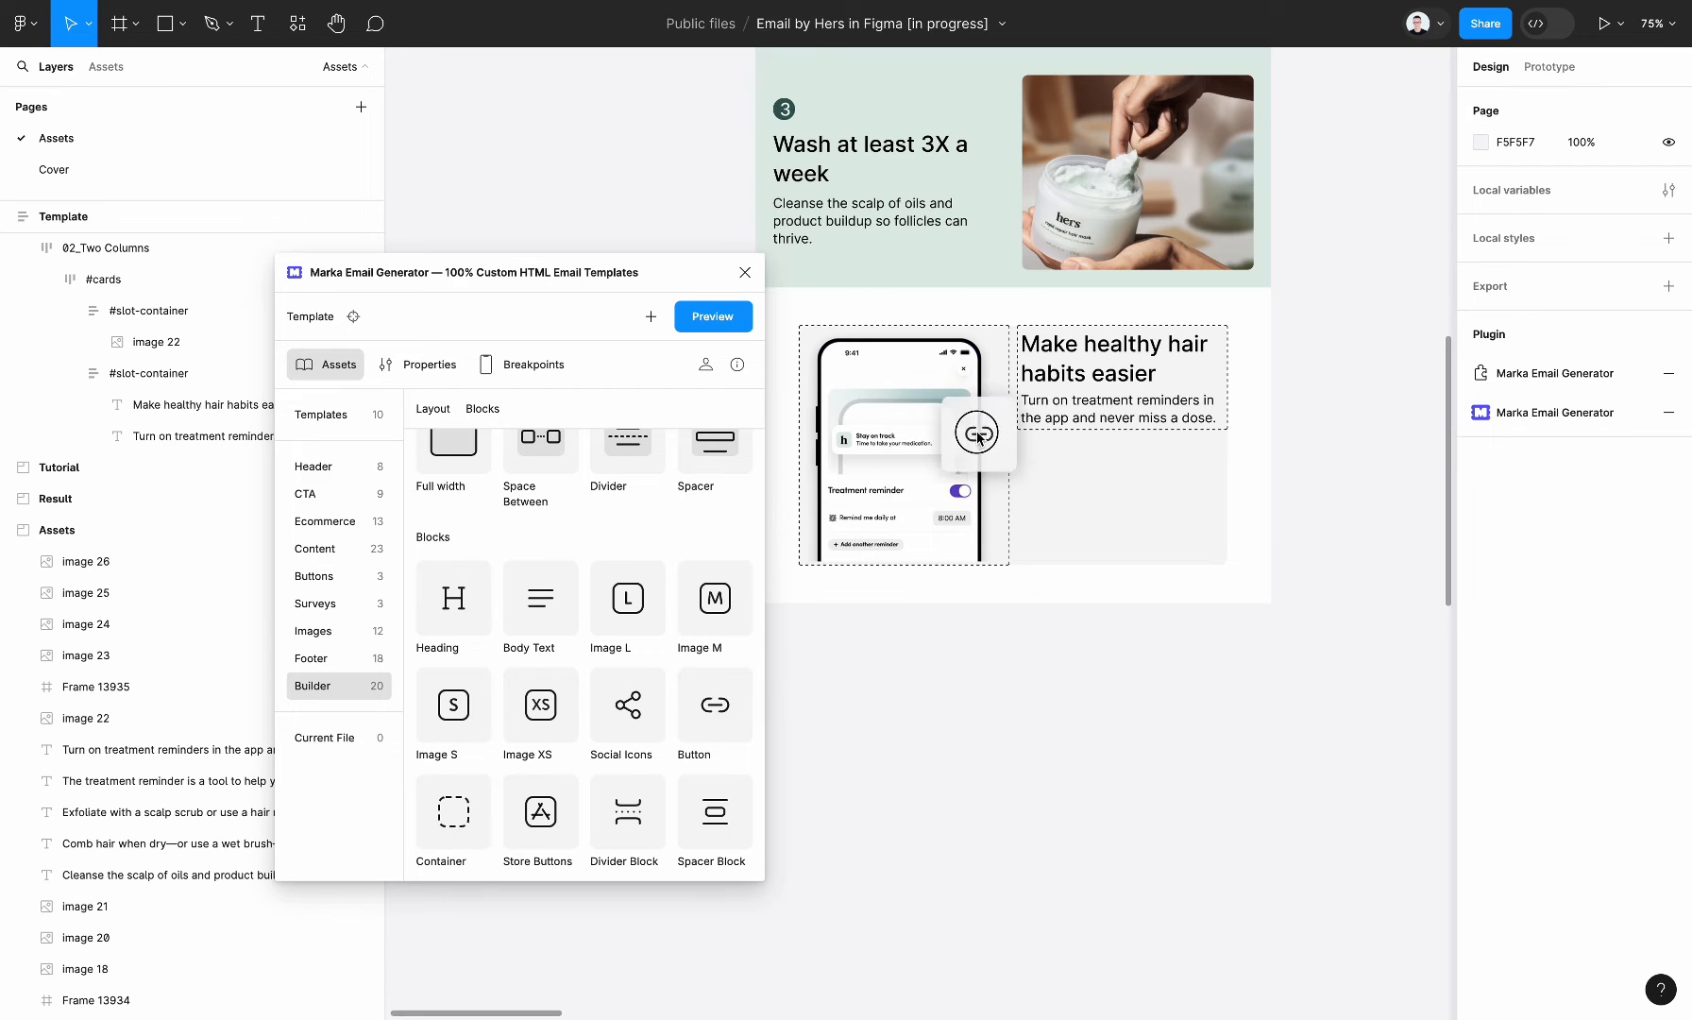
{"action": "left_click", "coordinate": [1085, 384]}
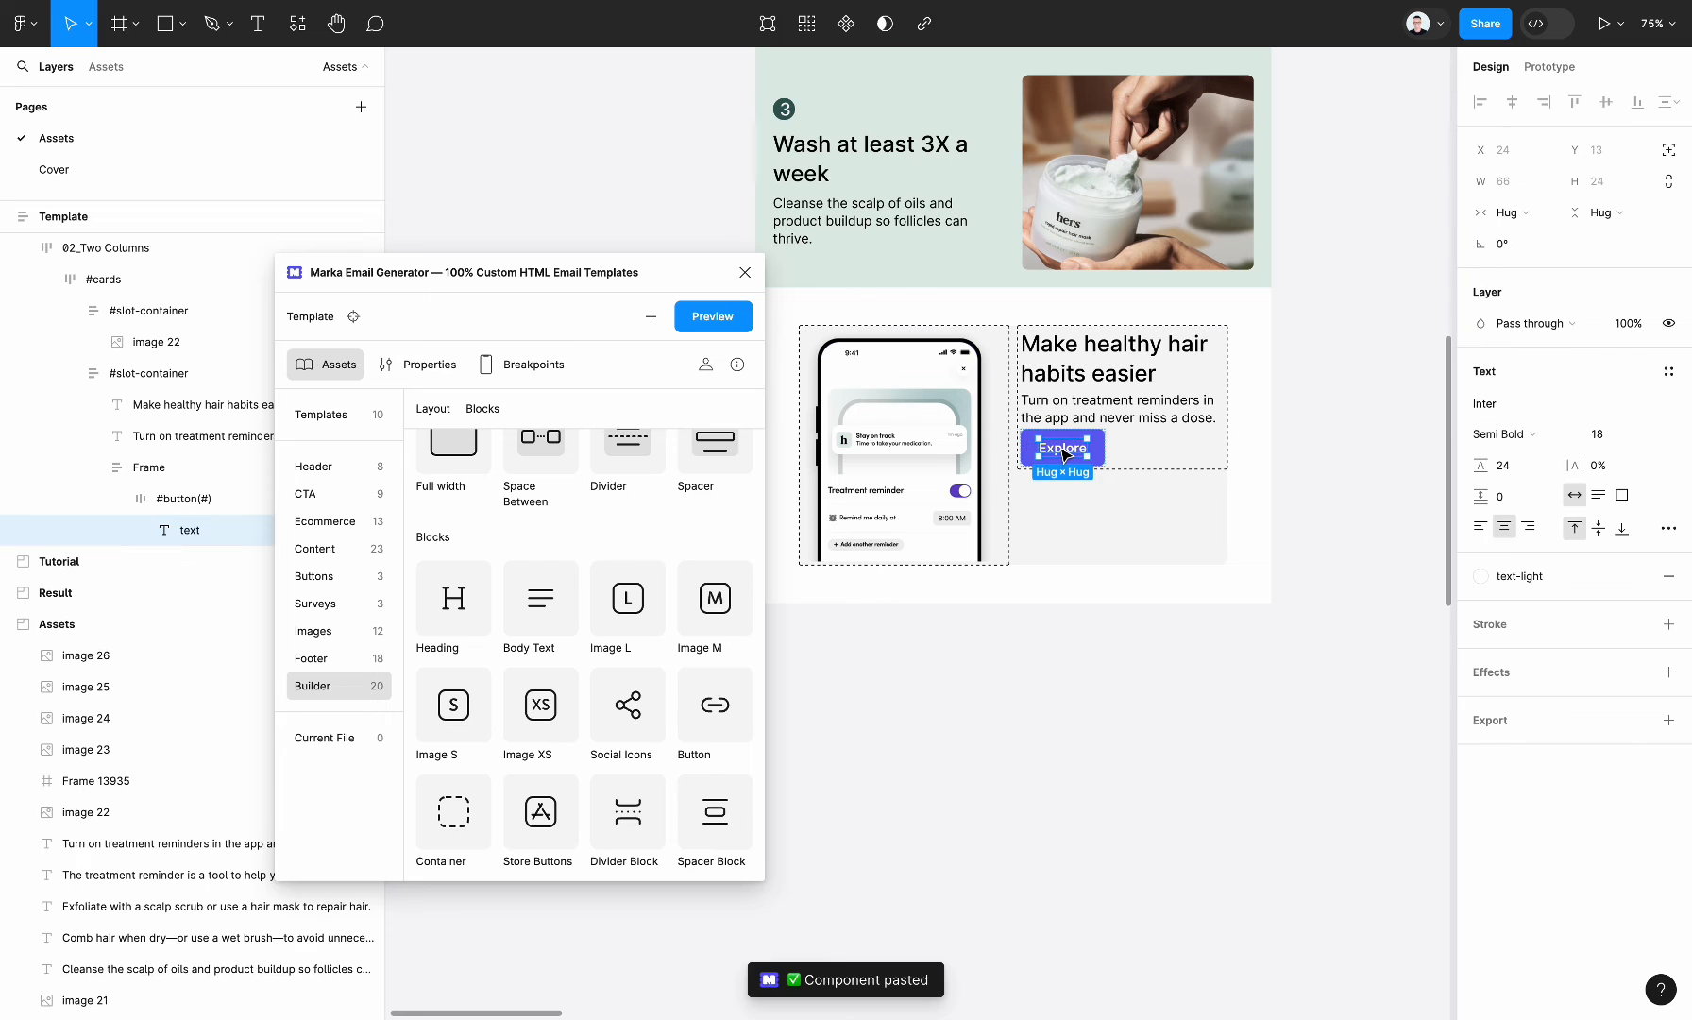
{"action": "left_click", "coordinate": [192, 498]}
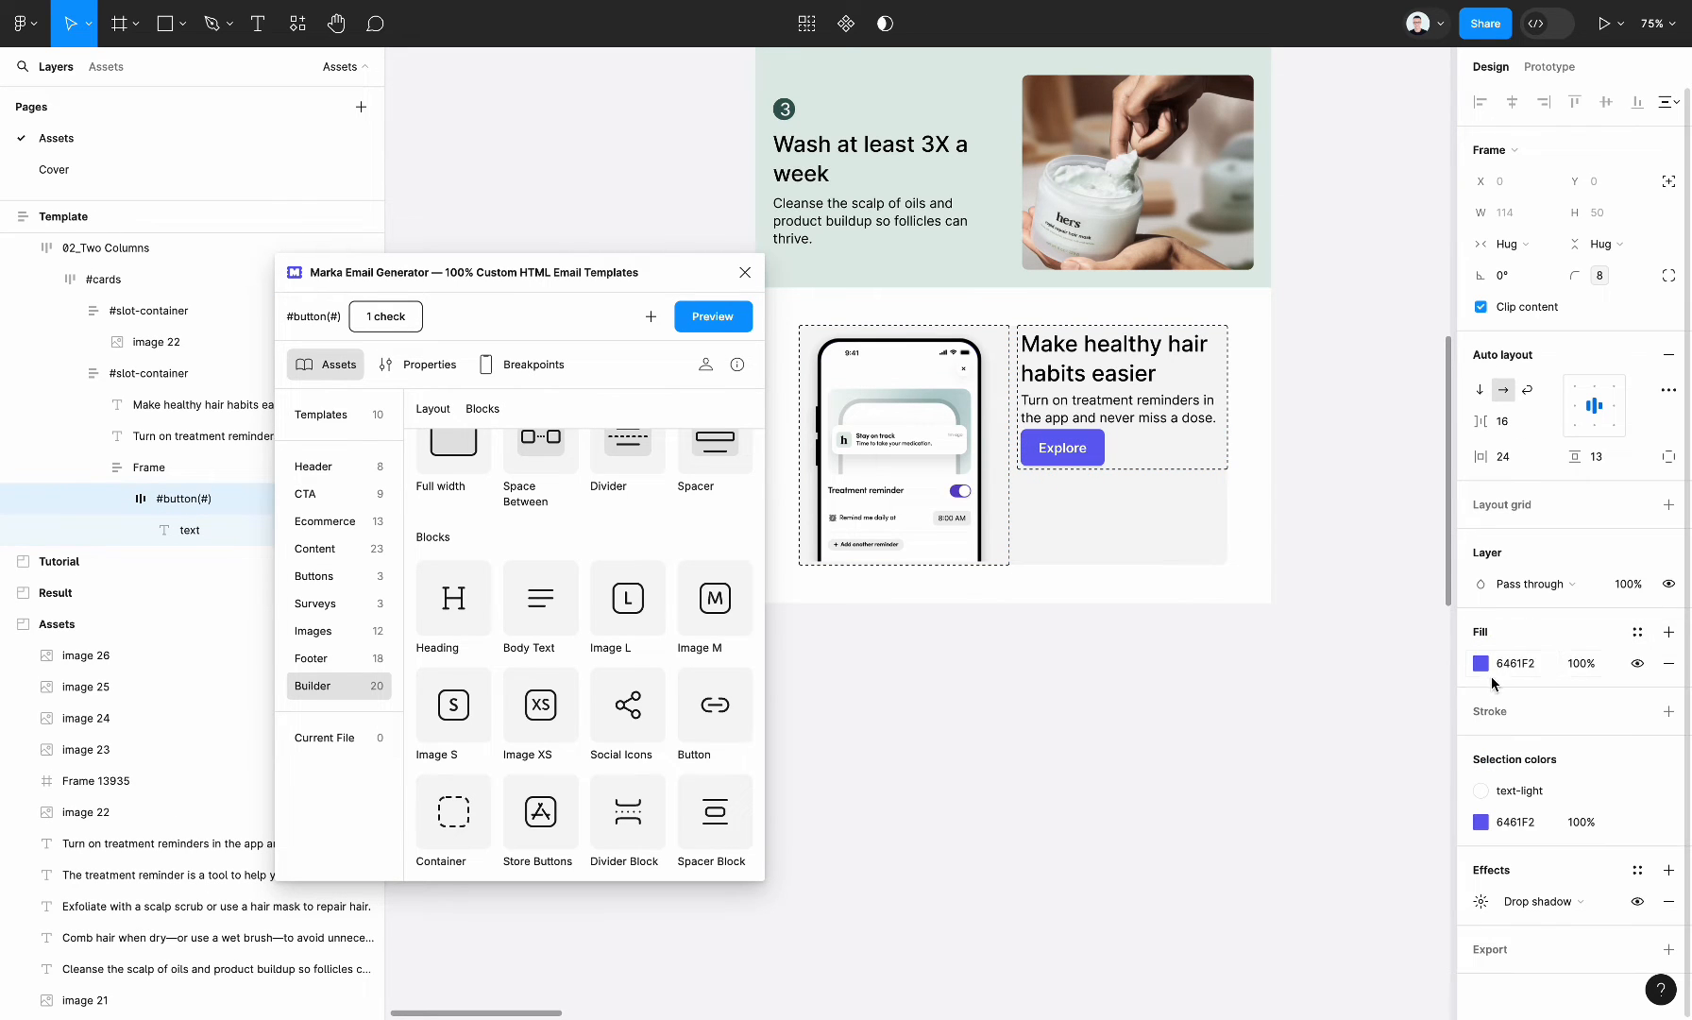
{"action": "left_click", "coordinate": [1482, 663]}
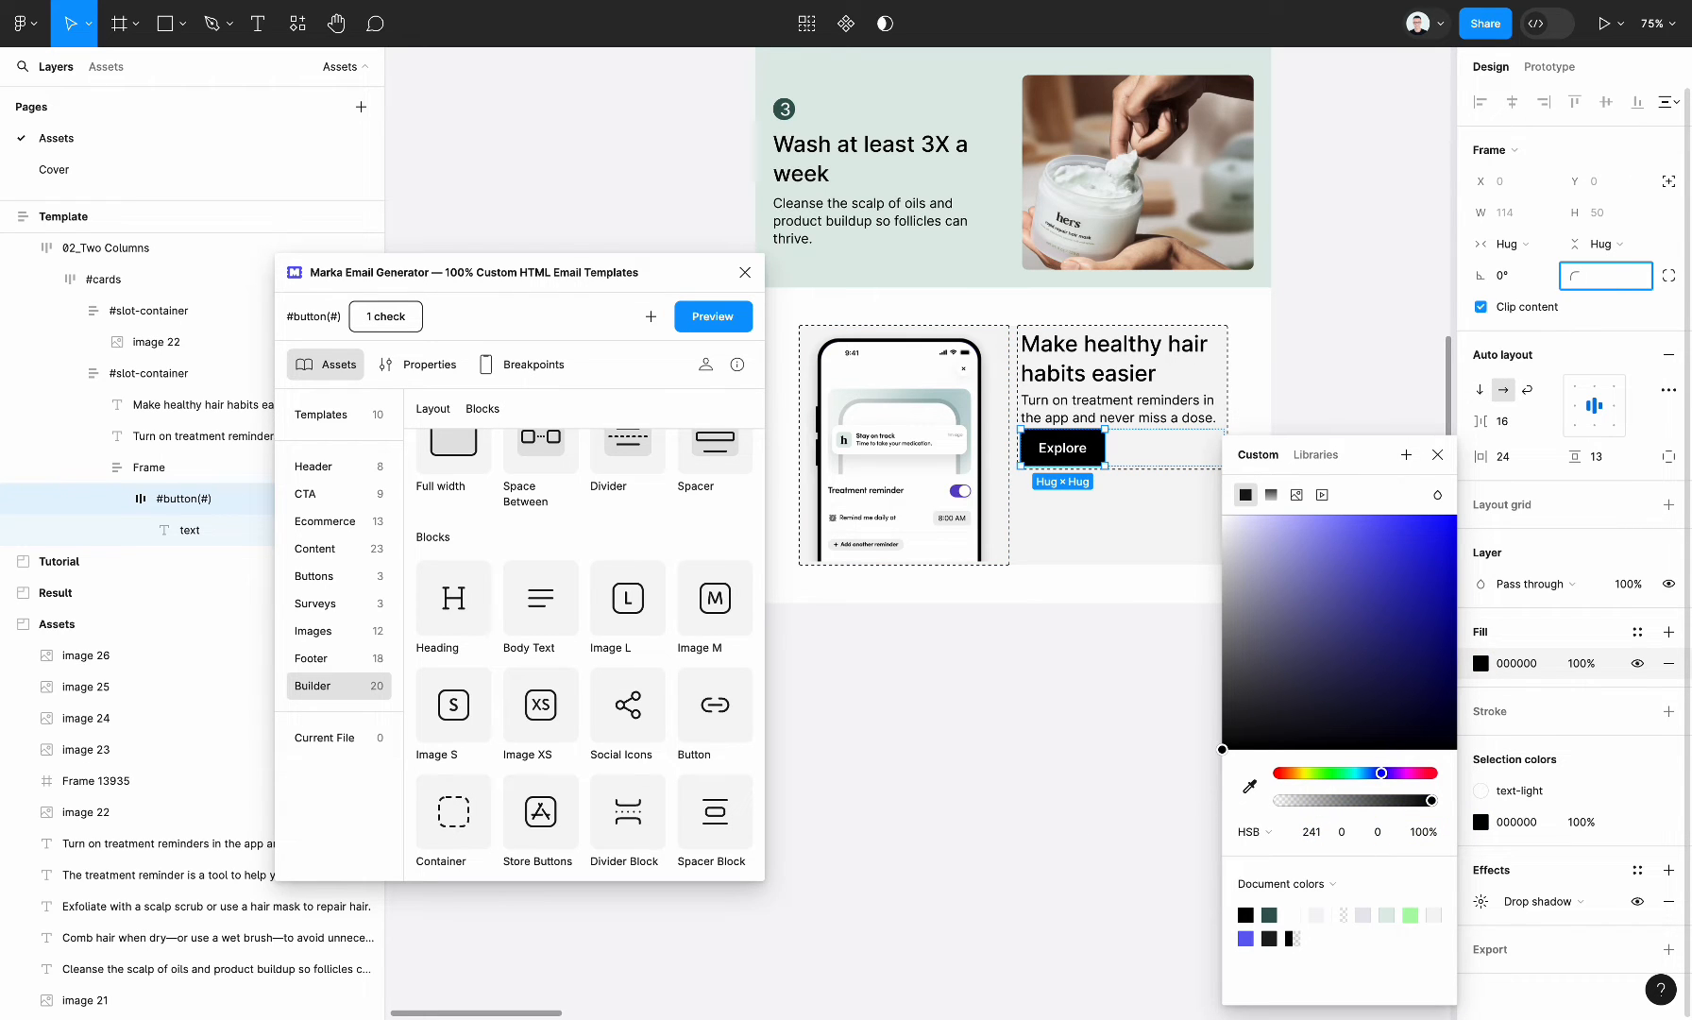
{"action": "type", "text": "40"}
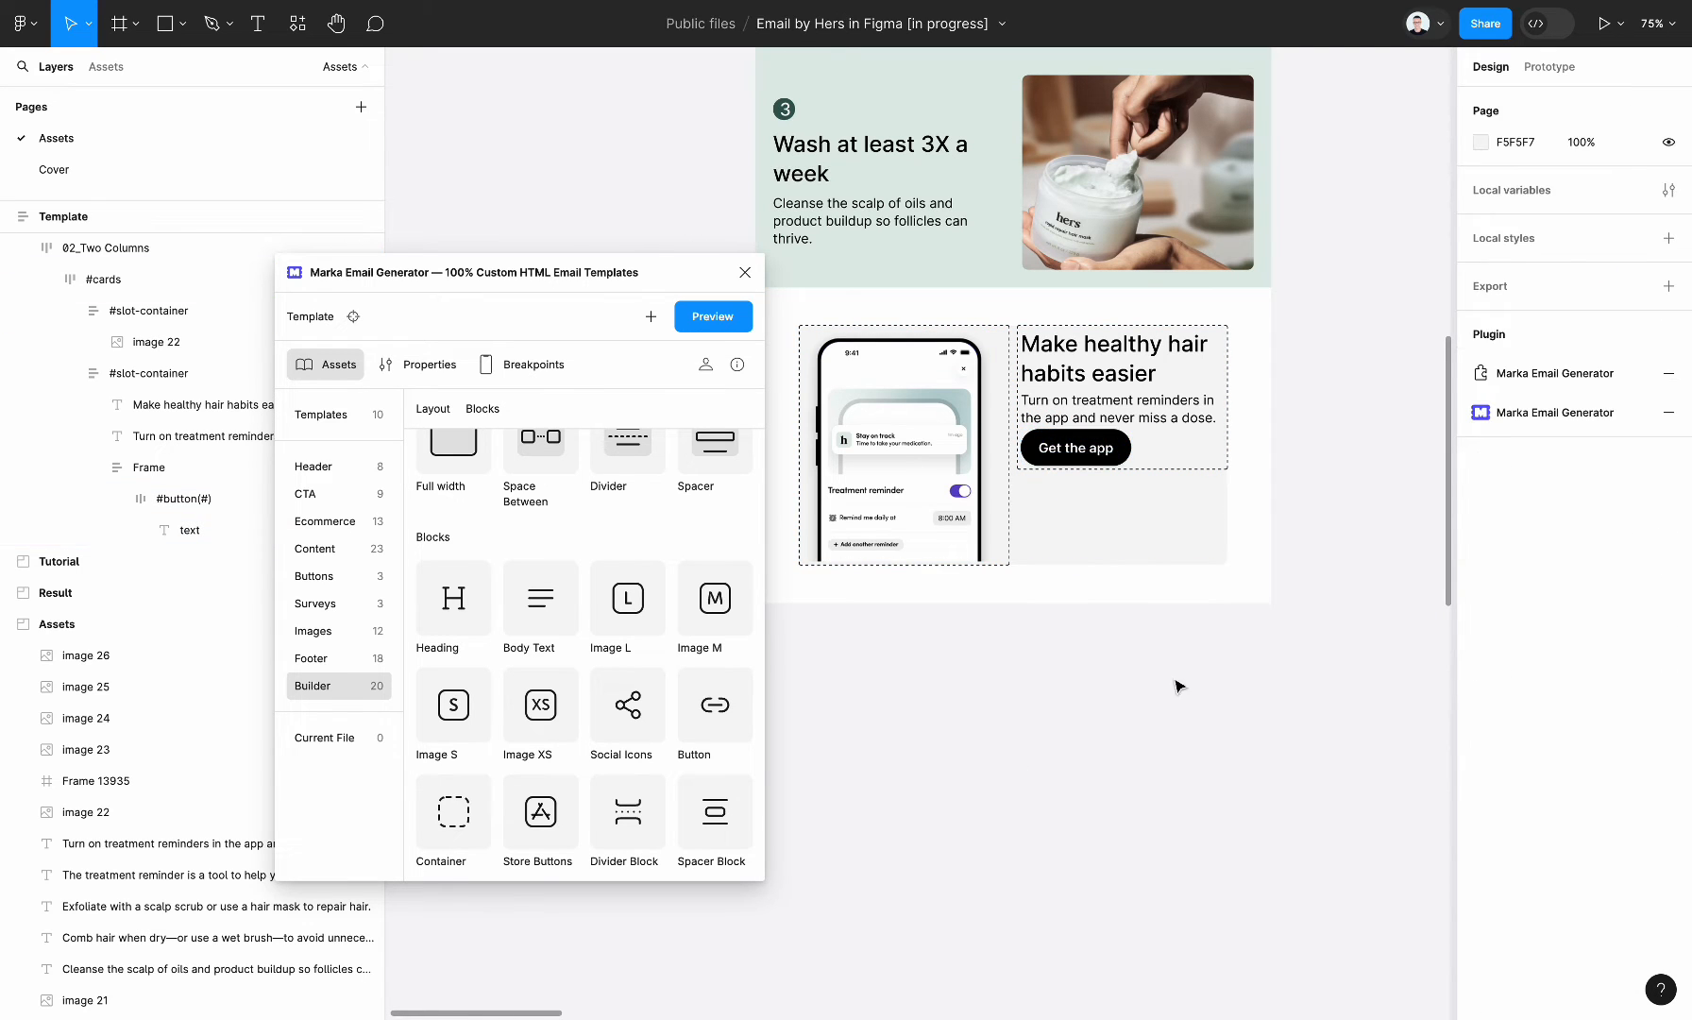
{"action": "scroll", "scroll_direction": "down", "scroll_amount": 3}
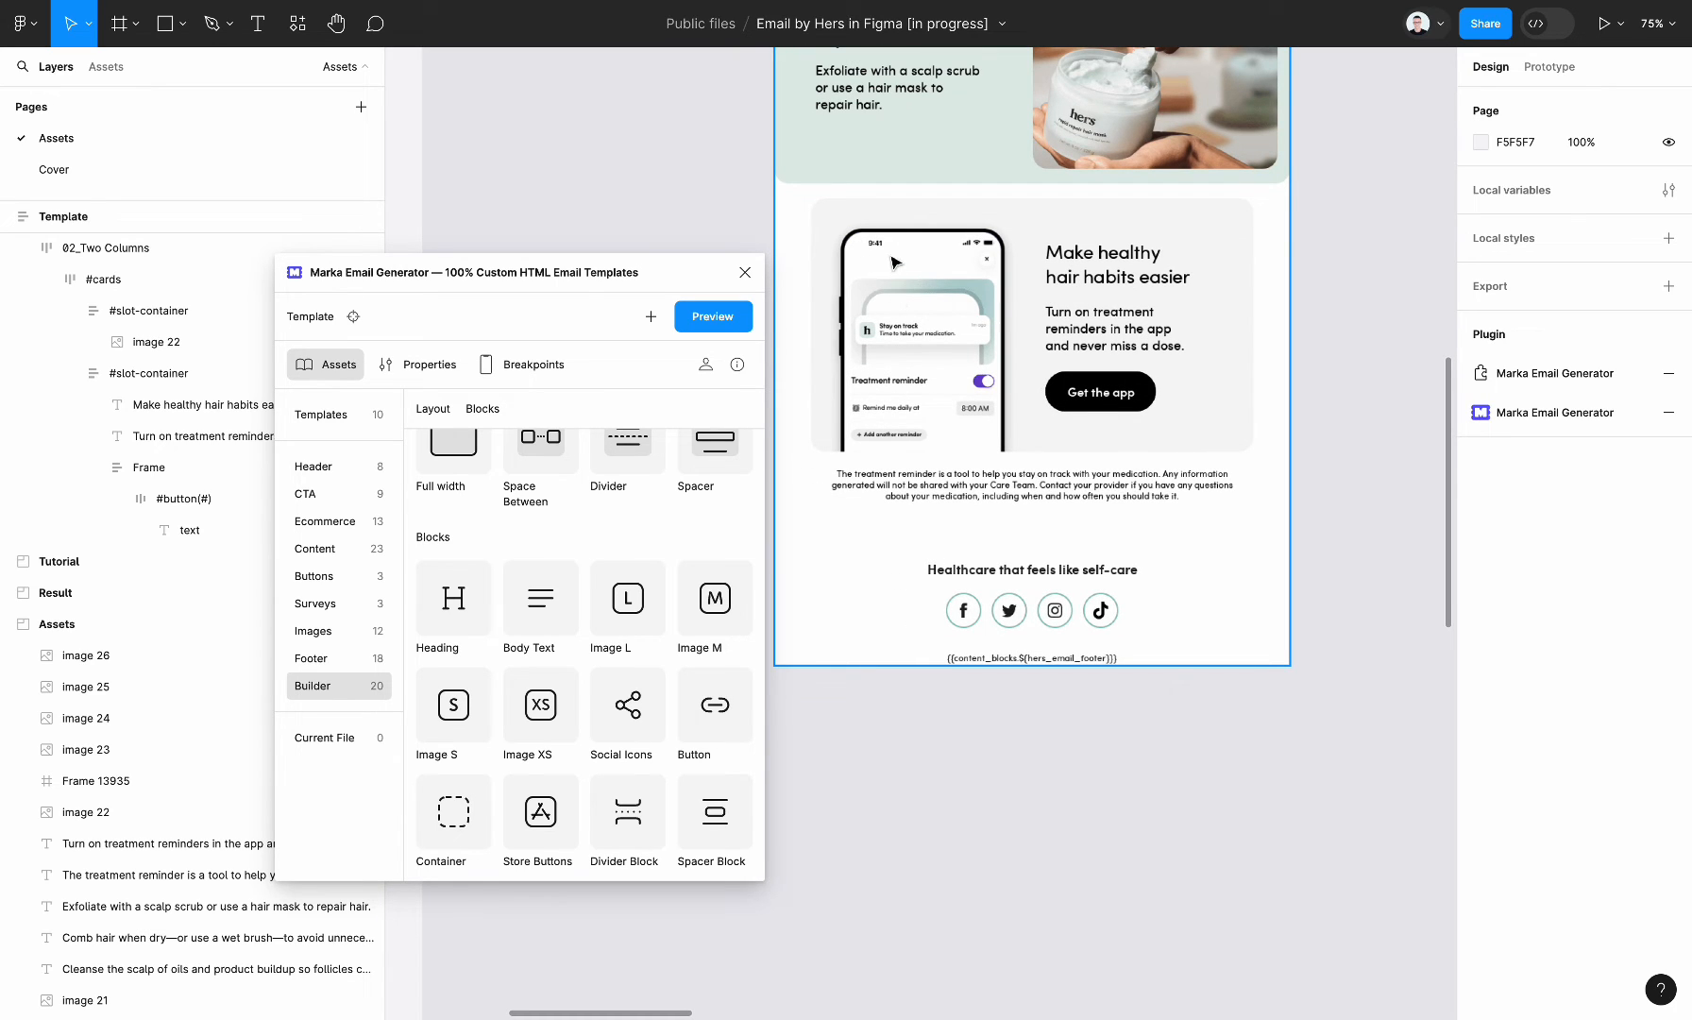
{"action": "mouse_move", "coordinate": [1014, 304]}
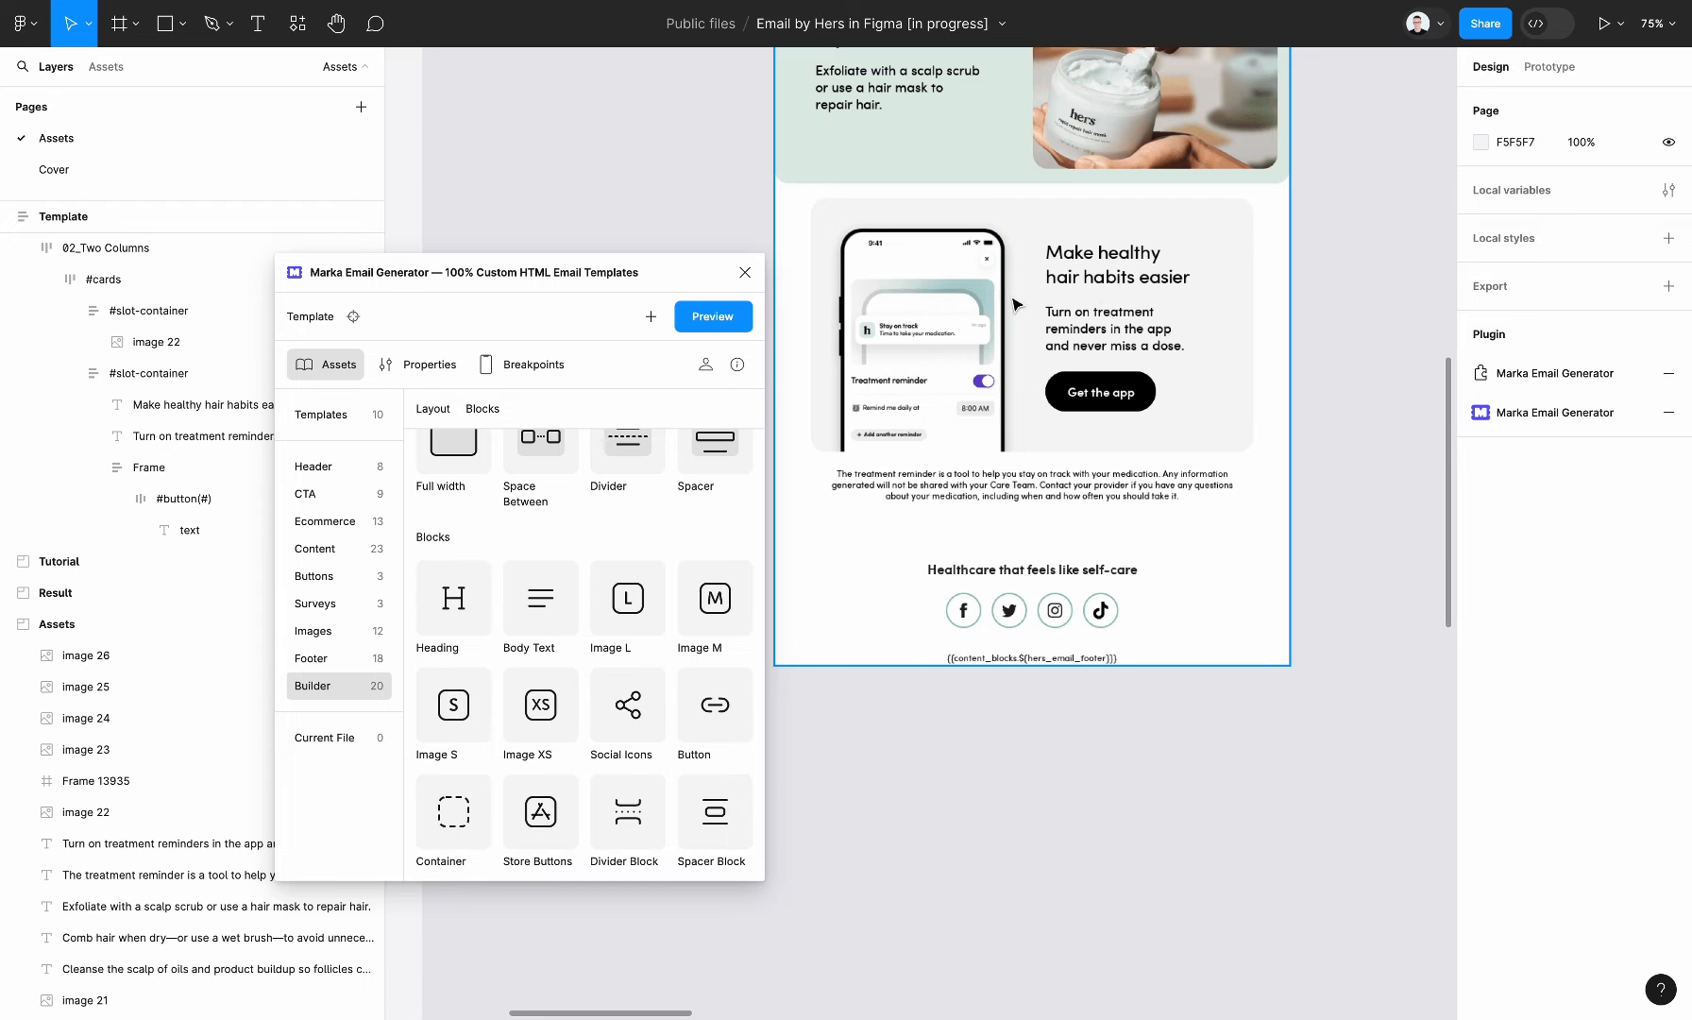
{"action": "mouse_move", "coordinate": [954, 330]}
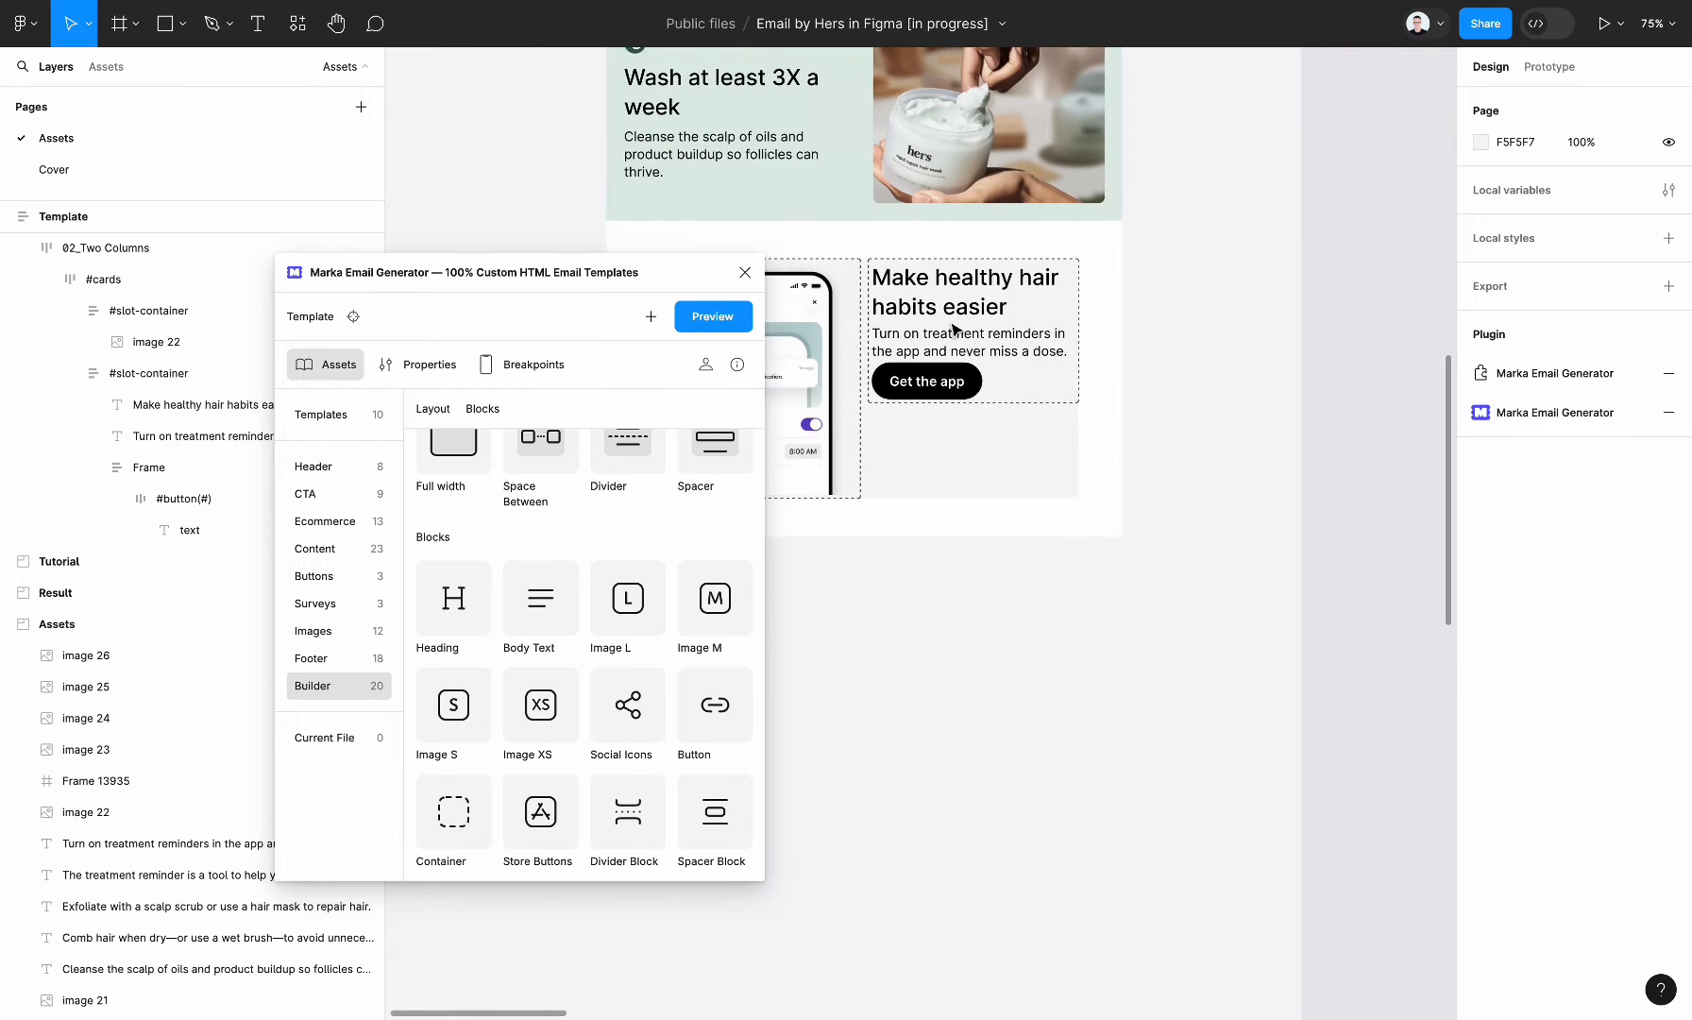
- Set the #cards row alignment to centre so the promo column sits mid-height beside image 22
{"action": "left_click", "coordinate": [105, 247]}
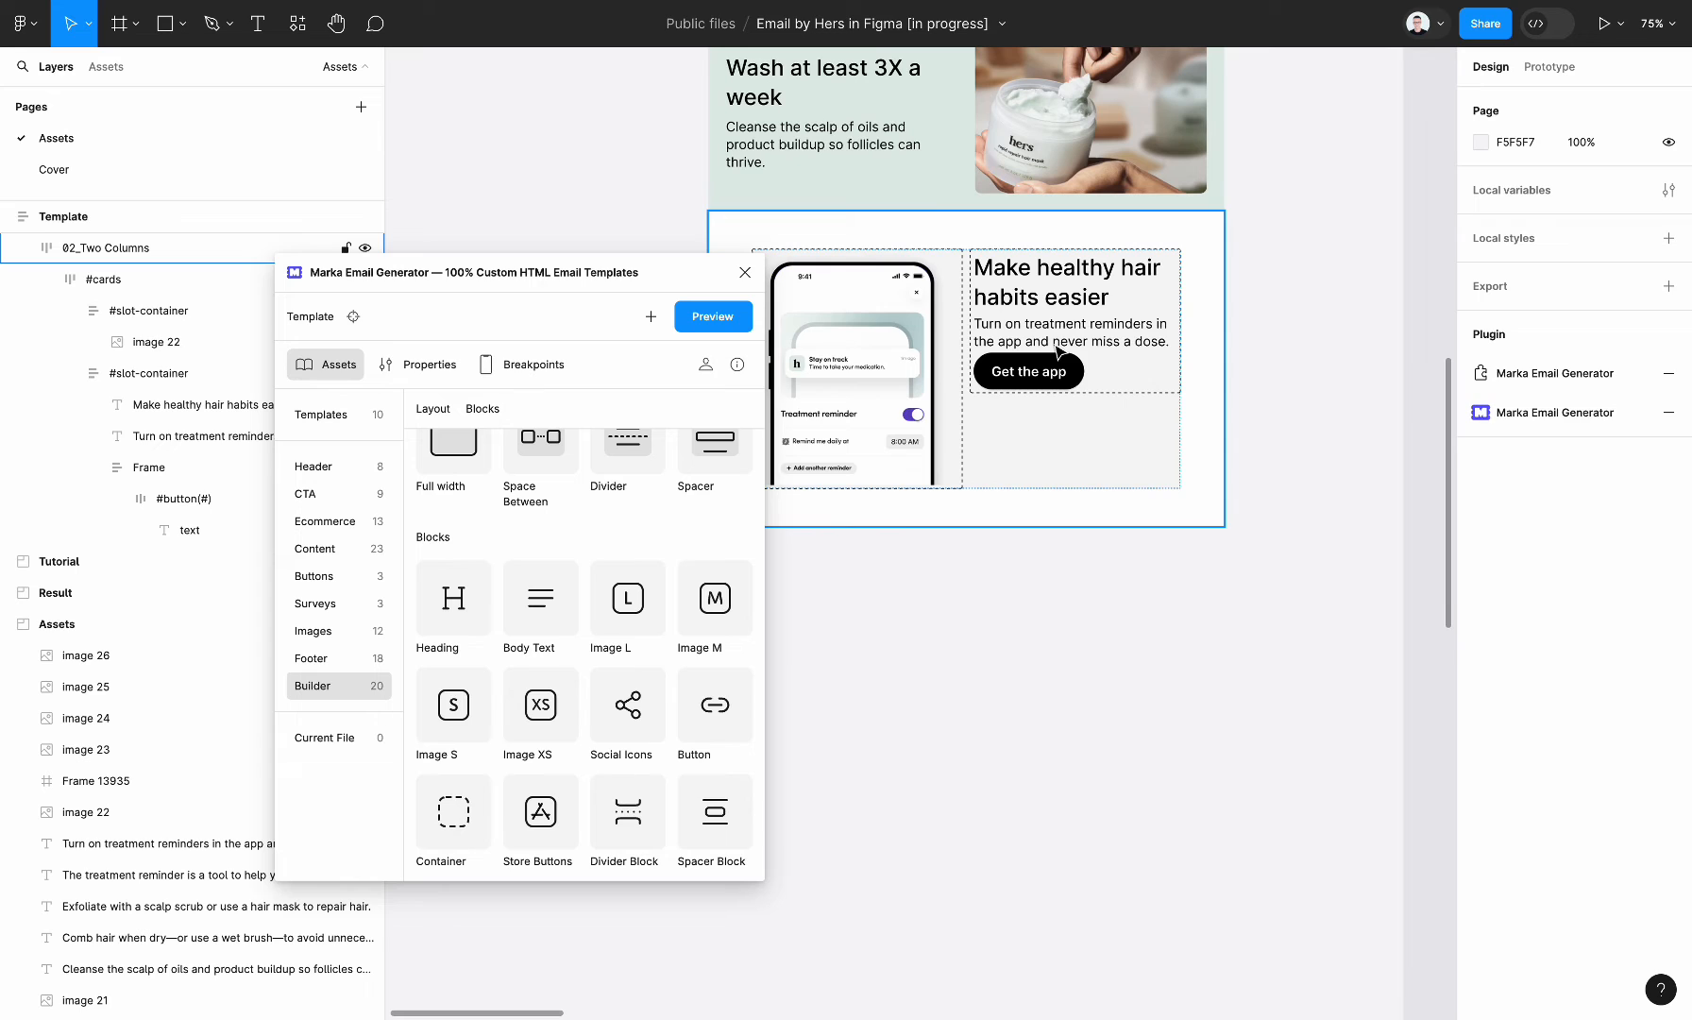
{"action": "left_click", "coordinate": [105, 279]}
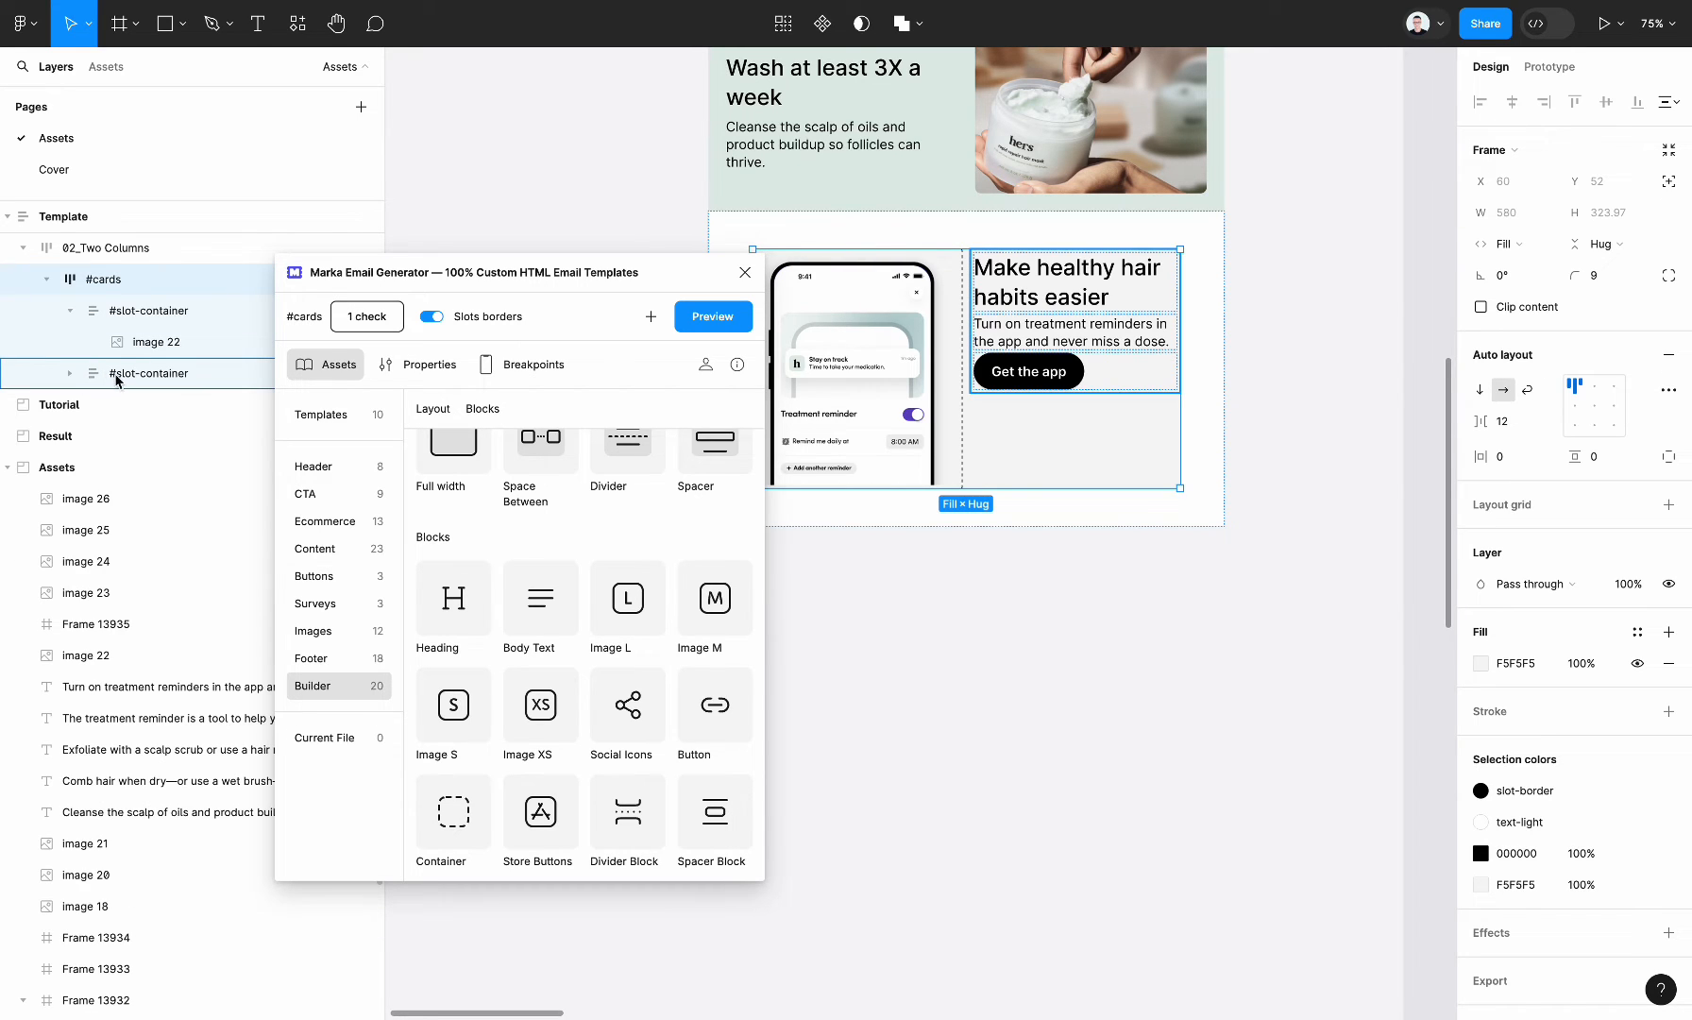
{"action": "left_click", "coordinate": [74, 278]}
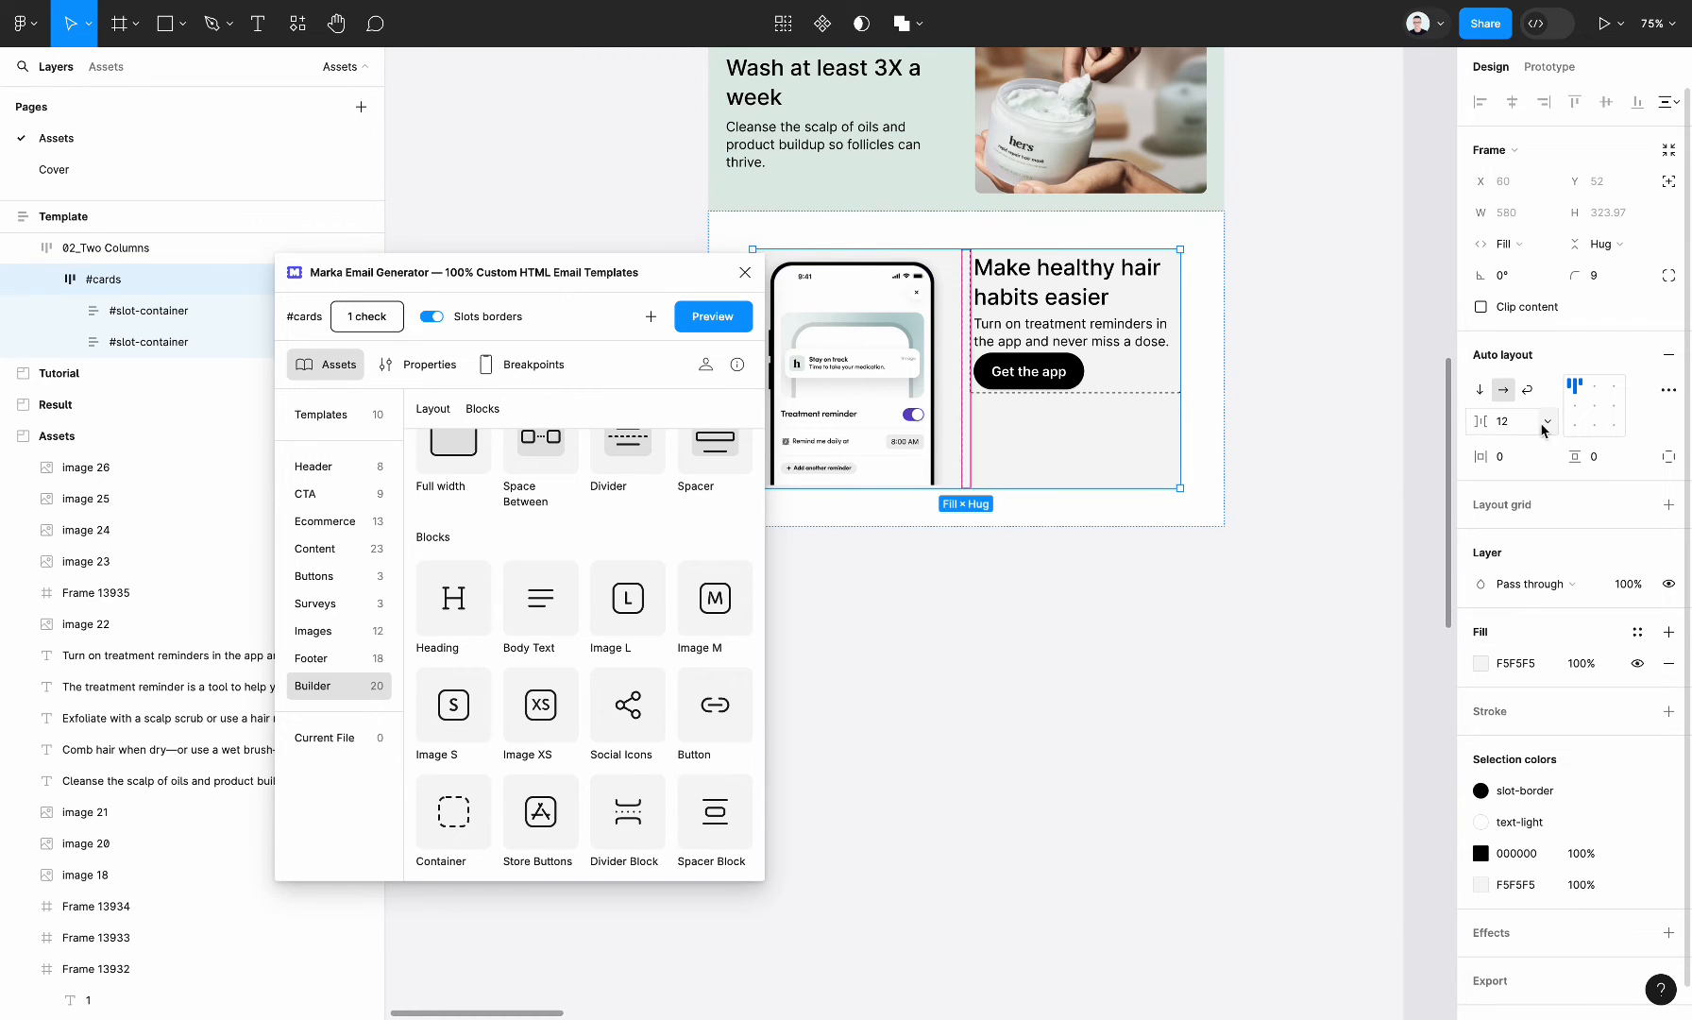
{"action": "left_click", "coordinate": [1592, 405]}
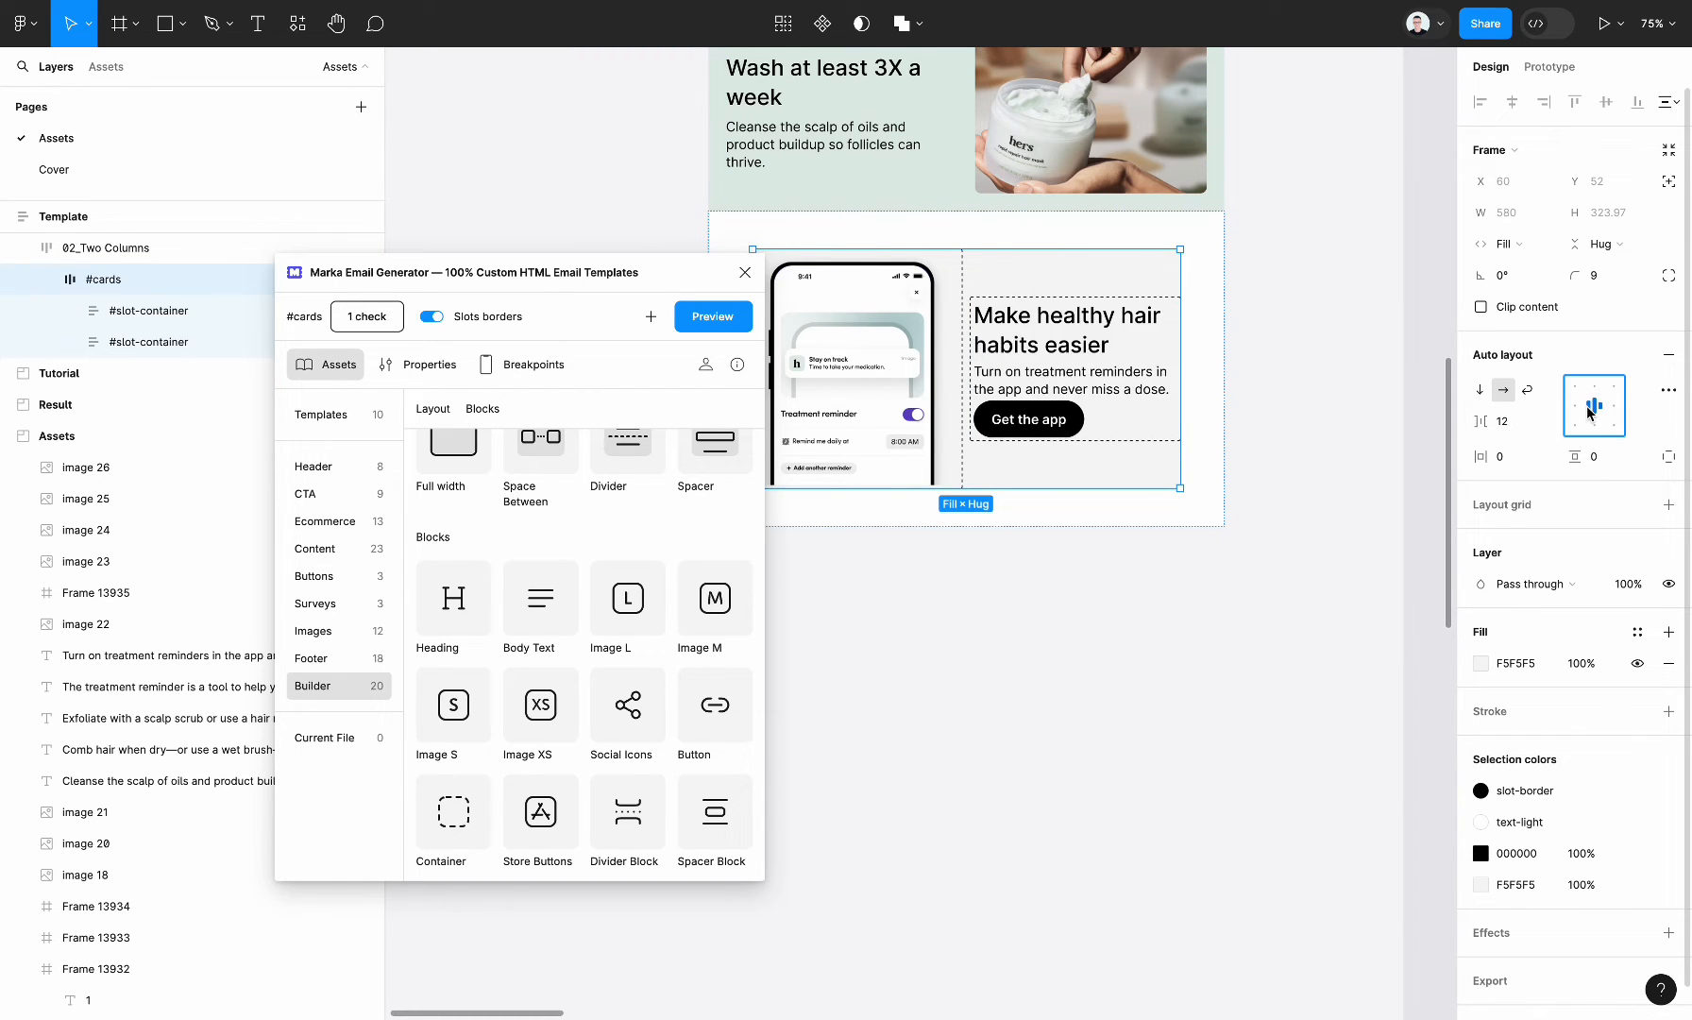
{"action": "left_click", "coordinate": [1593, 405]}
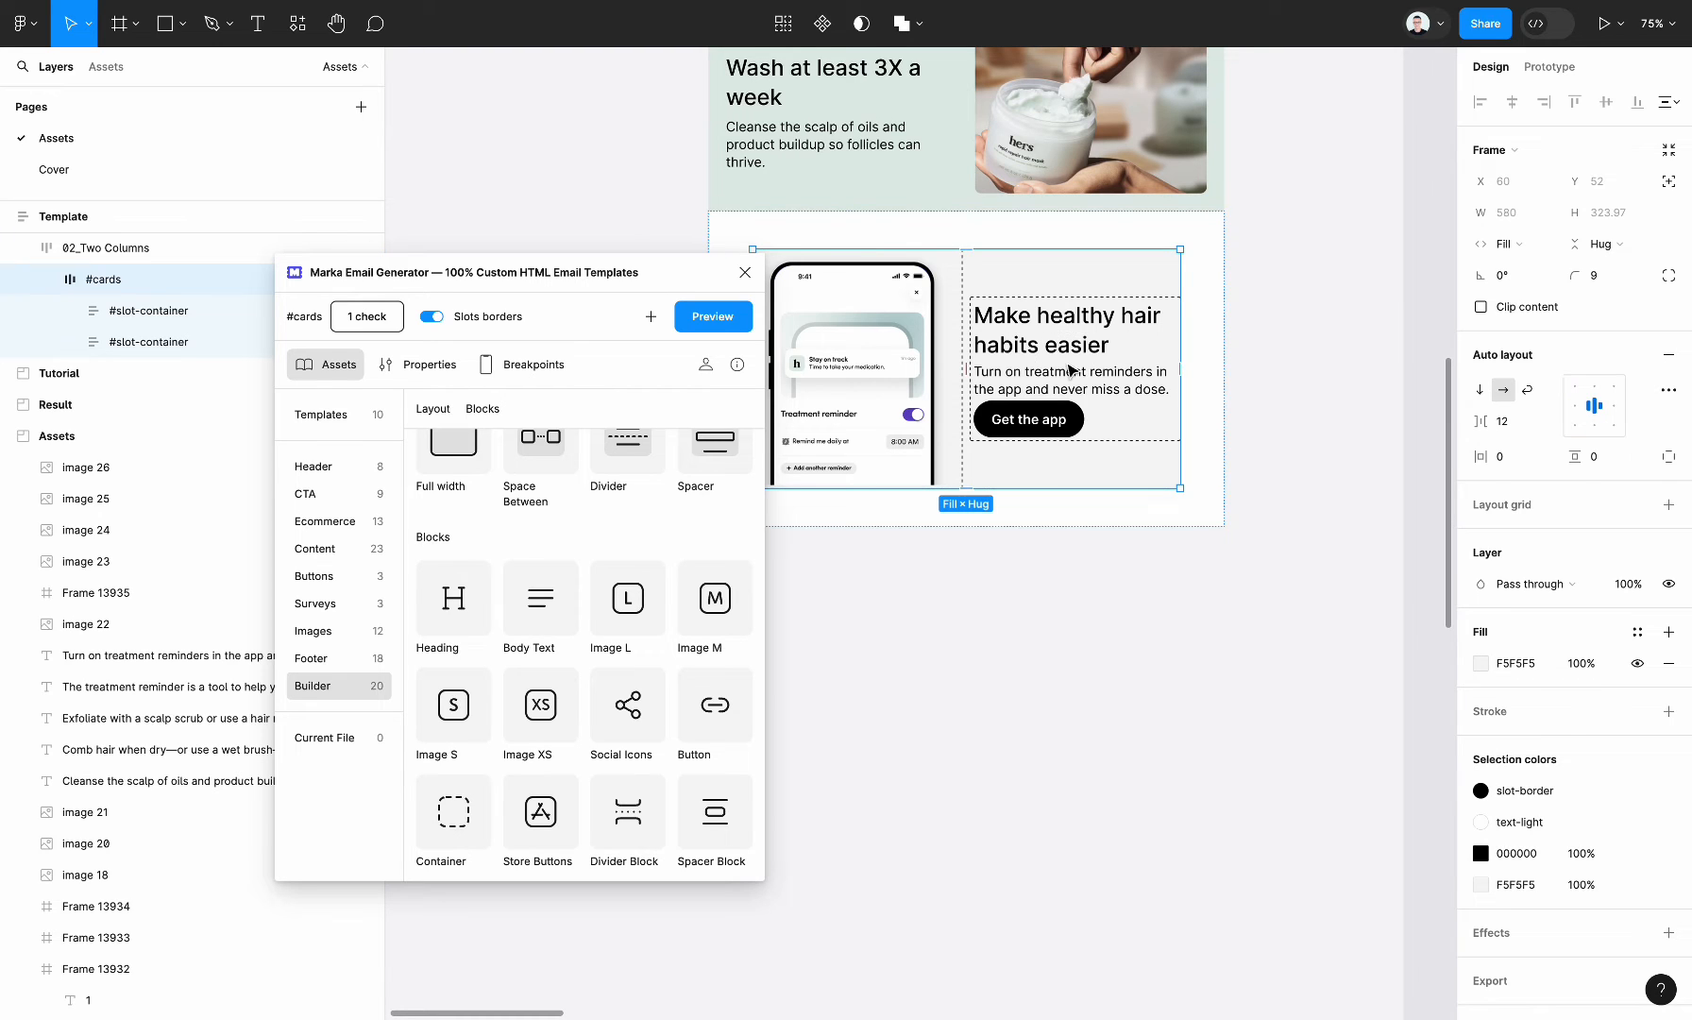
{"action": "left_click", "coordinate": [1073, 372]}
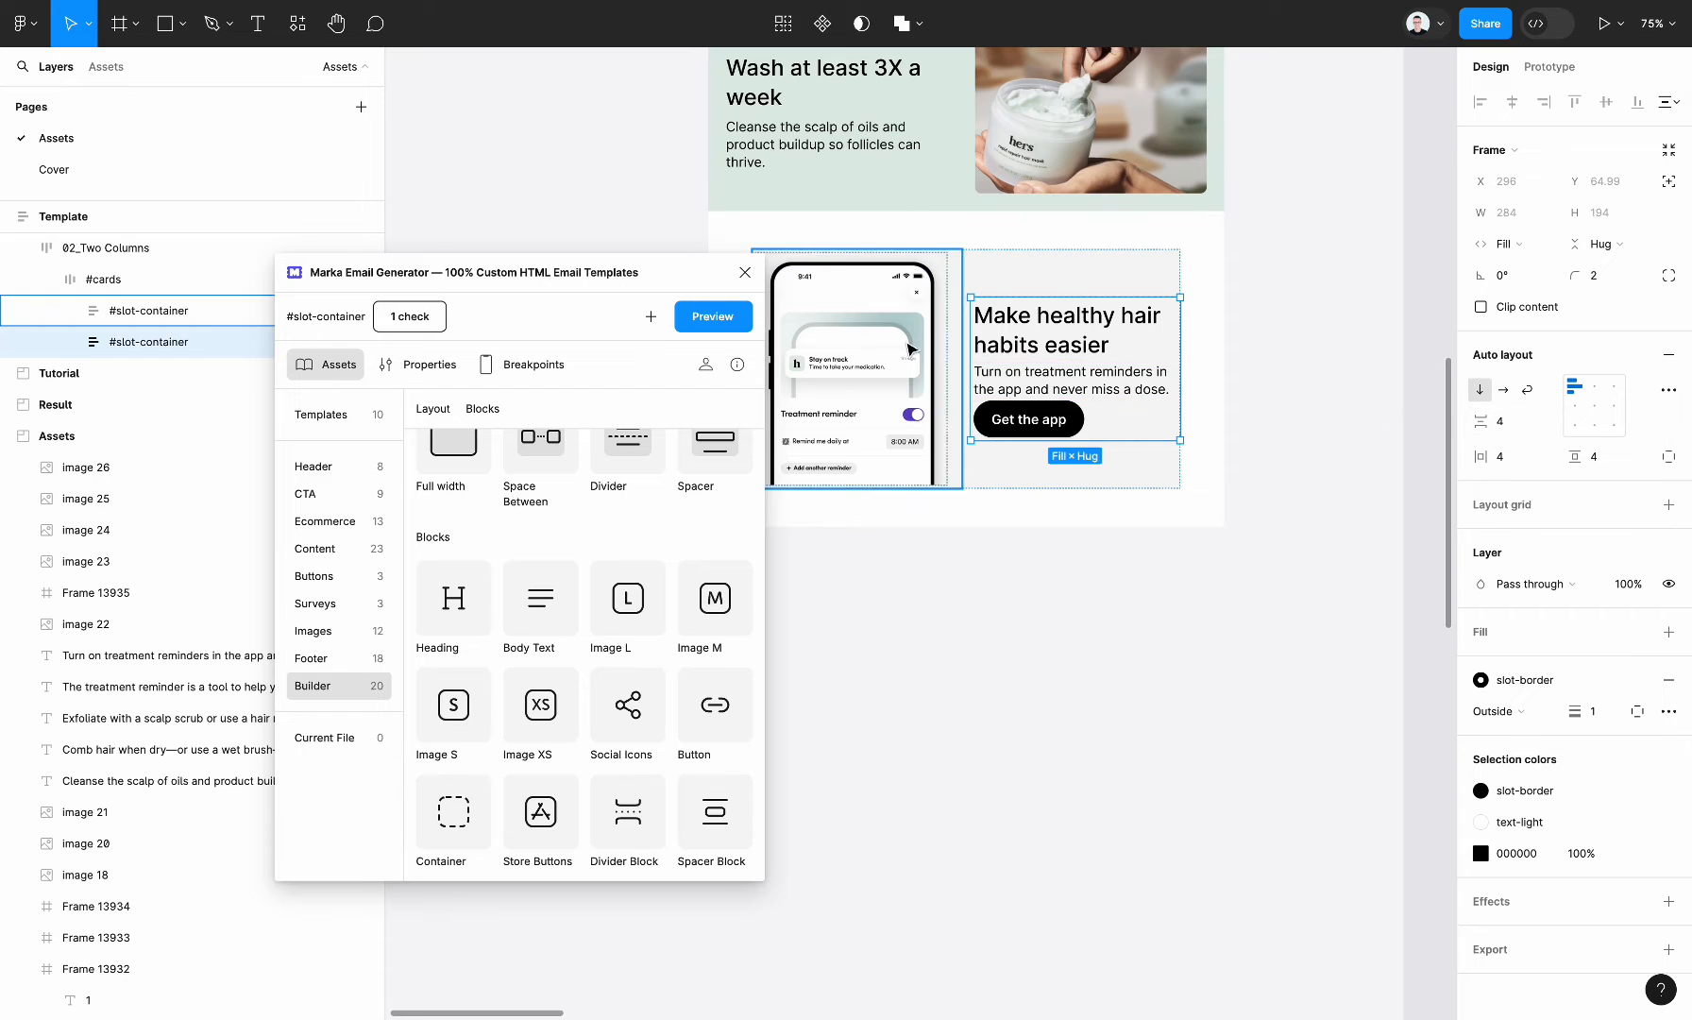
{"action": "left_click", "coordinate": [1504, 422]}
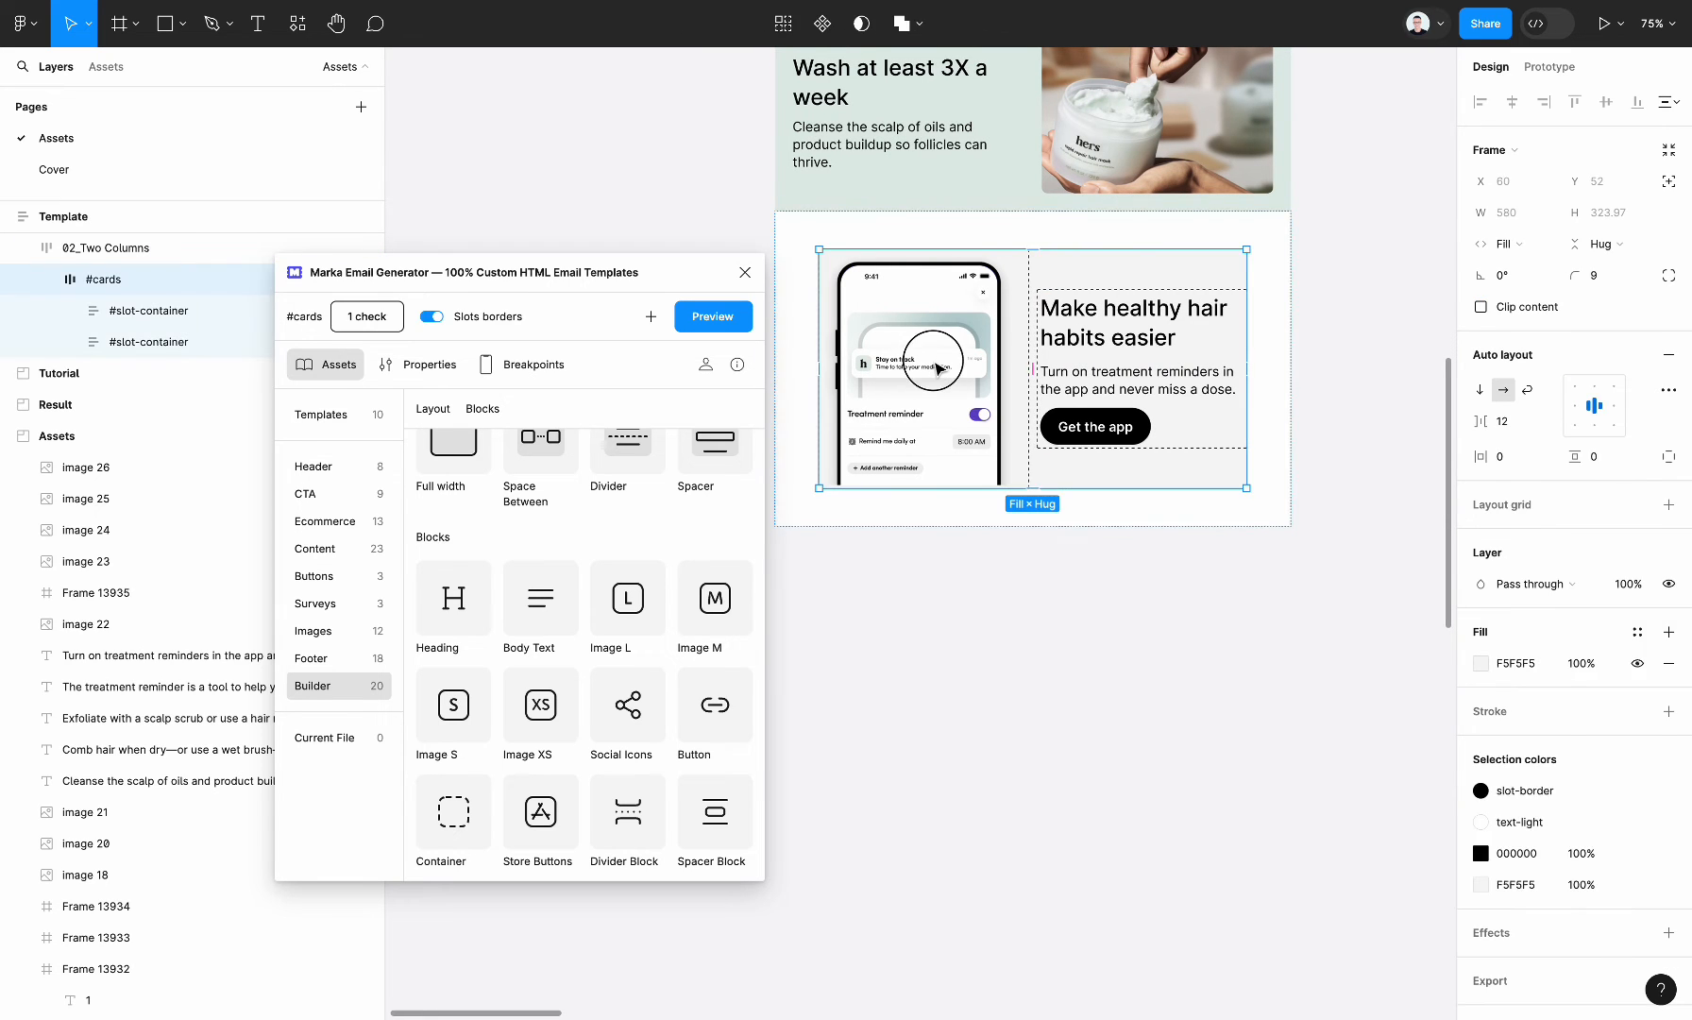
{"action": "left_click", "coordinate": [918, 367]}
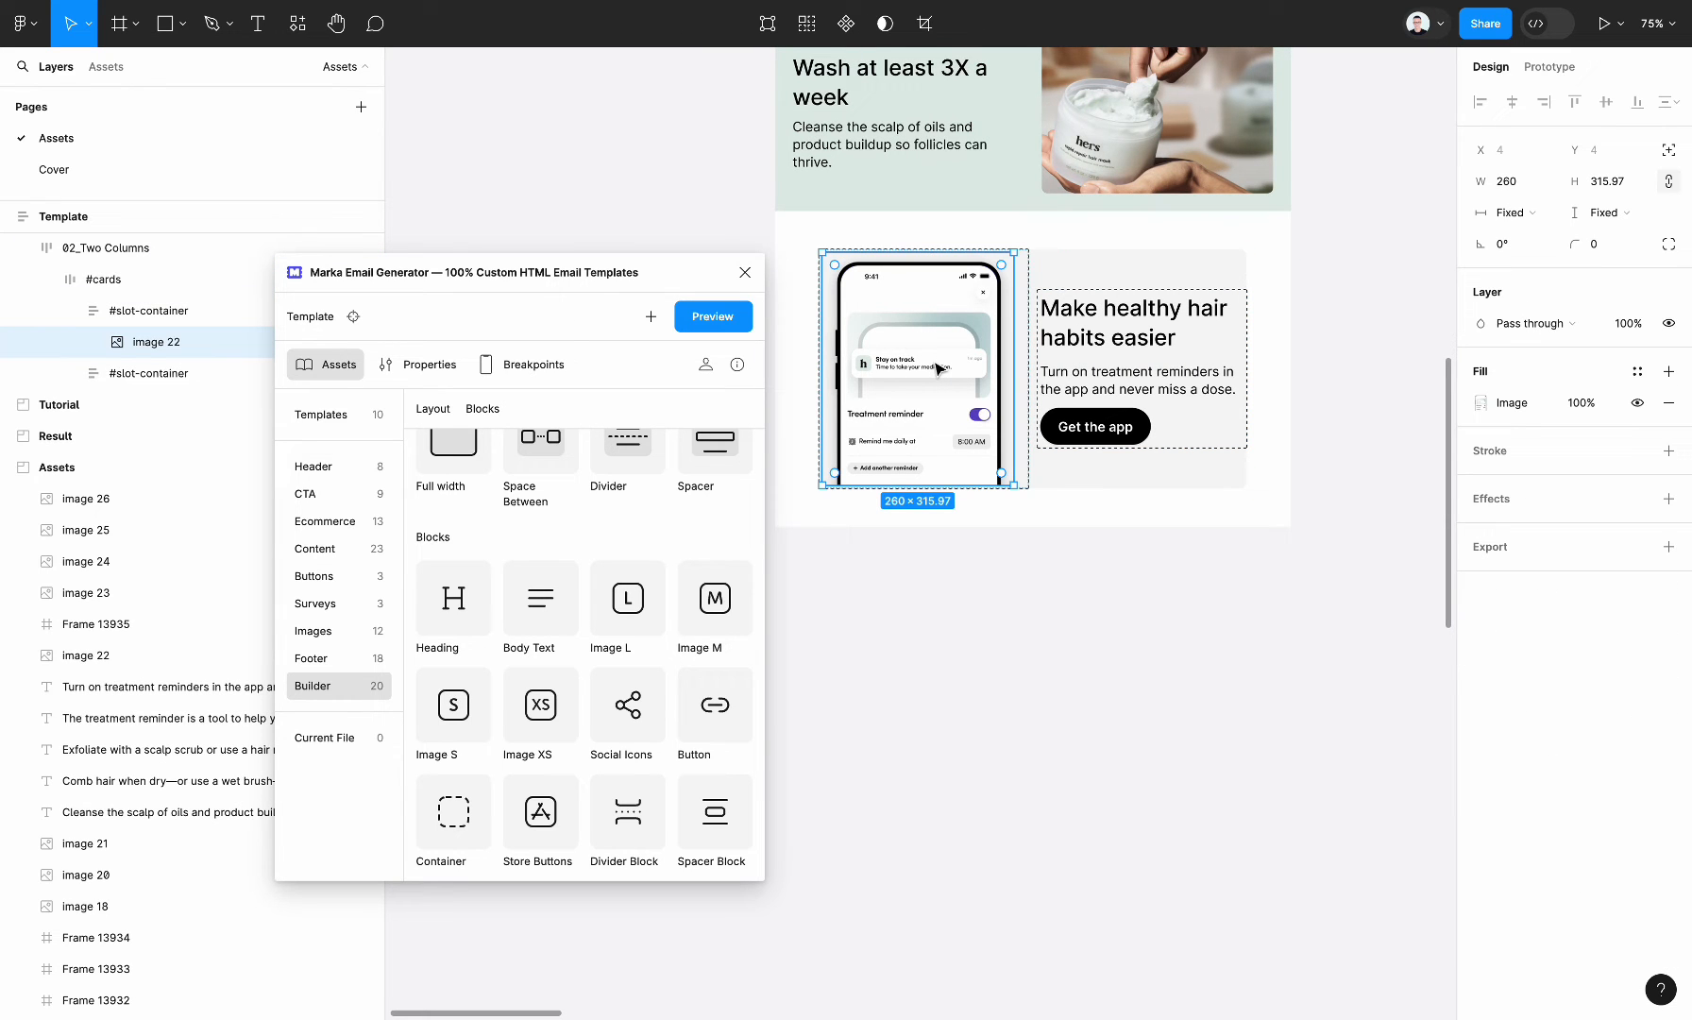
- Set the #slot-container around image 22 to 'Align bottom left'
{"action": "scroll", "scroll_direction": "down", "scroll_amount": 3}
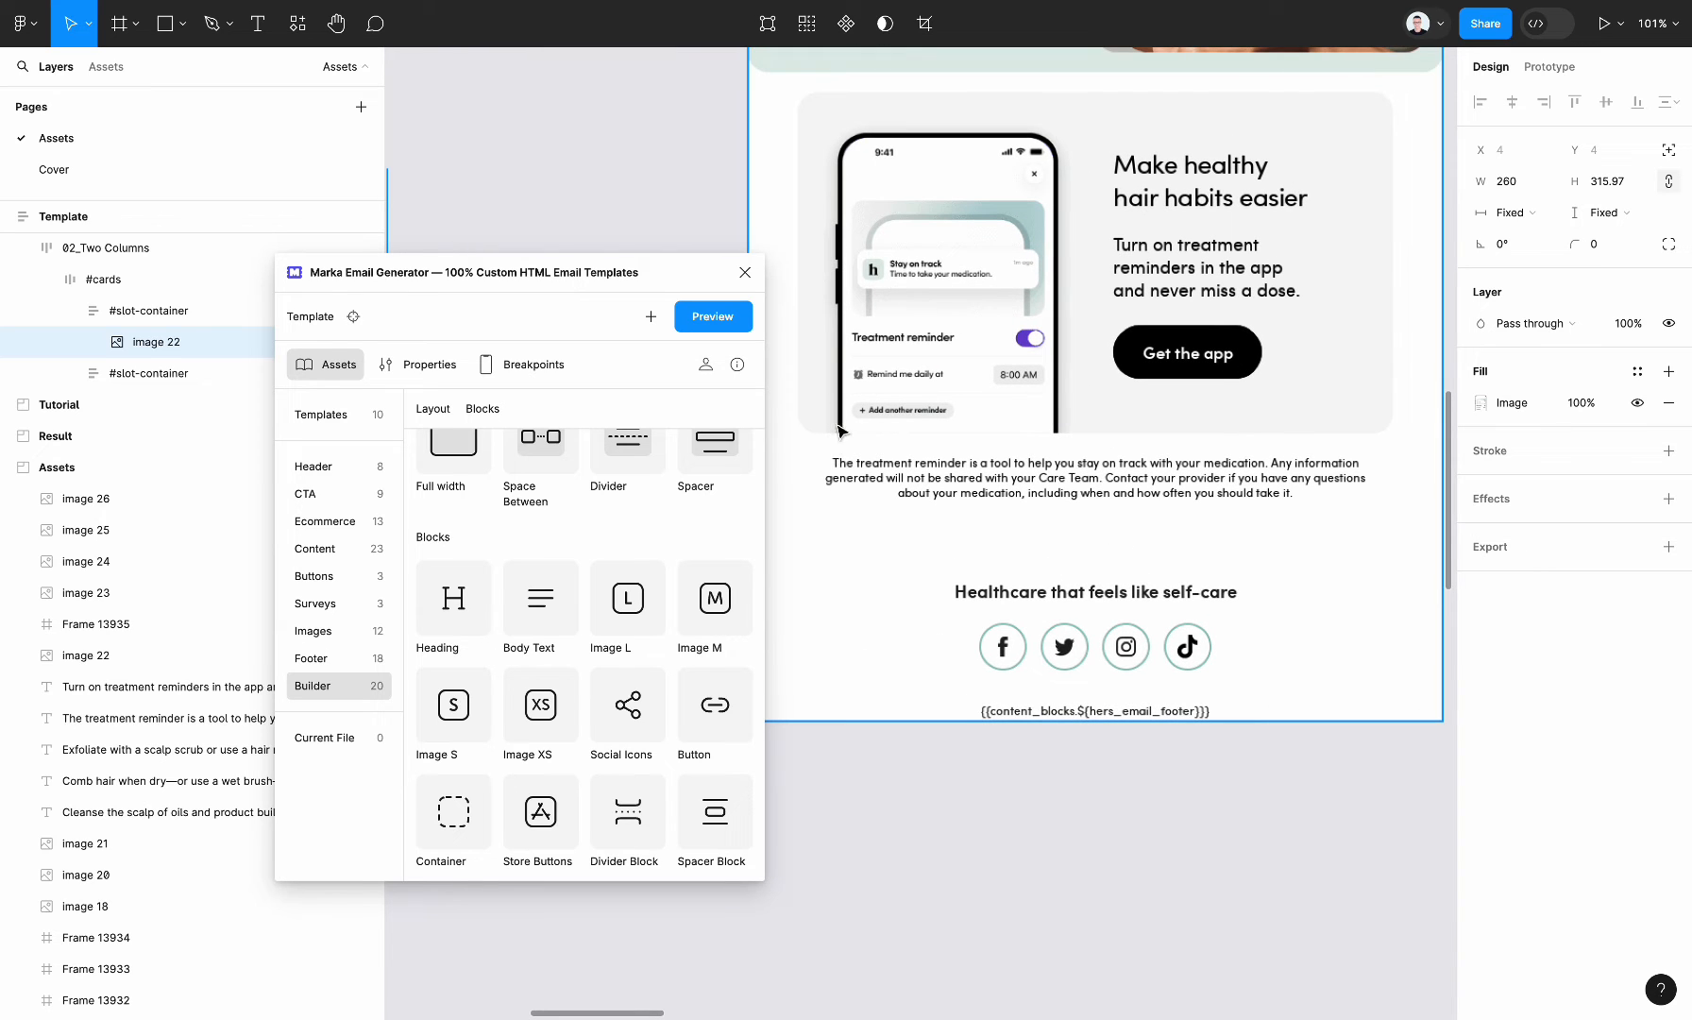
{"action": "mouse_move", "coordinate": [913, 440]}
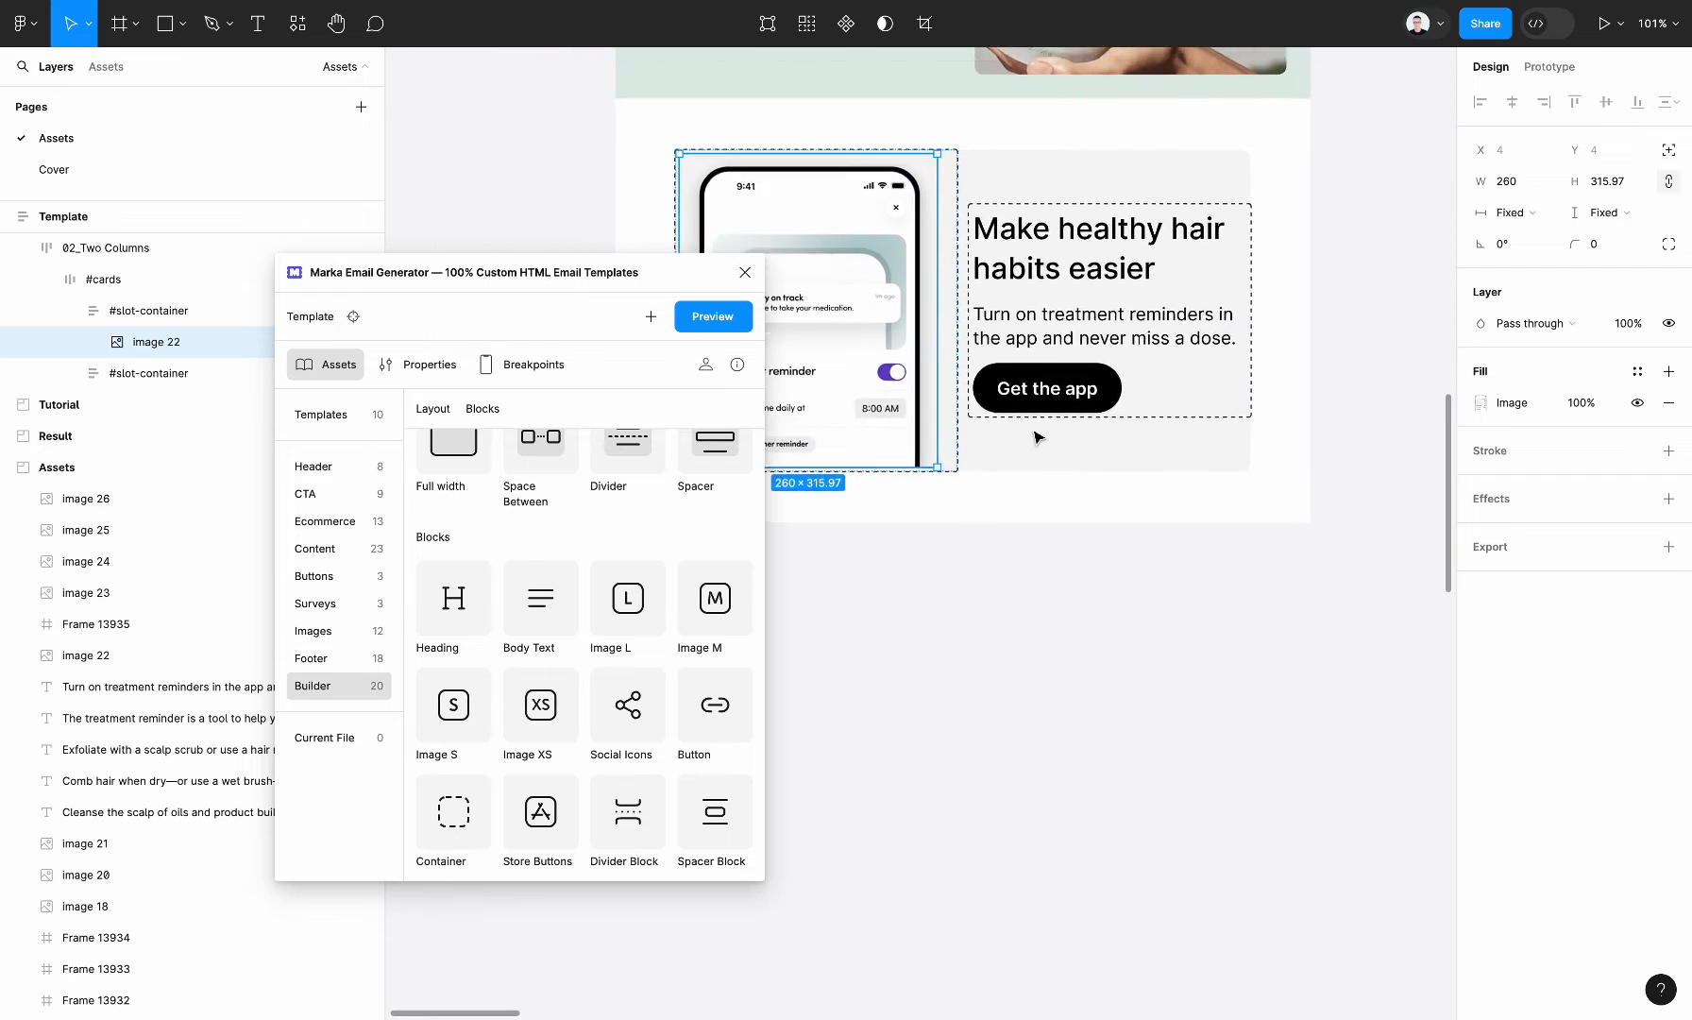
{"action": "left_click", "coordinate": [151, 310]}
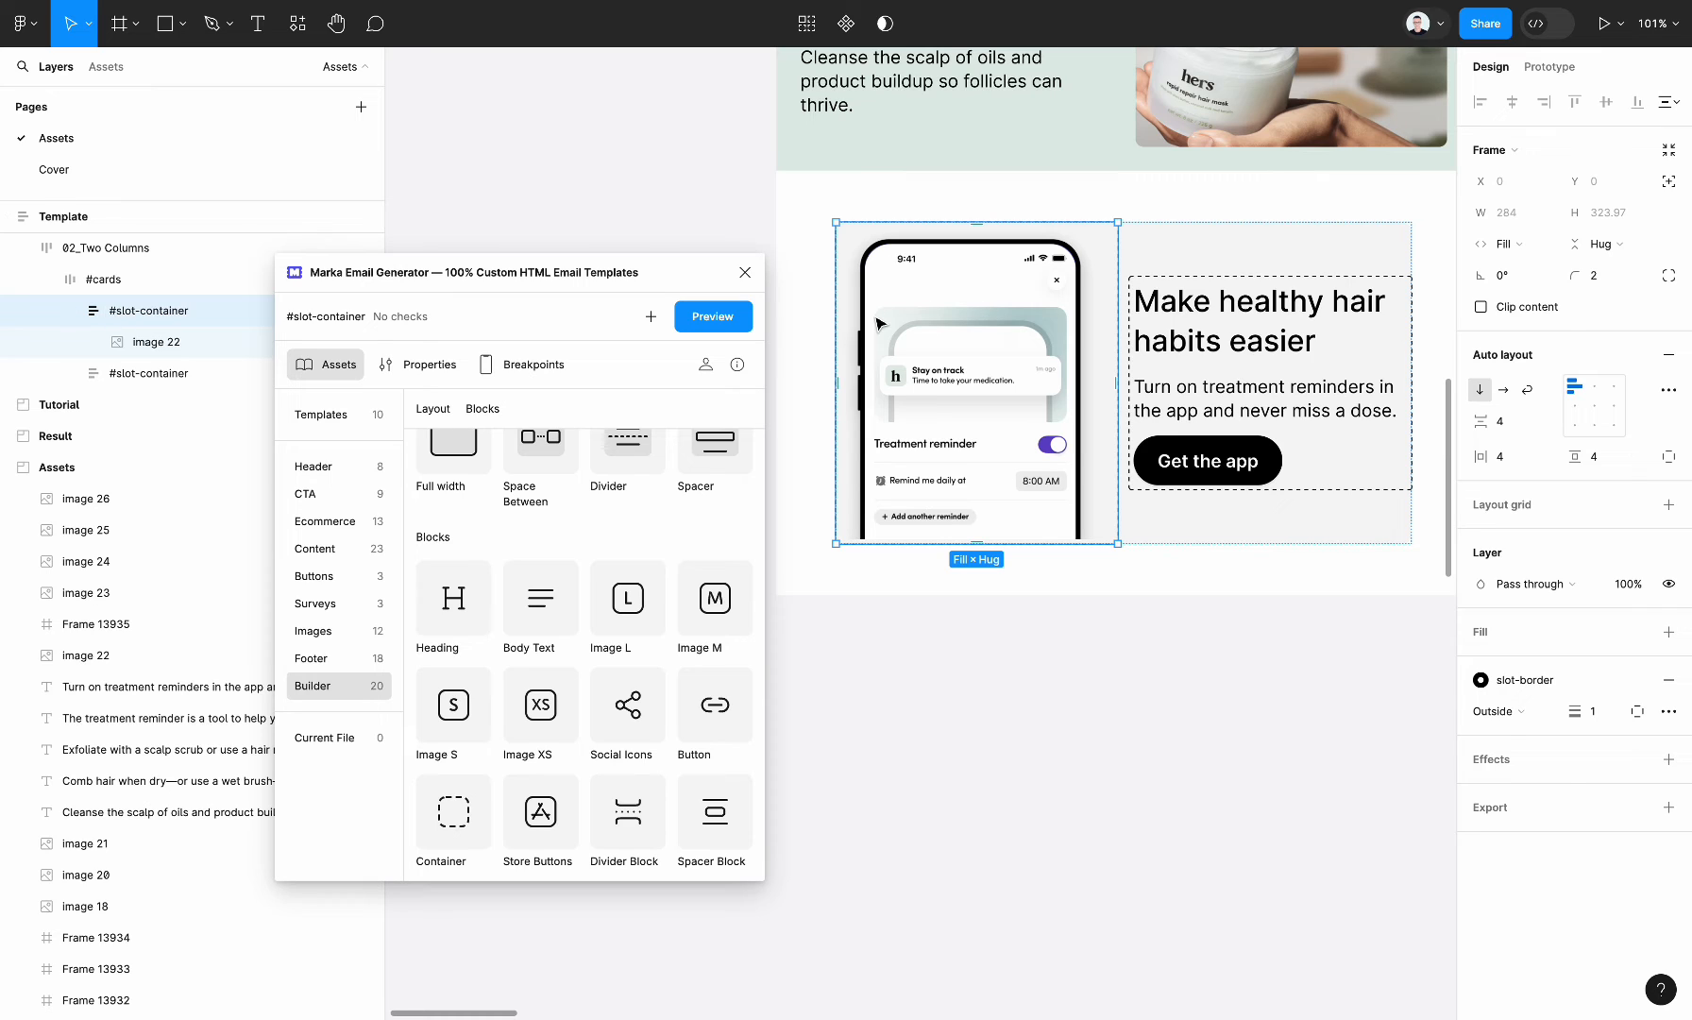
{"action": "mouse_move", "coordinate": [1516, 353]}
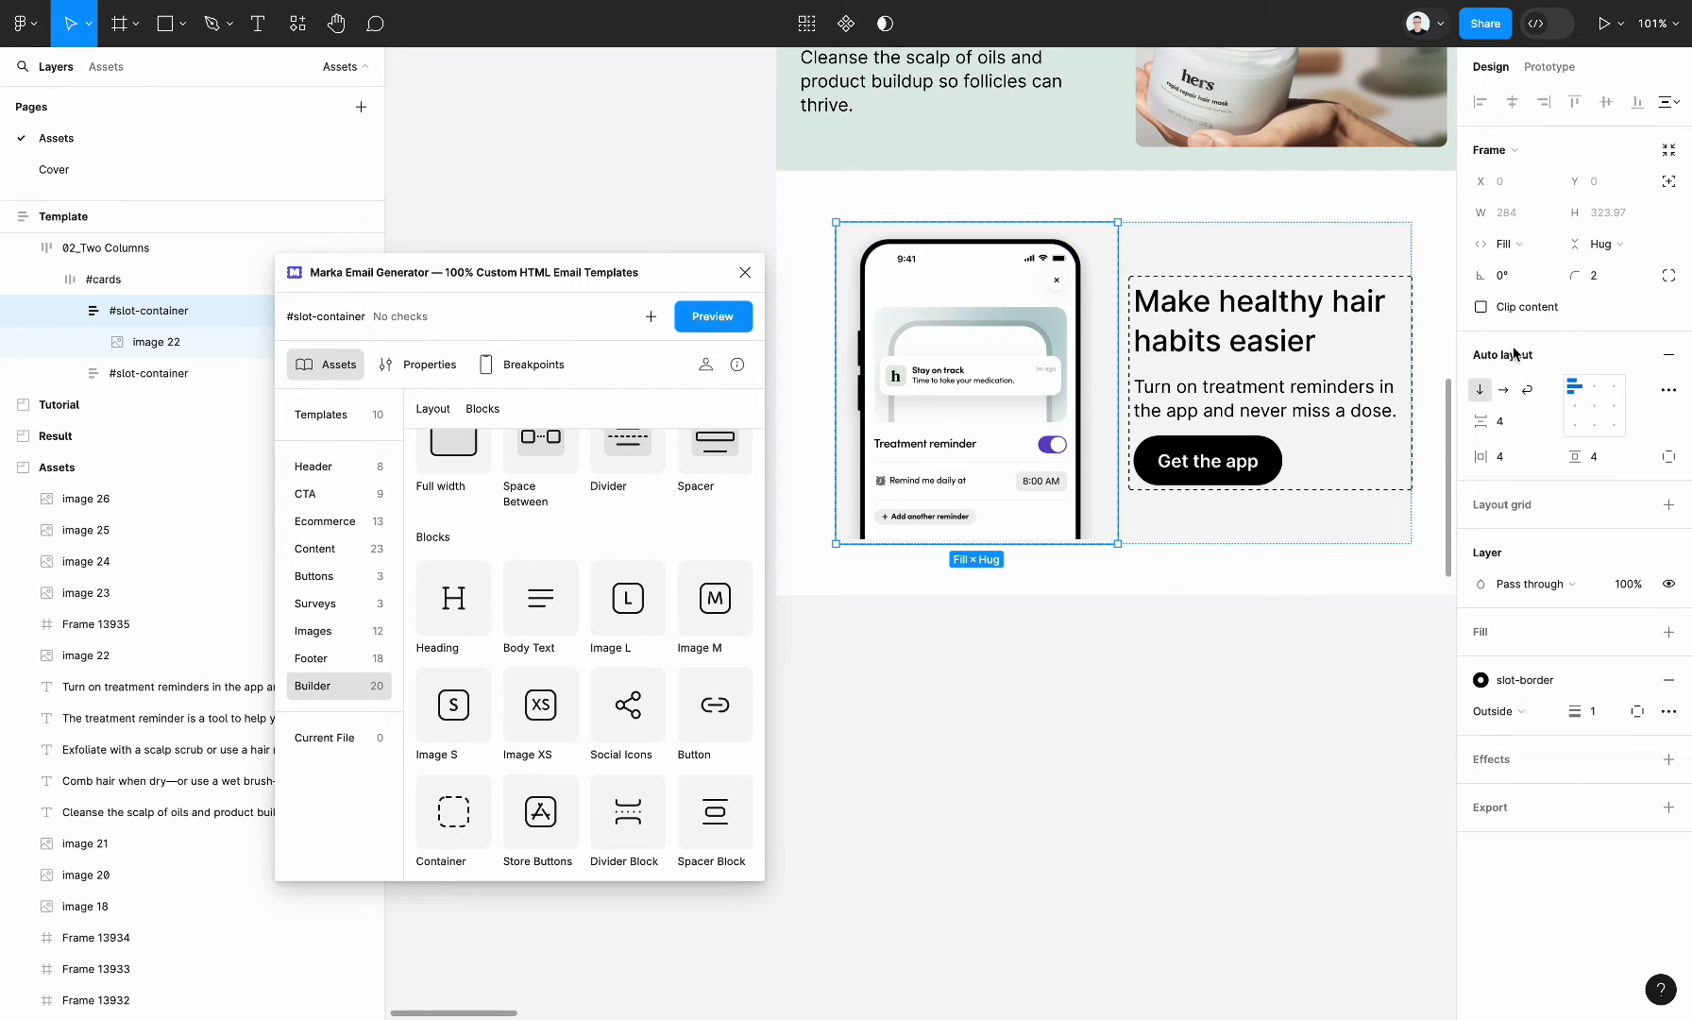
{"action": "mouse_move", "coordinate": [1593, 424]}
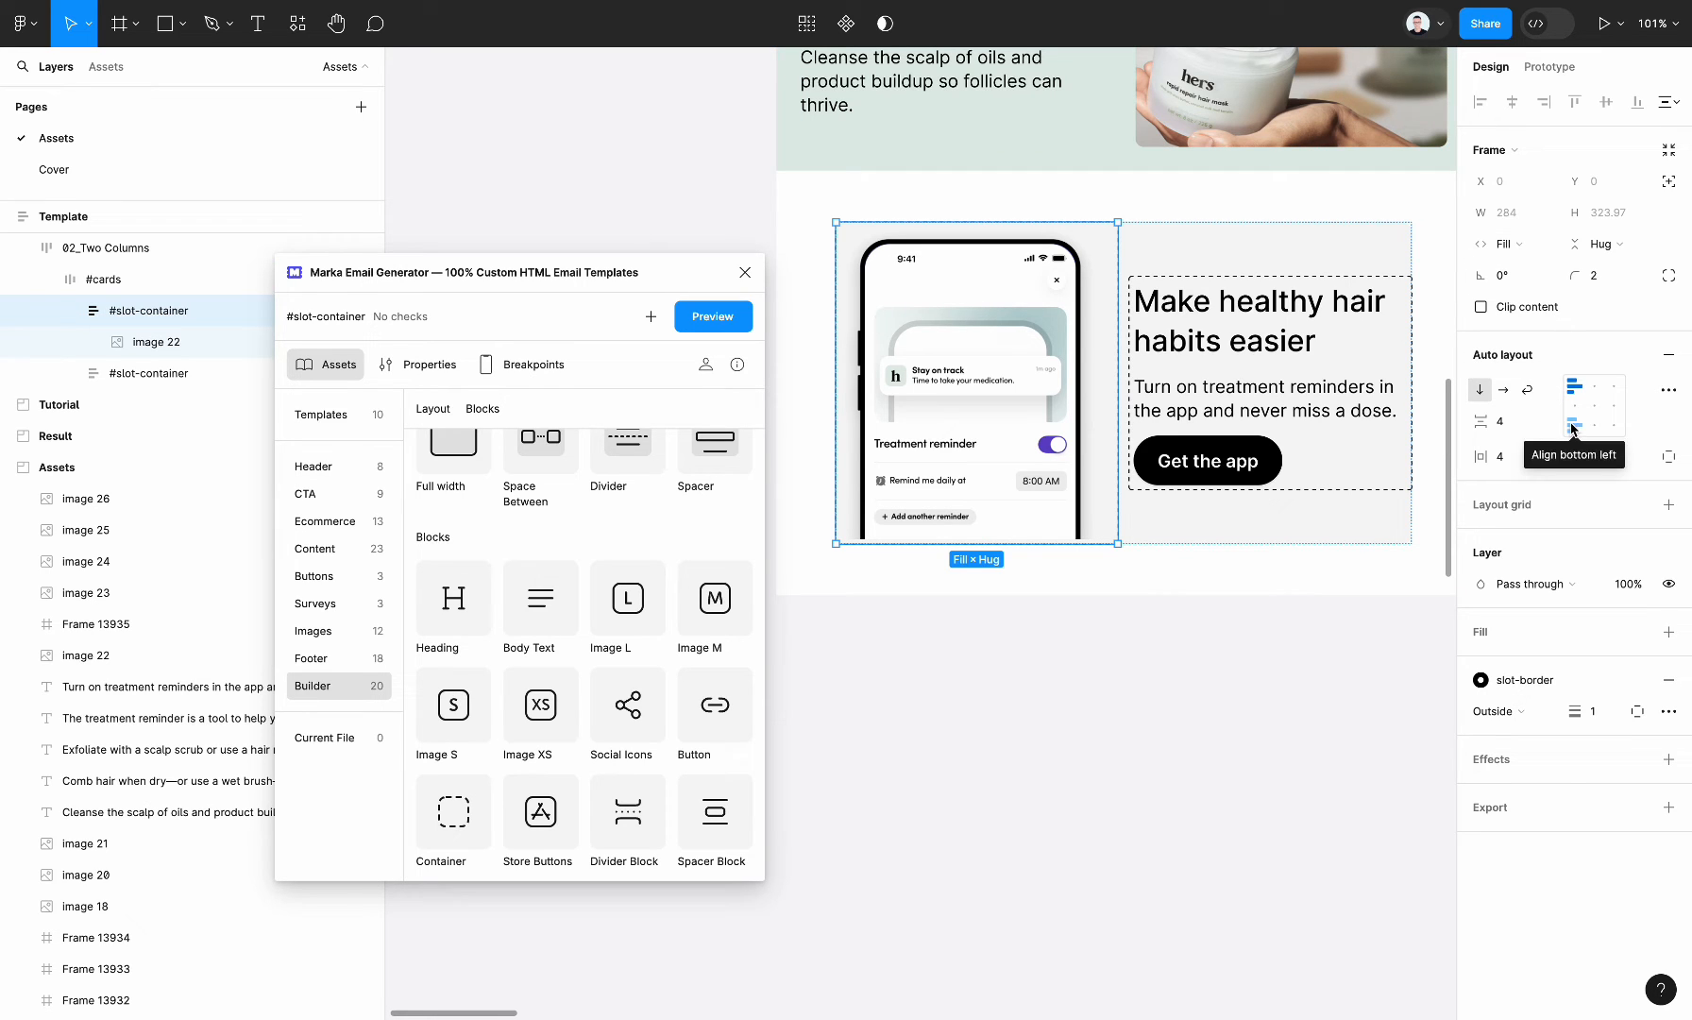
{"action": "left_click", "coordinate": [1595, 421]}
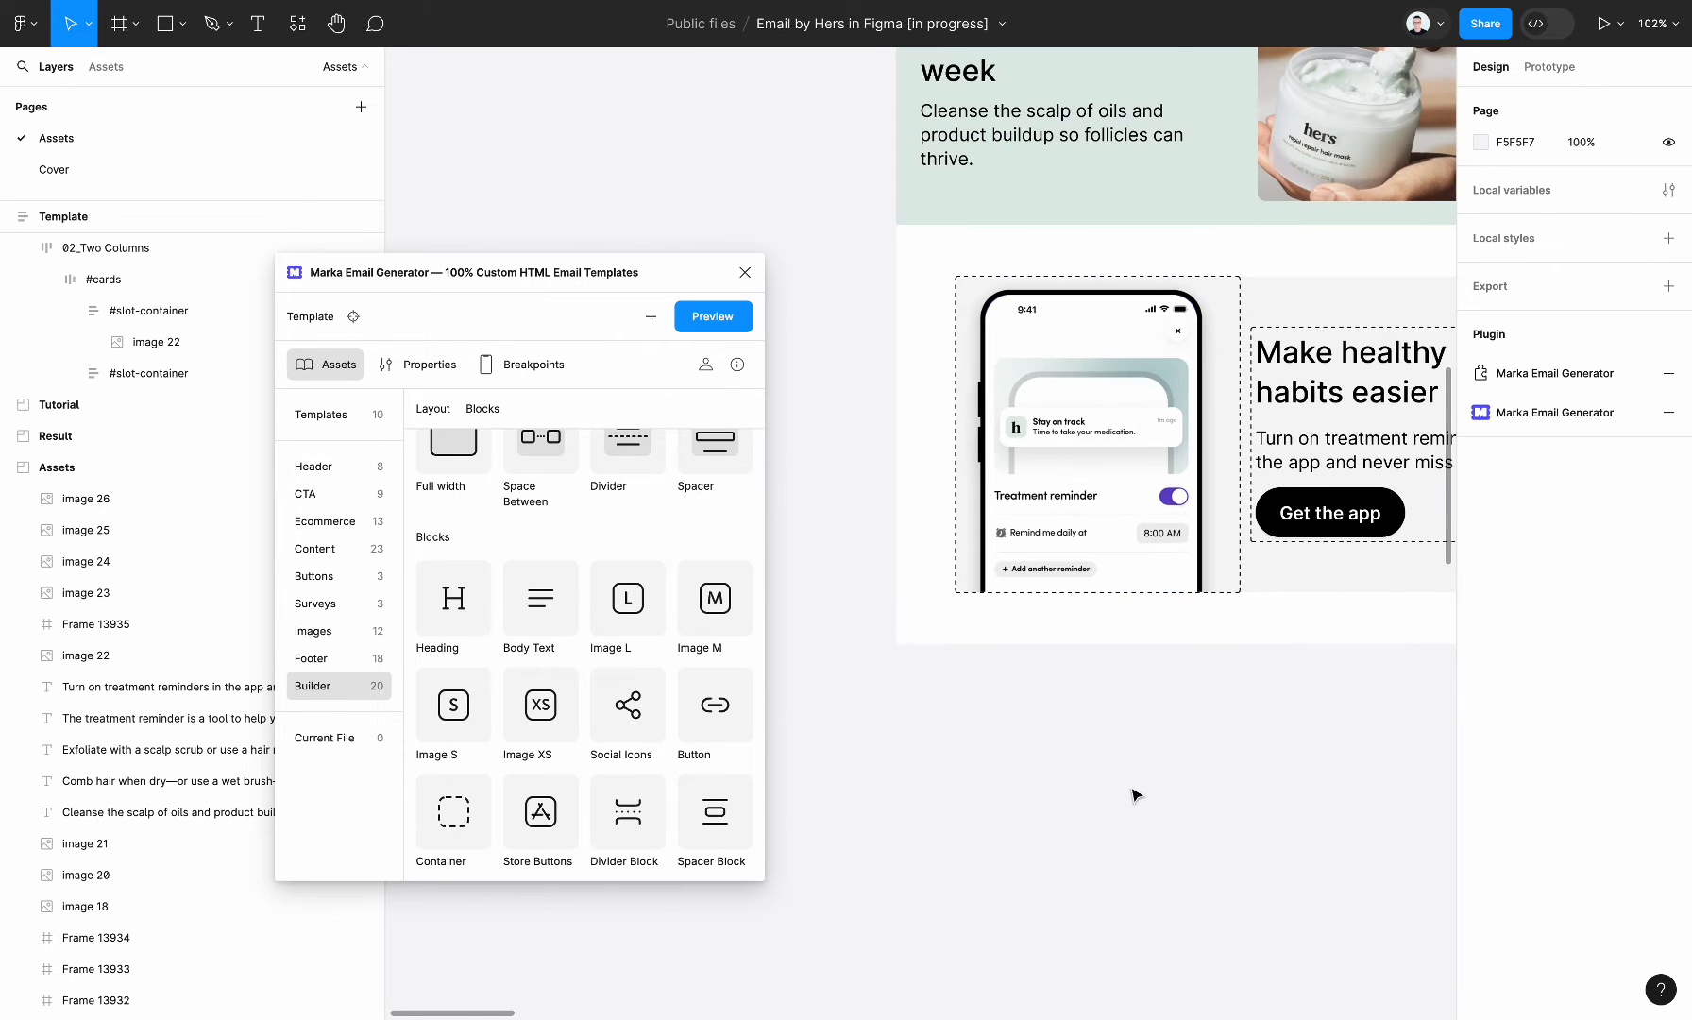
- Add a One Column block holding the treatment-reminder disclaimer text
{"action": "scroll", "scroll_direction": "down", "scroll_amount": 3}
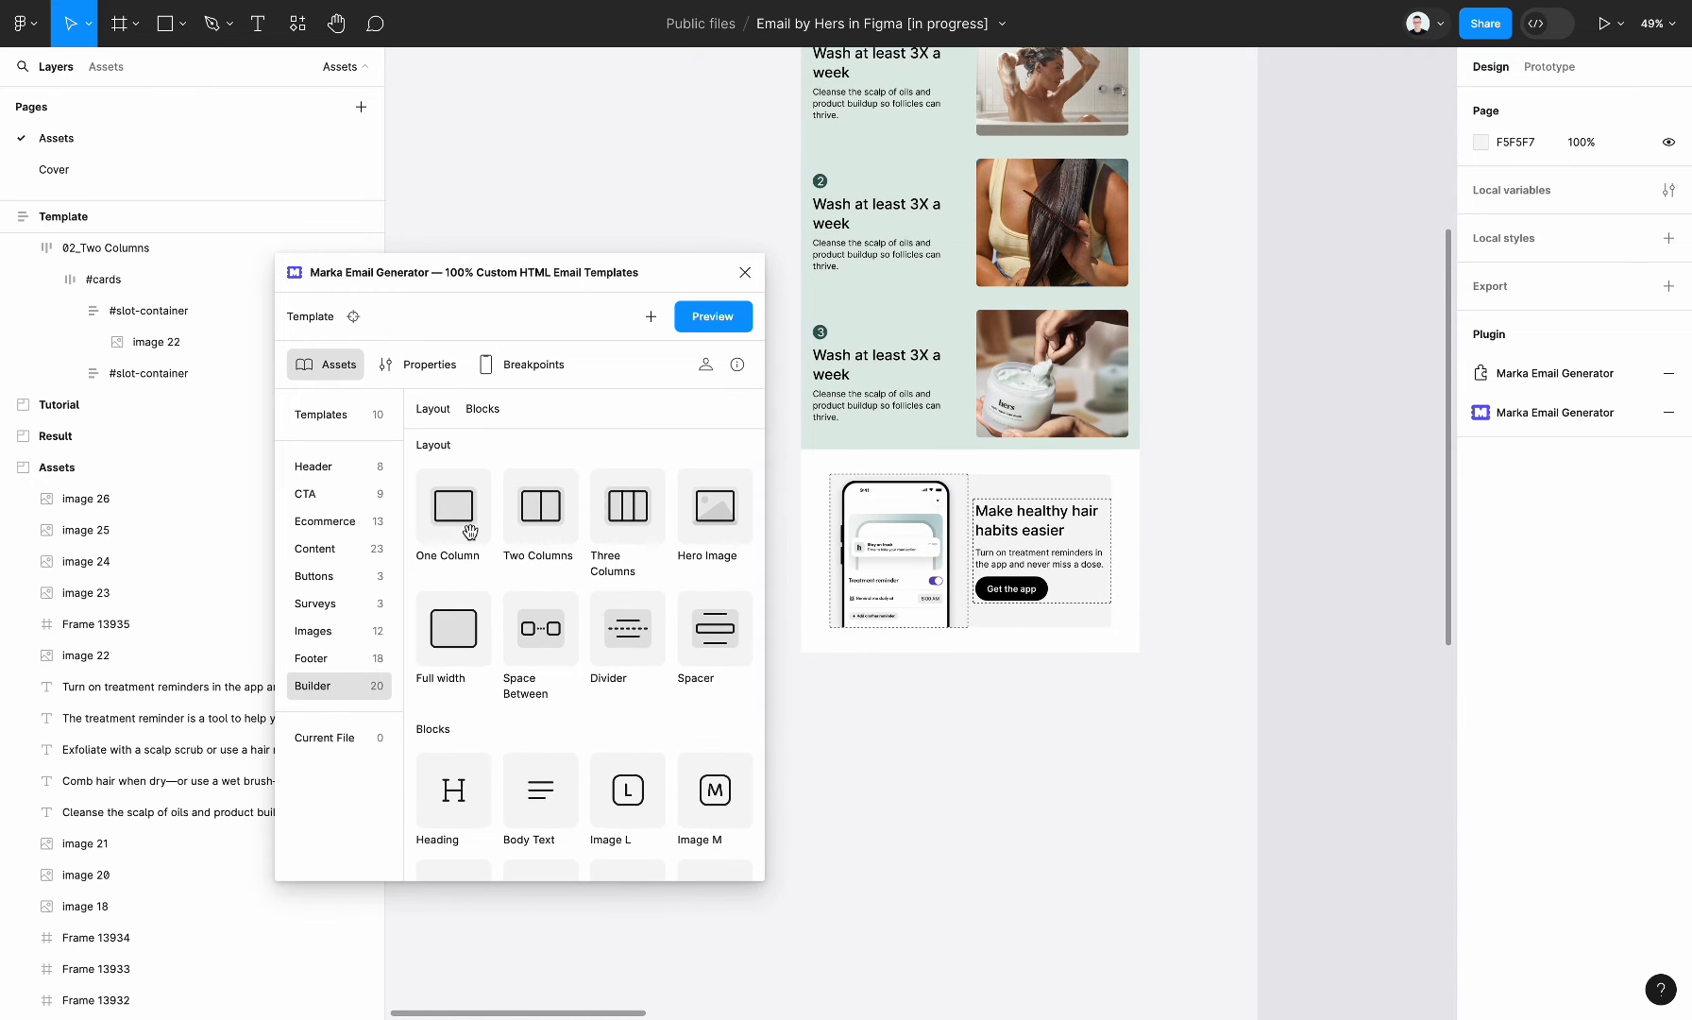
{"action": "left_click", "coordinate": [451, 504]}
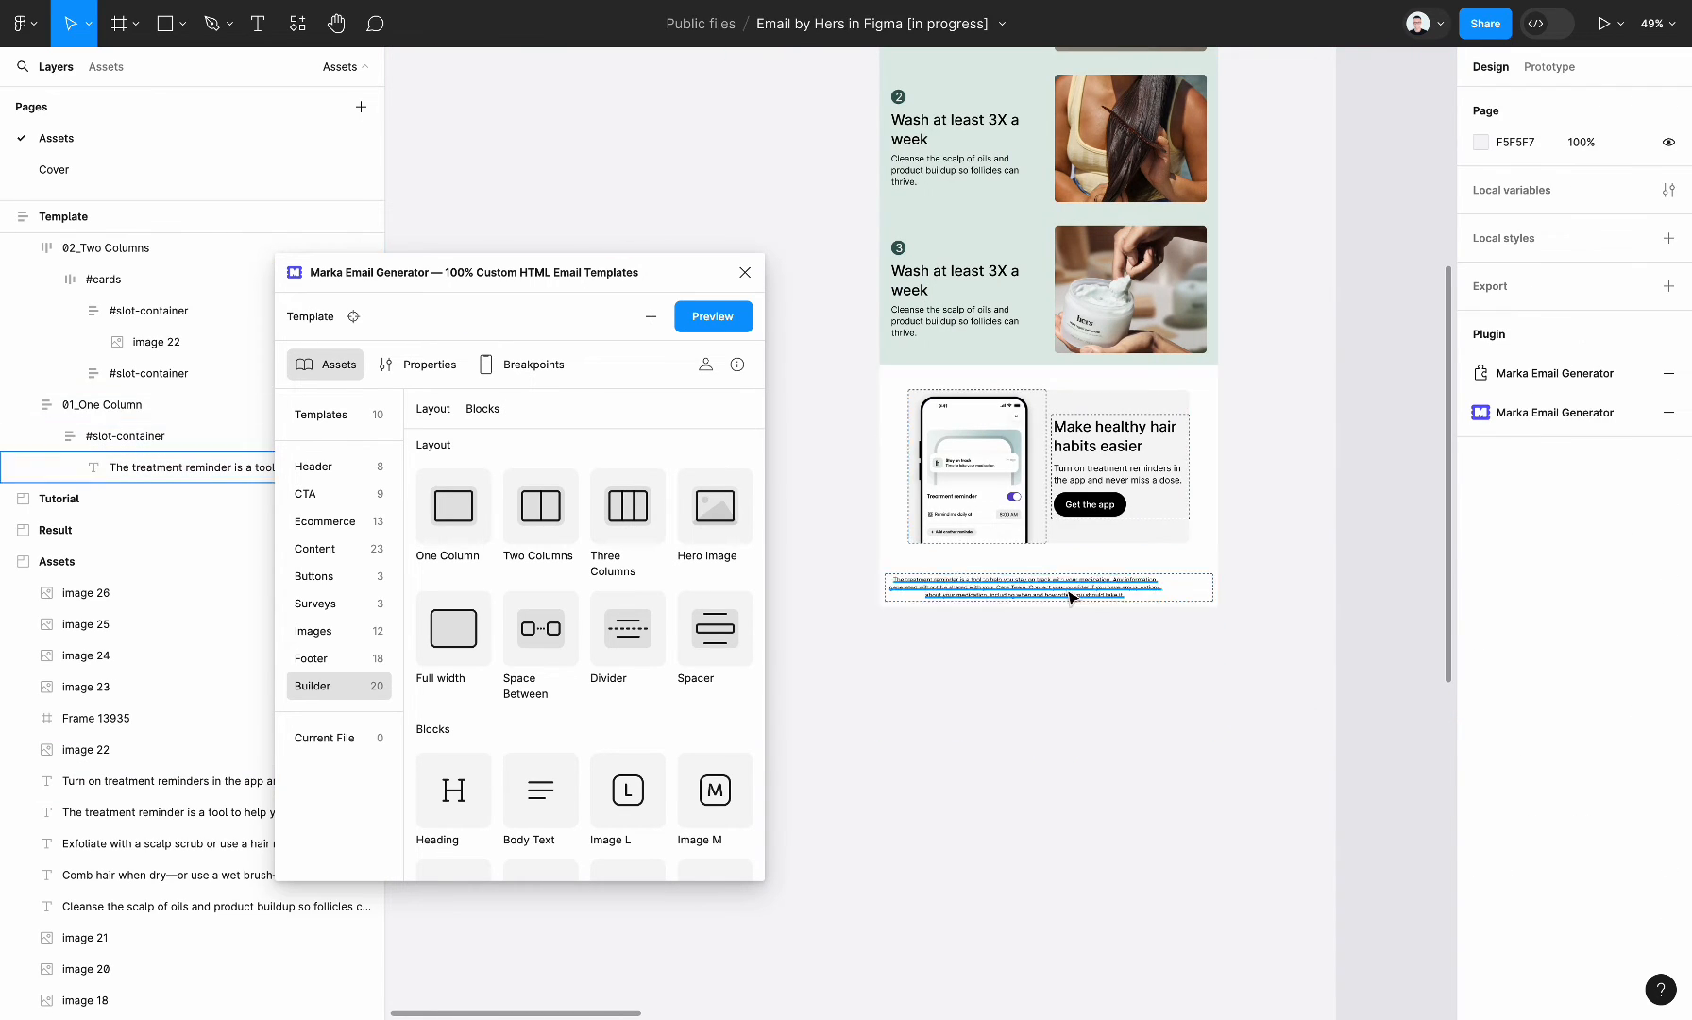
{"action": "left_click", "coordinate": [1048, 587]}
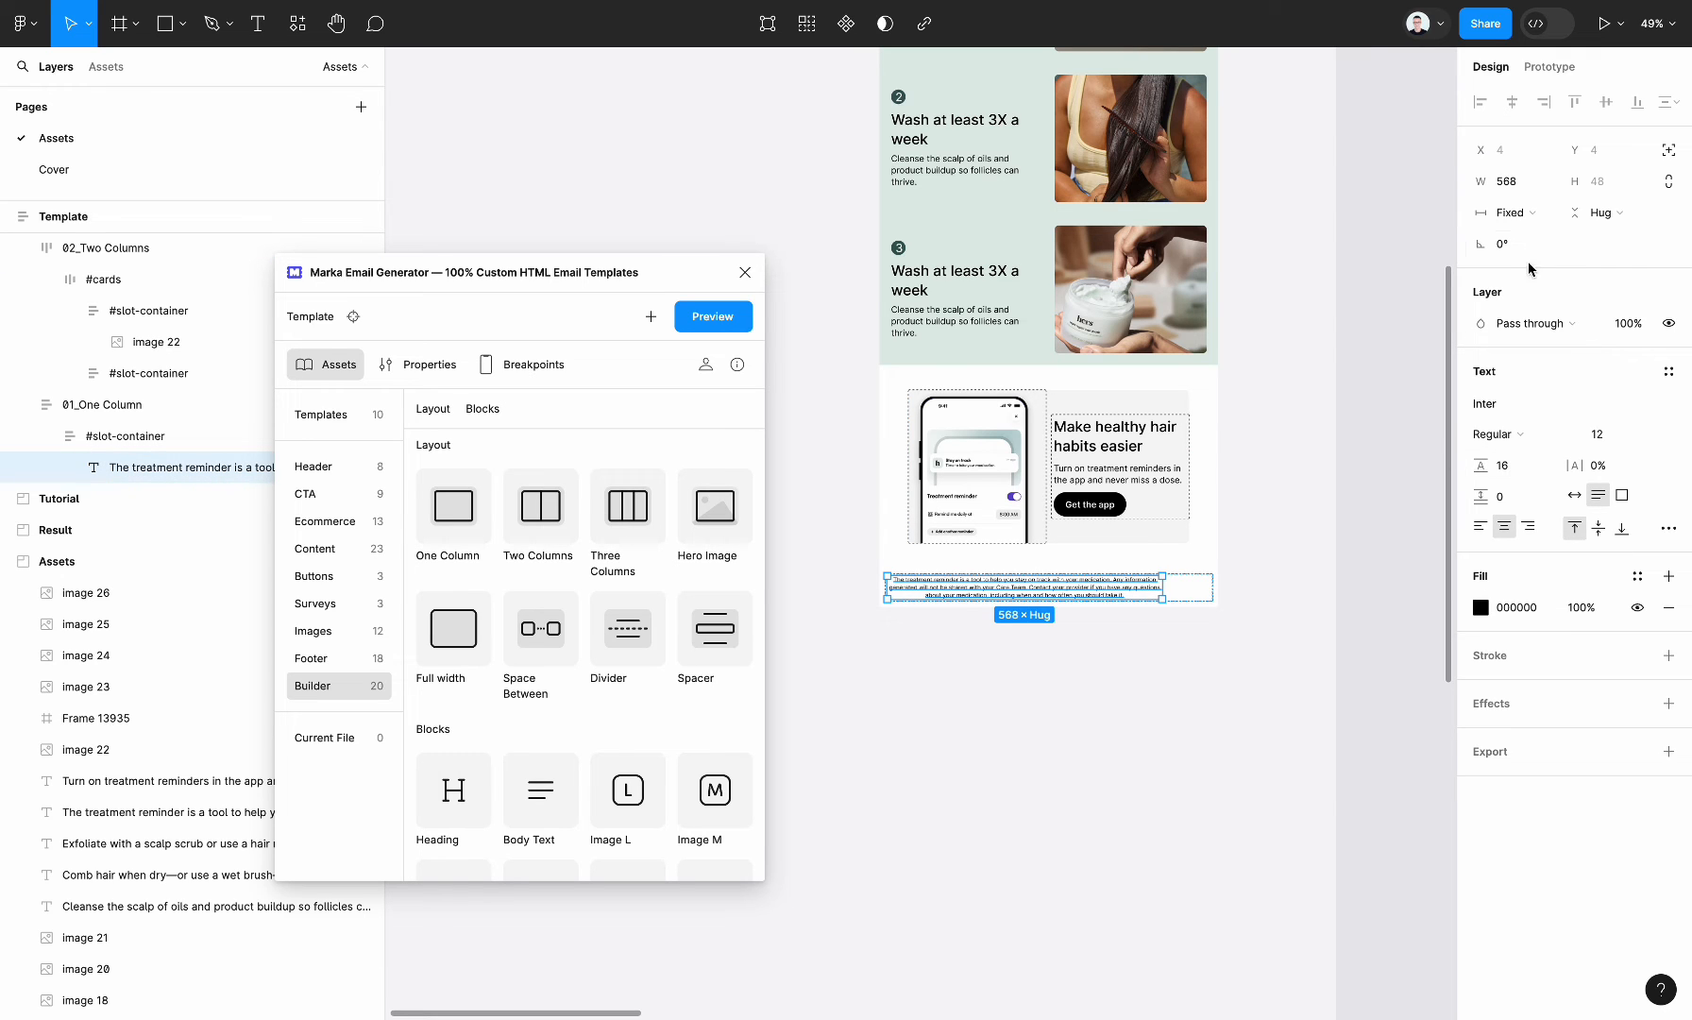
- Give the 01_One Column disclaimer block horizontal padding of 28
{"action": "left_click", "coordinate": [127, 437]}
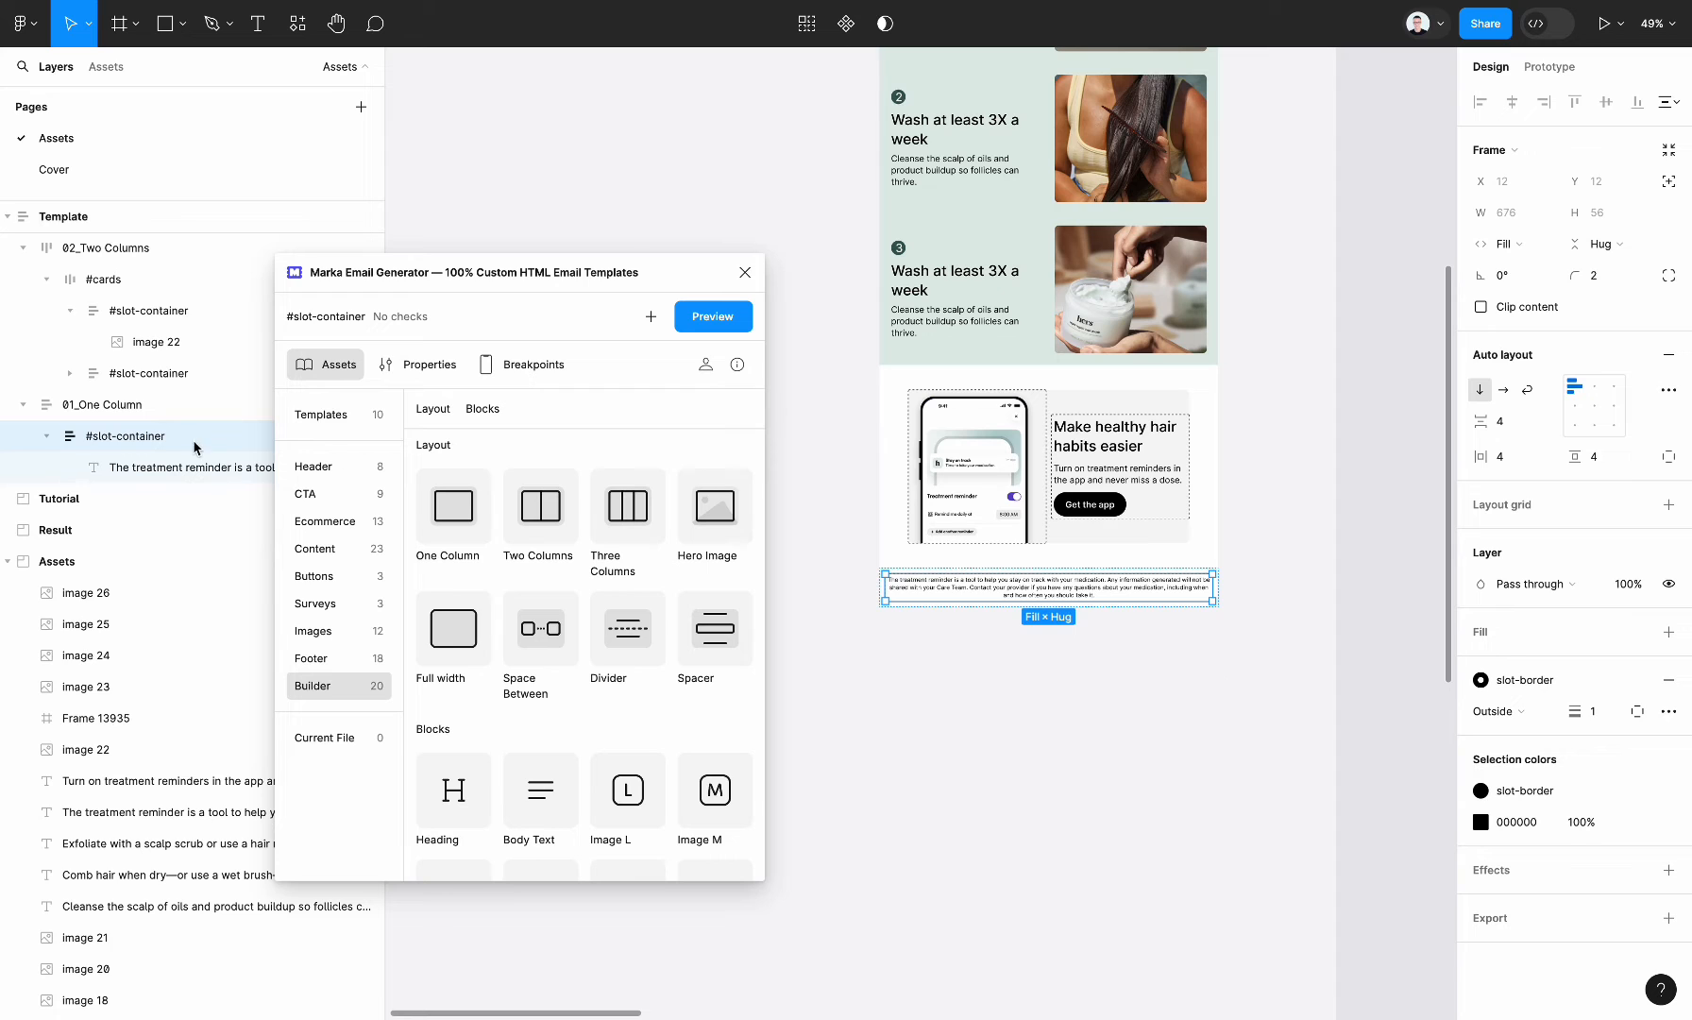
{"action": "left_click", "coordinate": [103, 405]}
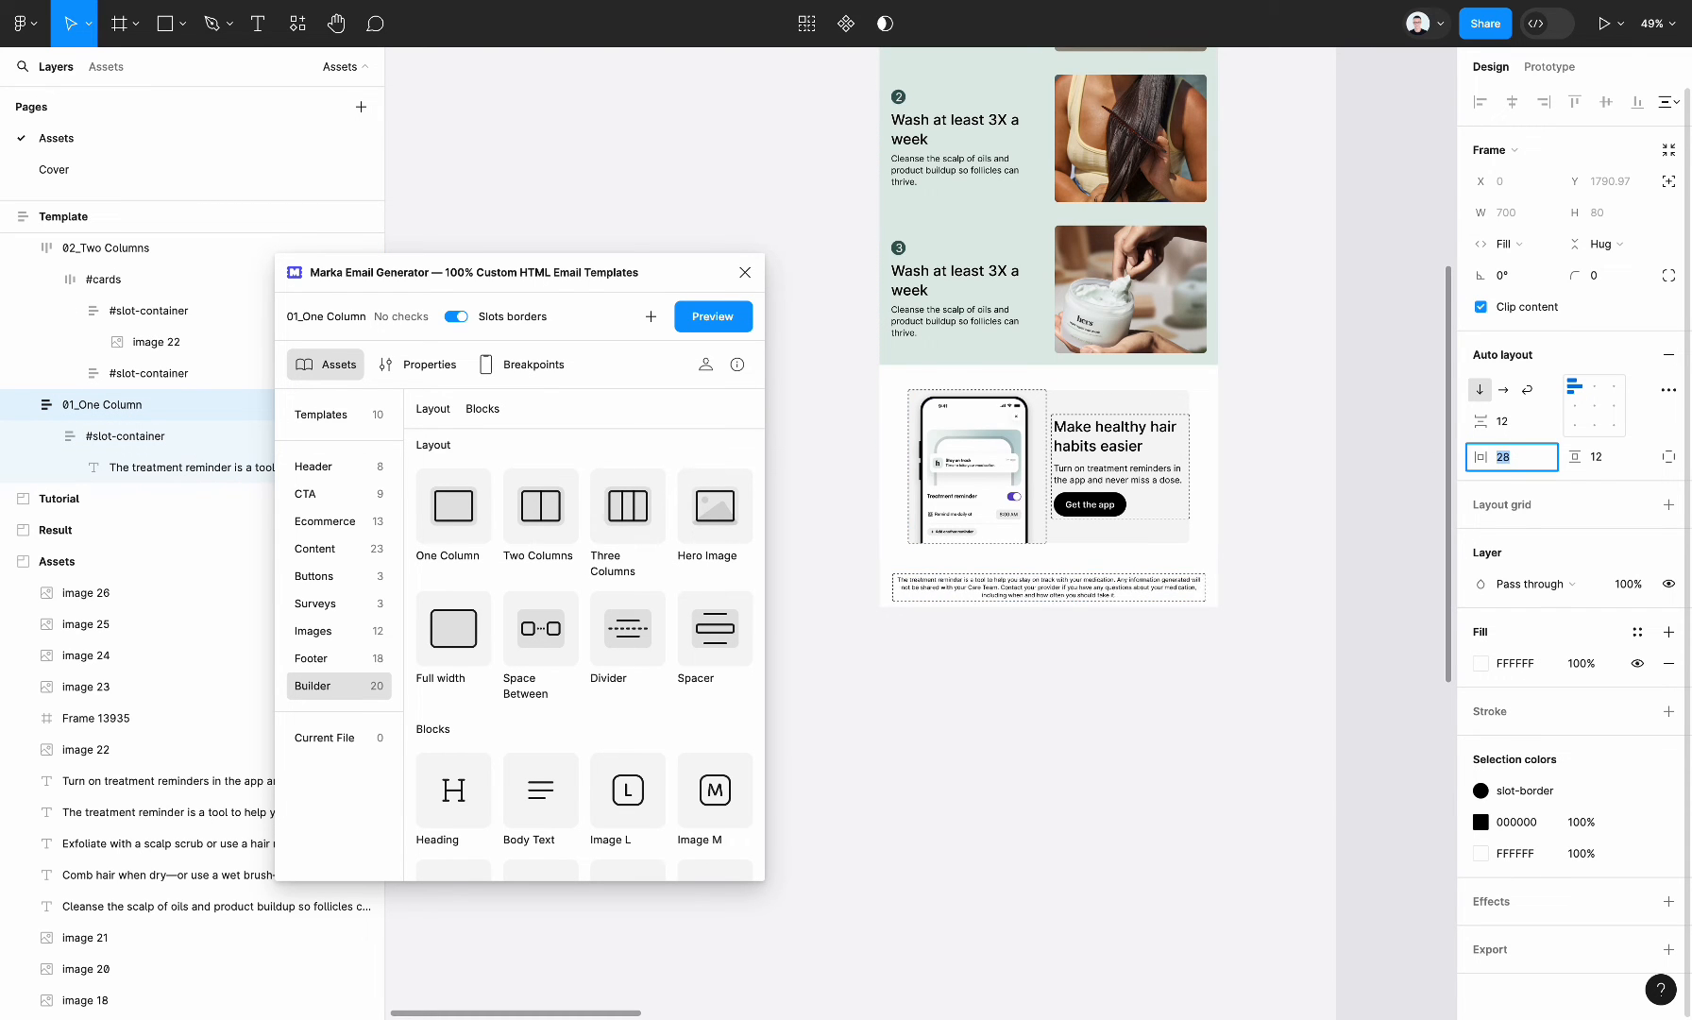
{"action": "left_click", "coordinate": [1331, 753]}
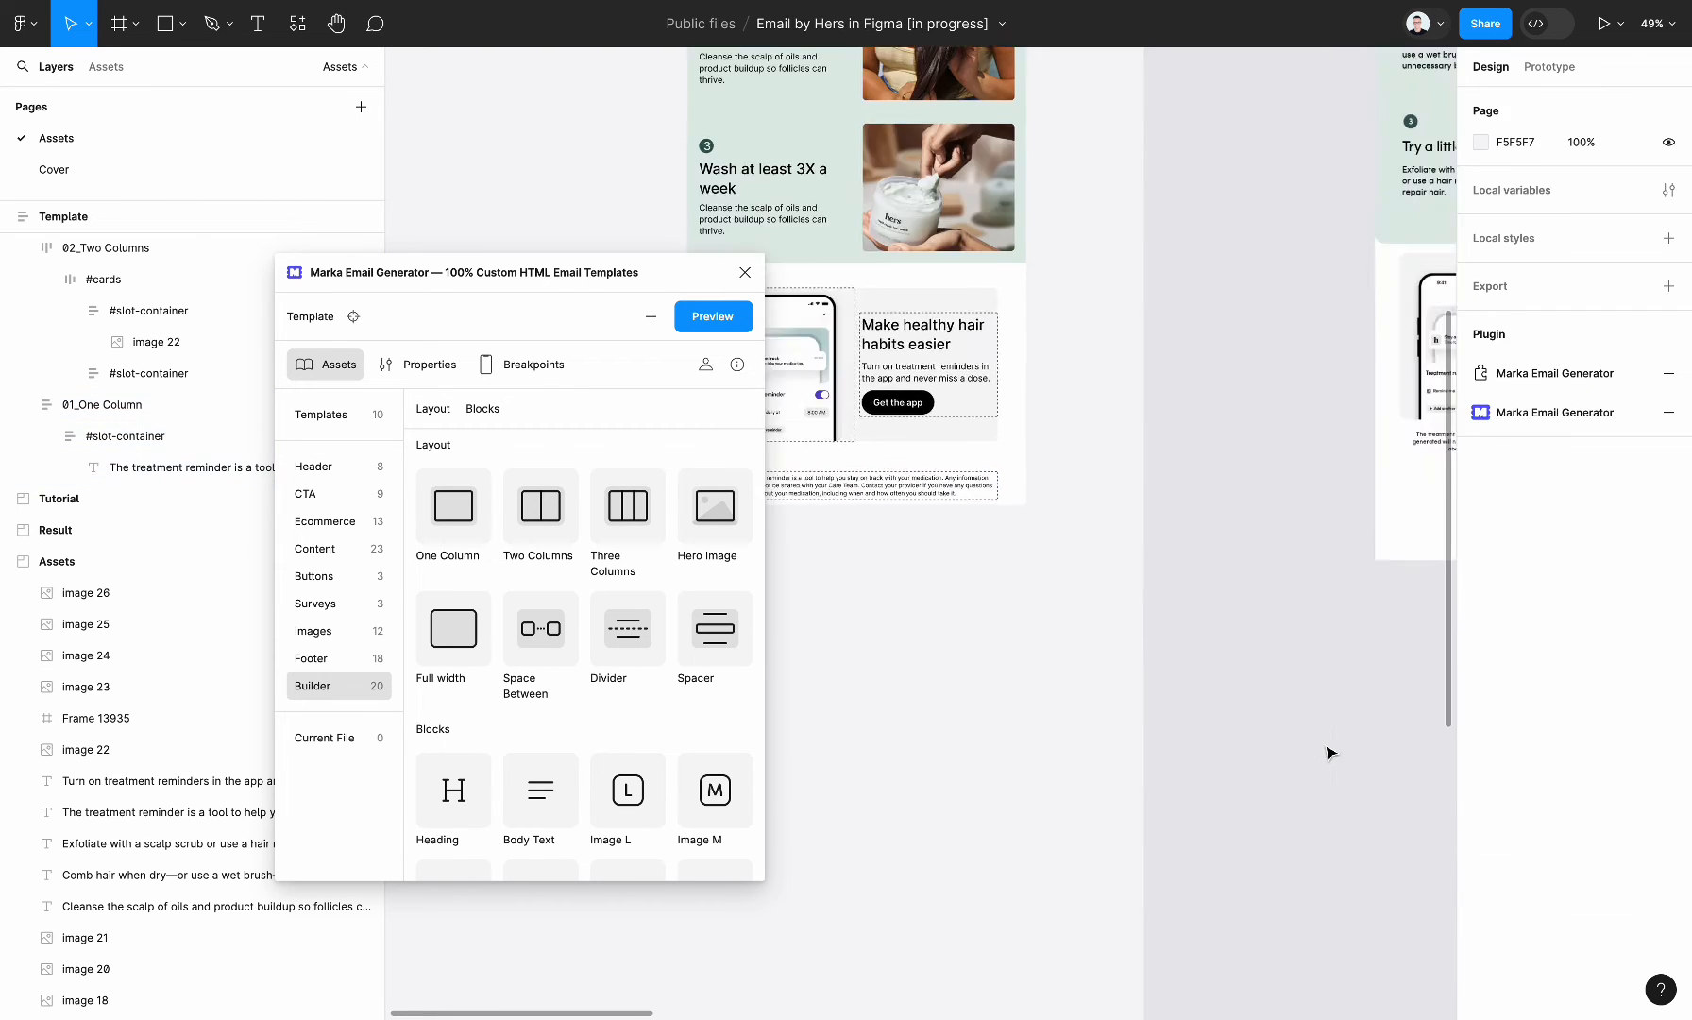
{"action": "scroll", "scroll_direction": "down", "scroll_amount": 3}
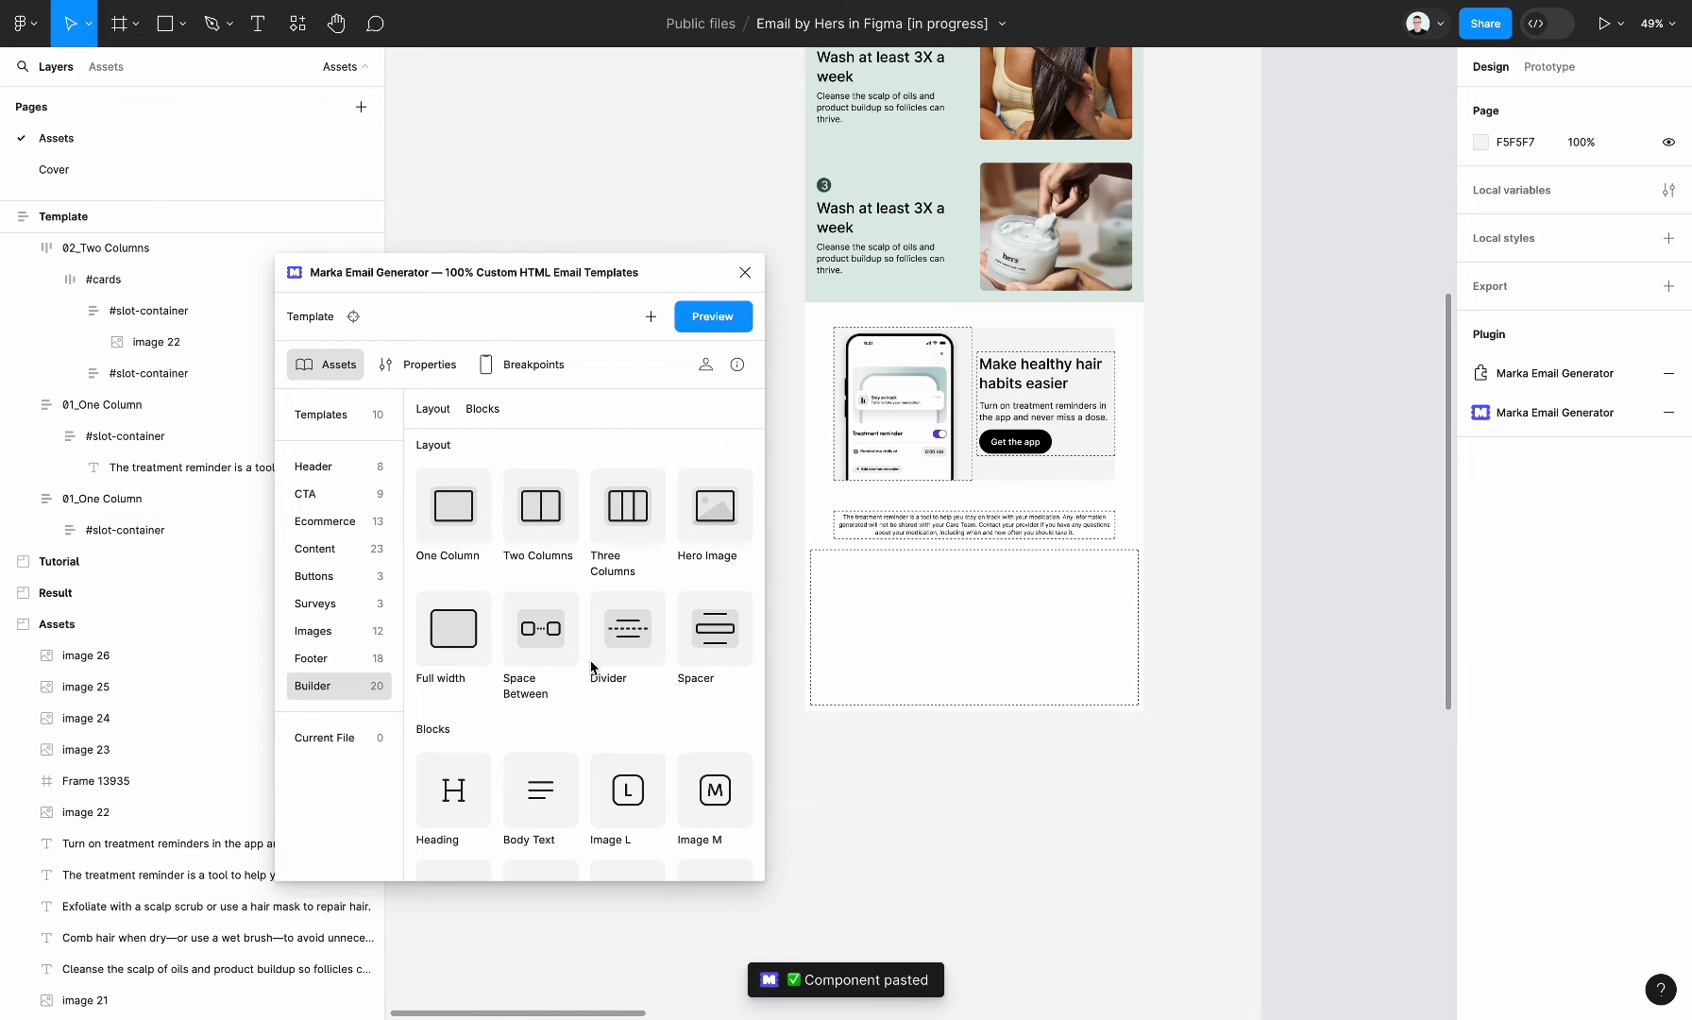
- Insert a Social Icons row and swap its placeholders for images 23–26 (Facebook, Twitter, Instagram, TikTok)
{"action": "scroll", "scroll_direction": "down", "scroll_amount": 3}
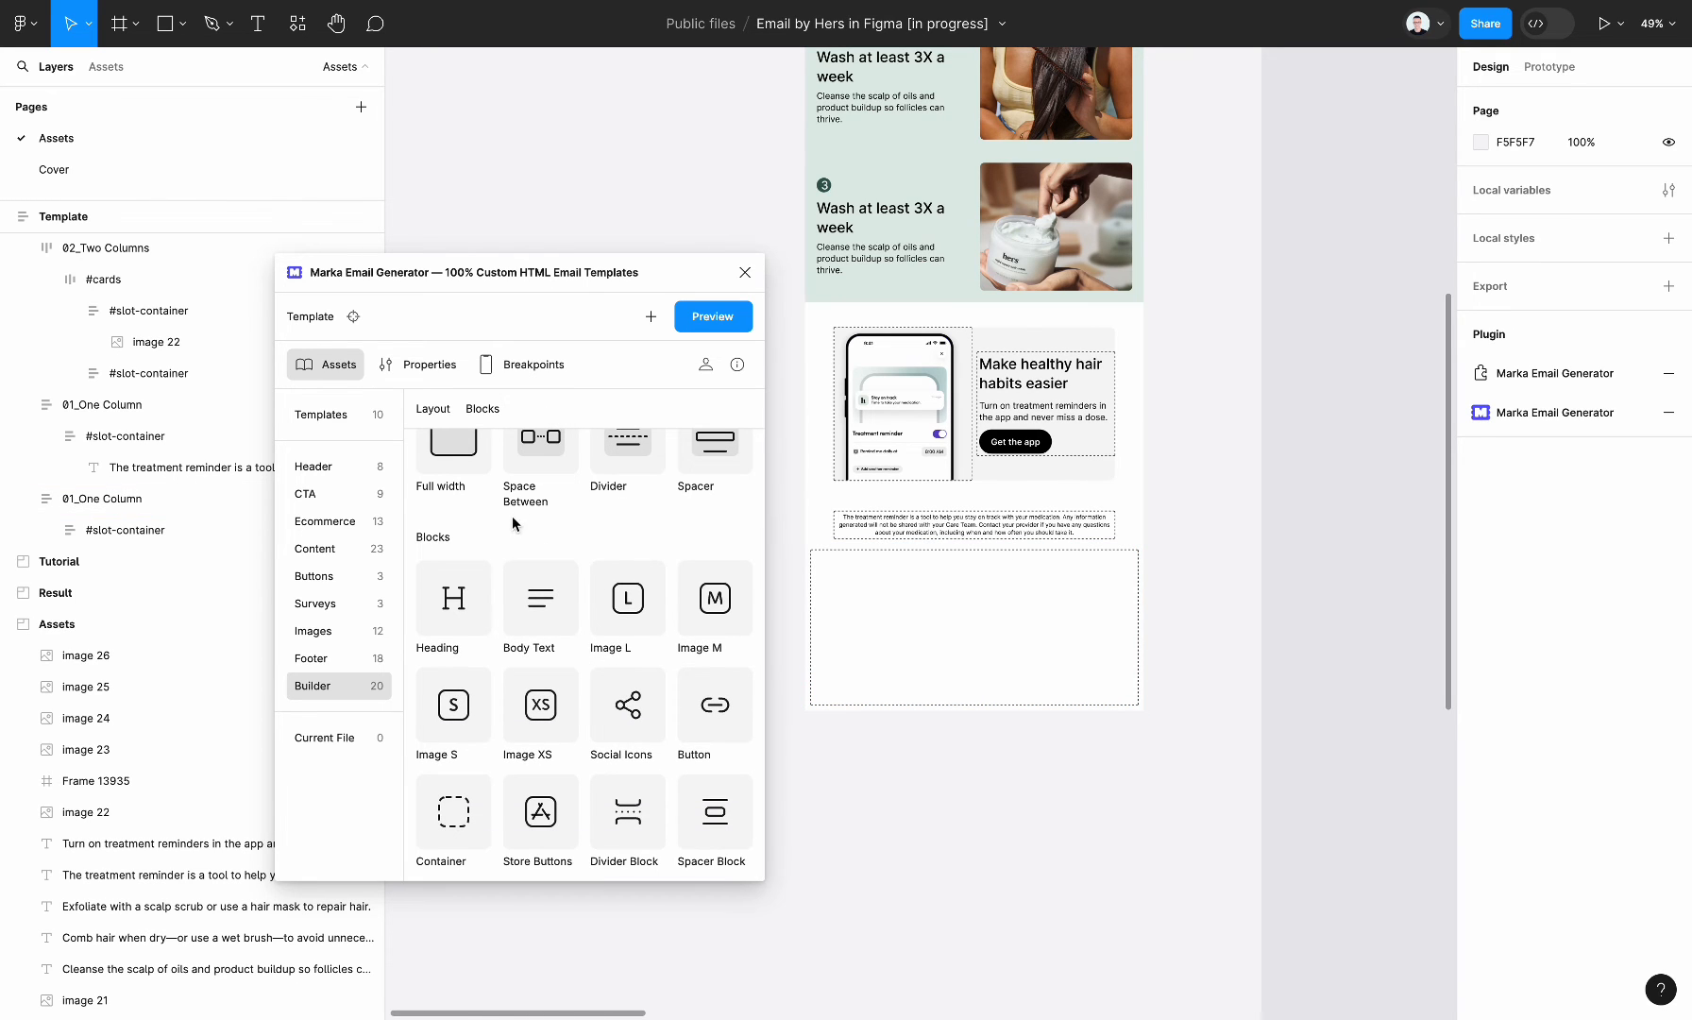
{"action": "mouse_move", "coordinate": [626, 706]}
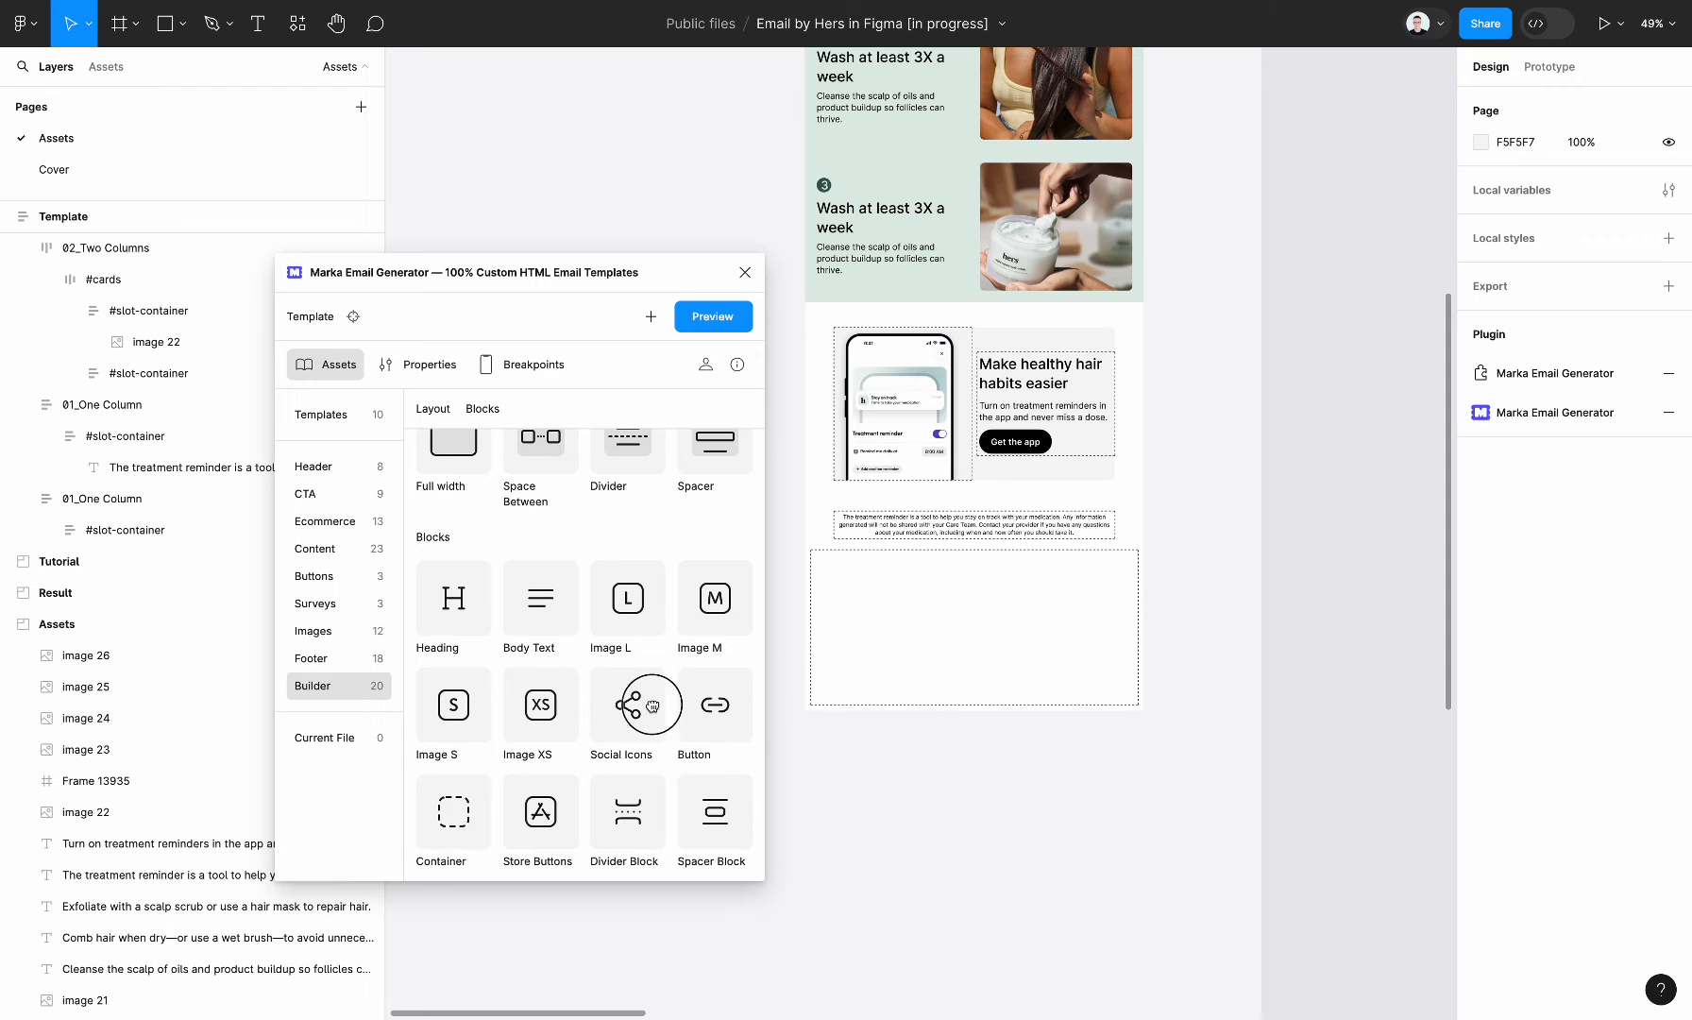
{"action": "left_click", "coordinate": [973, 628]}
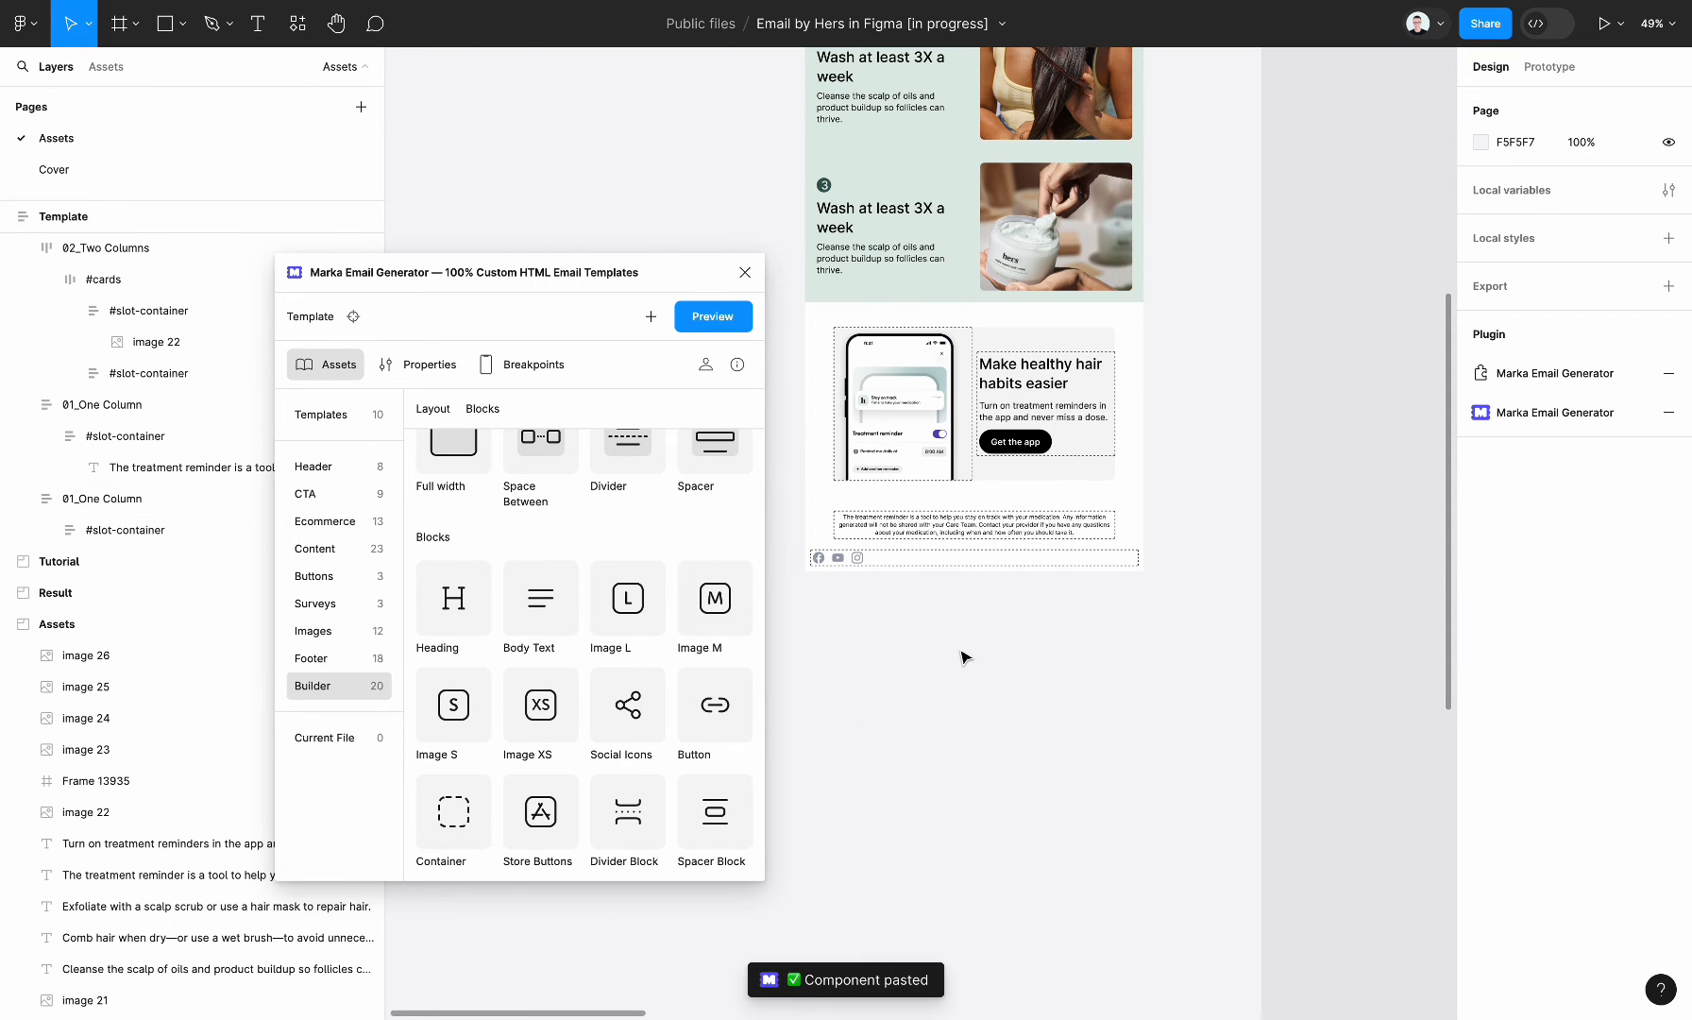
{"action": "scroll", "scroll_direction": "down", "scroll_amount": 3}
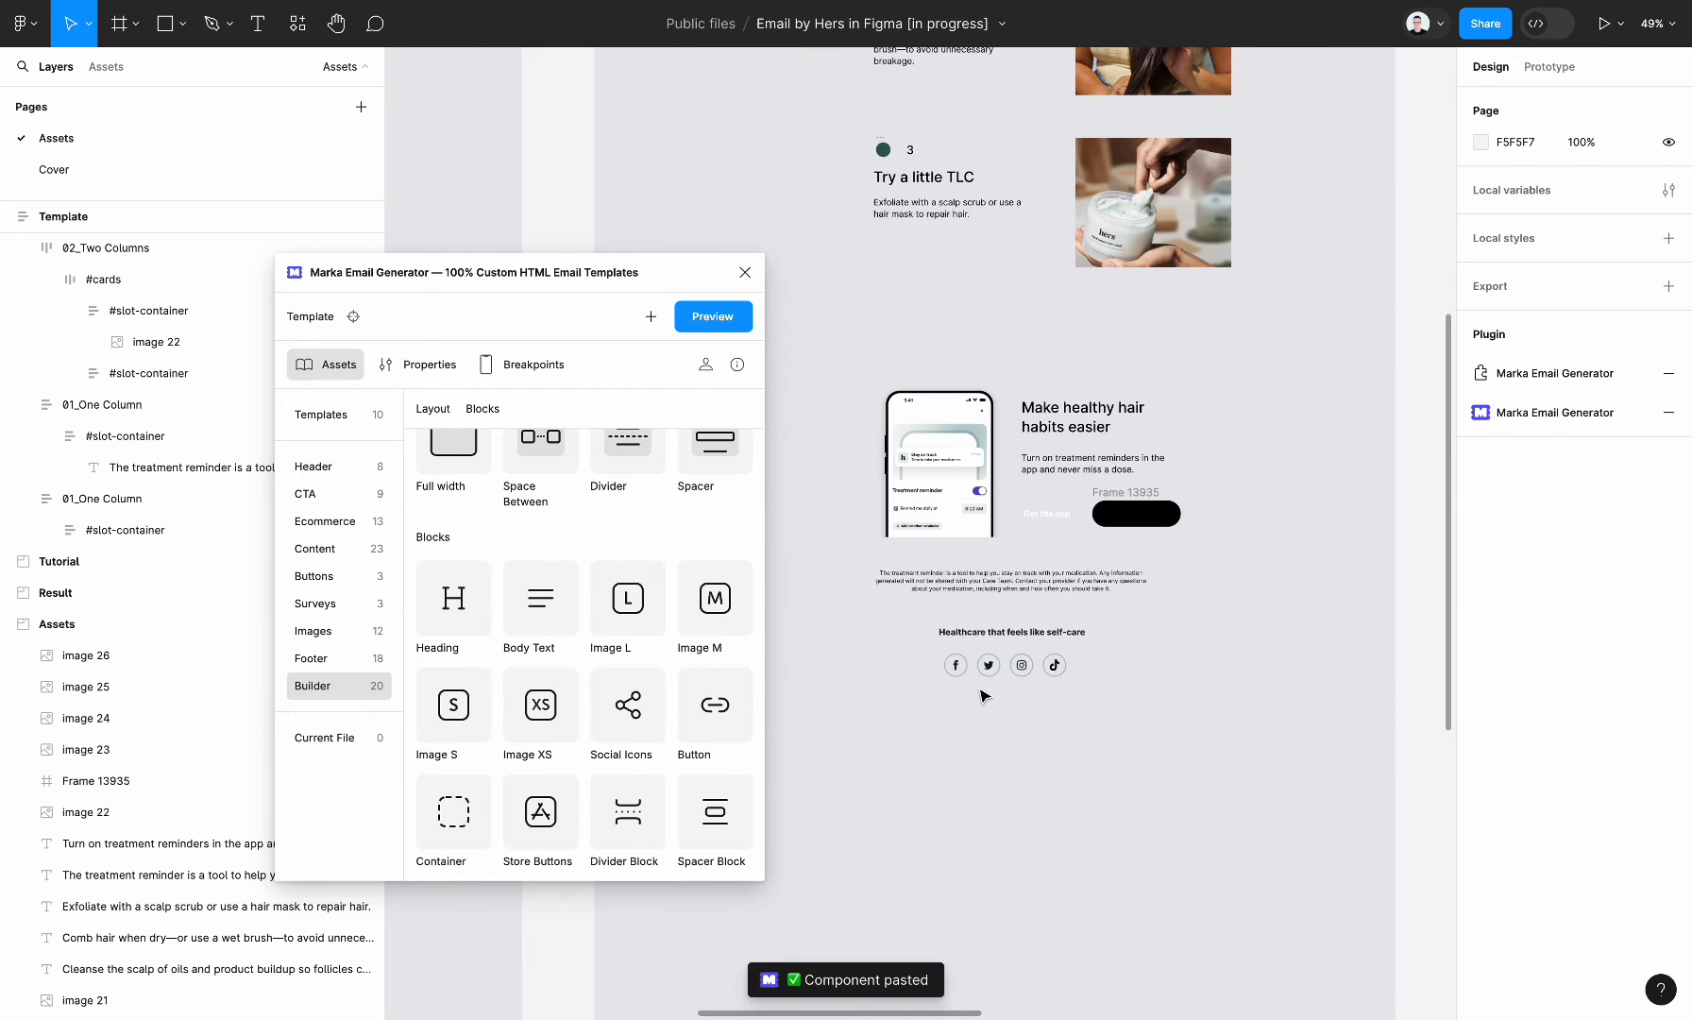
{"action": "left_click", "coordinate": [1003, 649]}
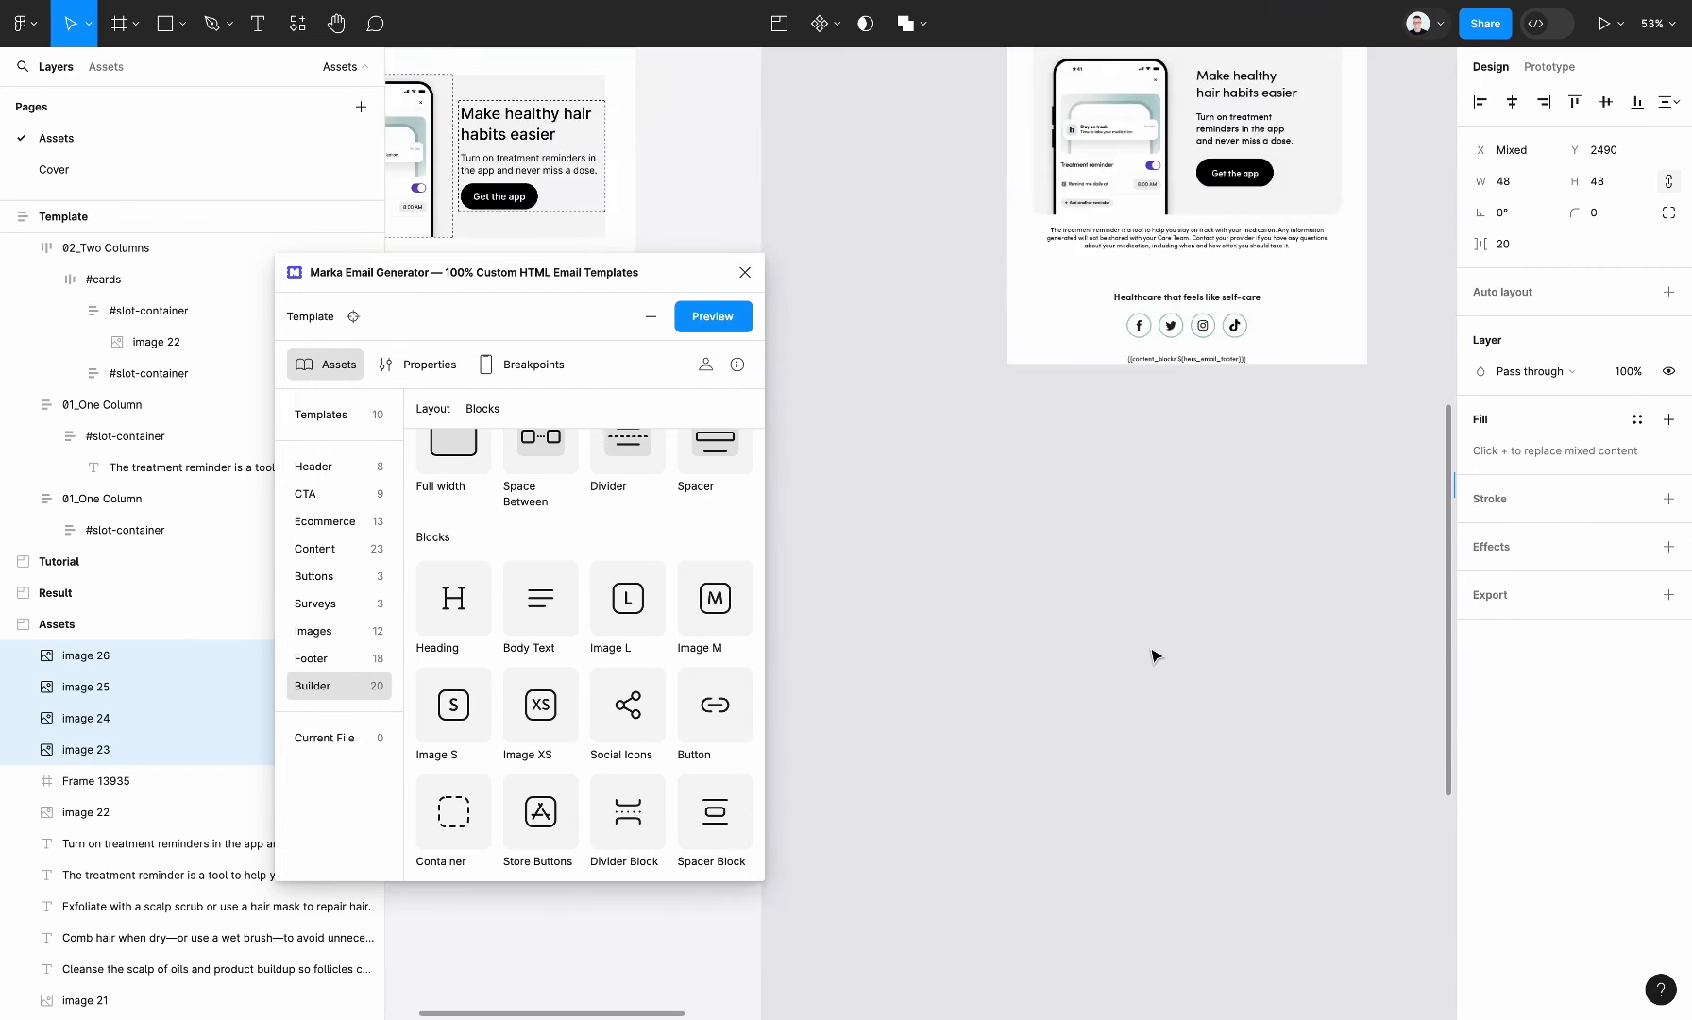
{"action": "left_click", "coordinate": [1211, 407]}
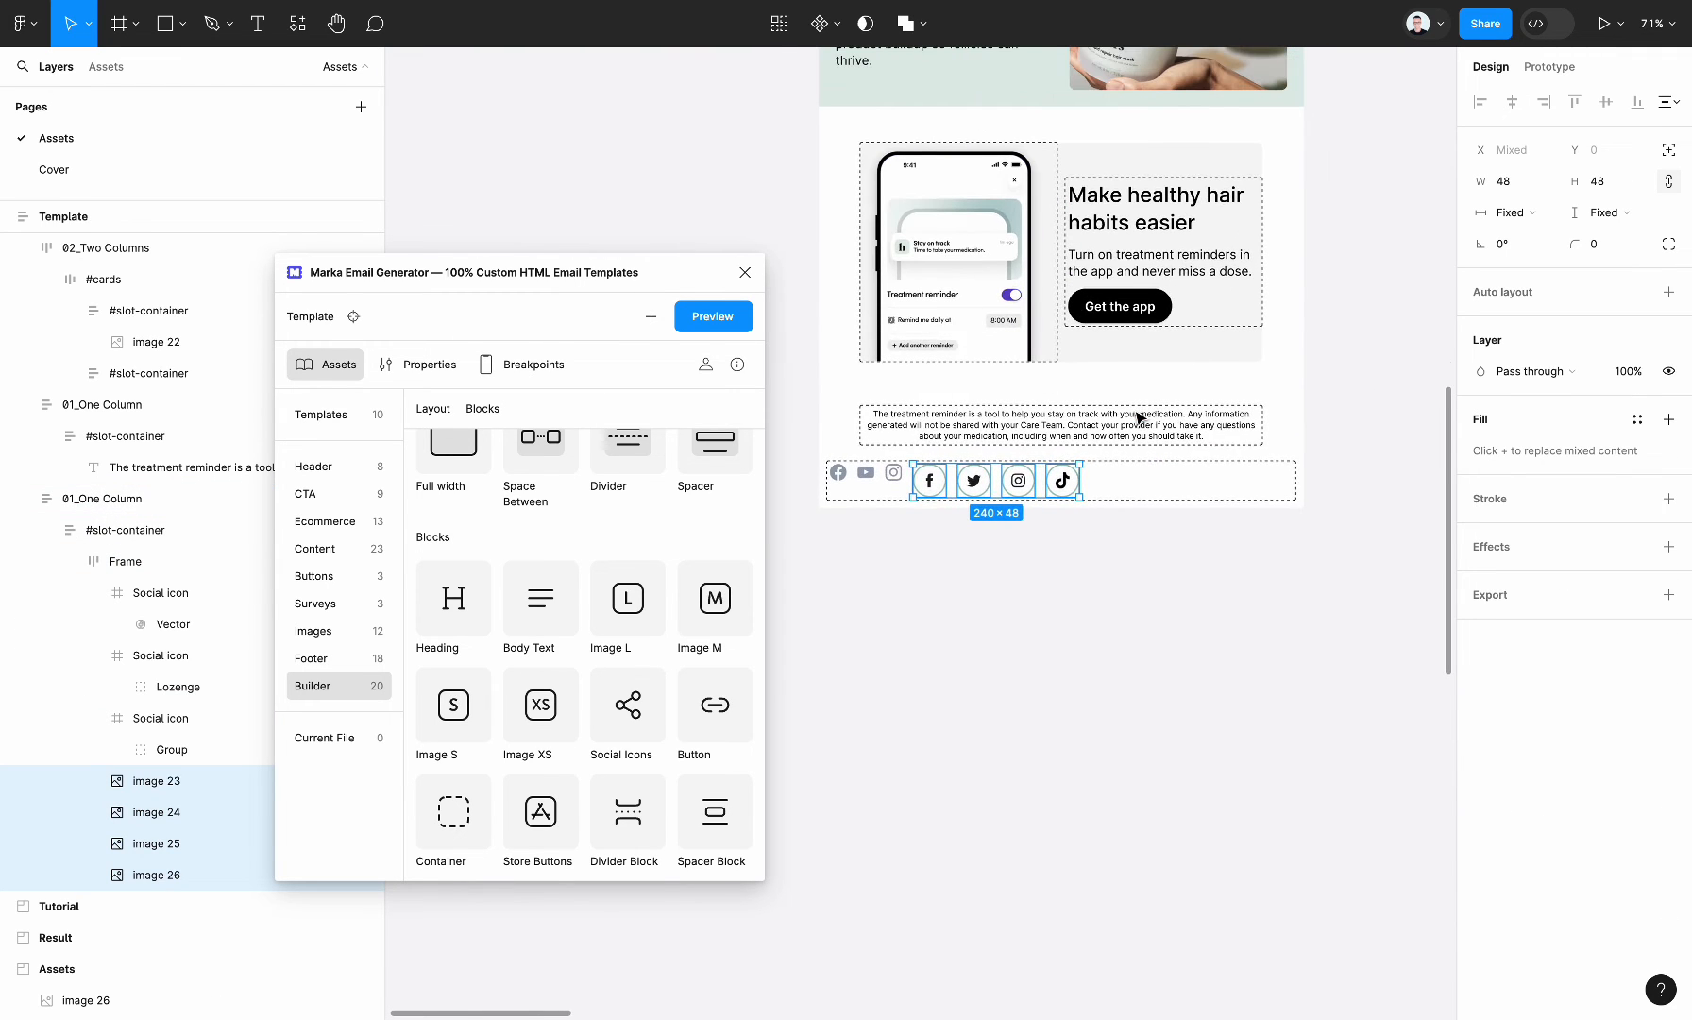
{"action": "left_click", "coordinate": [879, 471]}
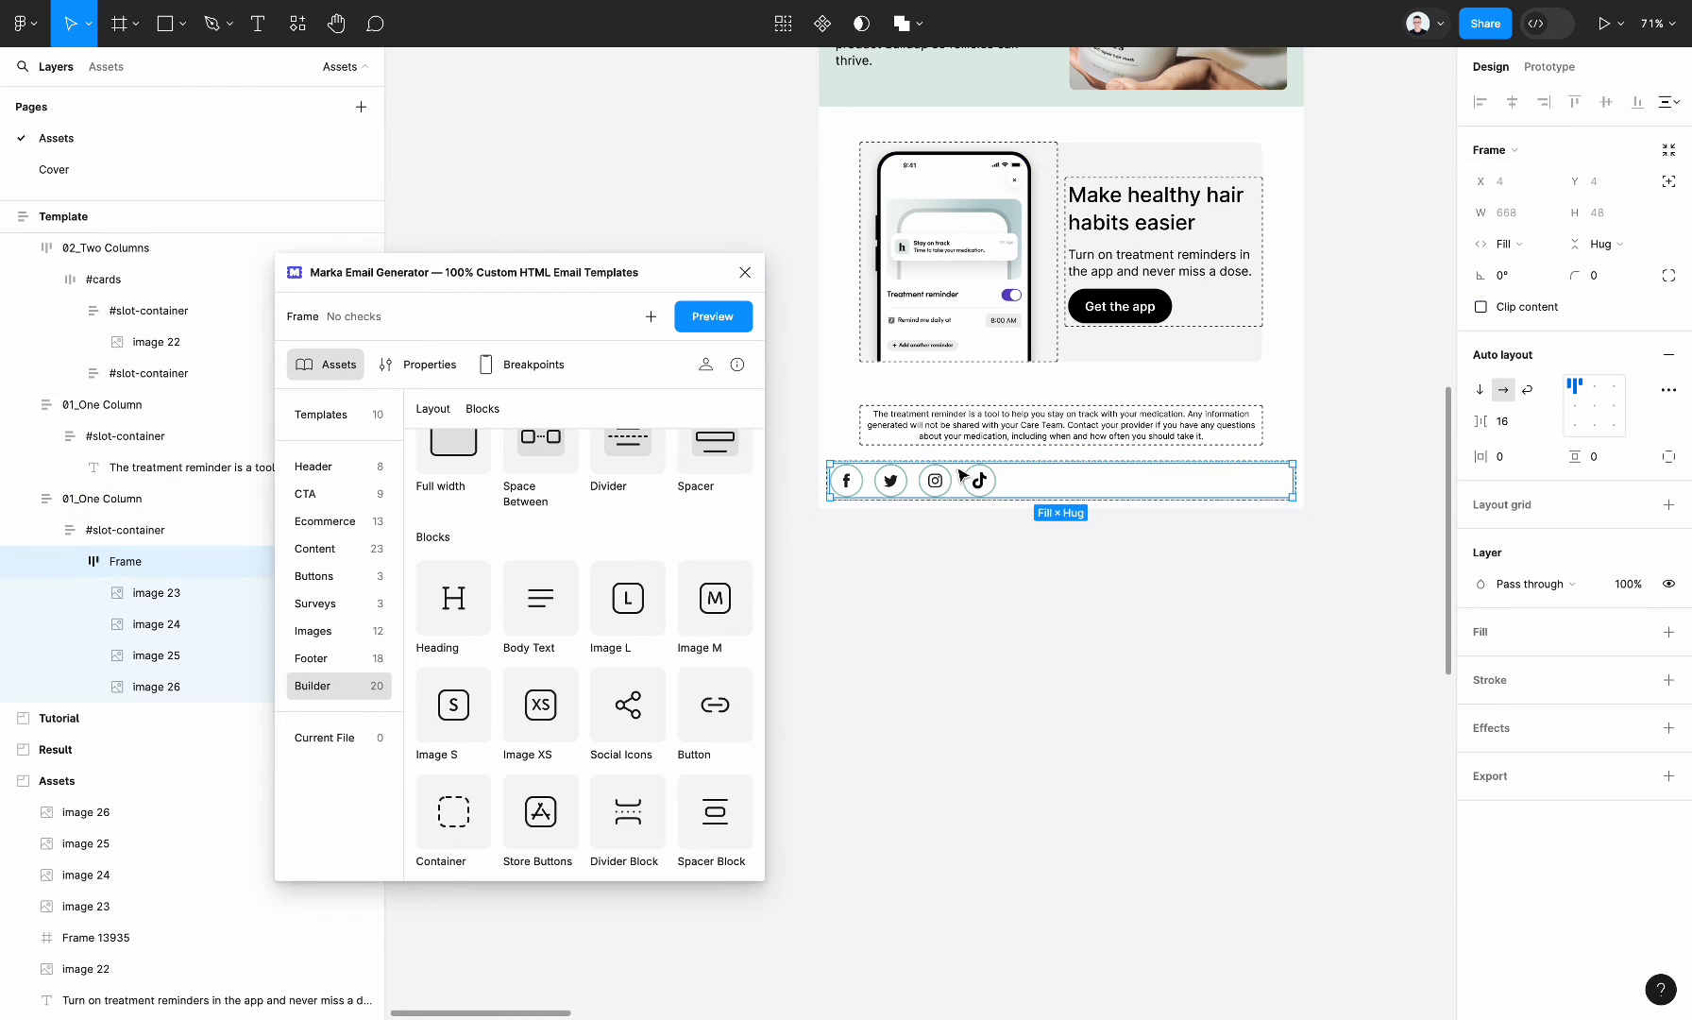
{"action": "mouse_move", "coordinate": [966, 533]}
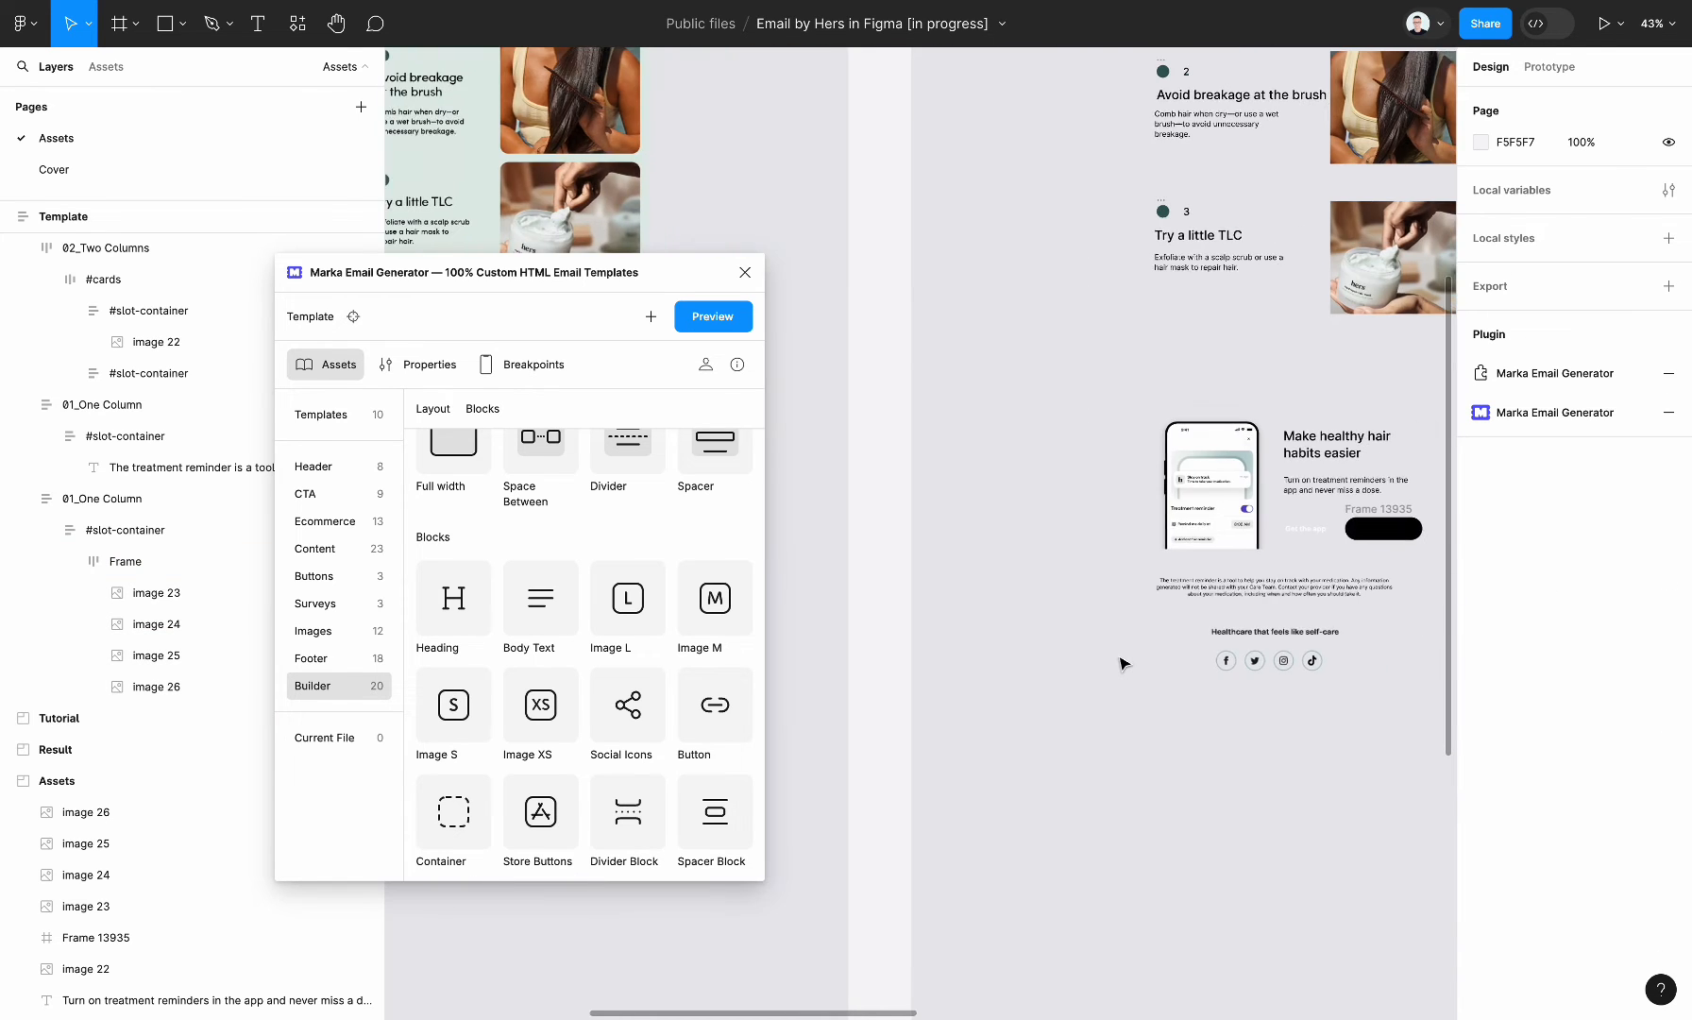
{"action": "scroll", "scroll_direction": "down", "scroll_amount": 3}
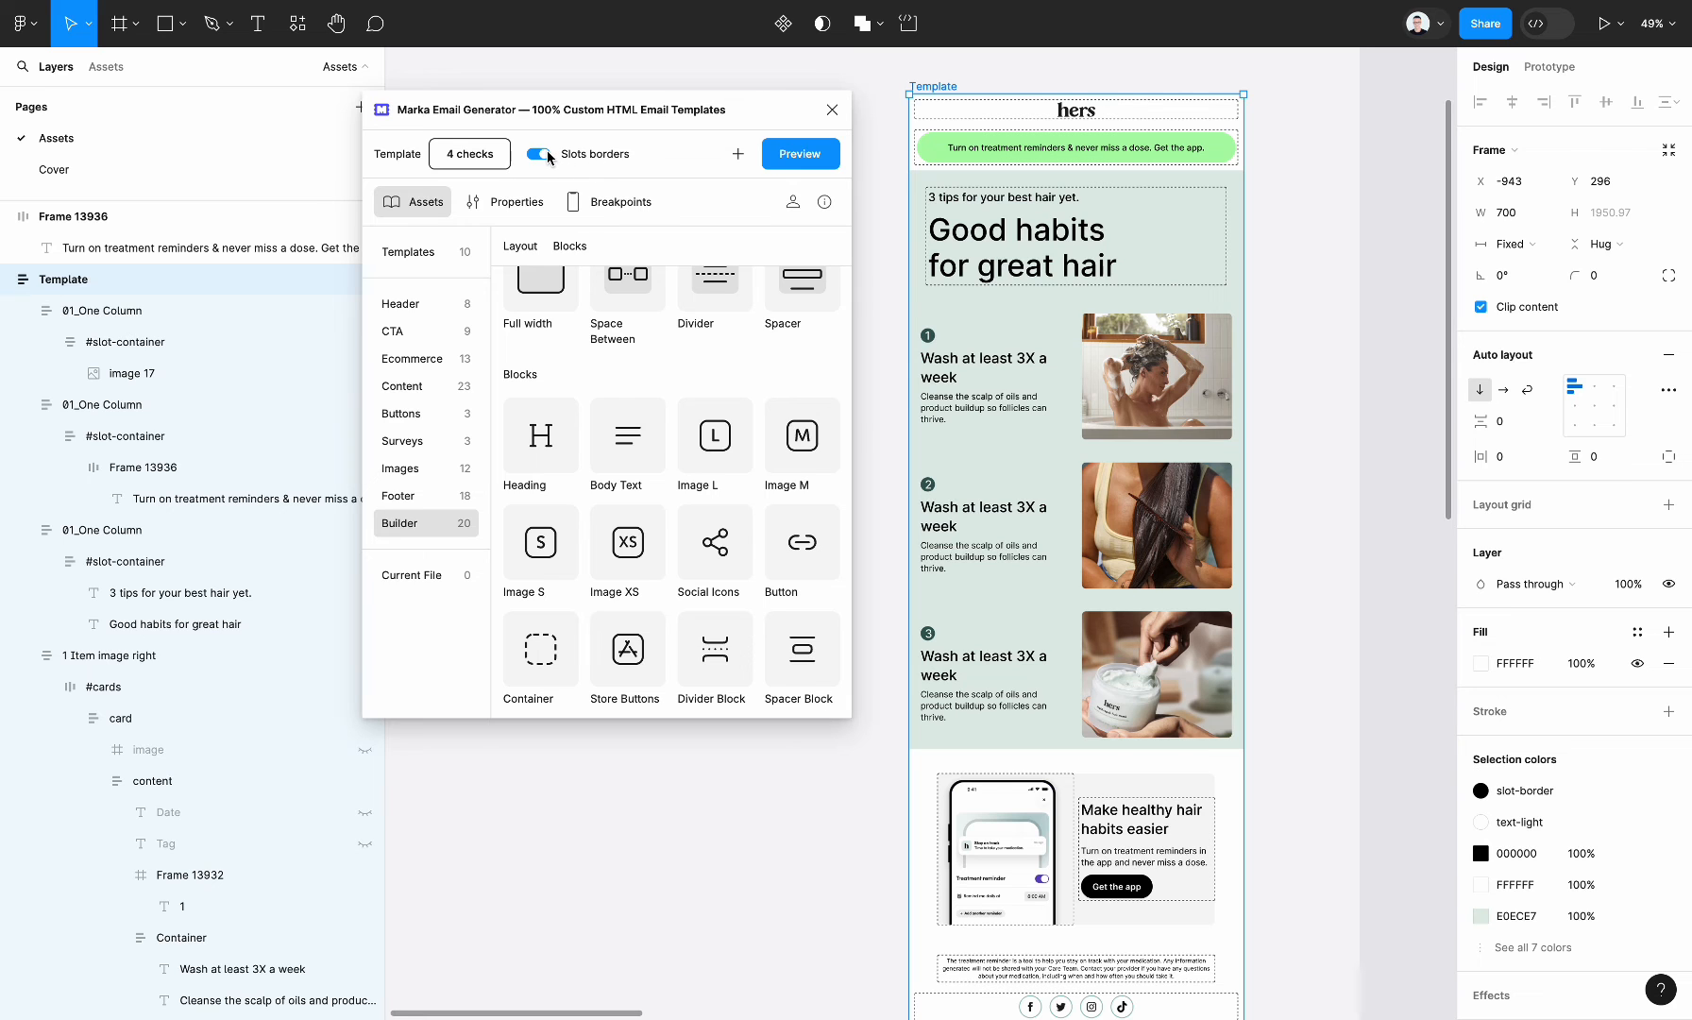
- Toggle the Marka 'Slots borders' switch off, on, then off, and preview the email
{"action": "left_click", "coordinate": [539, 153]}
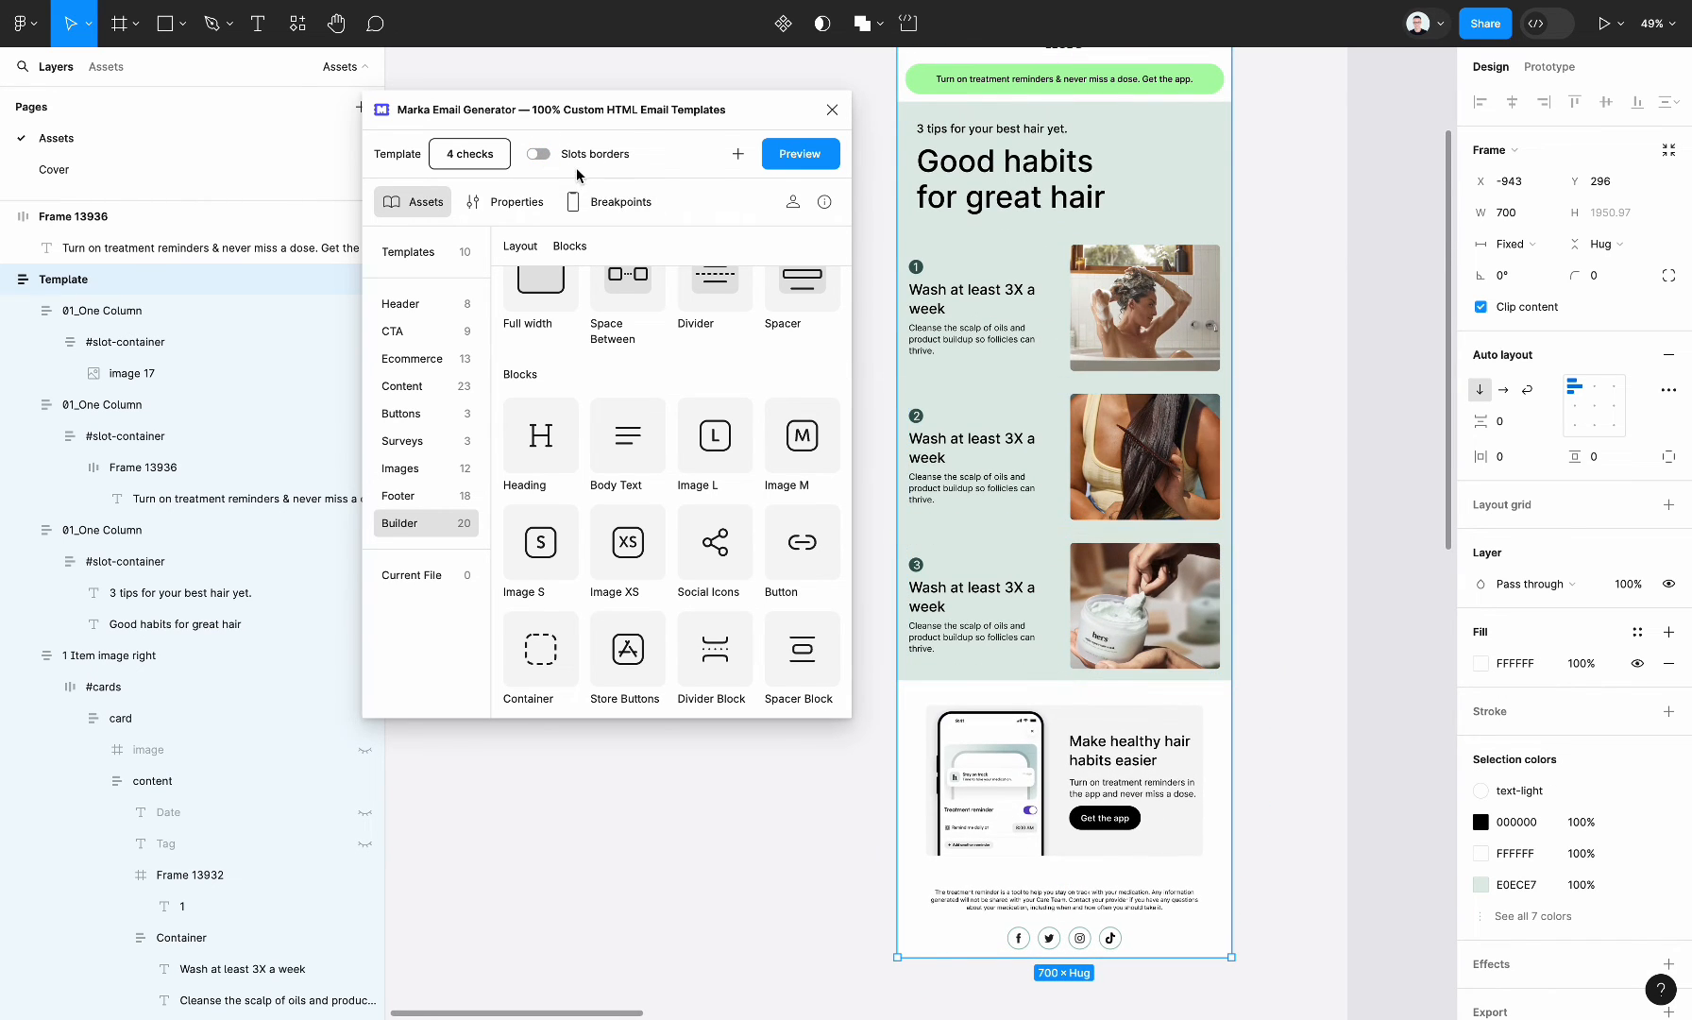
{"action": "left_click", "coordinate": [537, 153]}
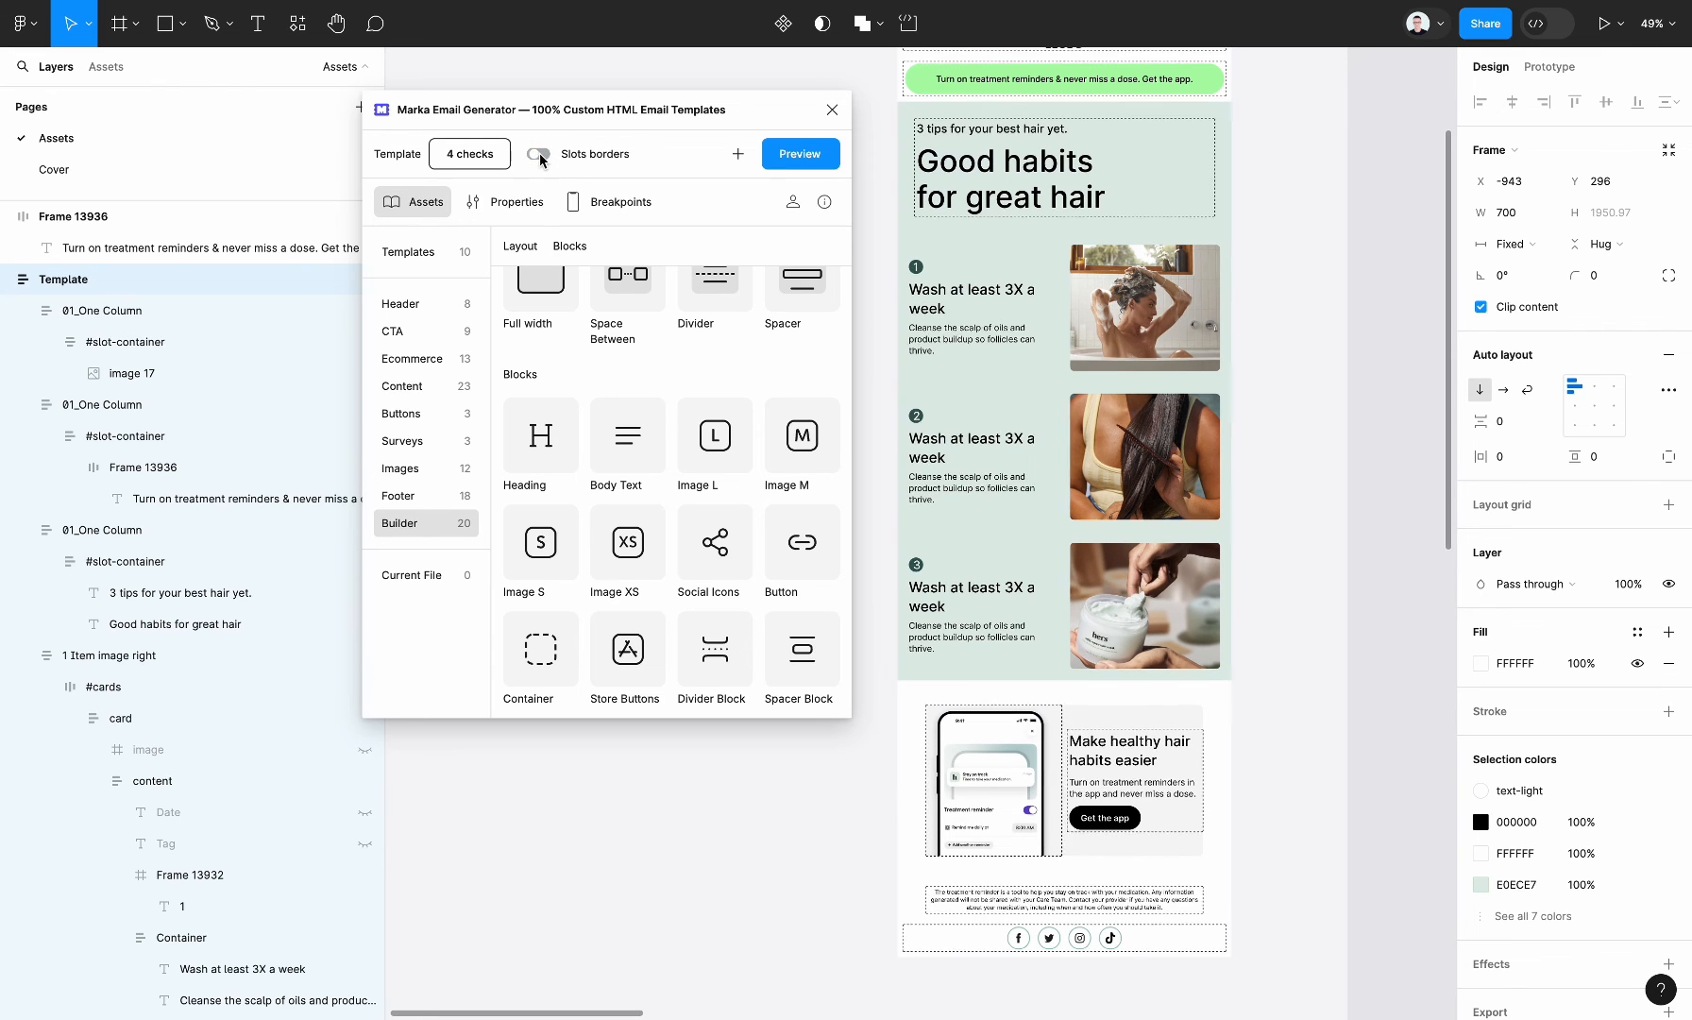
{"action": "left_click", "coordinate": [539, 153]}
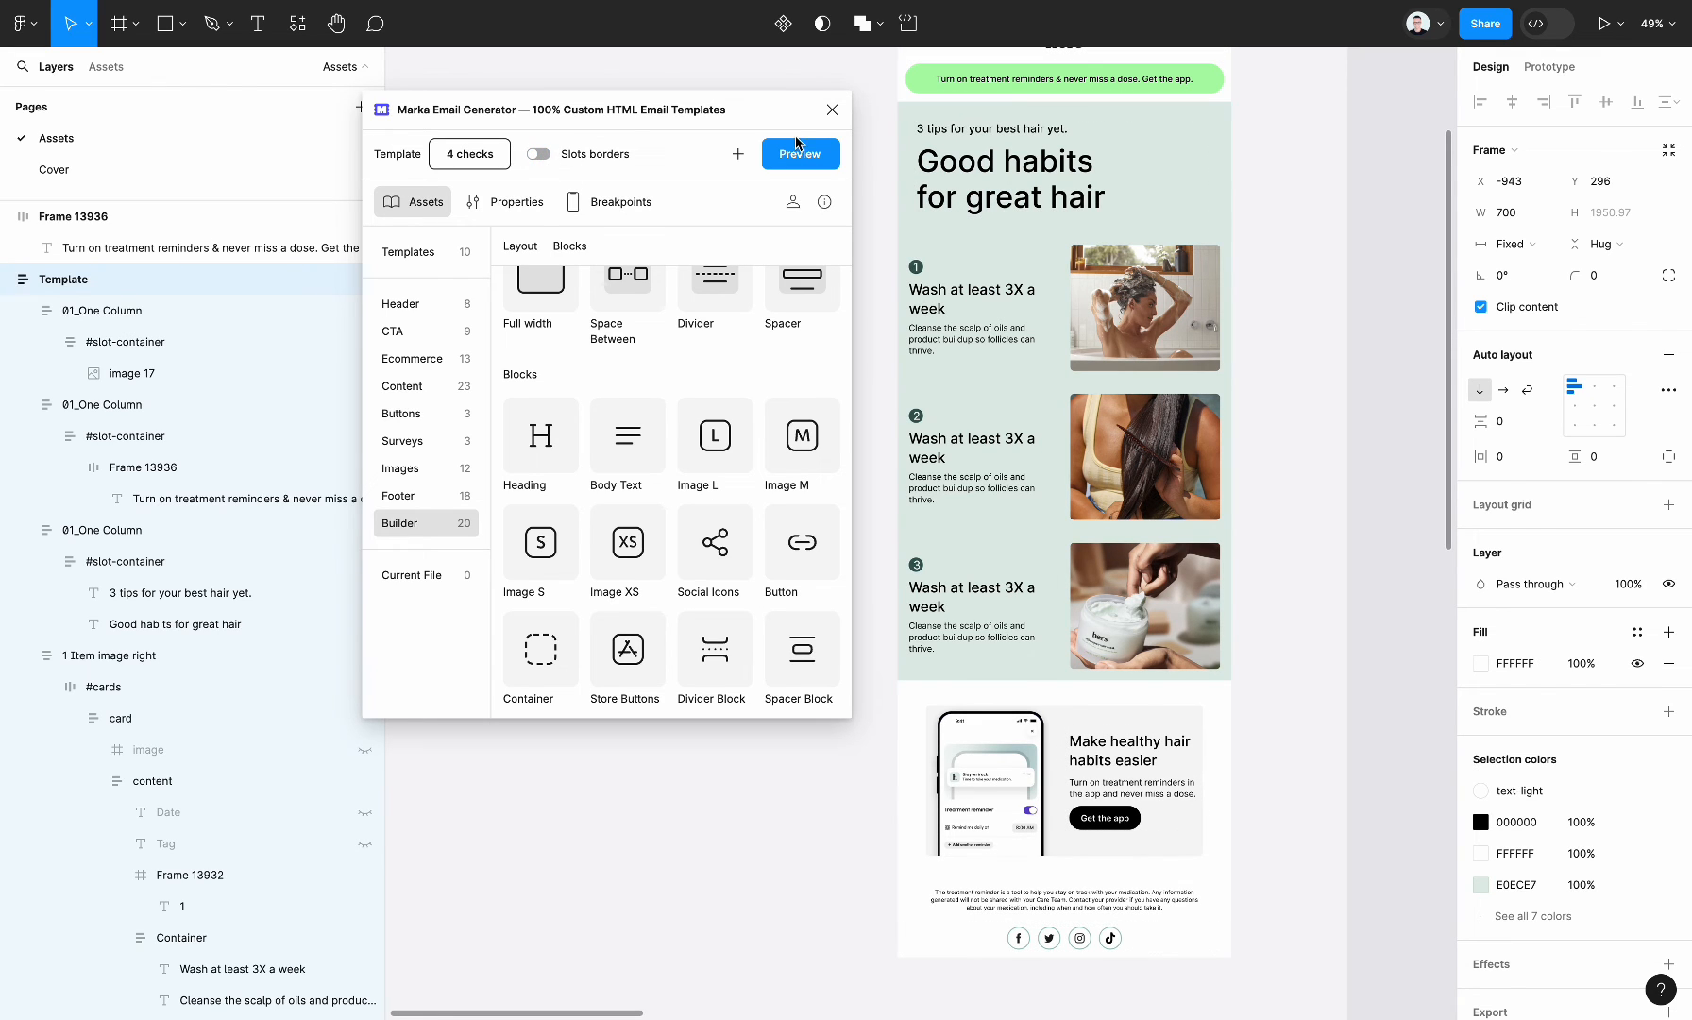
{"action": "left_click", "coordinate": [800, 152]}
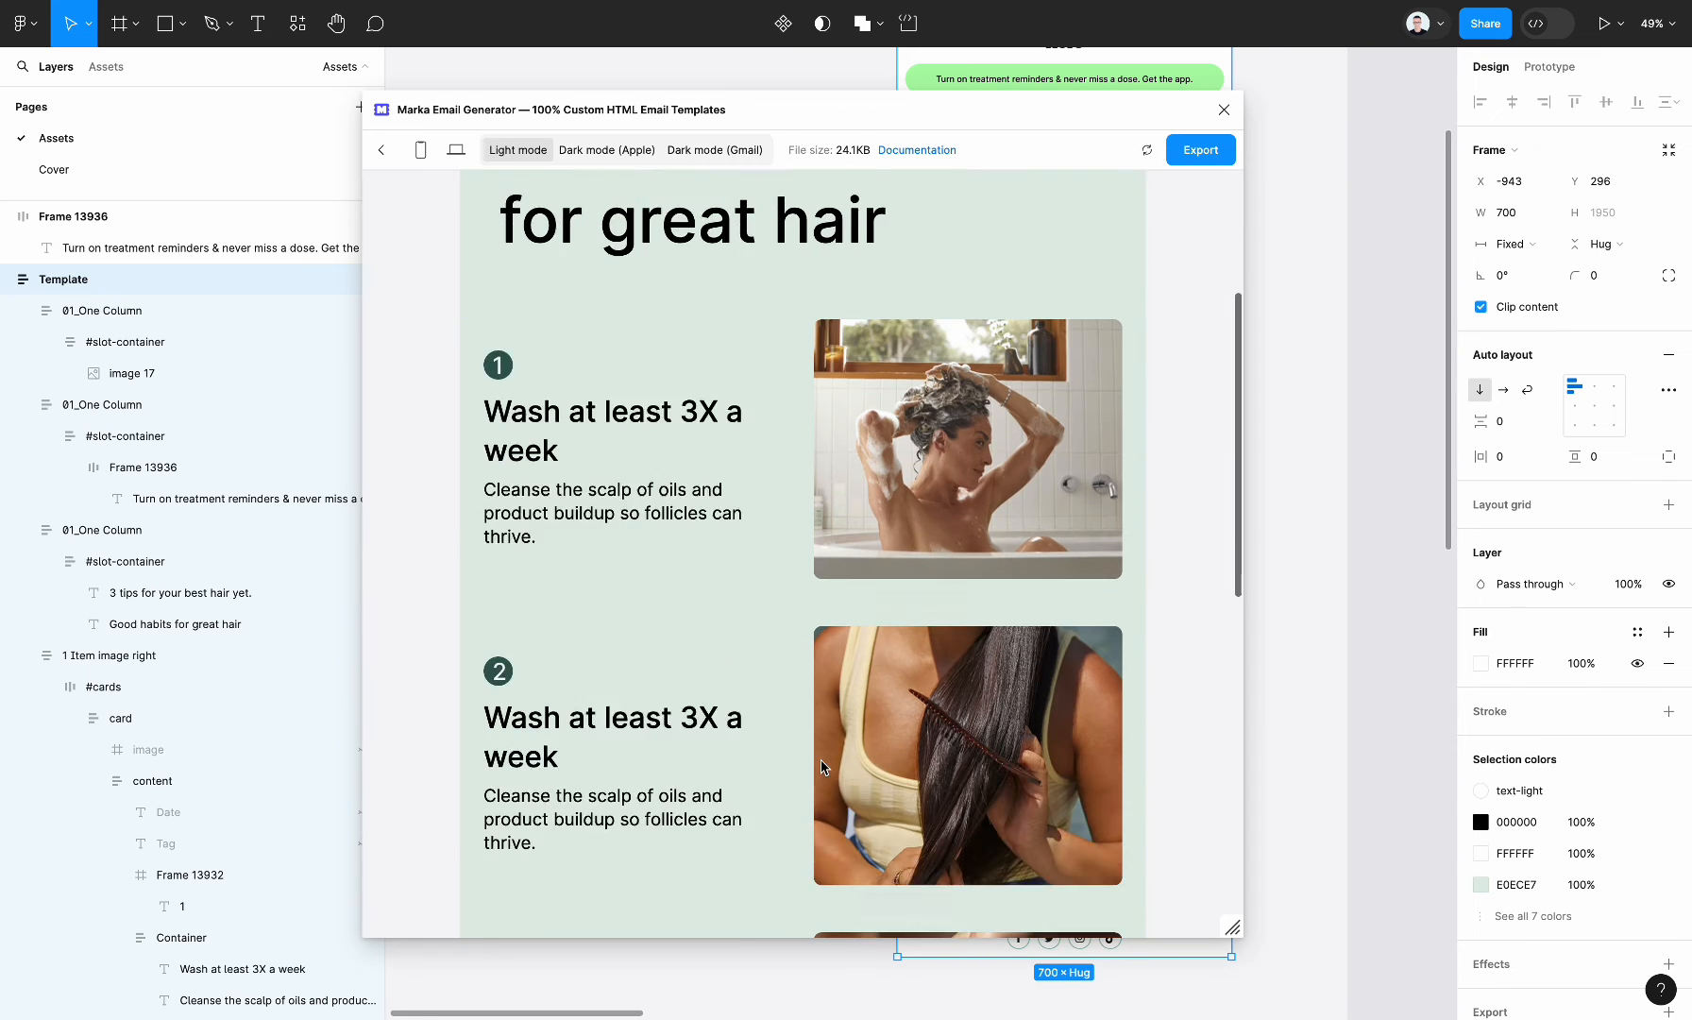
- Scroll through the enlarged Marka preview from the social icons back up to the logo
{"action": "scroll", "scroll_direction": "down", "scroll_amount": 3}
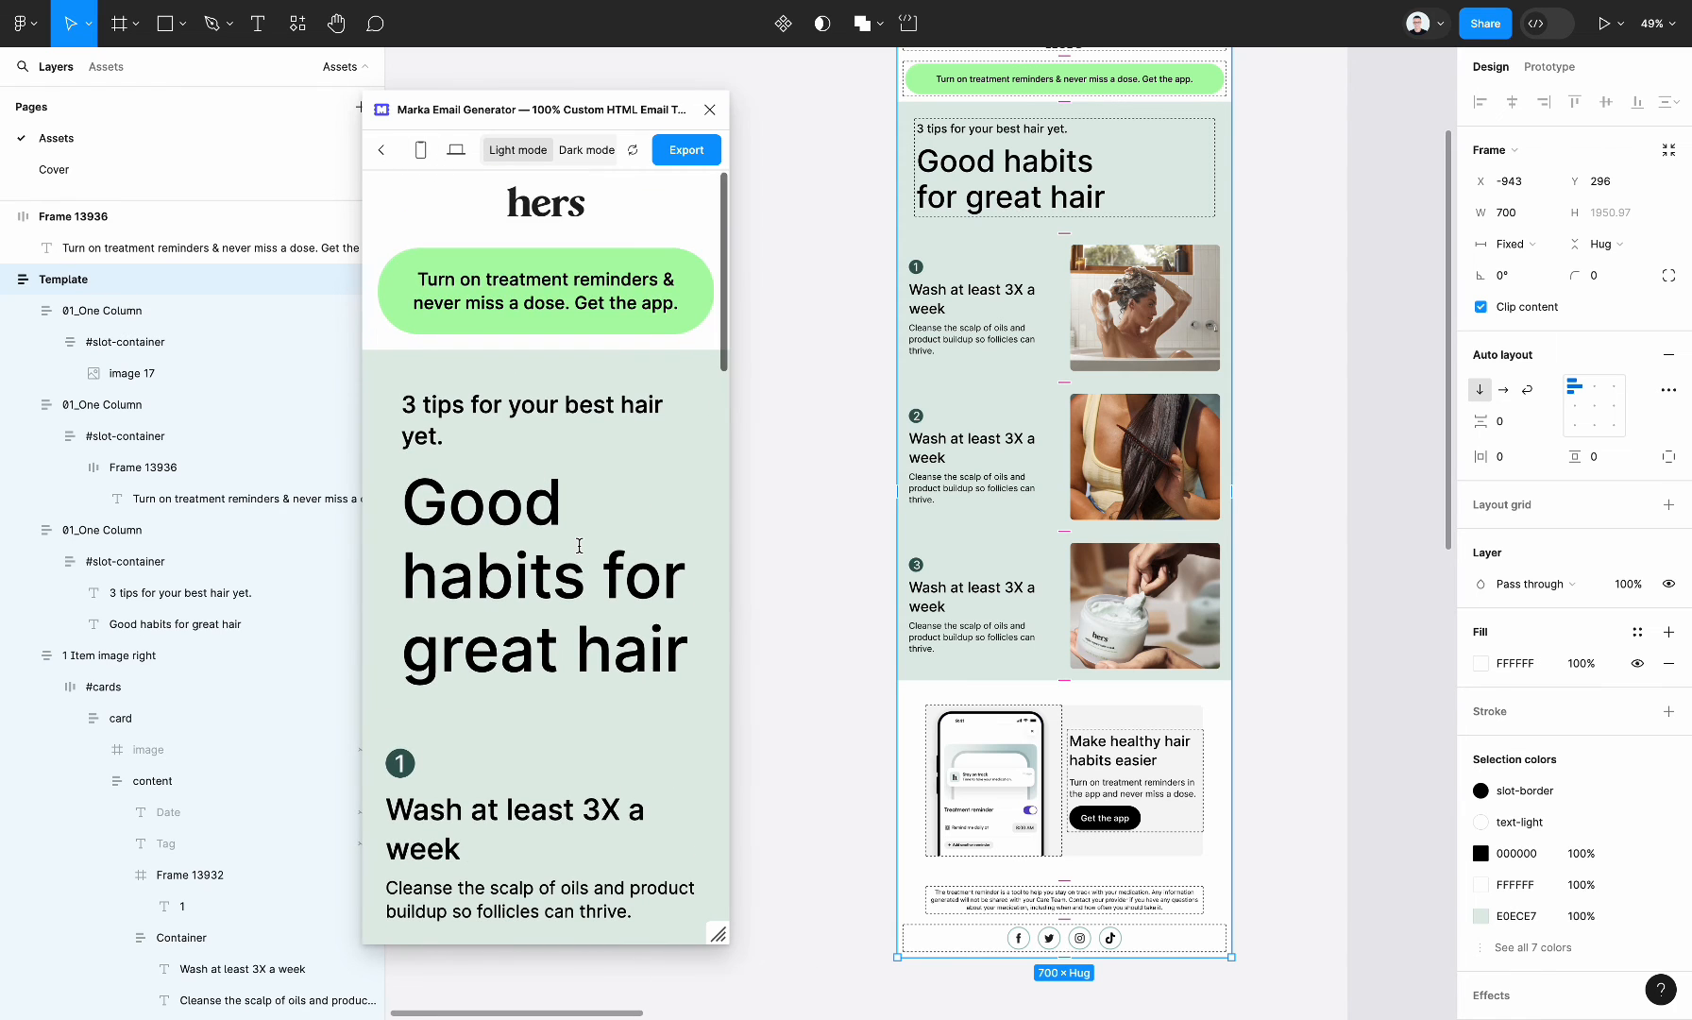
{"action": "scroll", "scroll_direction": "down", "scroll_amount": 3}
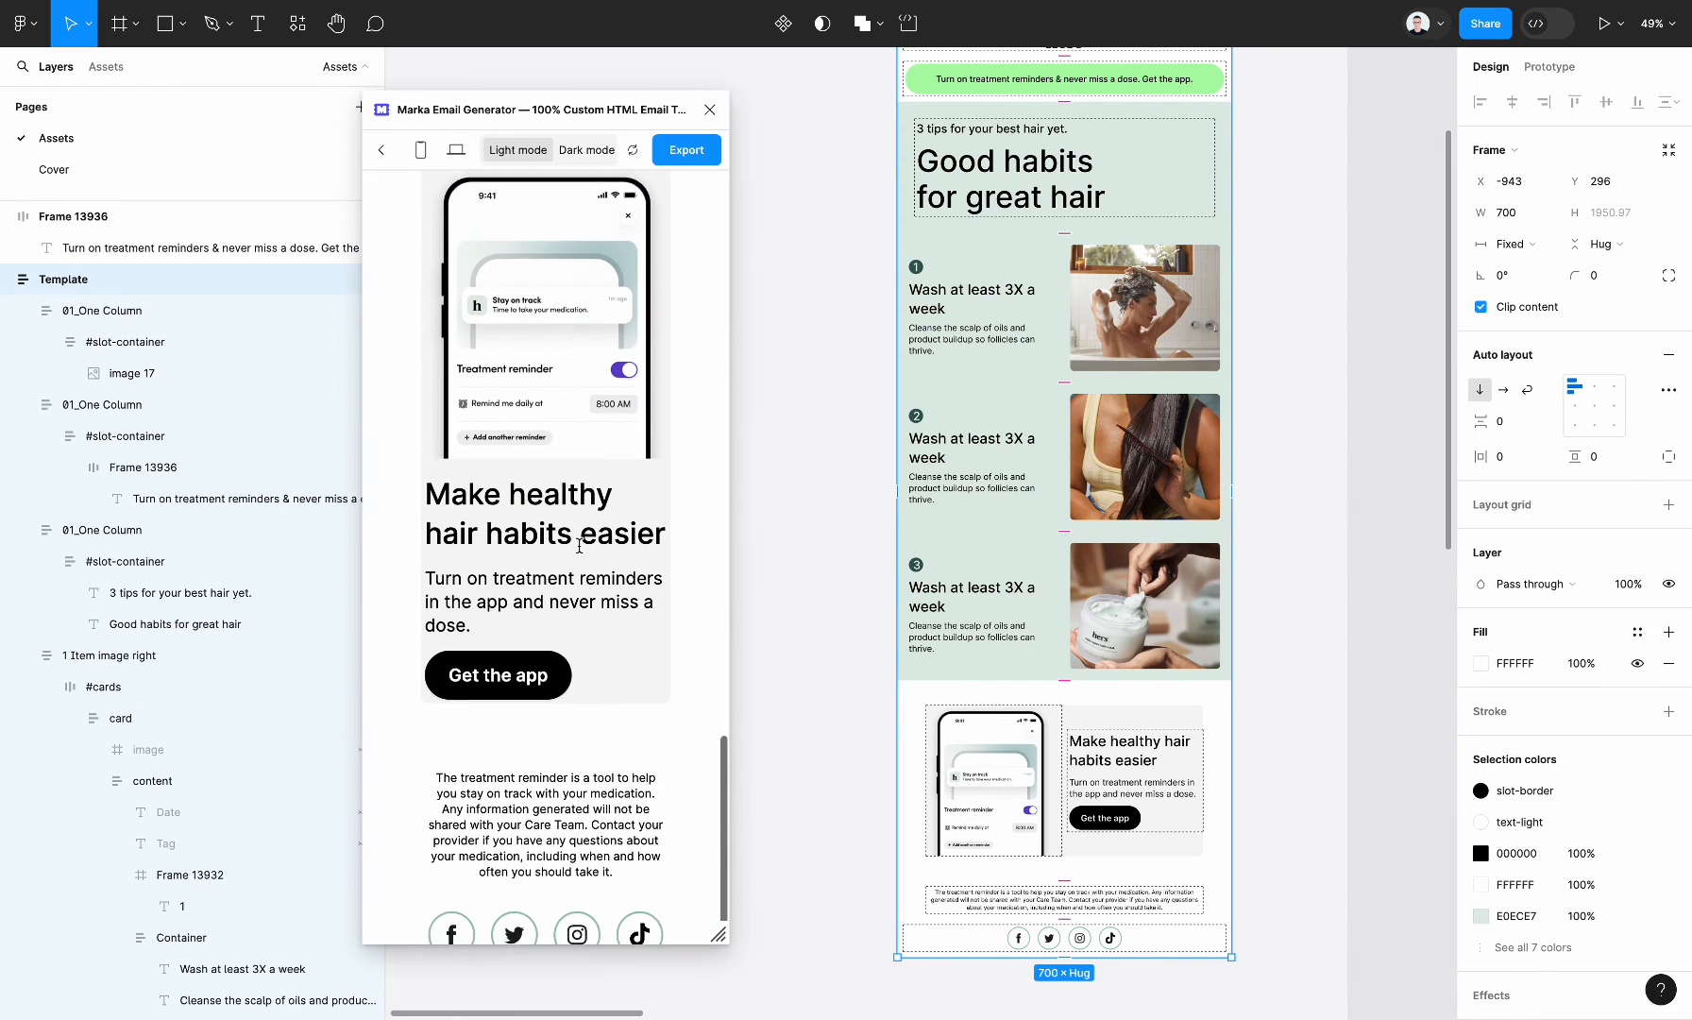
{"action": "scroll", "scroll_direction": "down", "scroll_amount": 3}
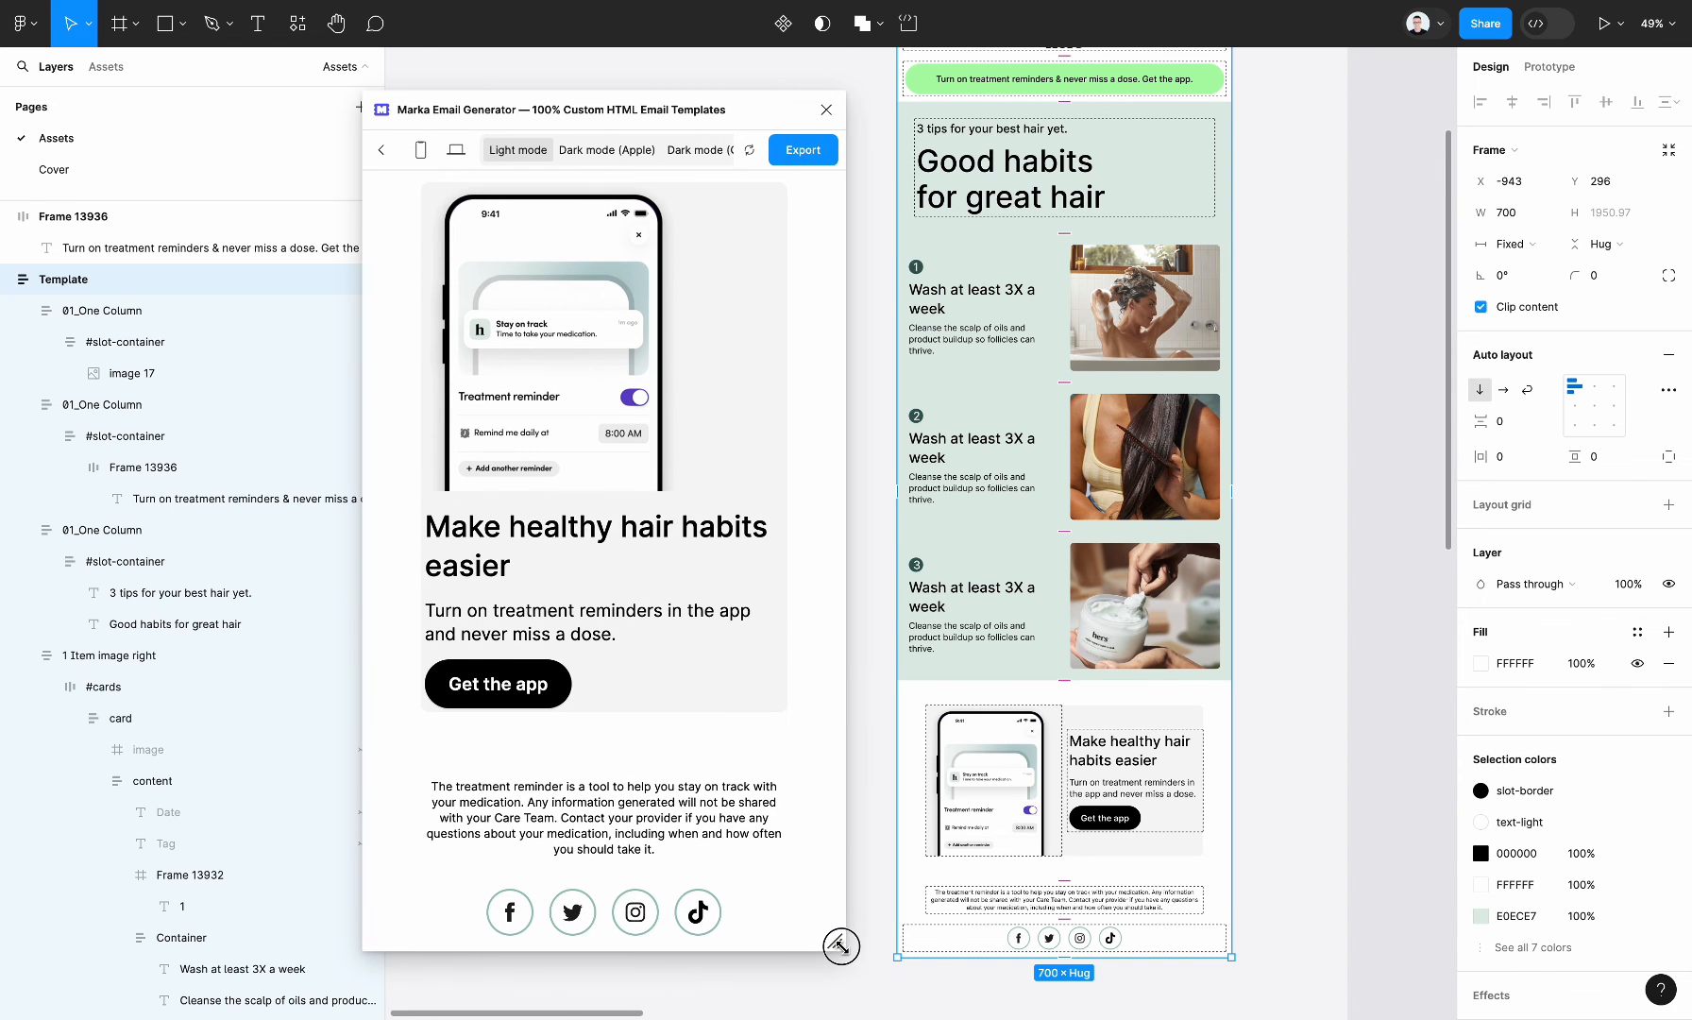
{"action": "mouse_move", "coordinate": [798, 701]}
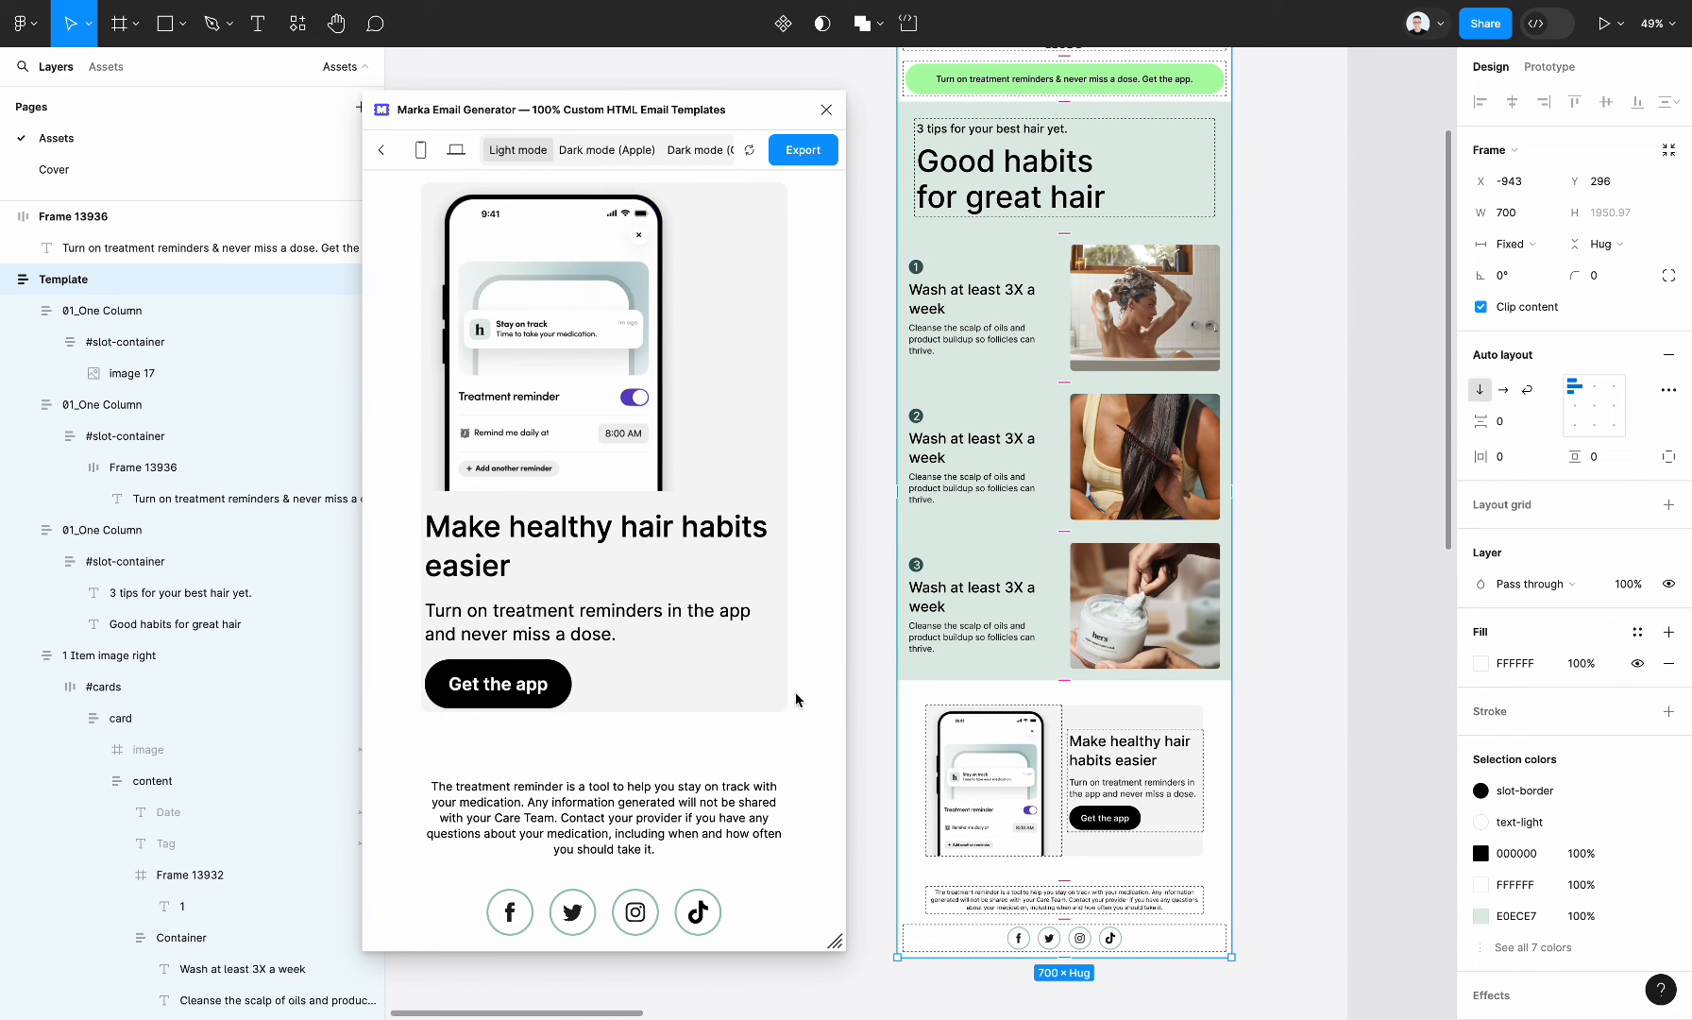
{"action": "mouse_move", "coordinate": [800, 930]}
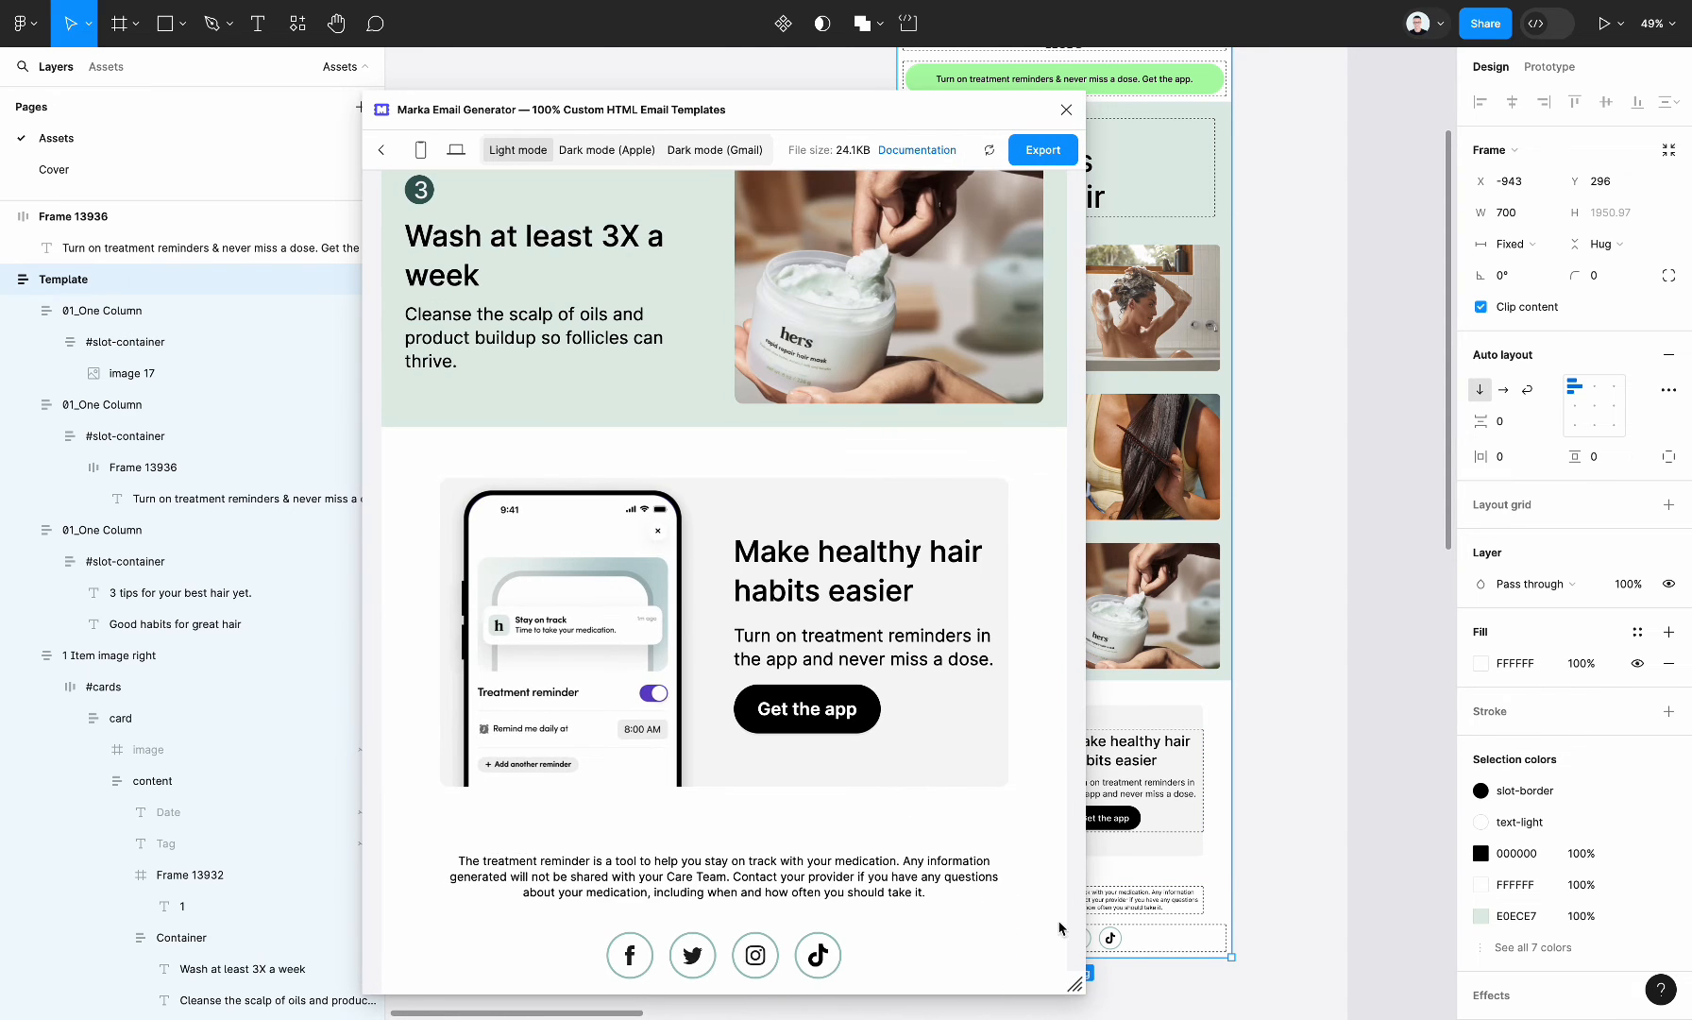
{"action": "scroll", "scroll_direction": "up", "scroll_amount": 3}
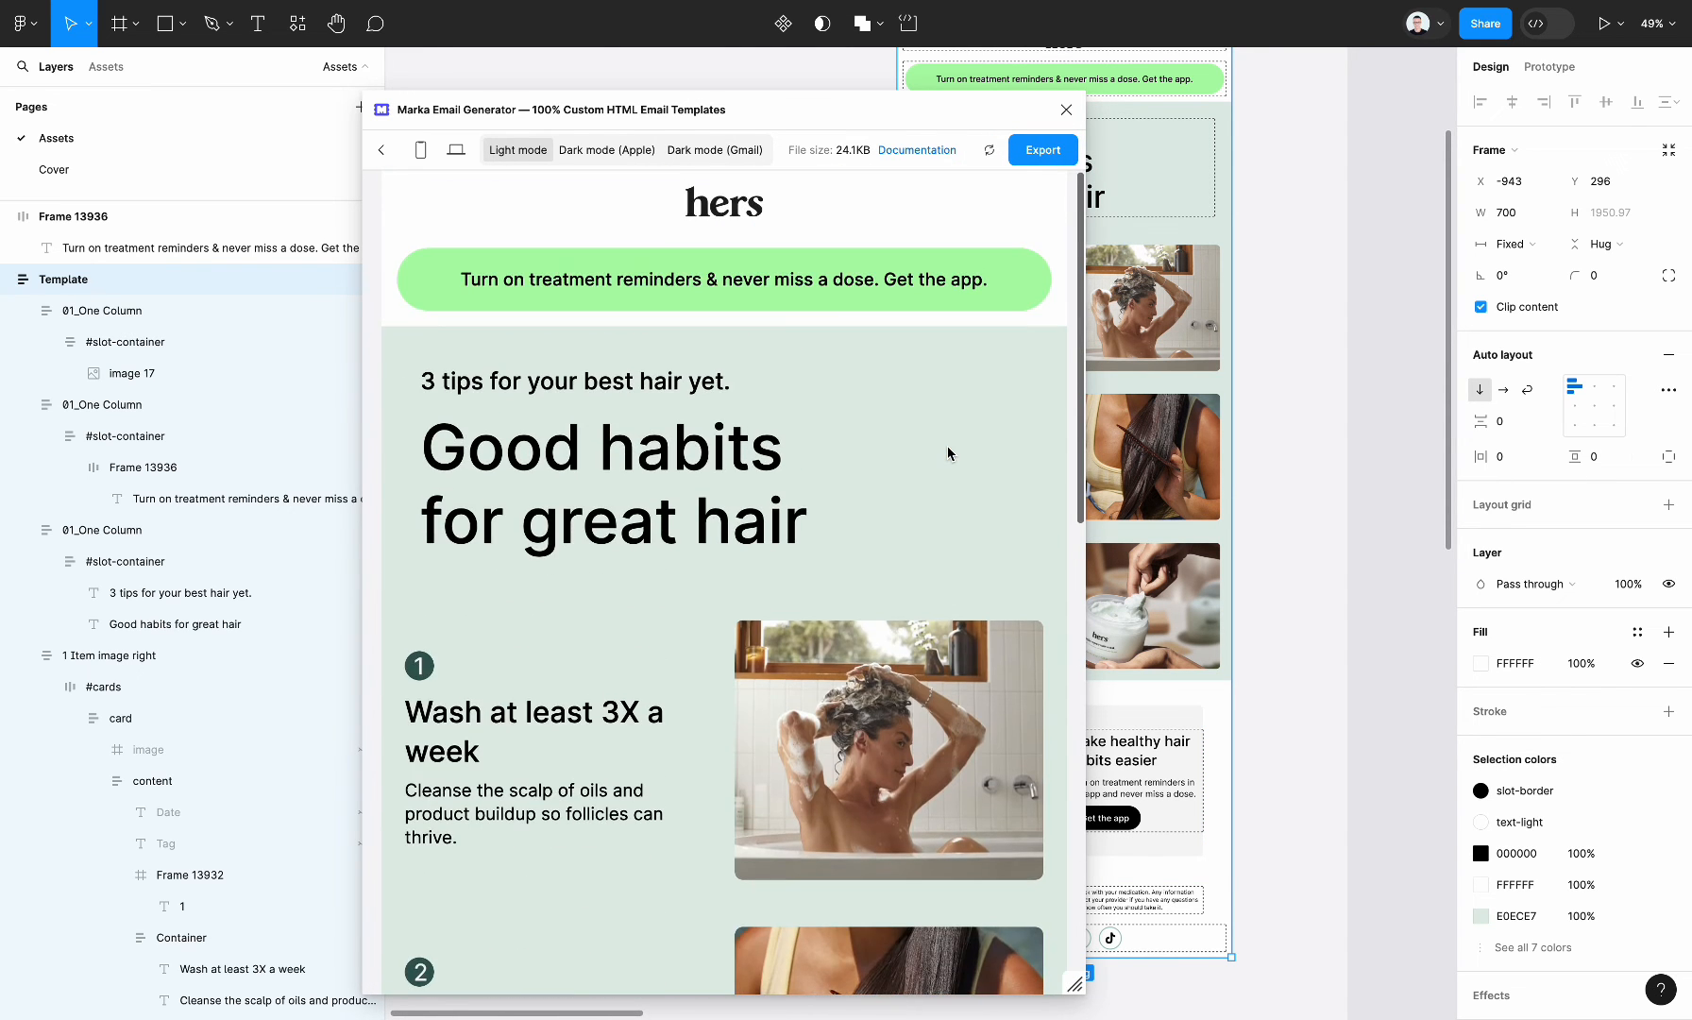
{"action": "mouse_move", "coordinate": [942, 571]}
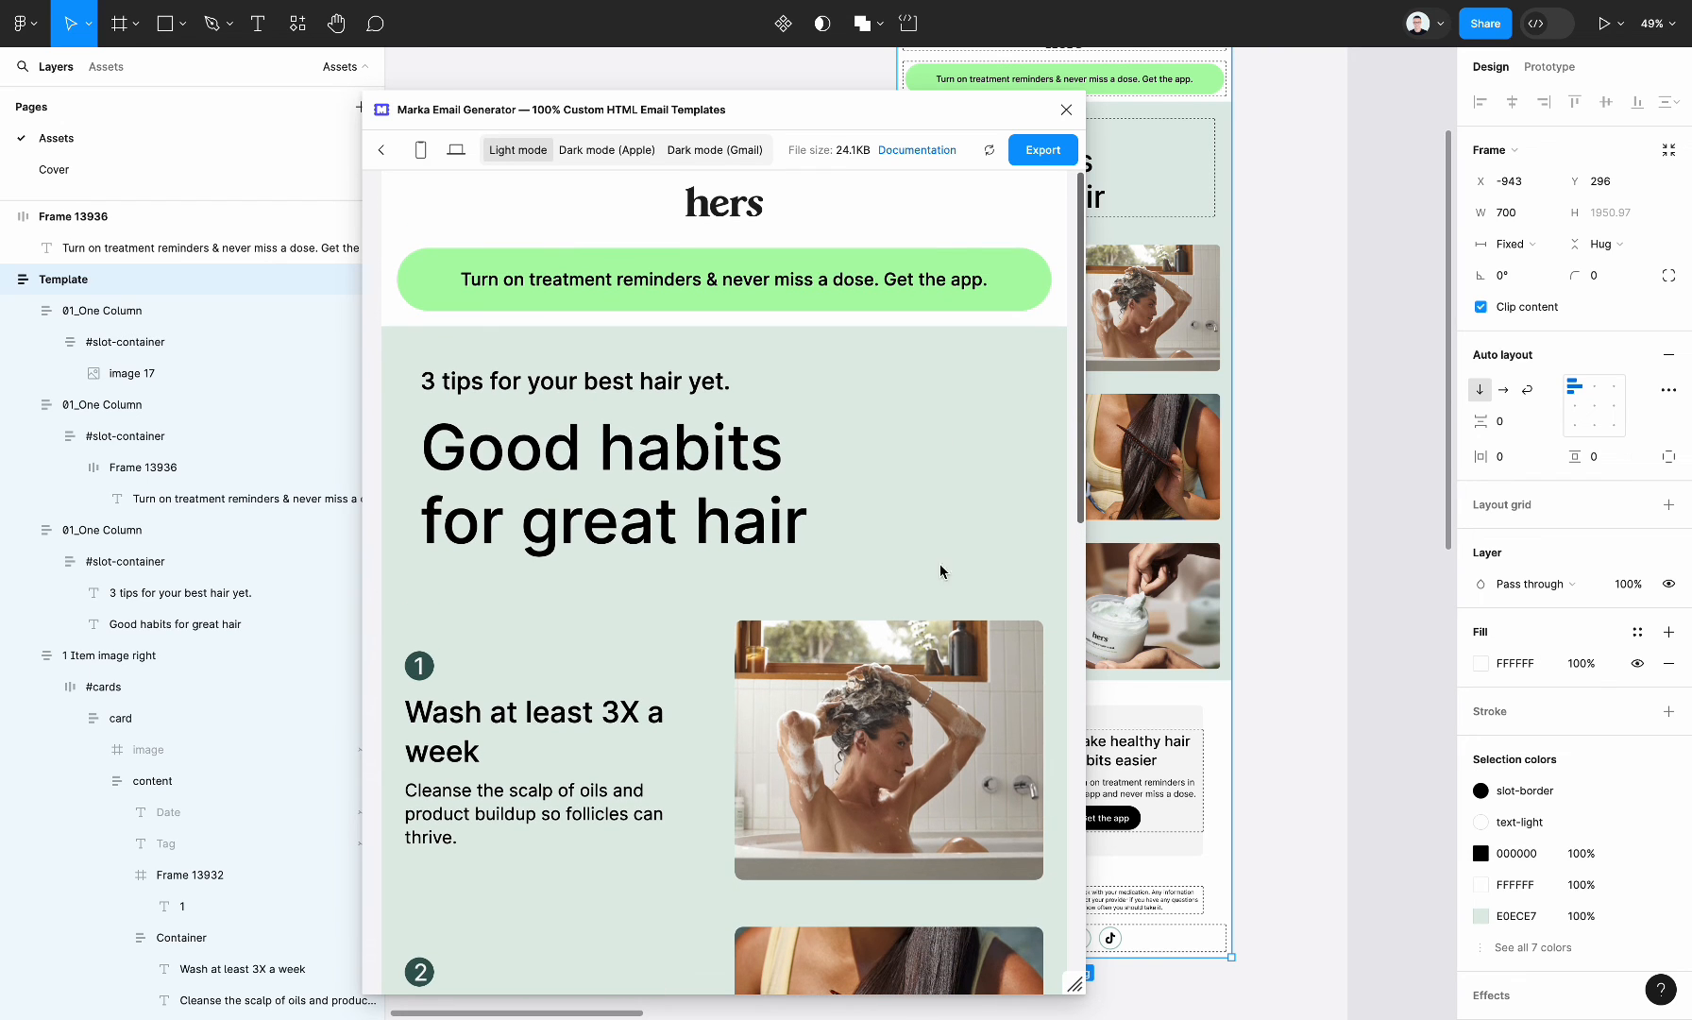
{"action": "mouse_move", "coordinate": [810, 564]}
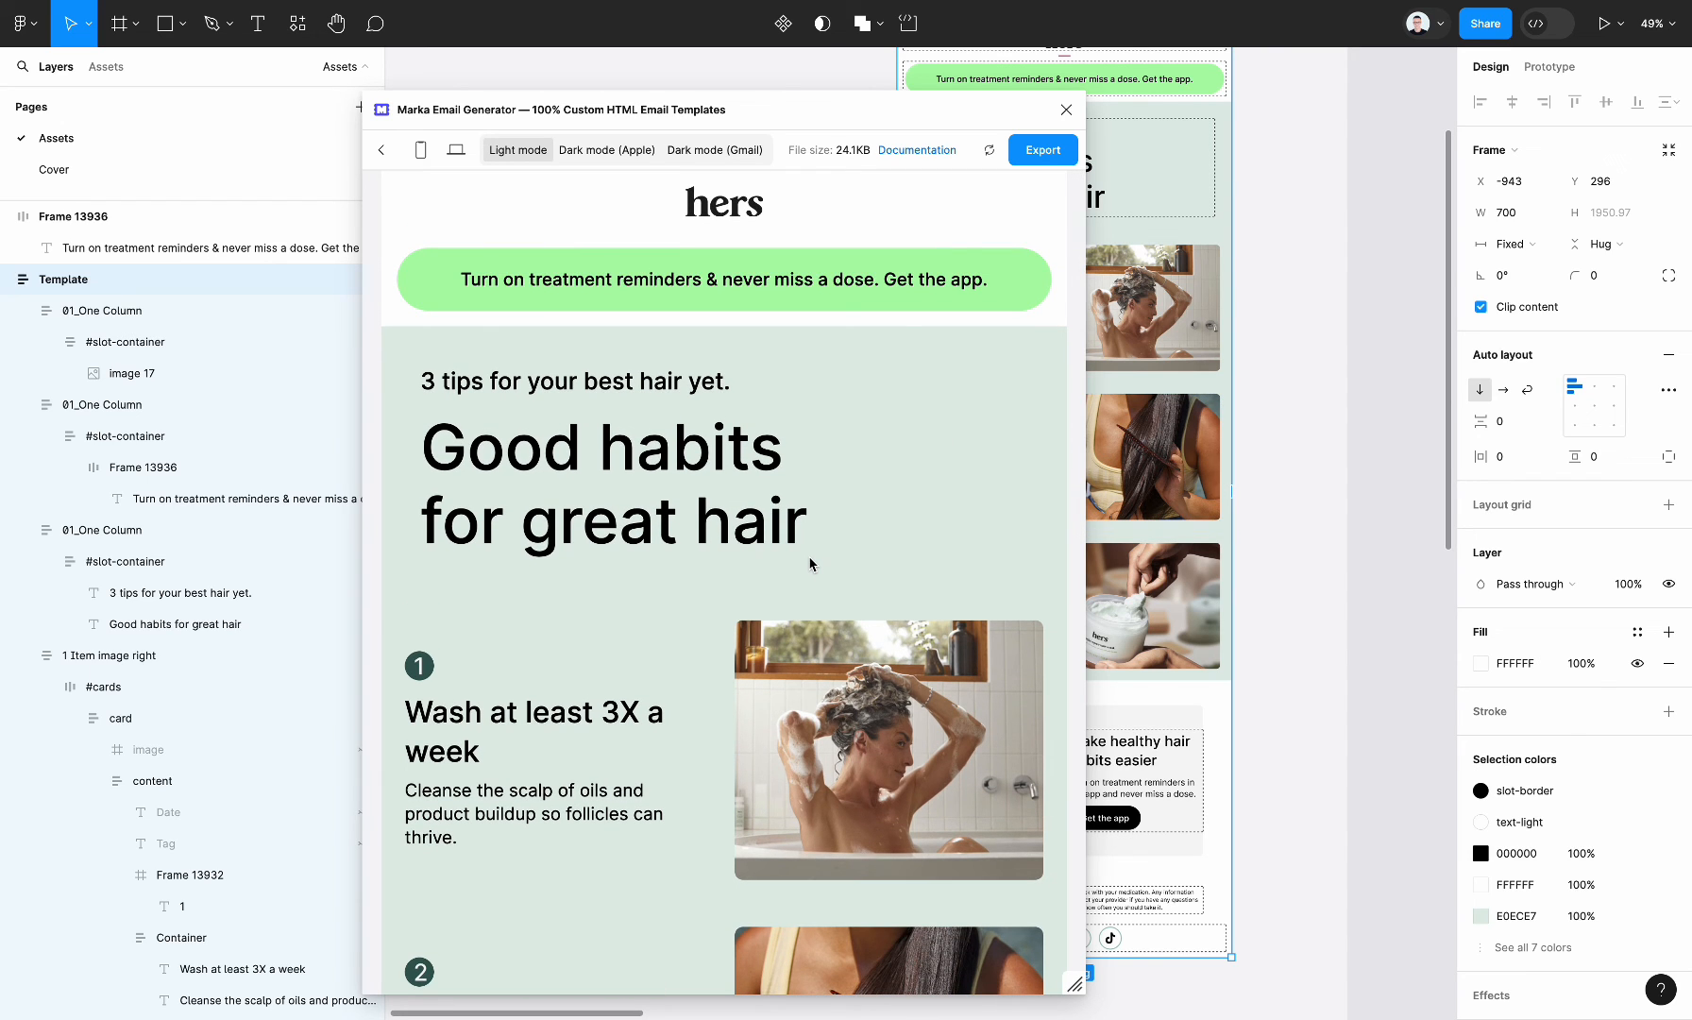
- Copy the email's HTML code from Marka's Export options
{"action": "left_click", "coordinate": [1041, 150]}
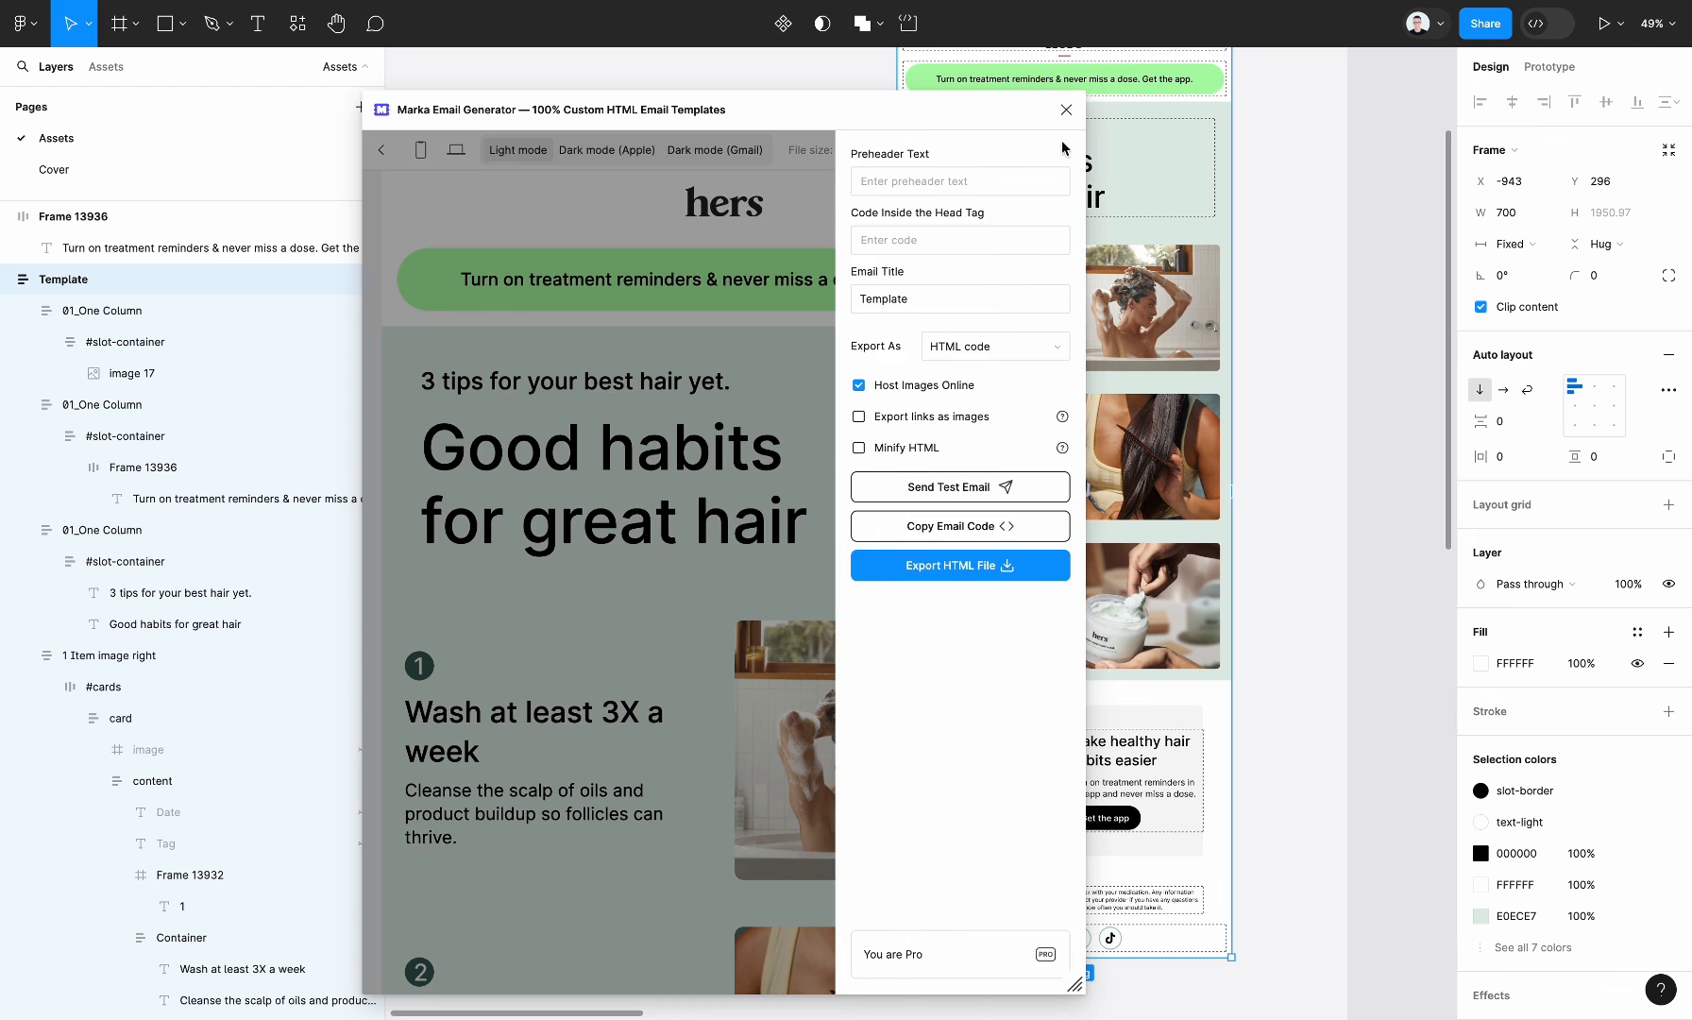
{"action": "mouse_move", "coordinate": [1004, 536]}
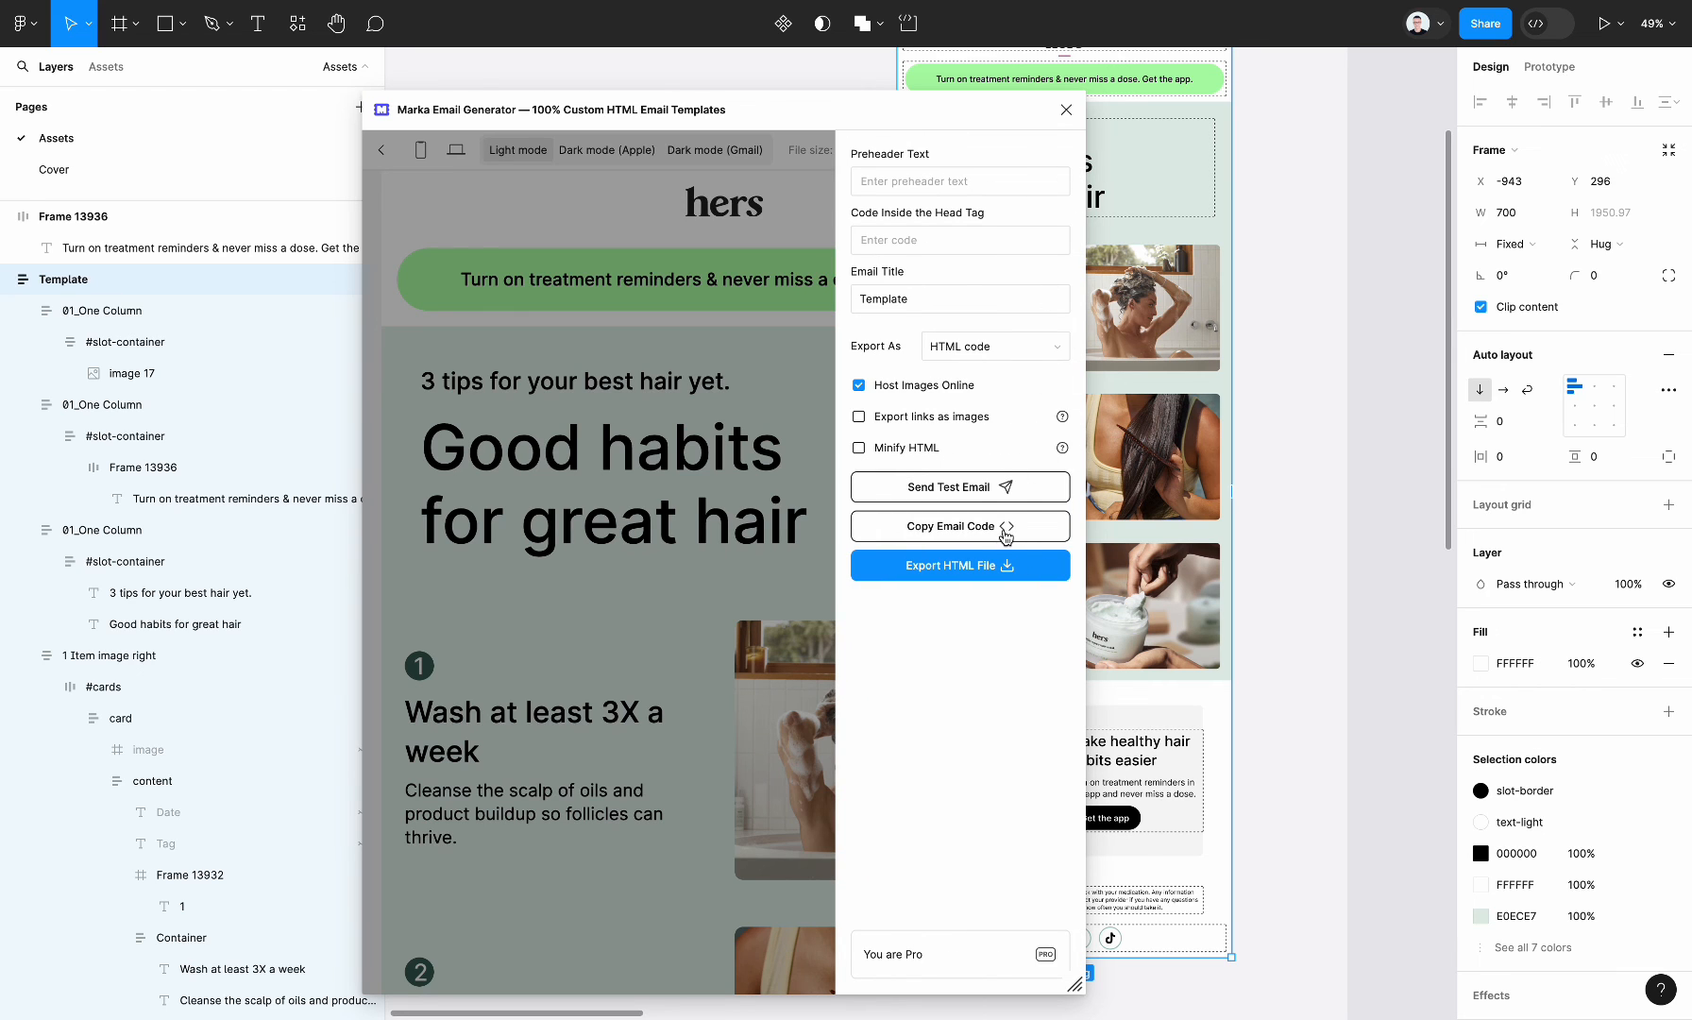
{"action": "left_click", "coordinate": [960, 526]}
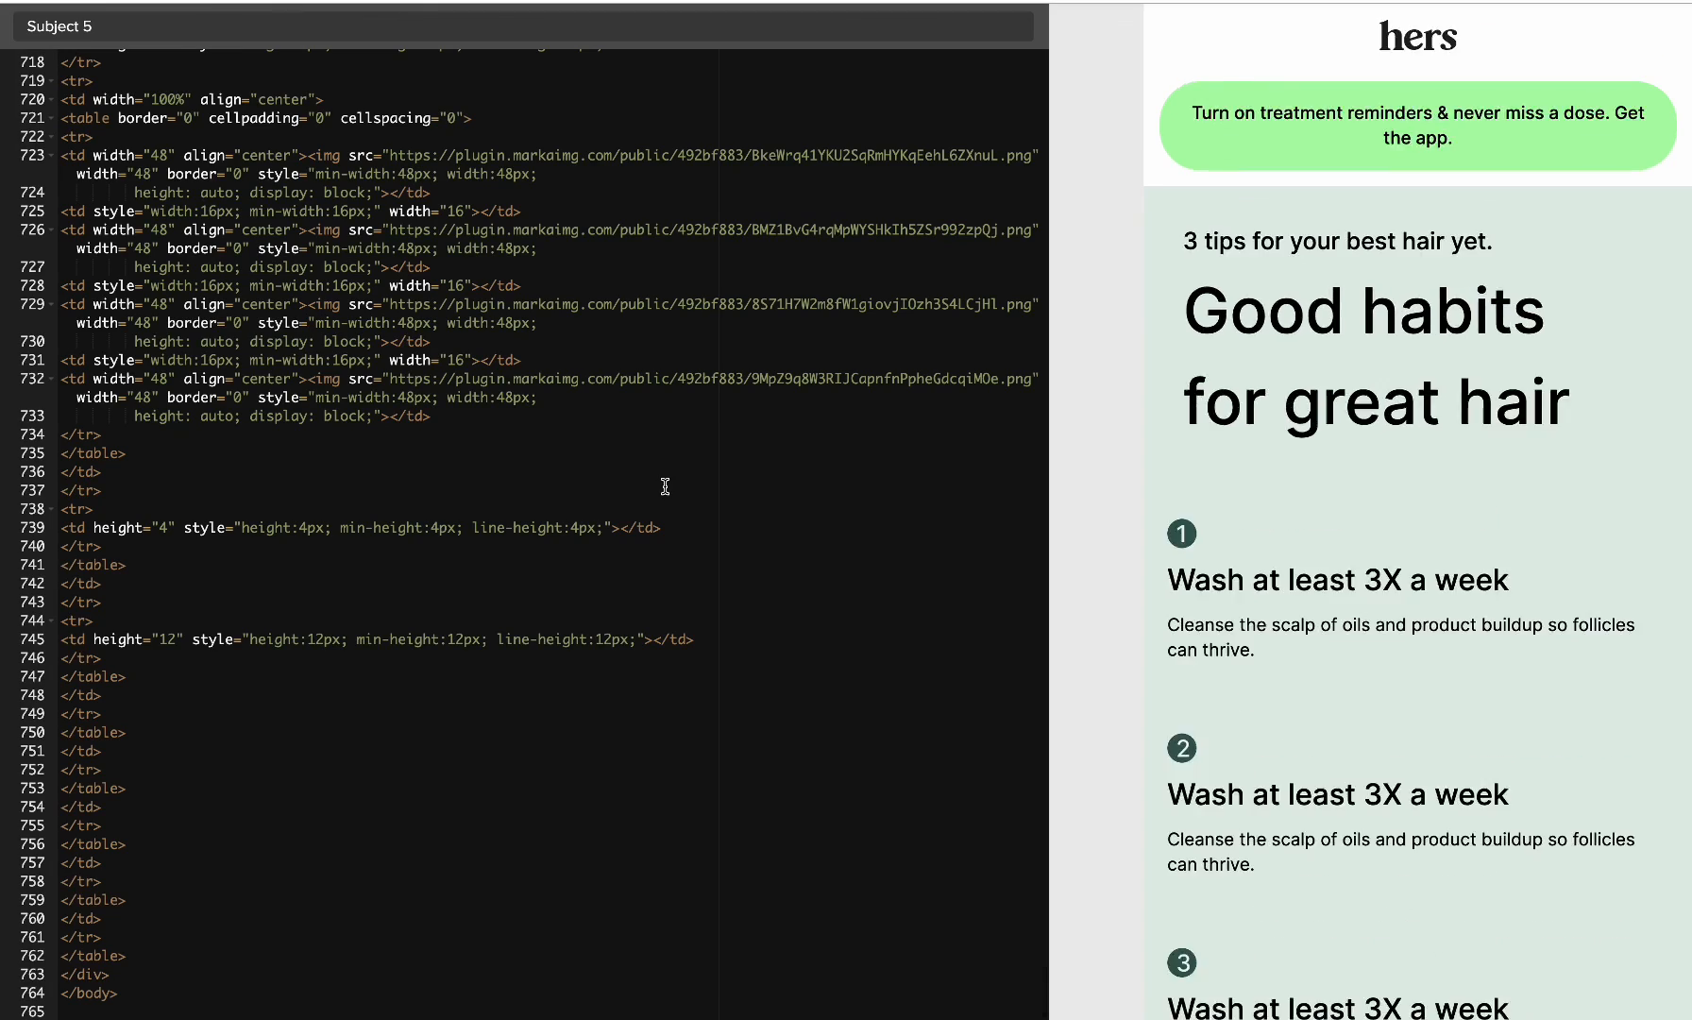
- Scroll the Testi@ client list to choose Outlook 2021, Outlook 2019, iPhone and Gmail Chrome
{"action": "scroll", "scroll_direction": "up", "scroll_amount": 3}
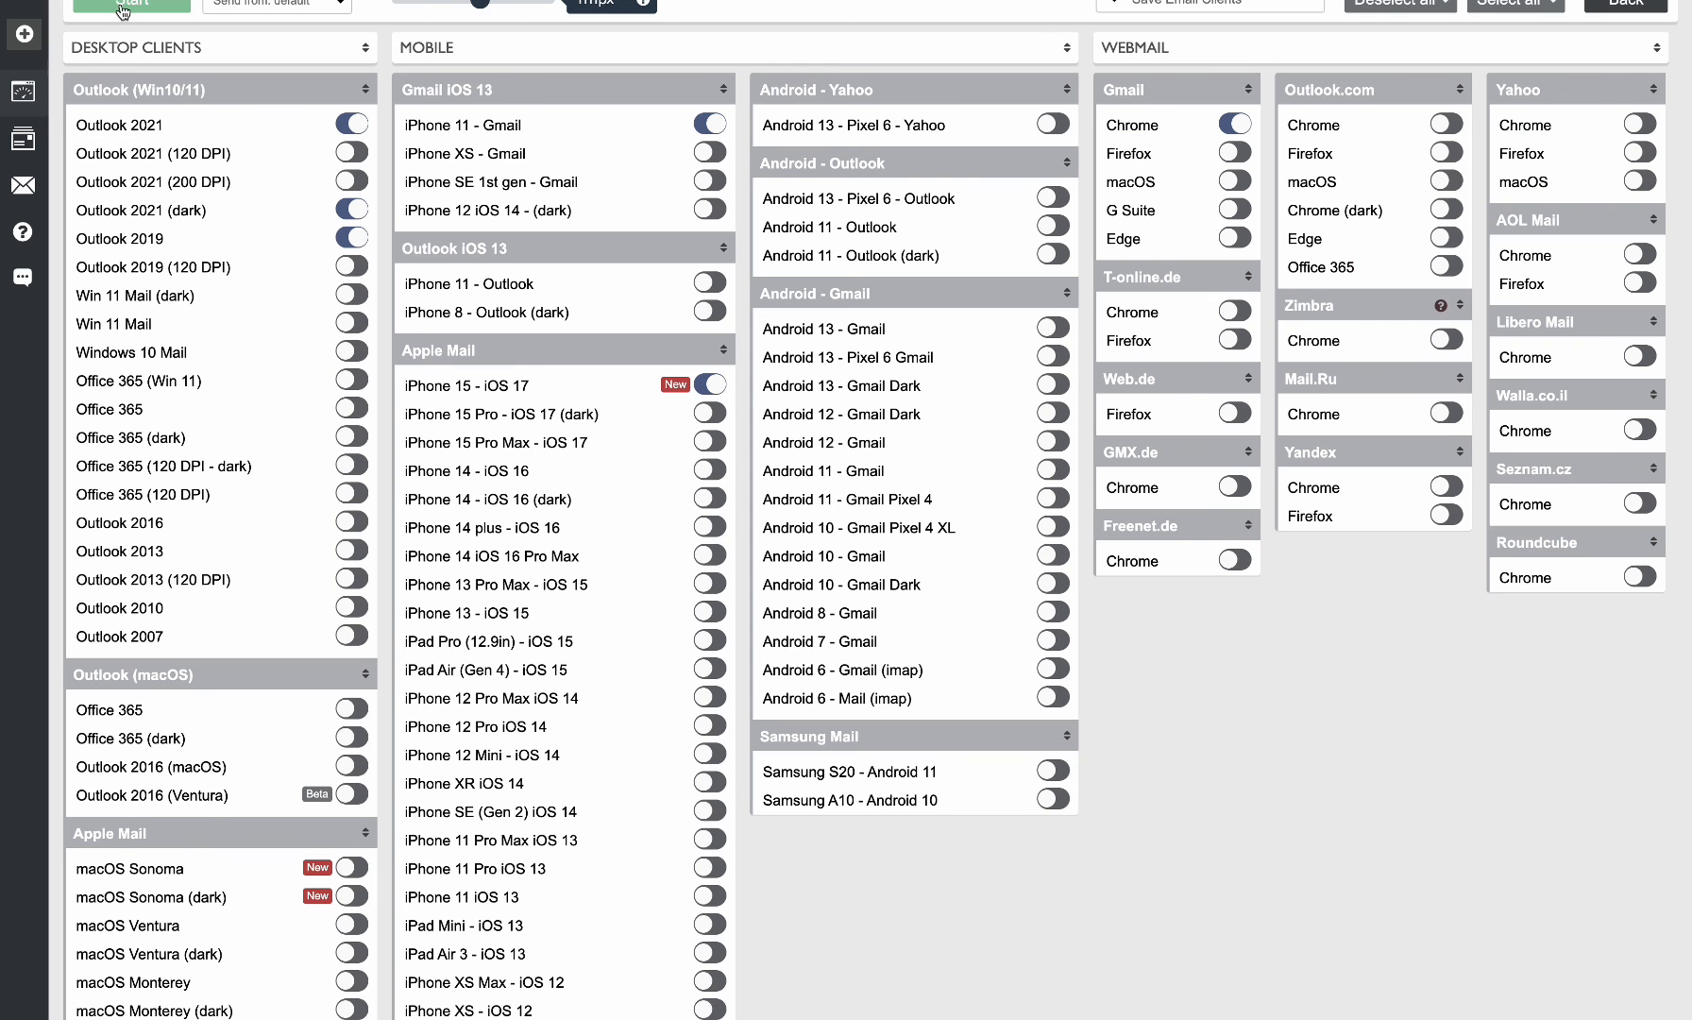
- Start the Testi@ run and inspect the Gmail Chrome and Outlook 2019 renderings
{"action": "left_click", "coordinate": [130, 3]}
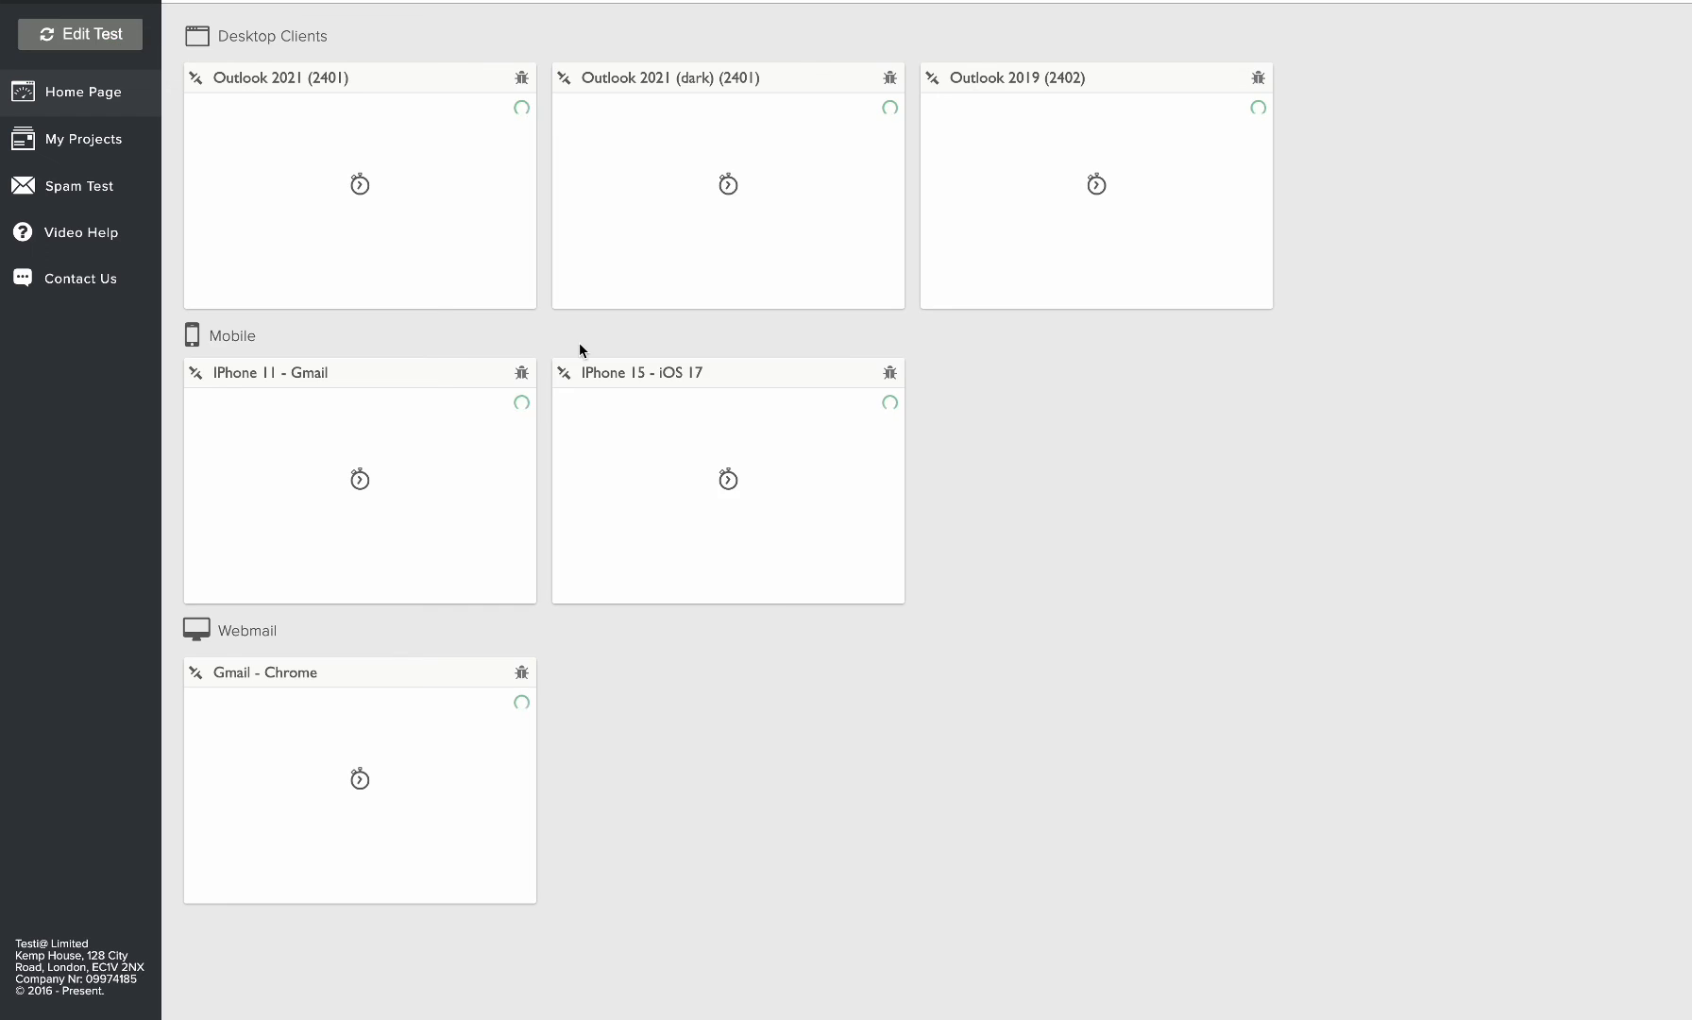
{"action": "left_click", "coordinate": [360, 778]}
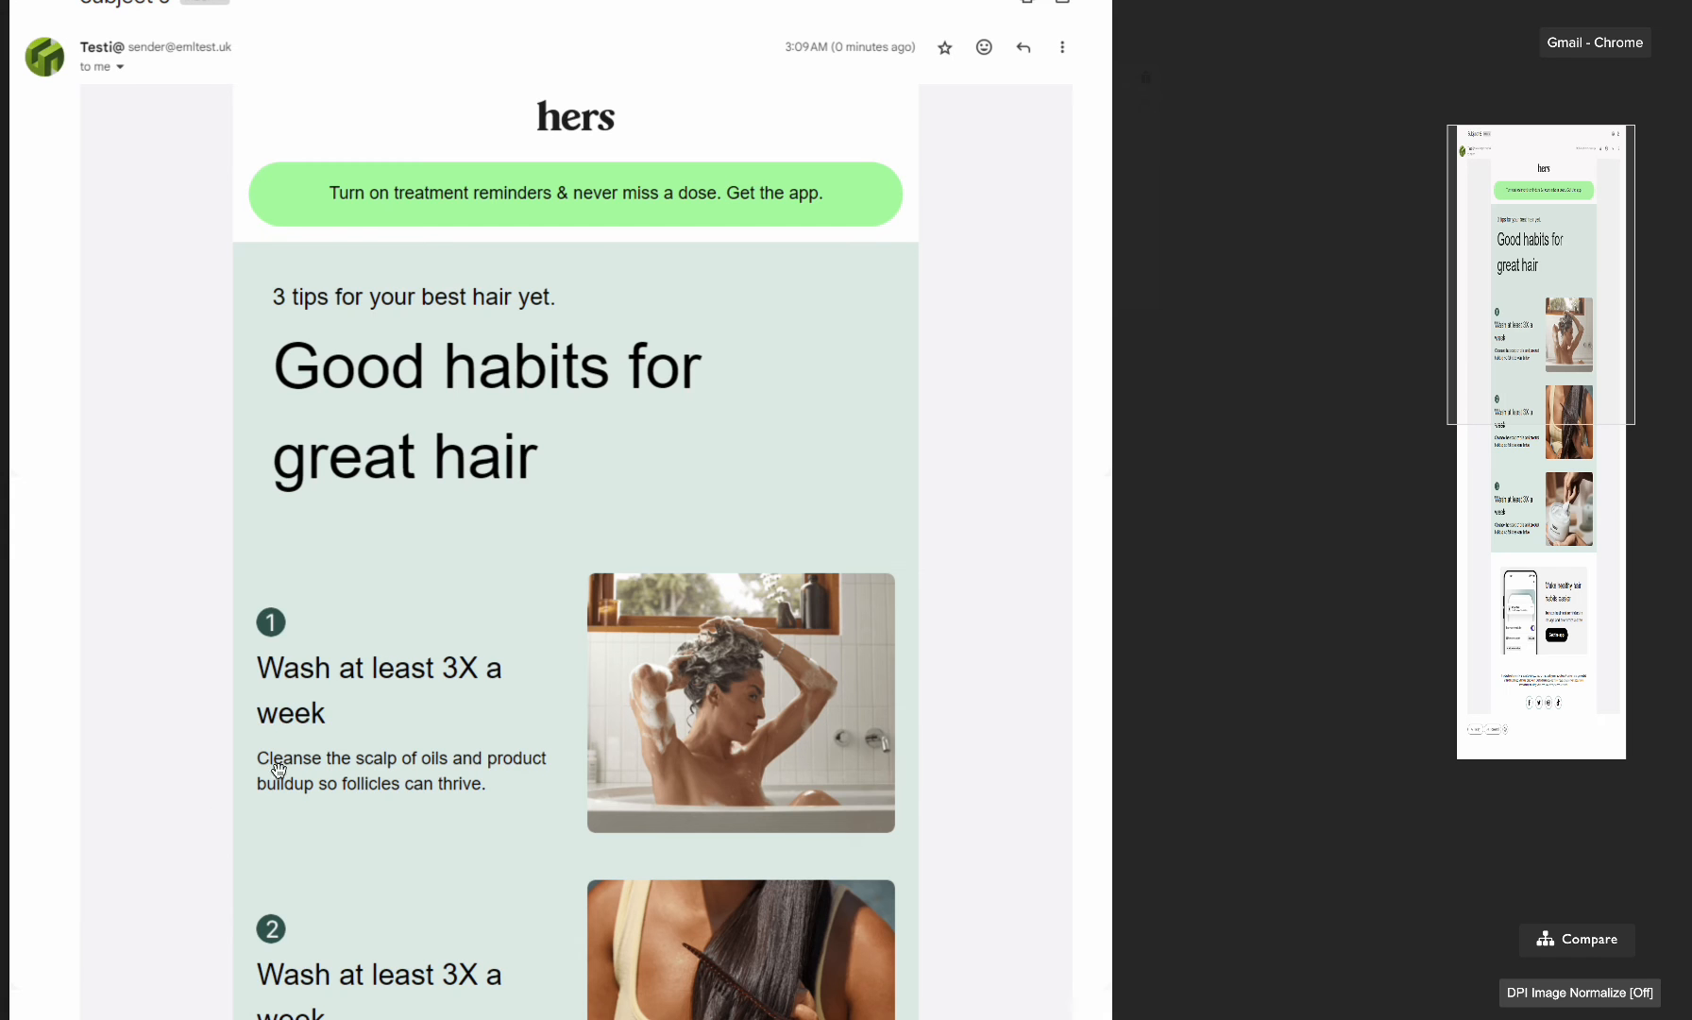
{"action": "scroll", "scroll_direction": "down", "scroll_amount": 3}
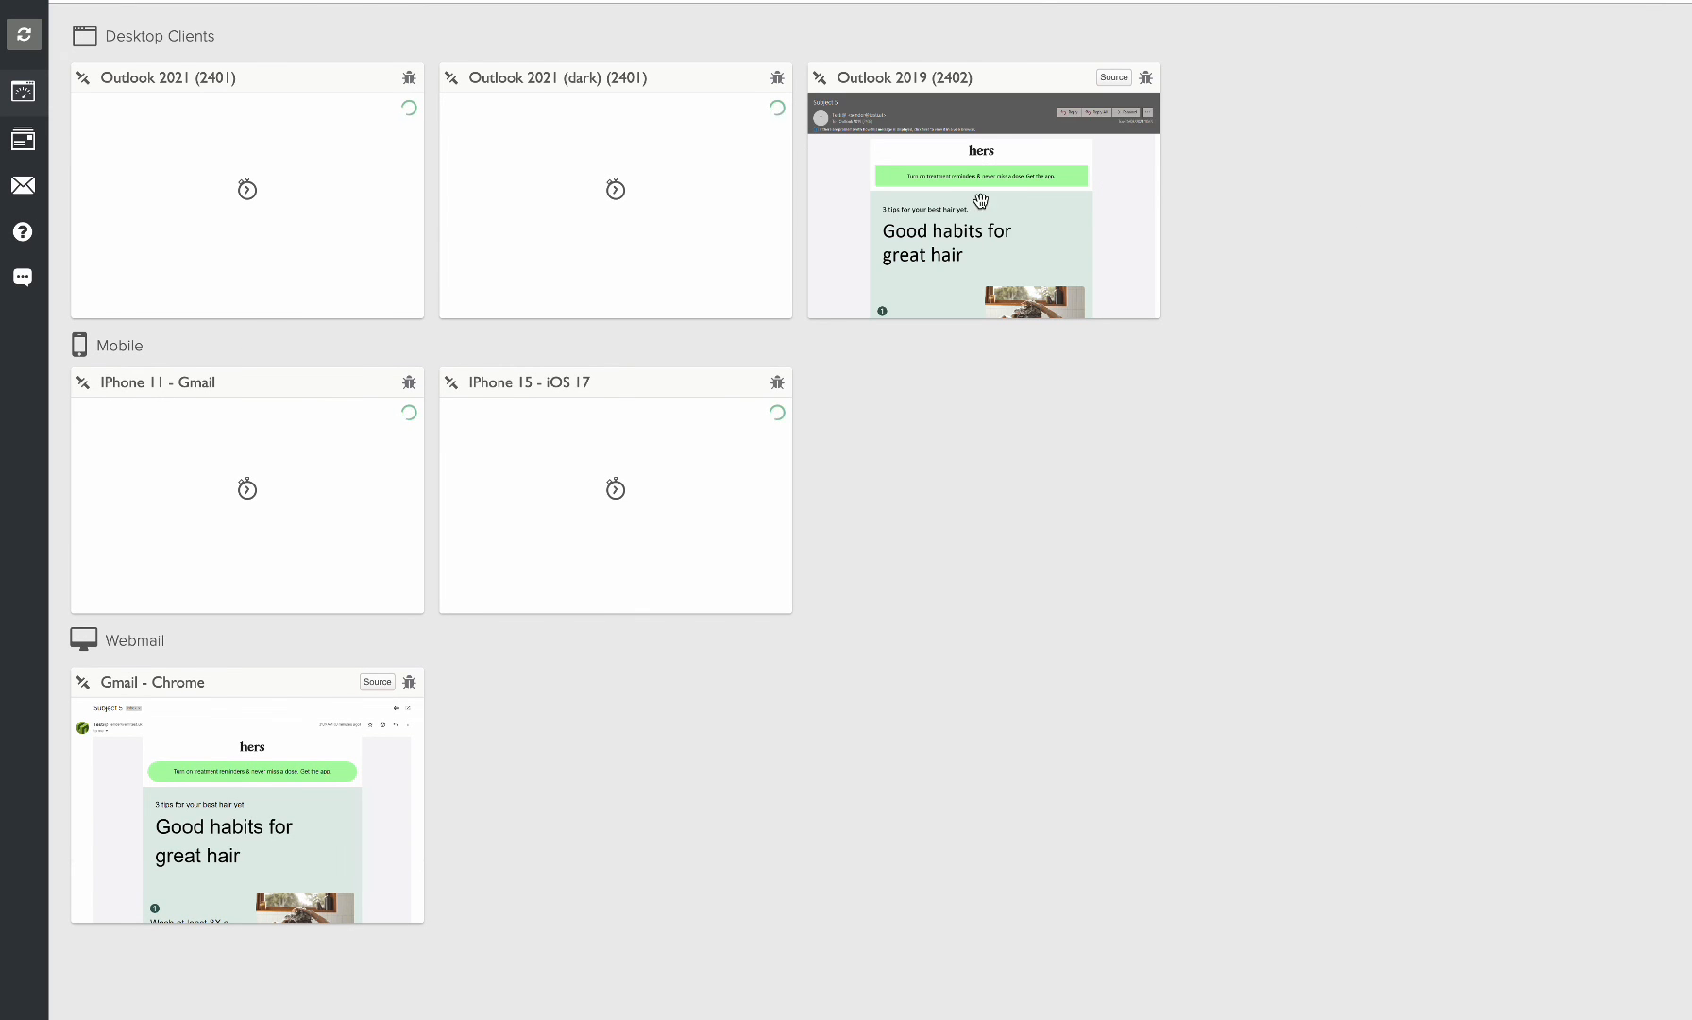
{"action": "left_click", "coordinate": [981, 194]}
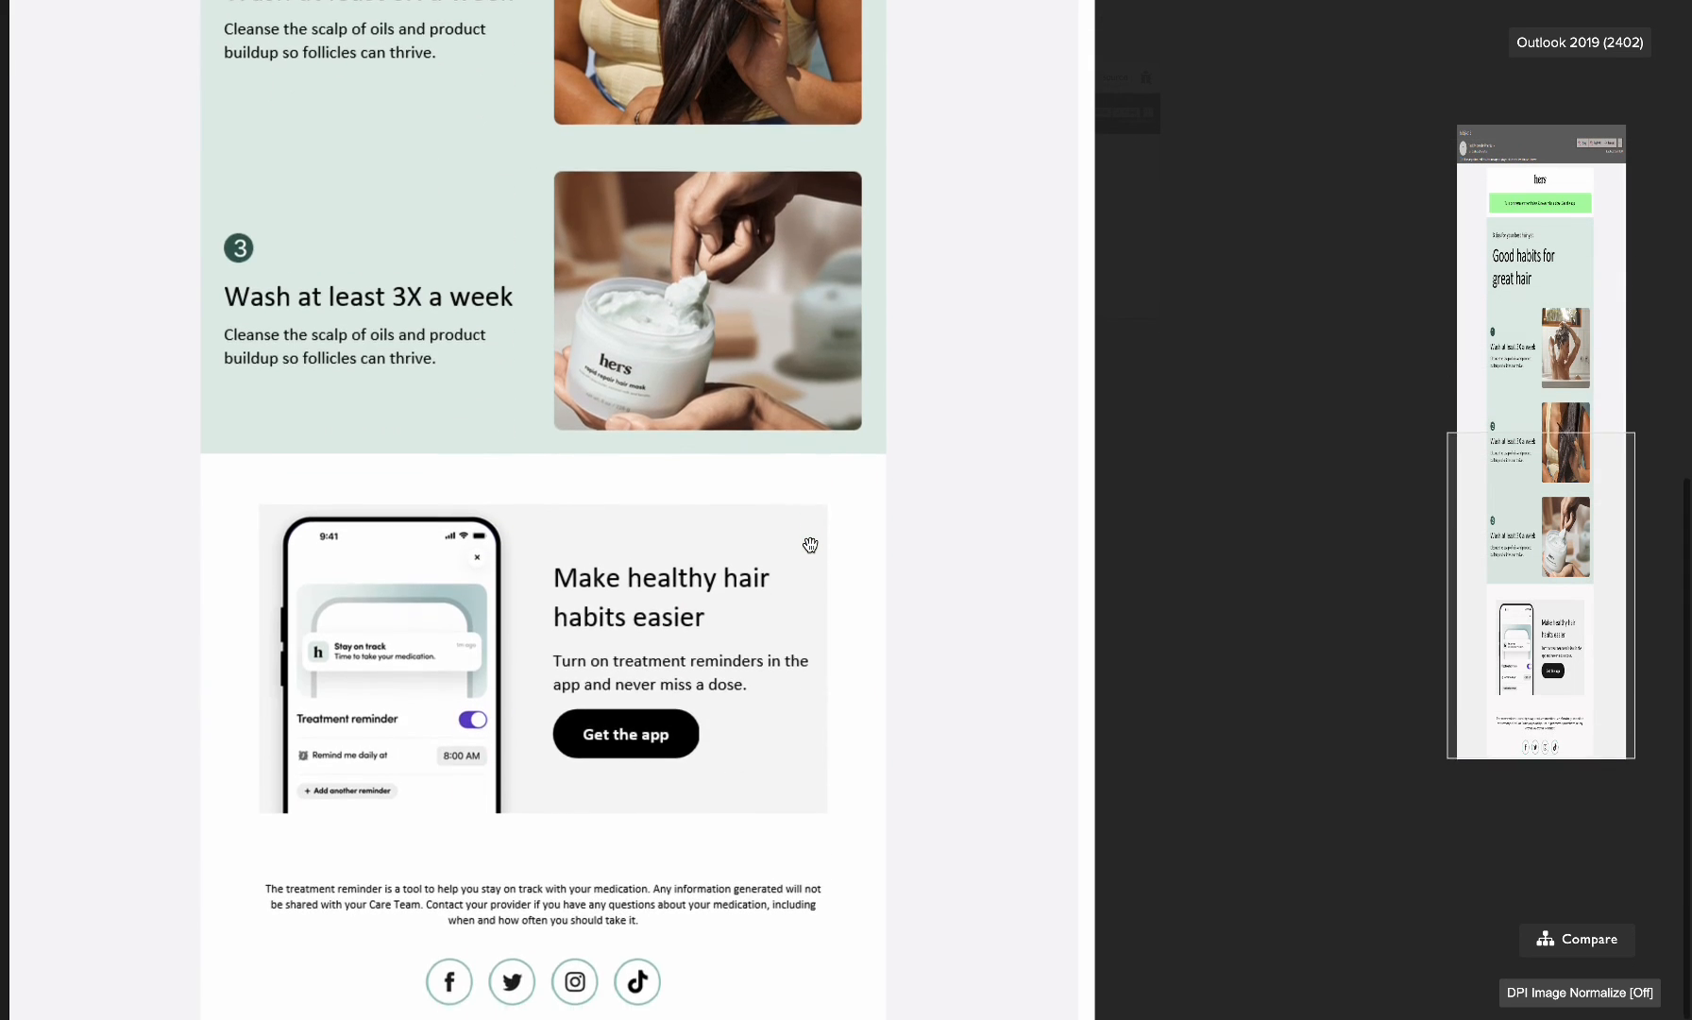
{"action": "scroll", "scroll_direction": "up", "scroll_amount": 3}
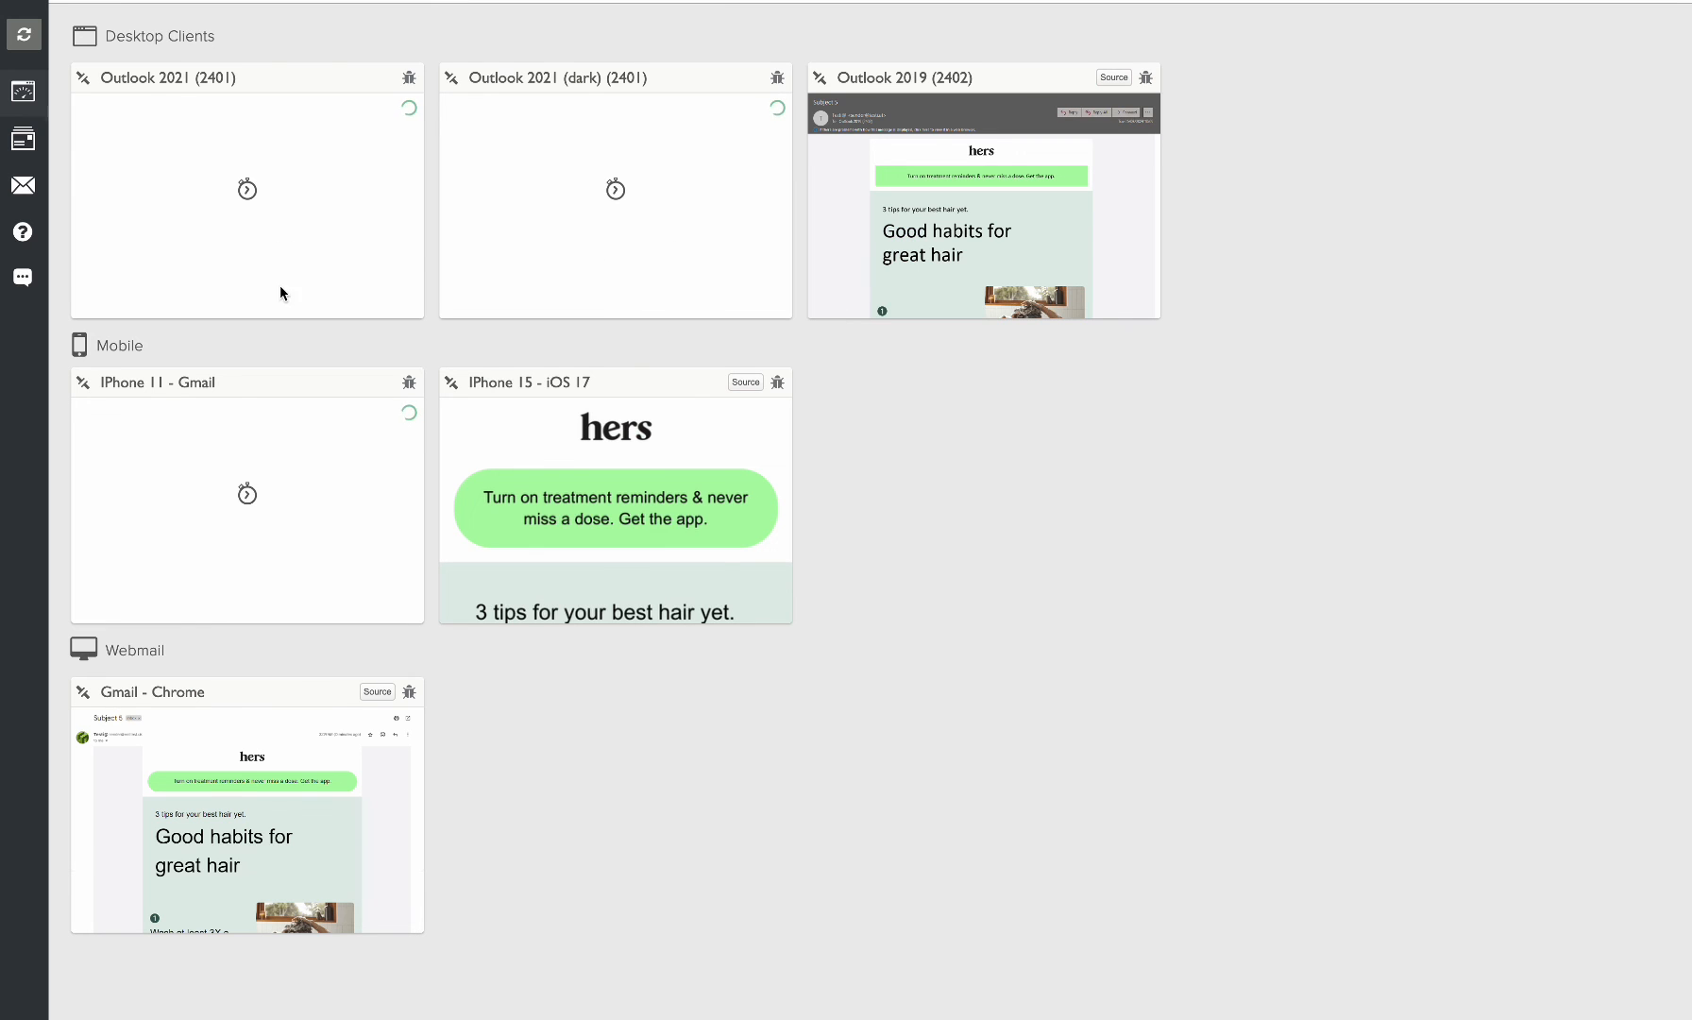
{"action": "left_click", "coordinate": [615, 497]}
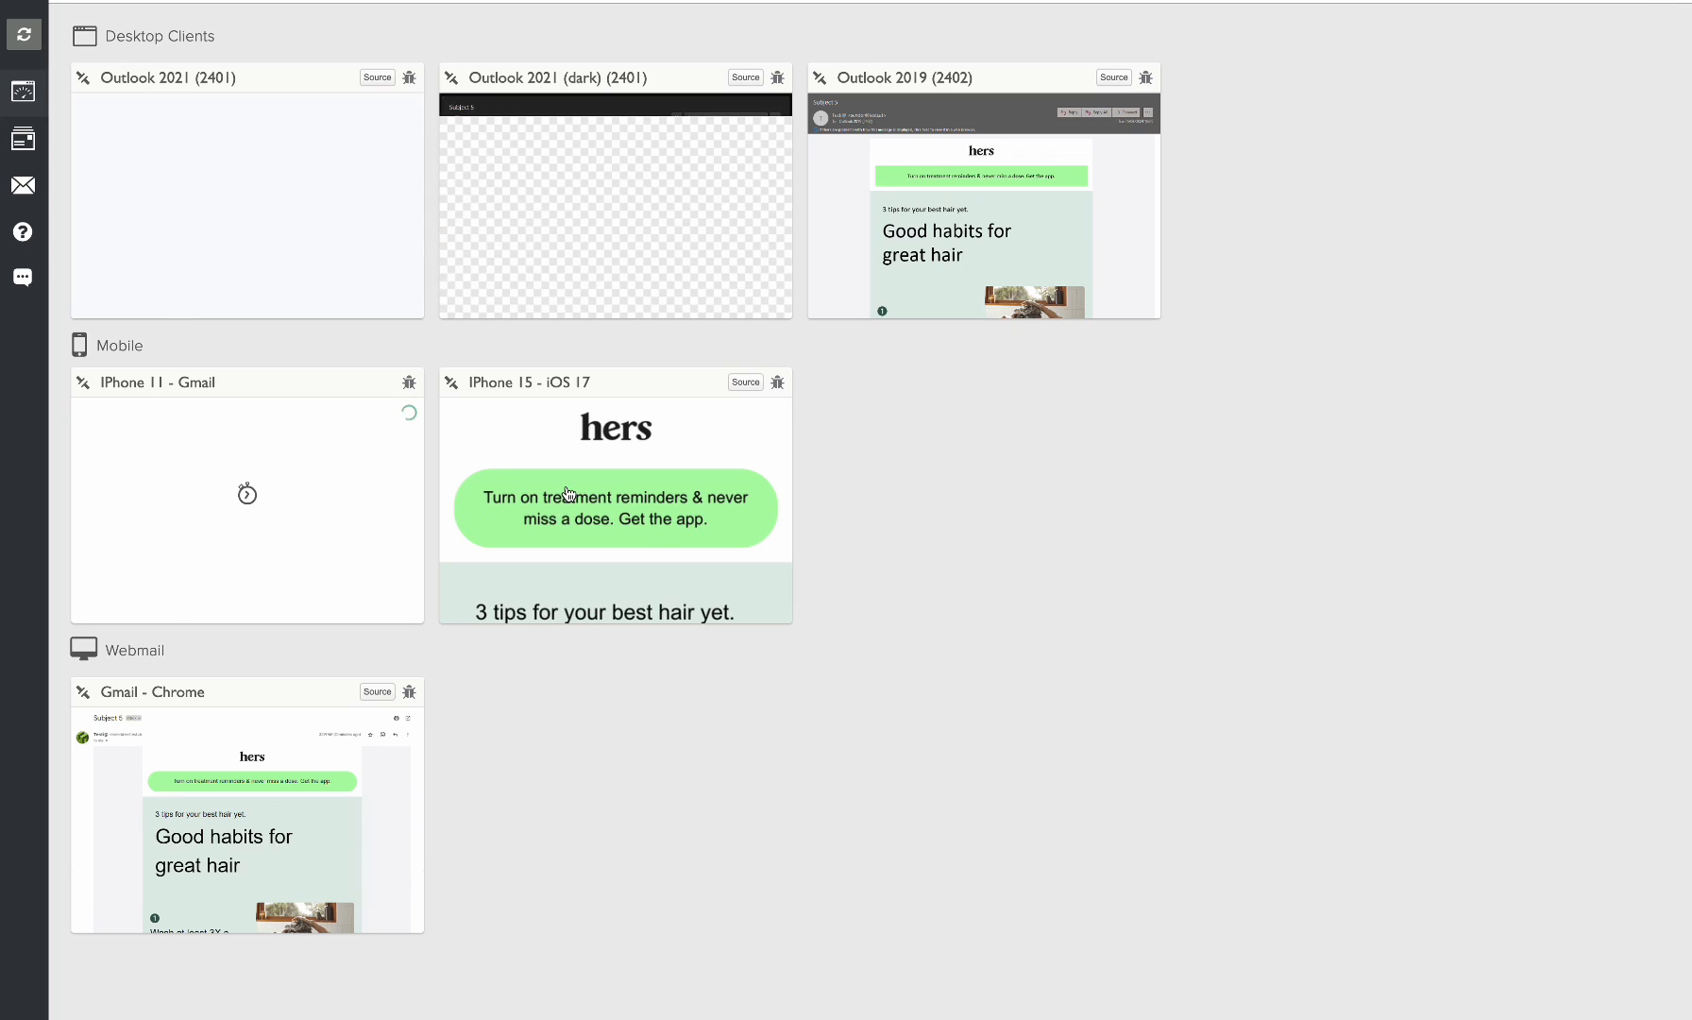
- Open the Outlook 2021 dark-mode render and scroll through the dark-coloured Hers email
{"action": "left_click", "coordinate": [614, 191]}
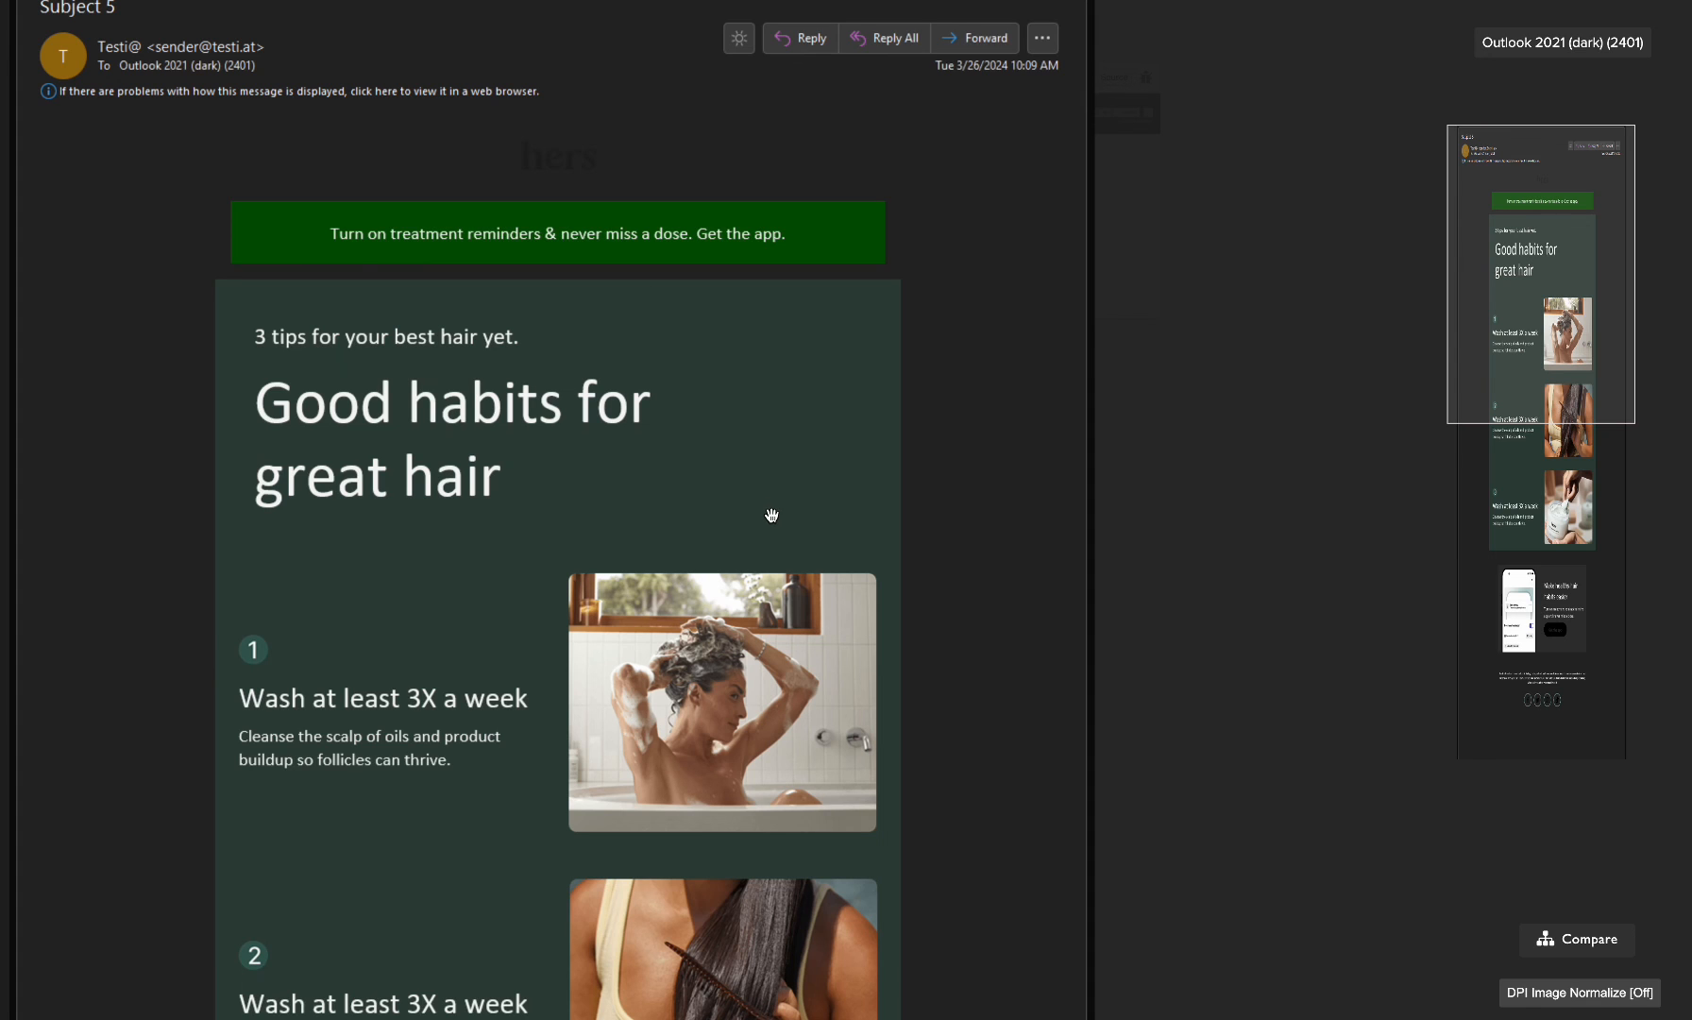
{"action": "scroll", "scroll_direction": "down", "scroll_amount": 3}
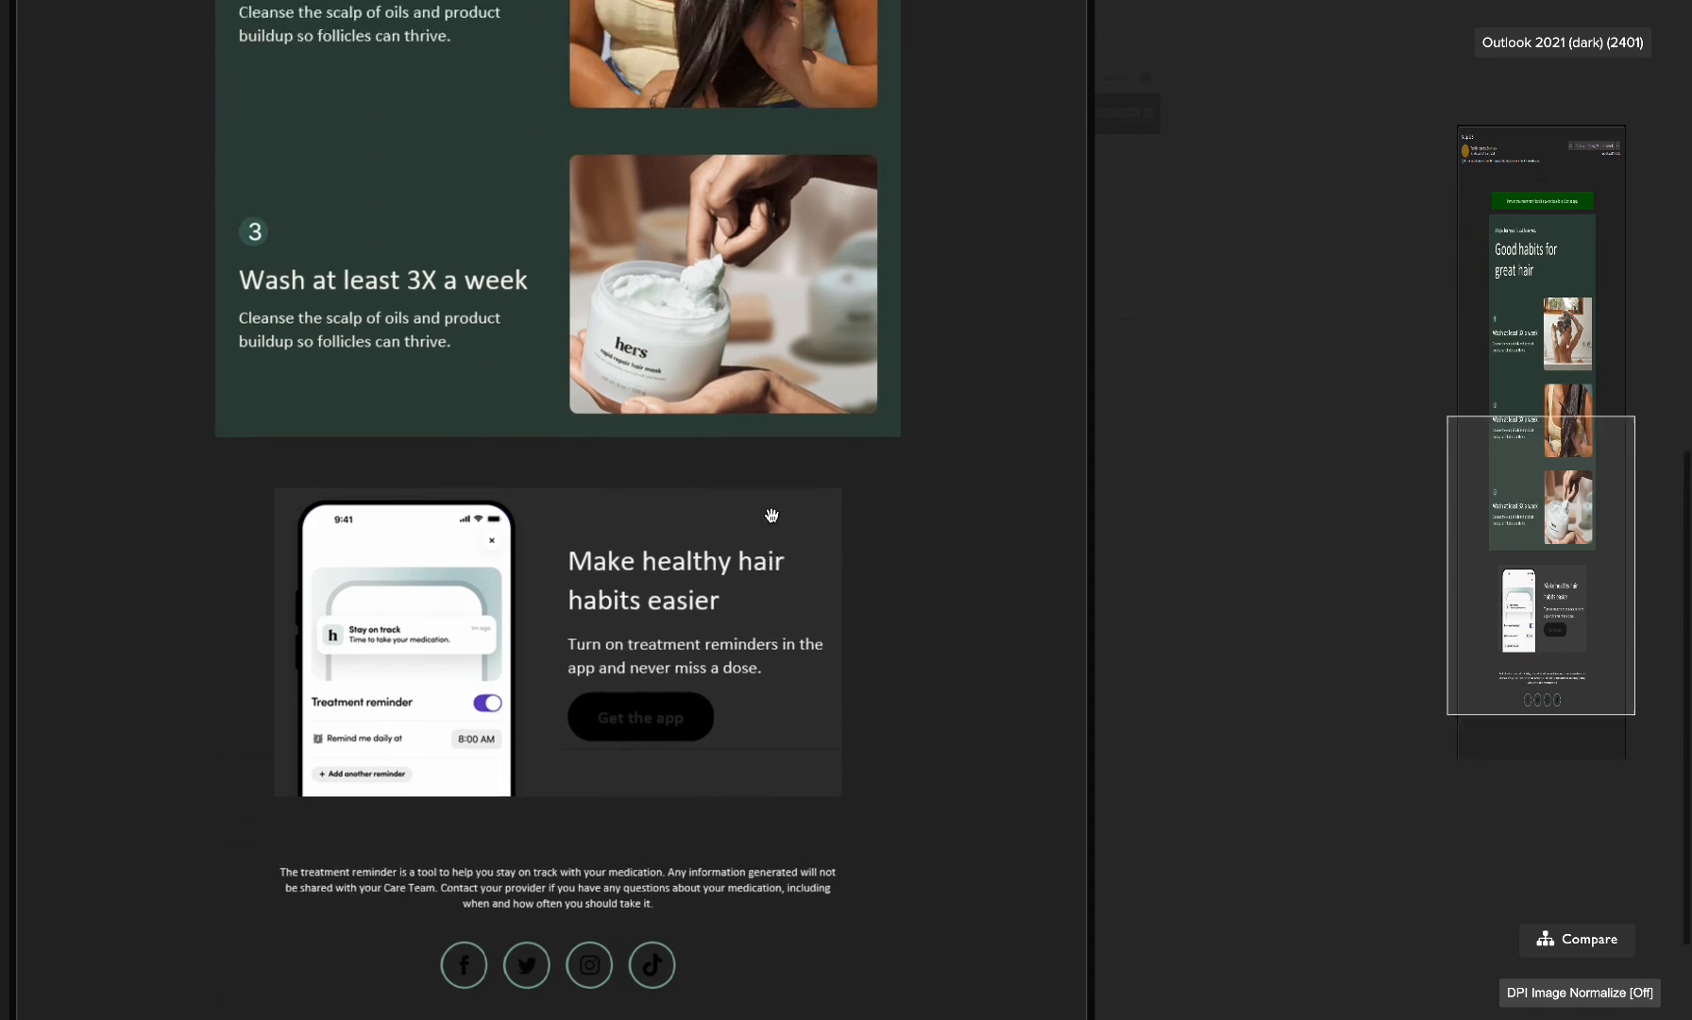
{"action": "scroll", "scroll_direction": "up", "scroll_amount": 3}
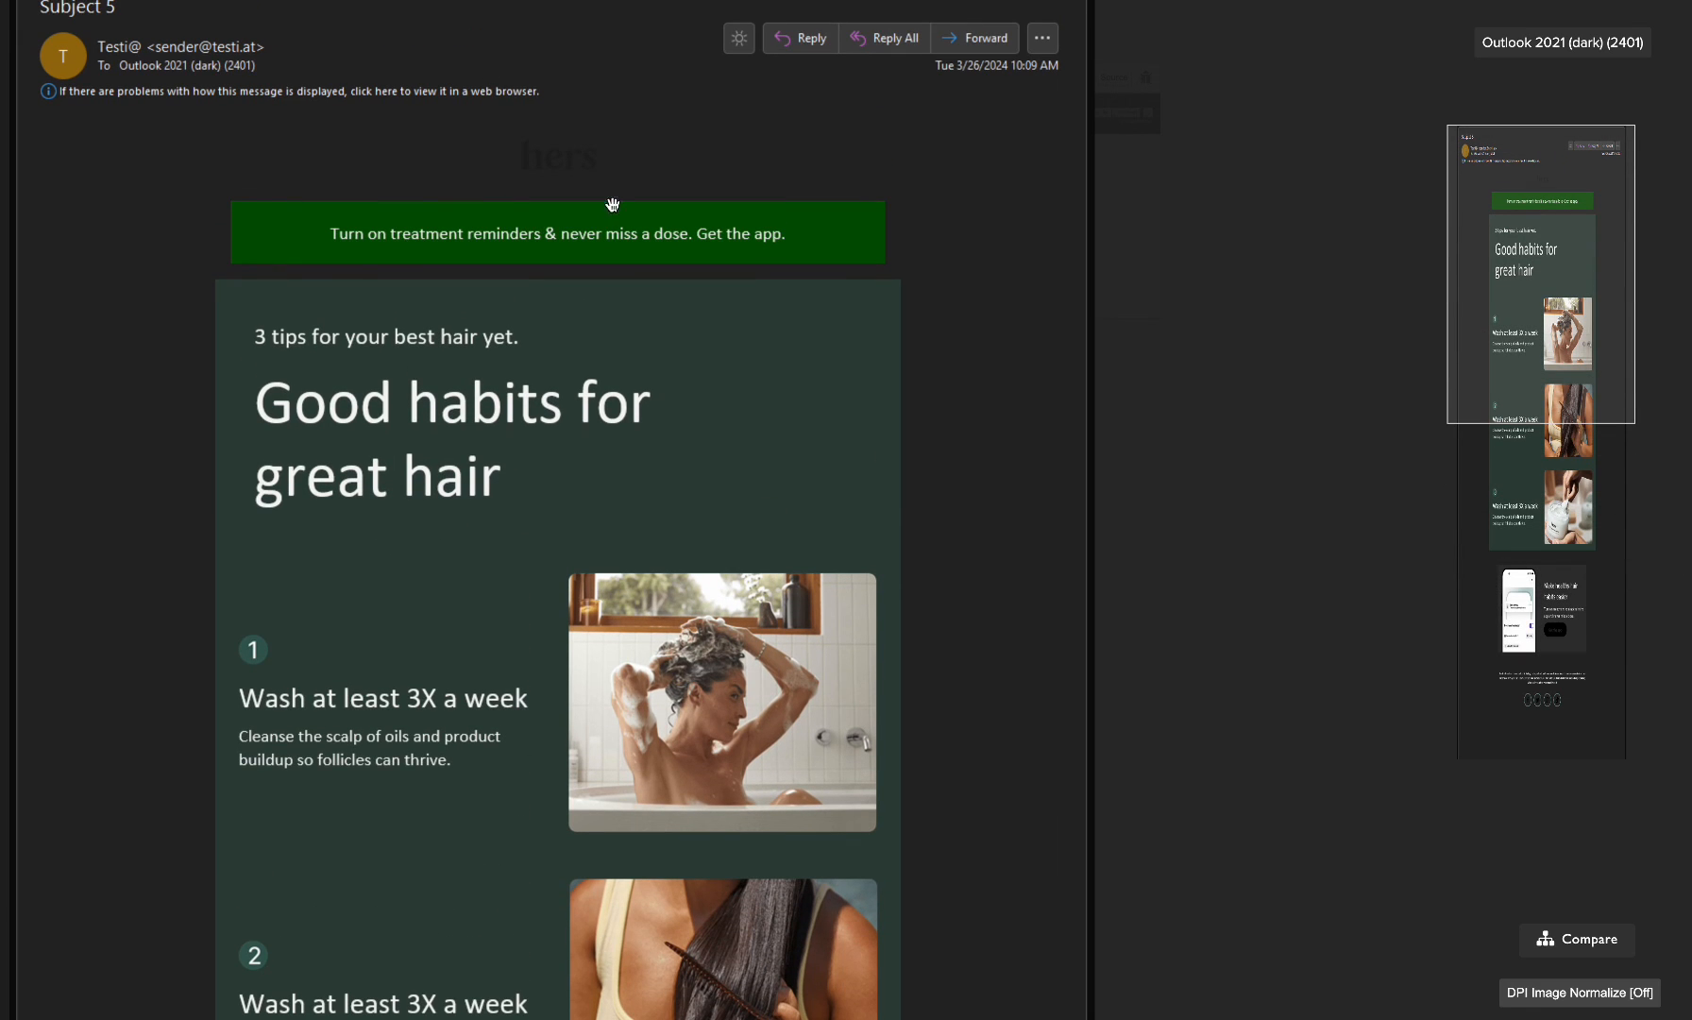
{"action": "mouse_move", "coordinate": [528, 143]}
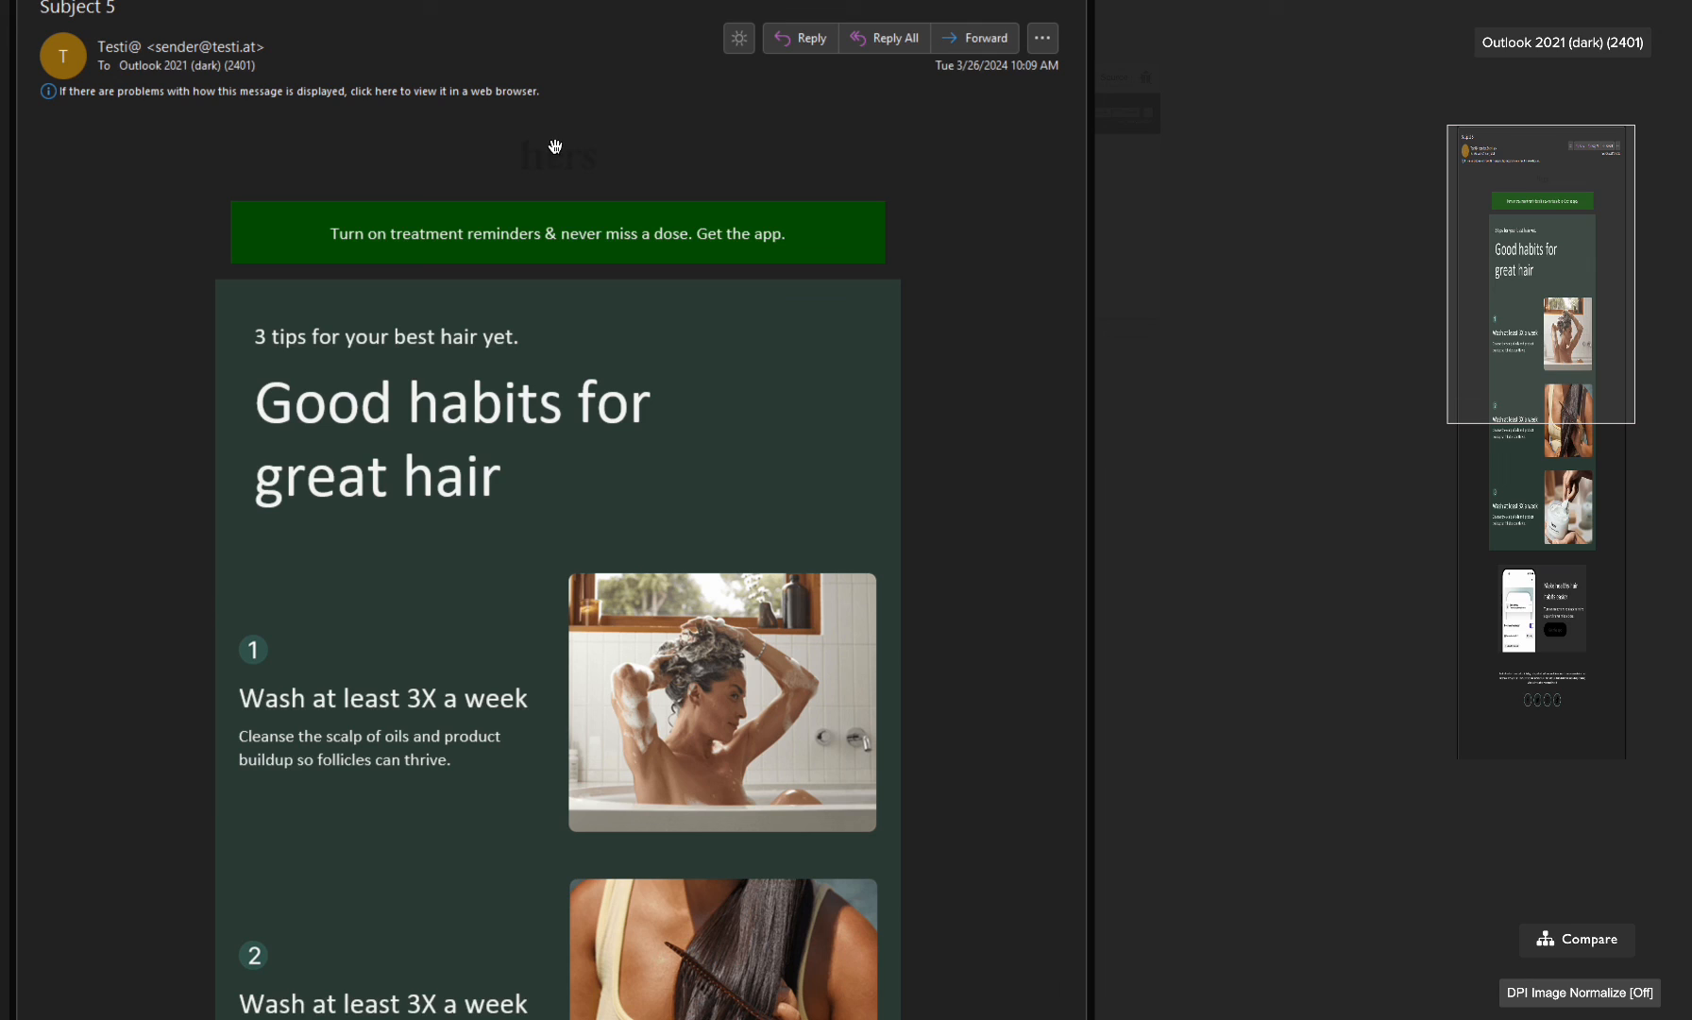
{"action": "mouse_move", "coordinate": [530, 156]}
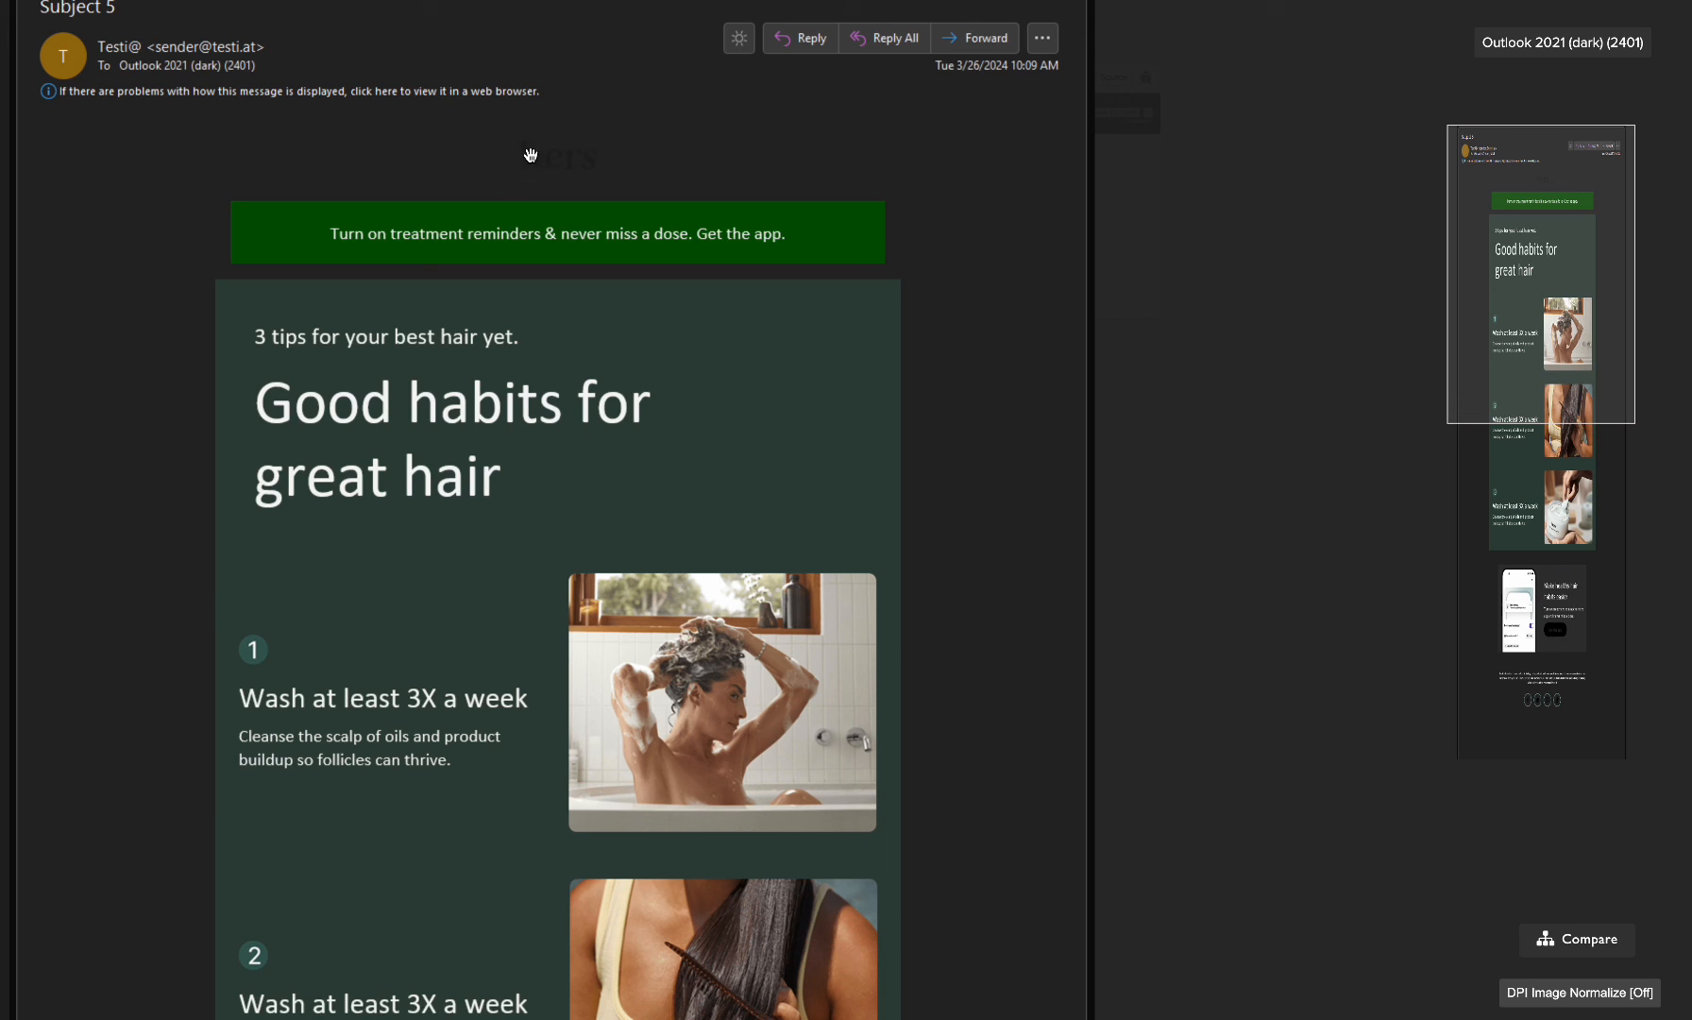
{"action": "mouse_move", "coordinate": [524, 172]}
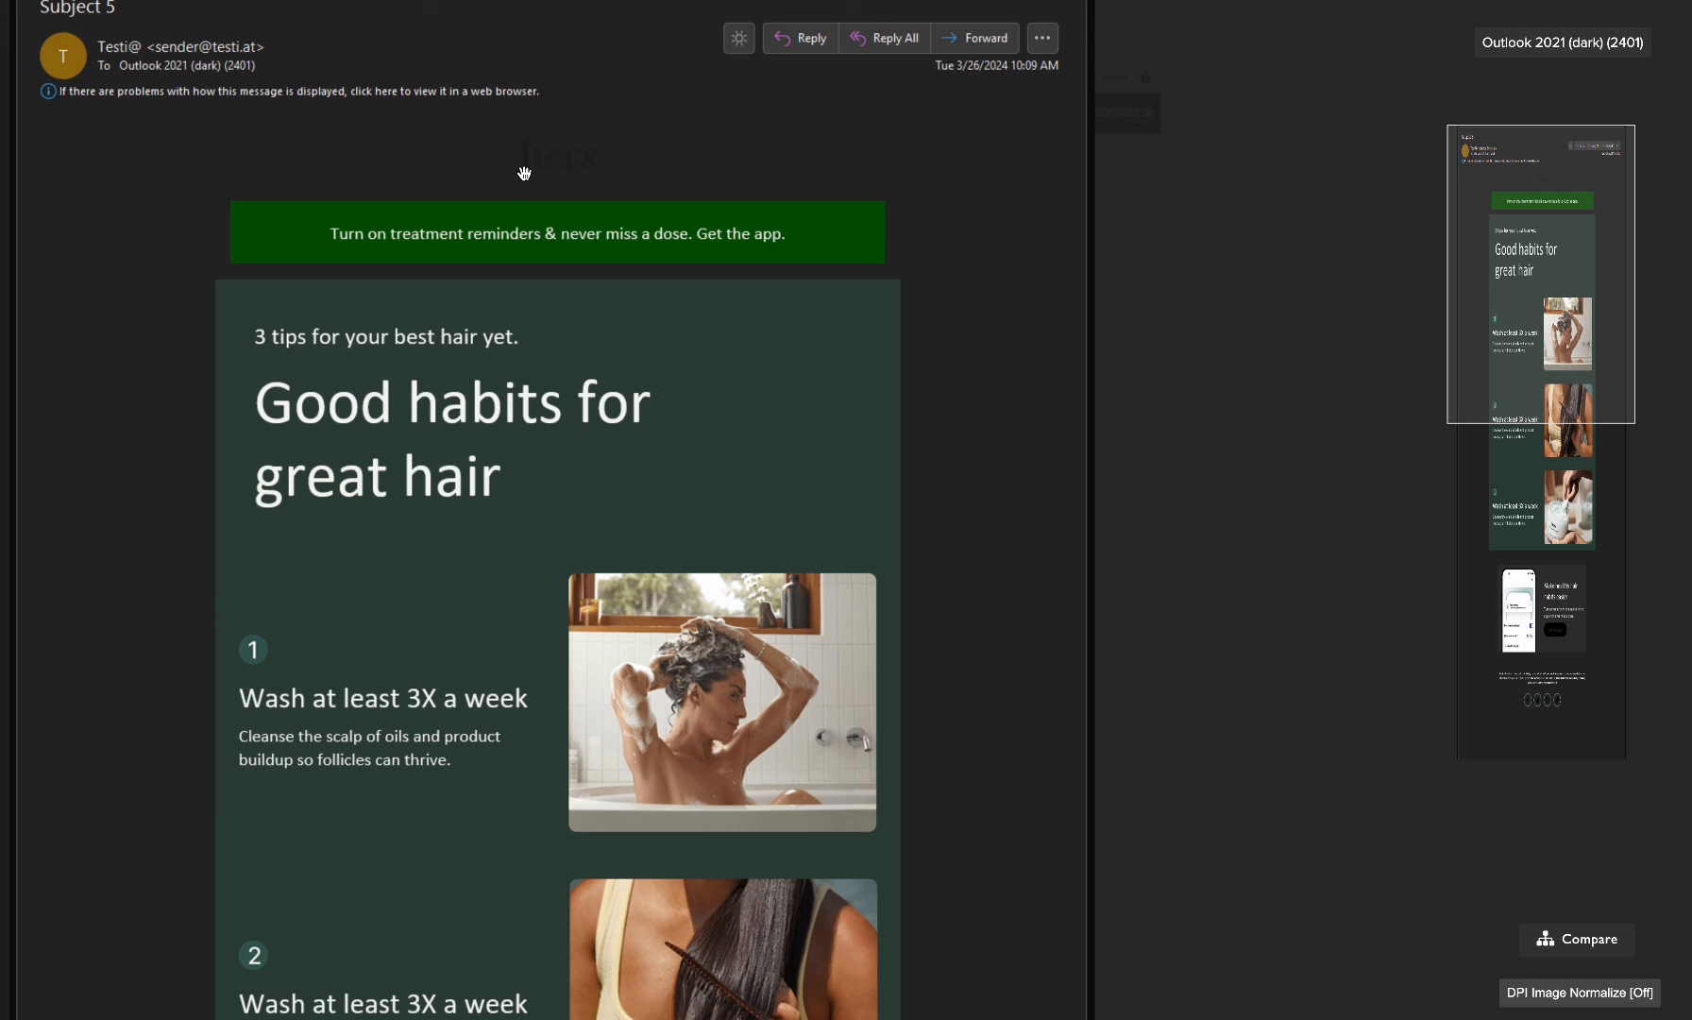
{"action": "mouse_move", "coordinate": [520, 99]}
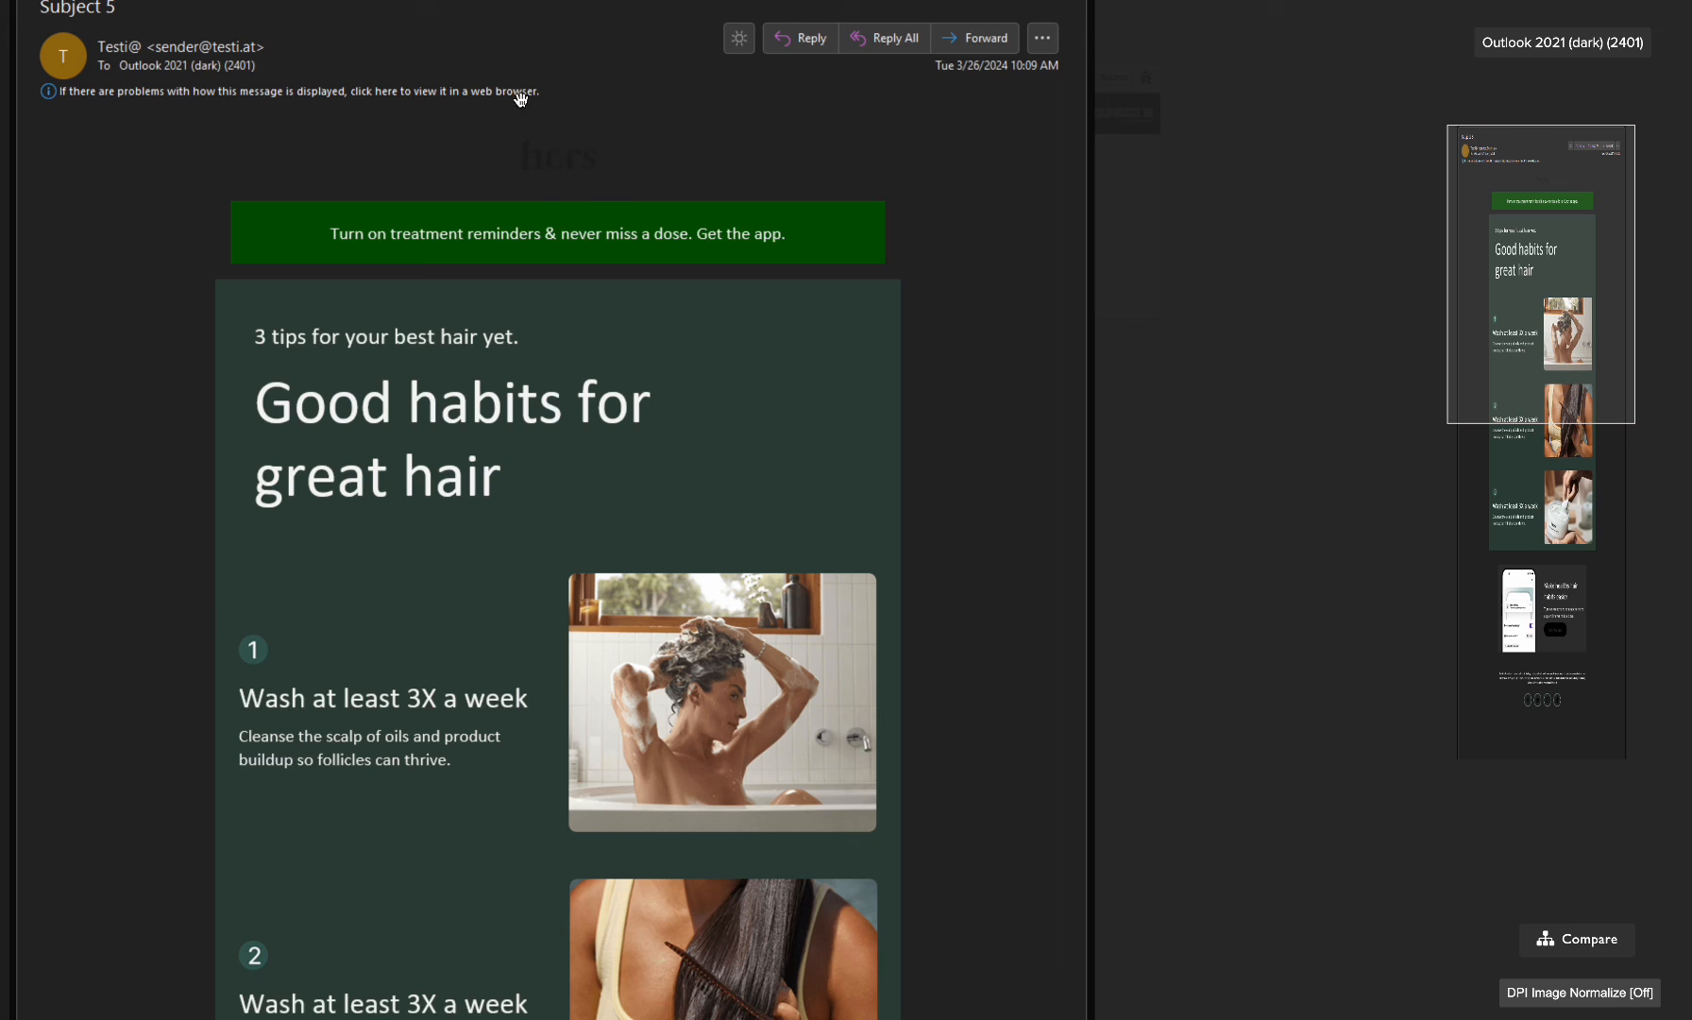
{"action": "mouse_move", "coordinate": [569, 176]}
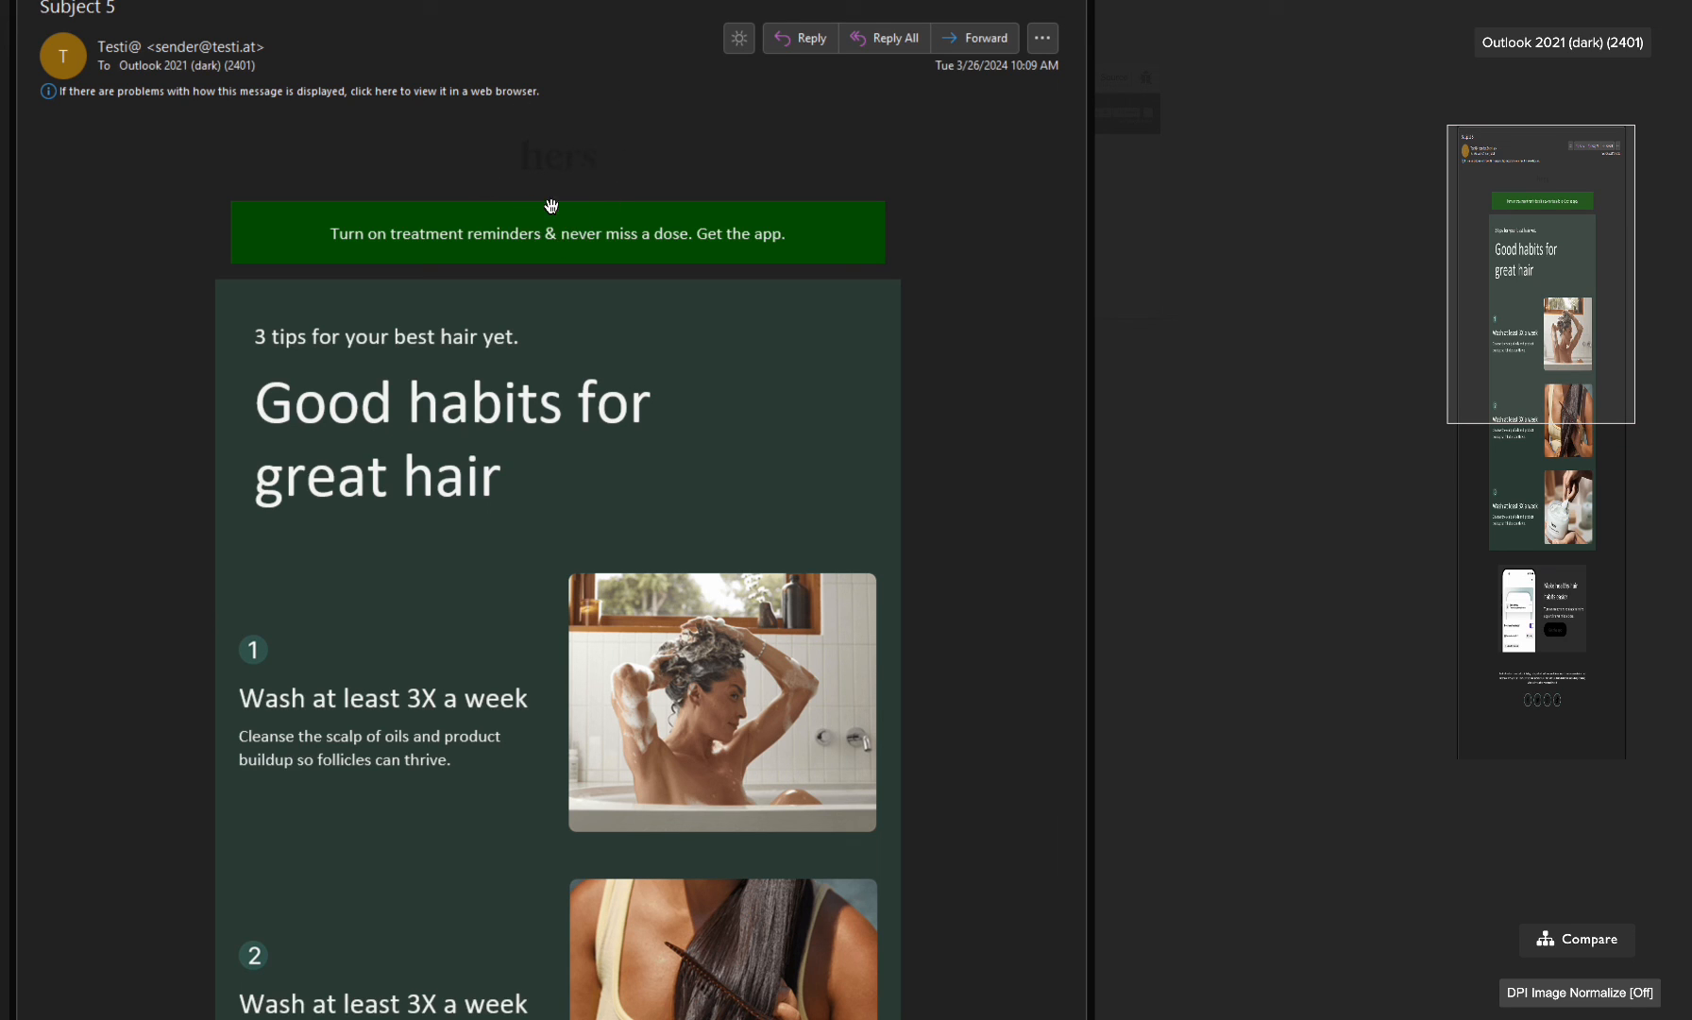
{"action": "mouse_move", "coordinate": [790, 256]}
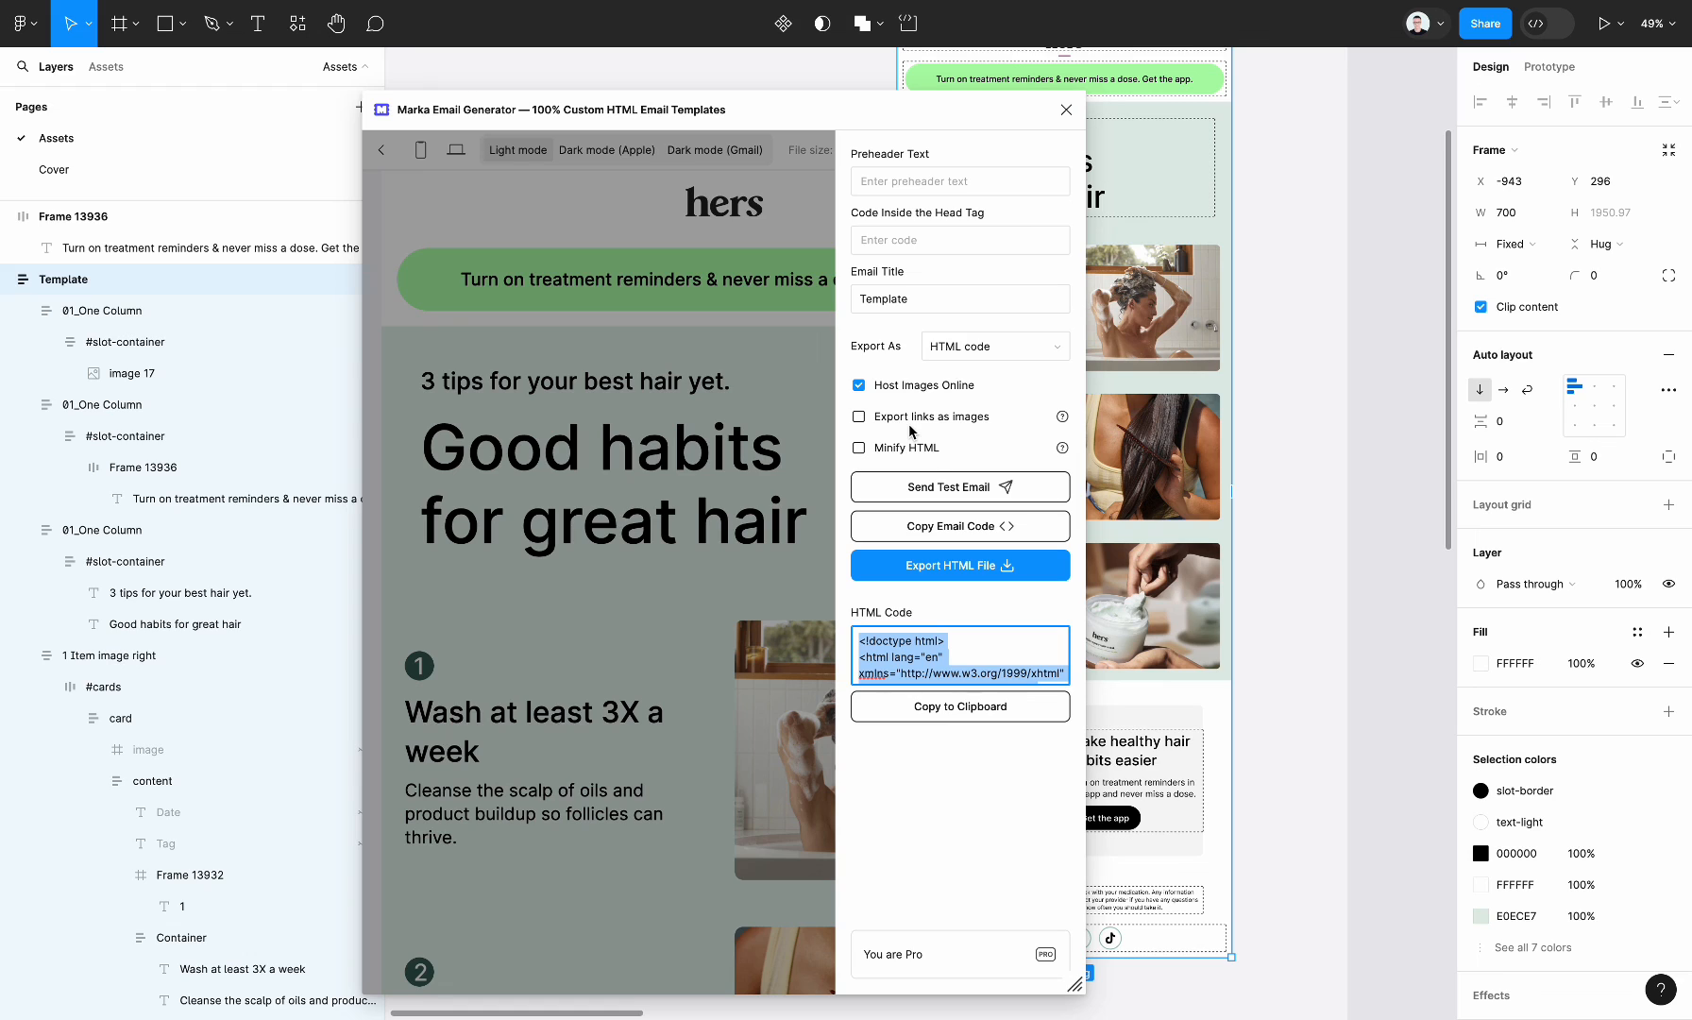
{"action": "mouse_move", "coordinate": [678, 560]}
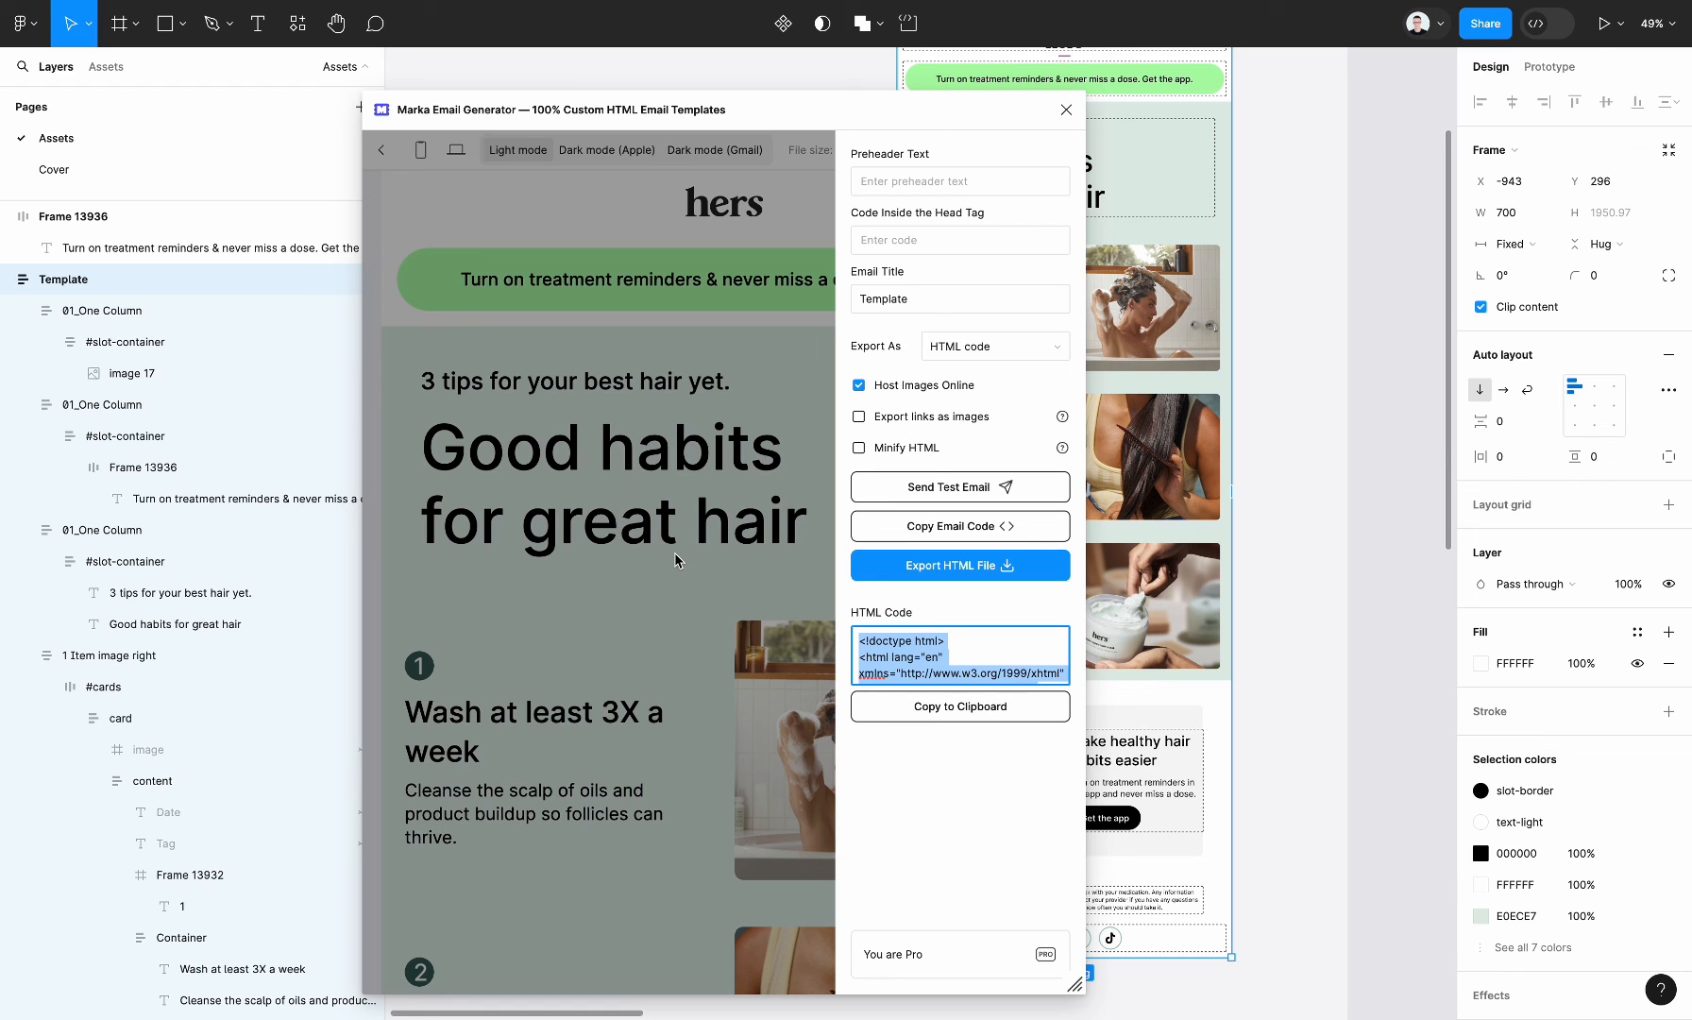